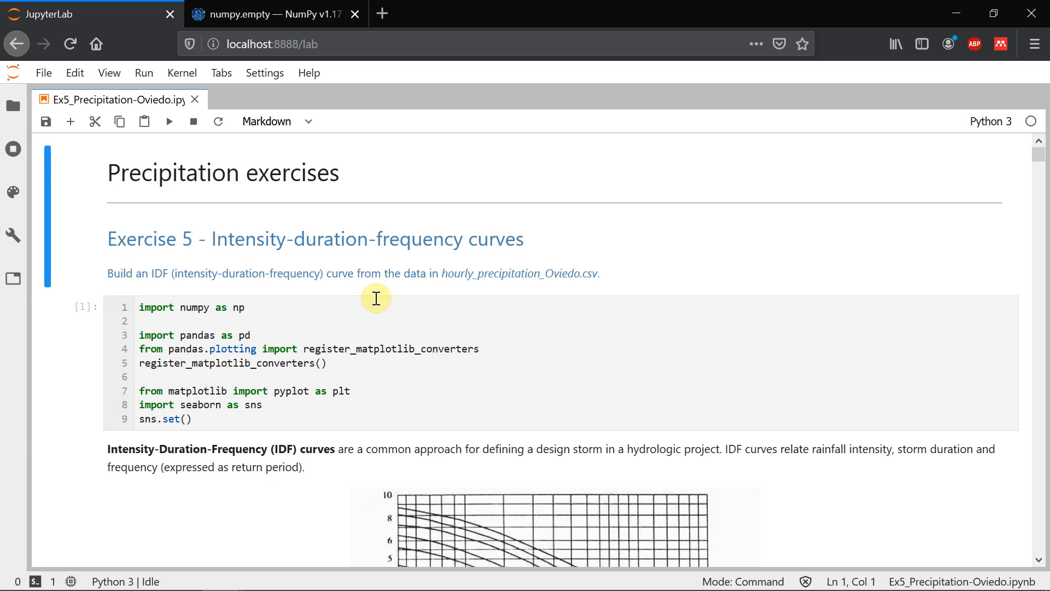
mouse_move(369, 287)
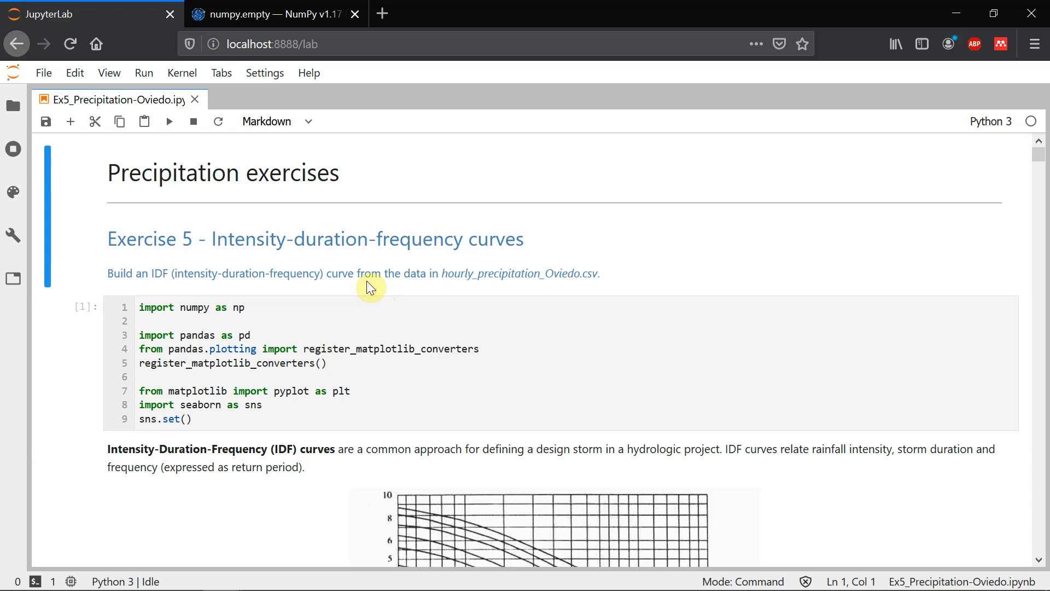
mouse_move(625, 246)
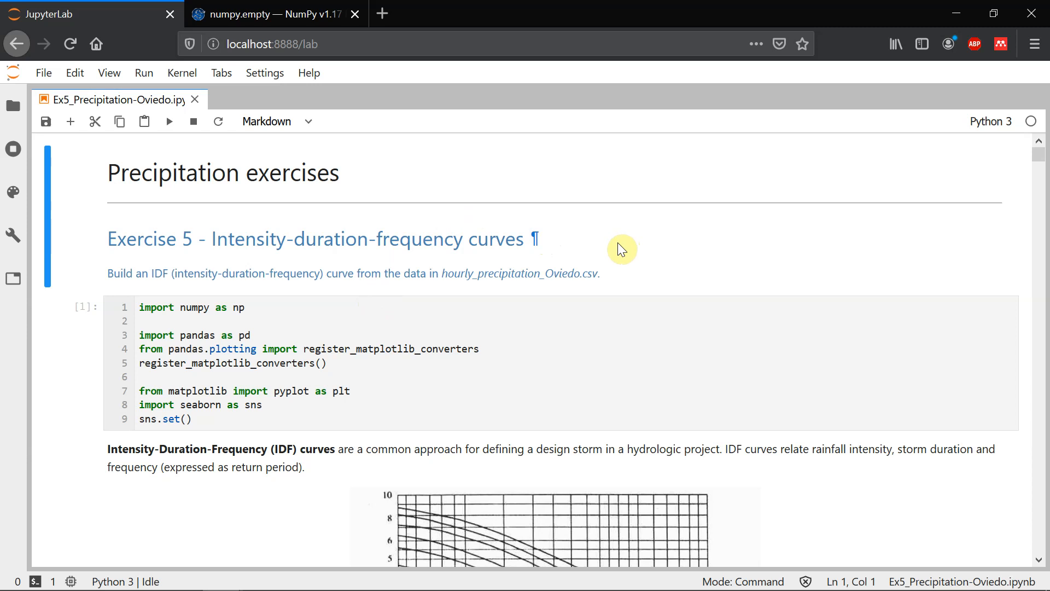
mouse_move(607, 256)
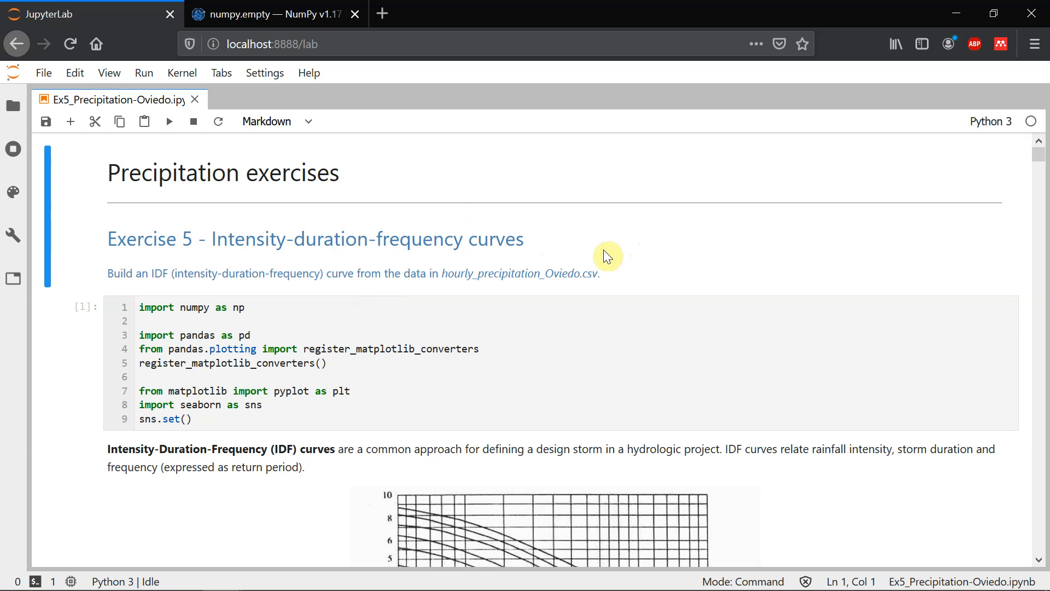
mouse_move(590, 241)
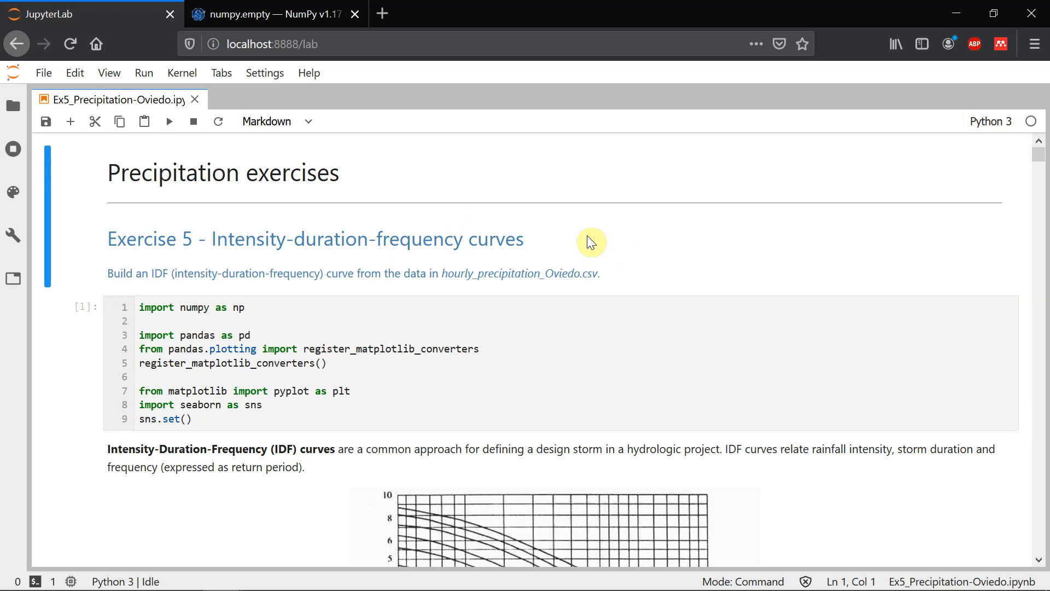
mouse_move(506, 375)
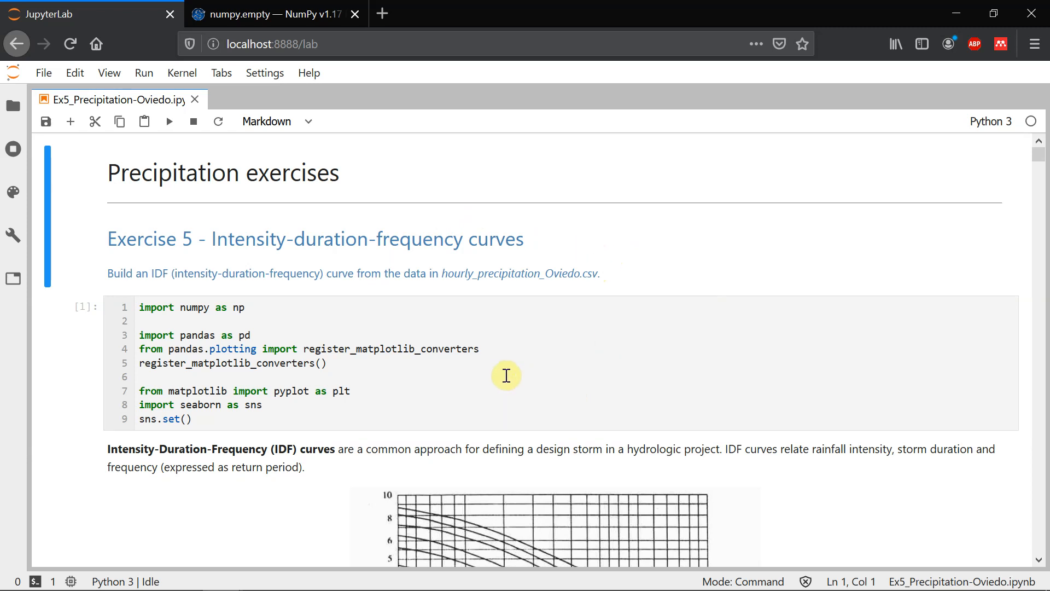
mouse_move(460, 330)
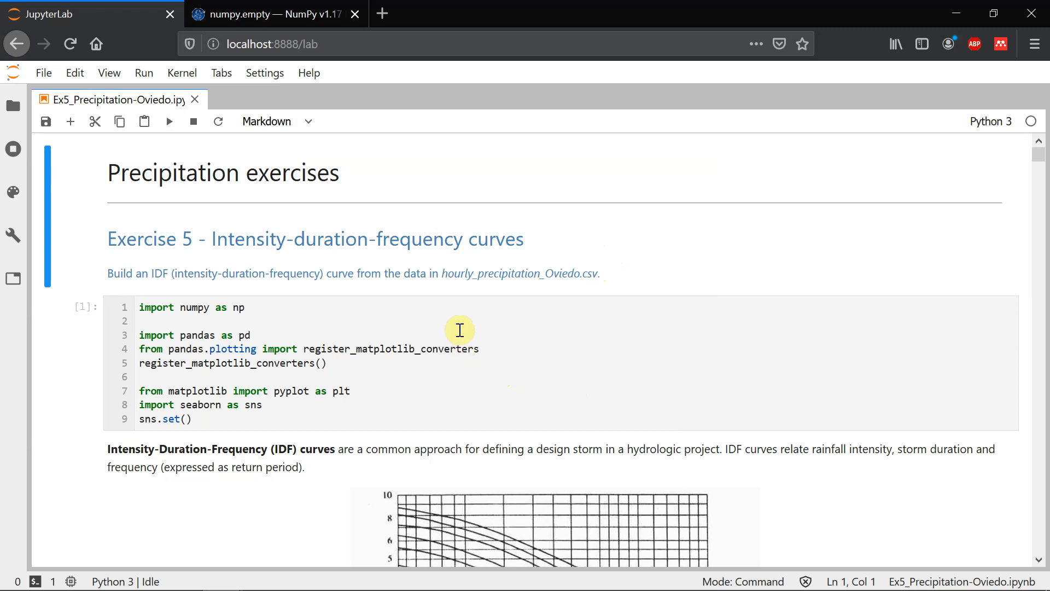
mouse_move(436, 315)
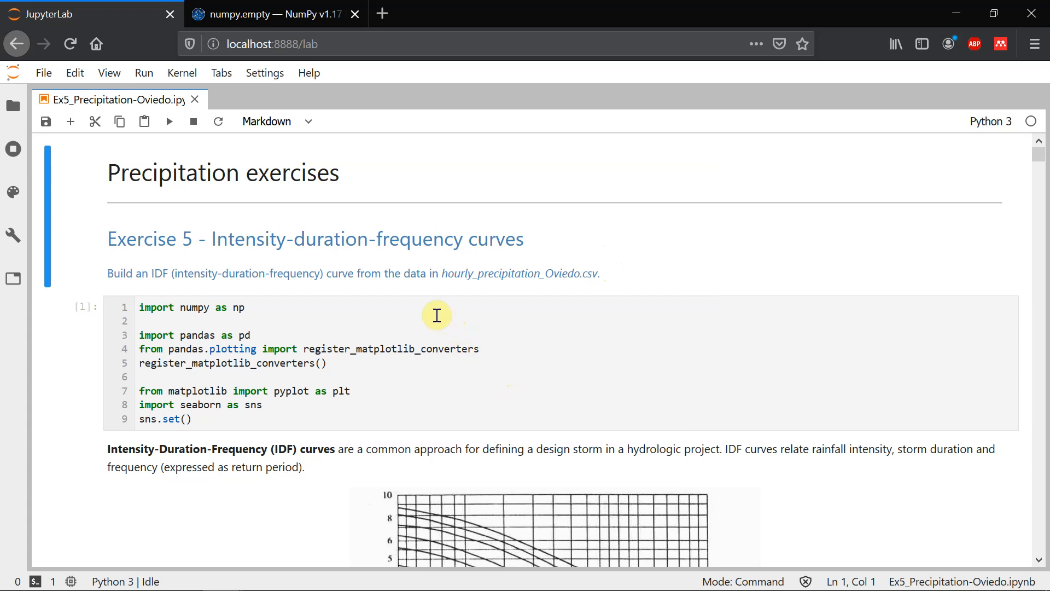
mouse_move(441, 330)
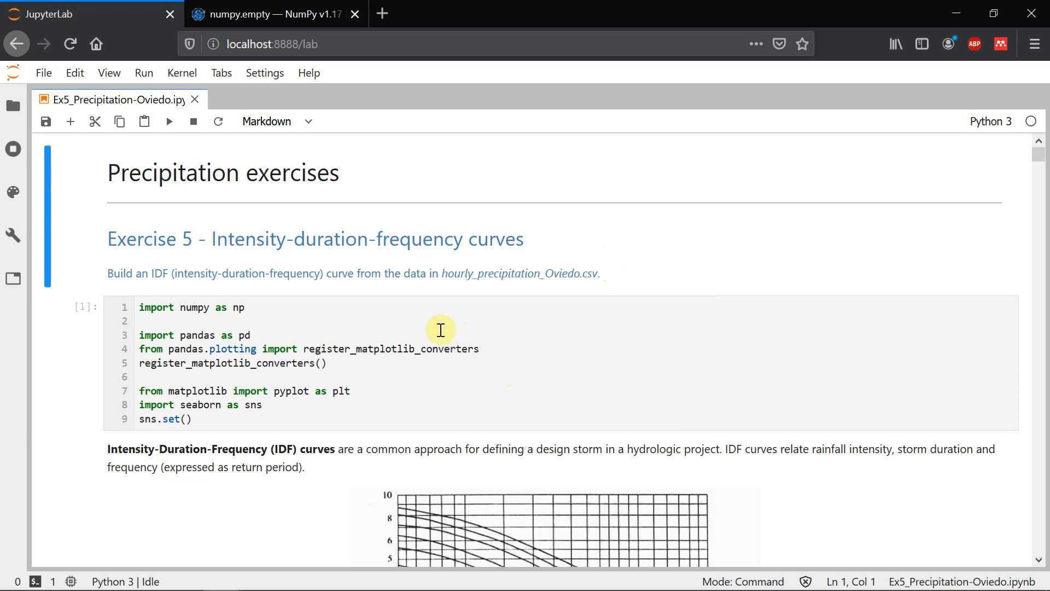
mouse_move(436, 336)
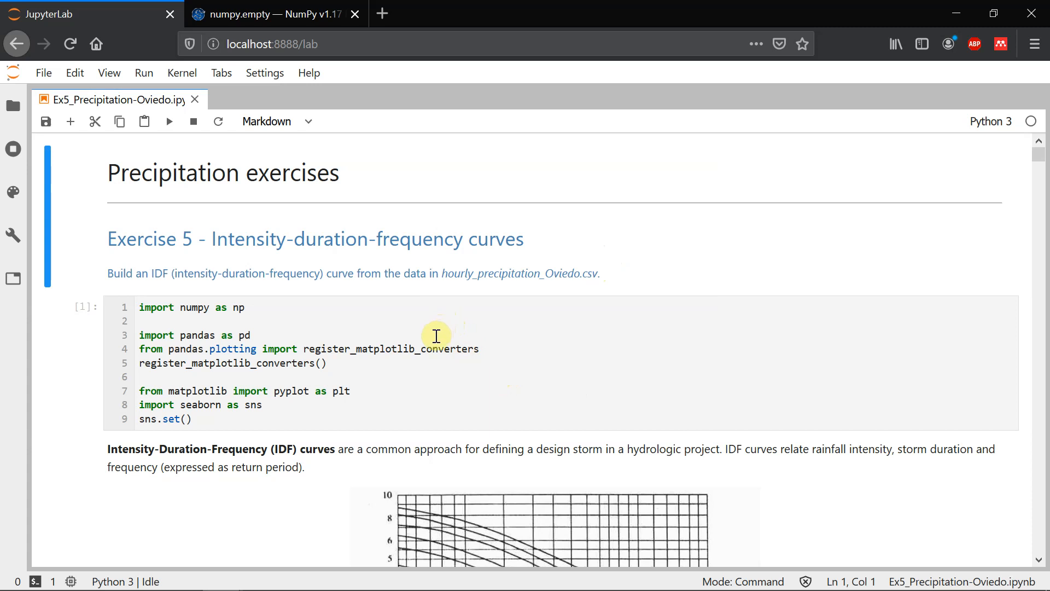
mouse_move(443, 338)
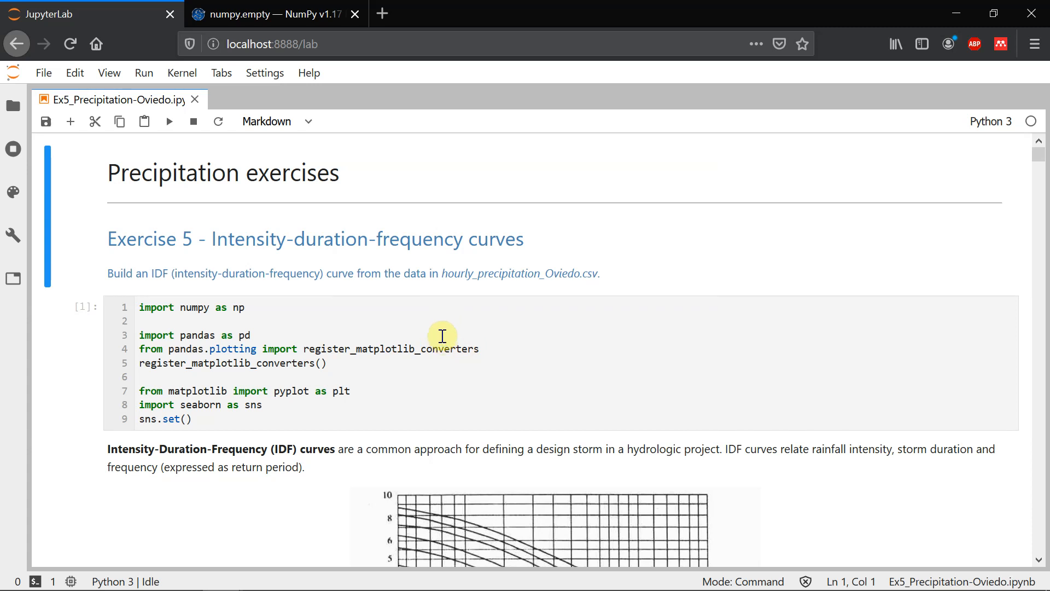
mouse_move(13, 107)
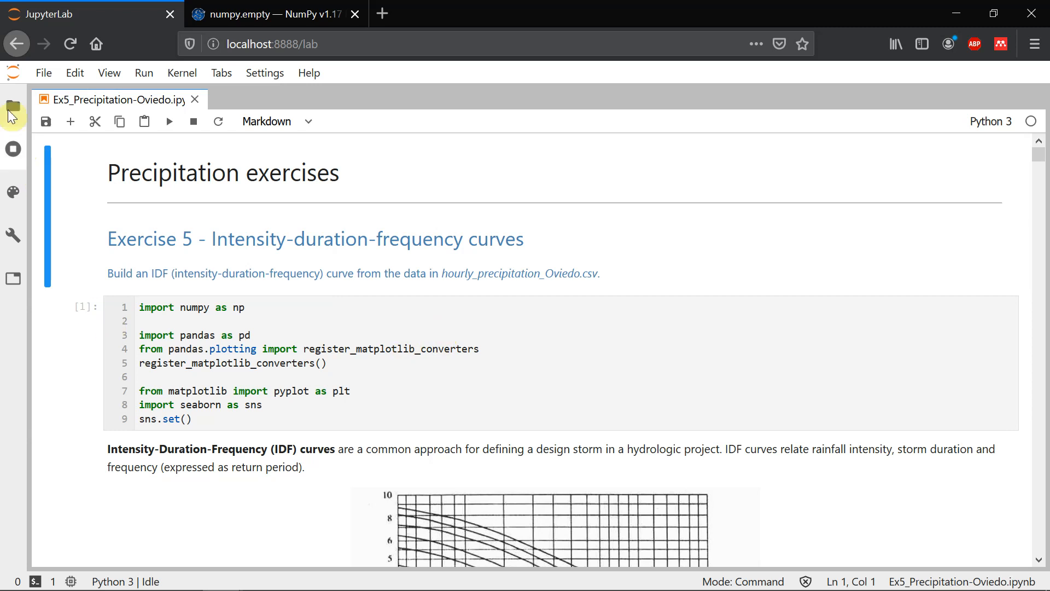
Reopen the file browser and navigate from Precipitation back into the notebooks folder listing
click(12, 105)
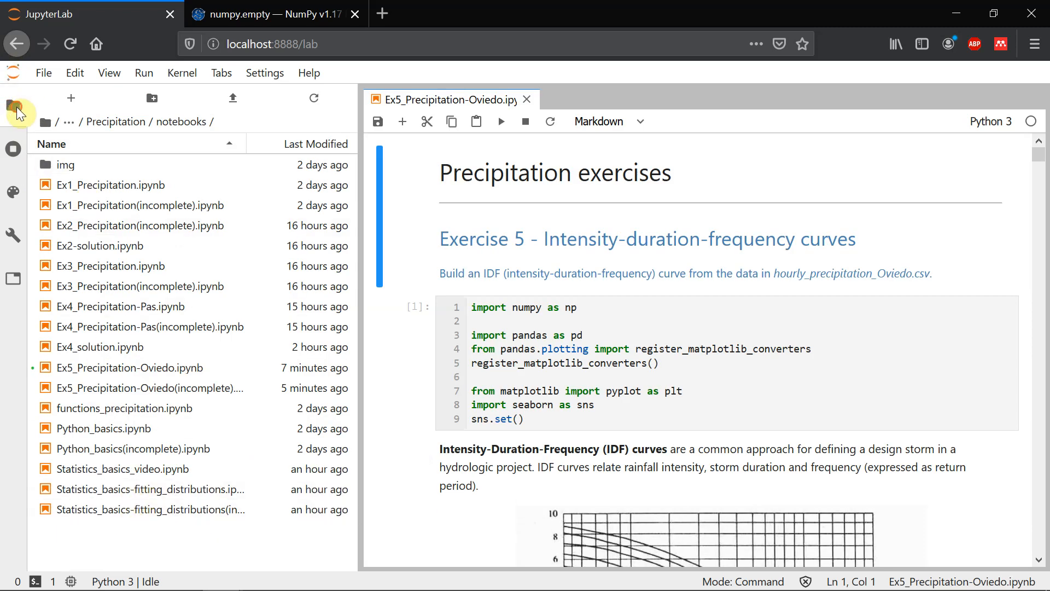
click(14, 105)
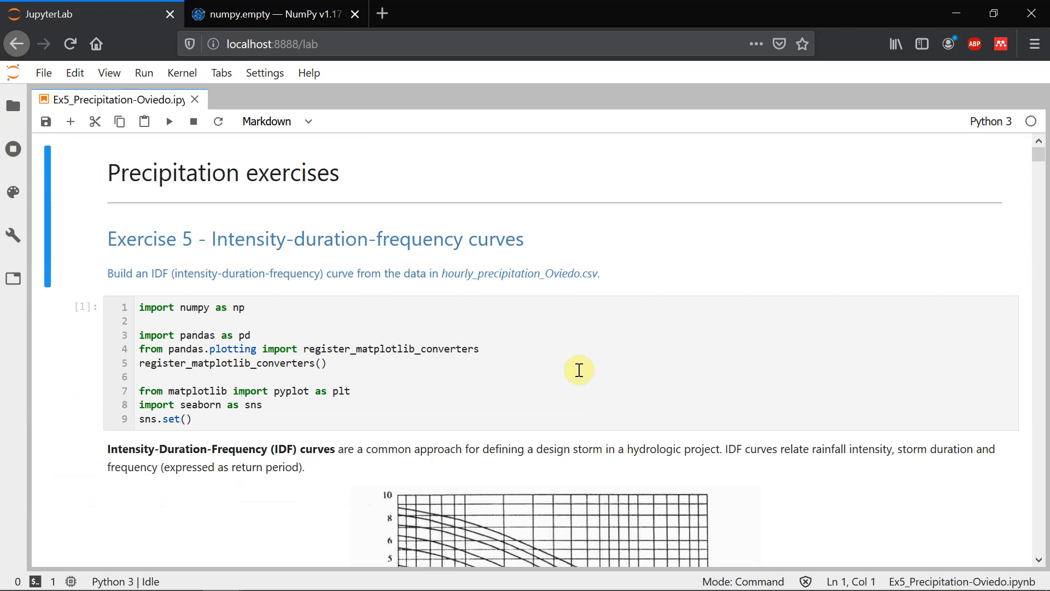
mouse_move(563, 350)
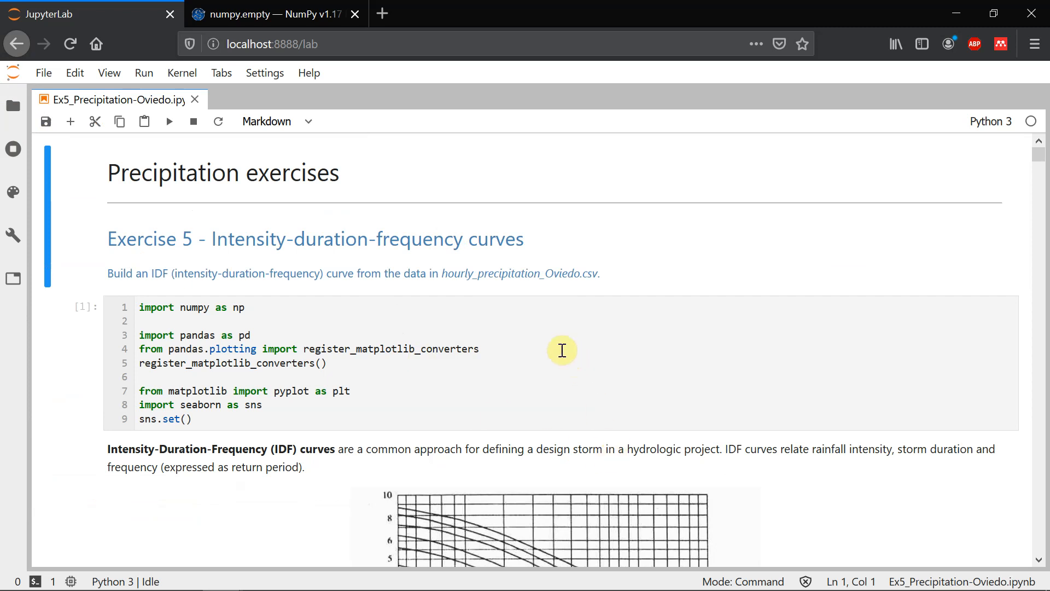
mouse_move(571, 349)
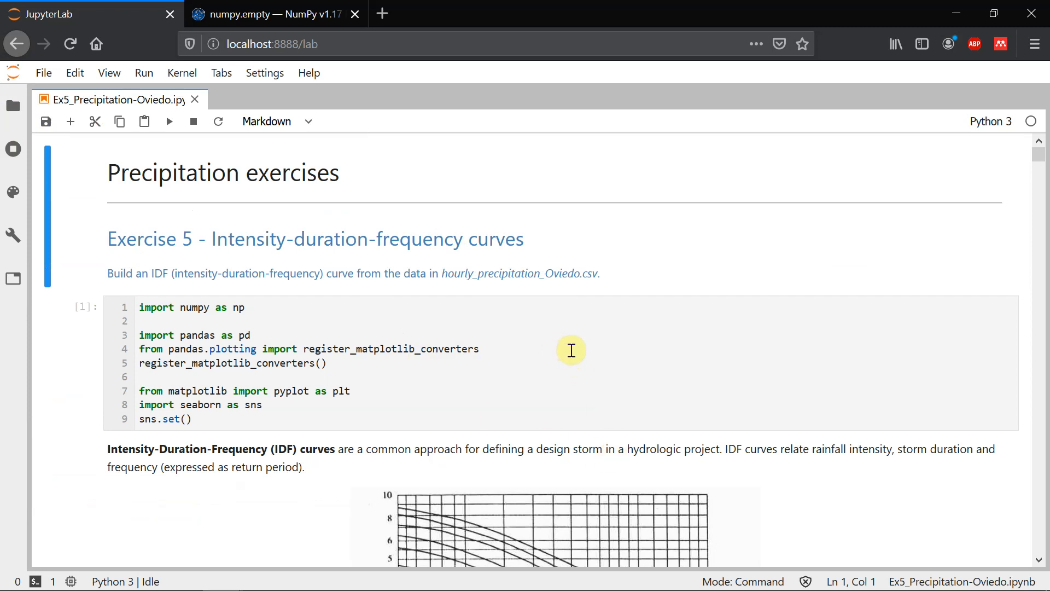
mouse_move(580, 346)
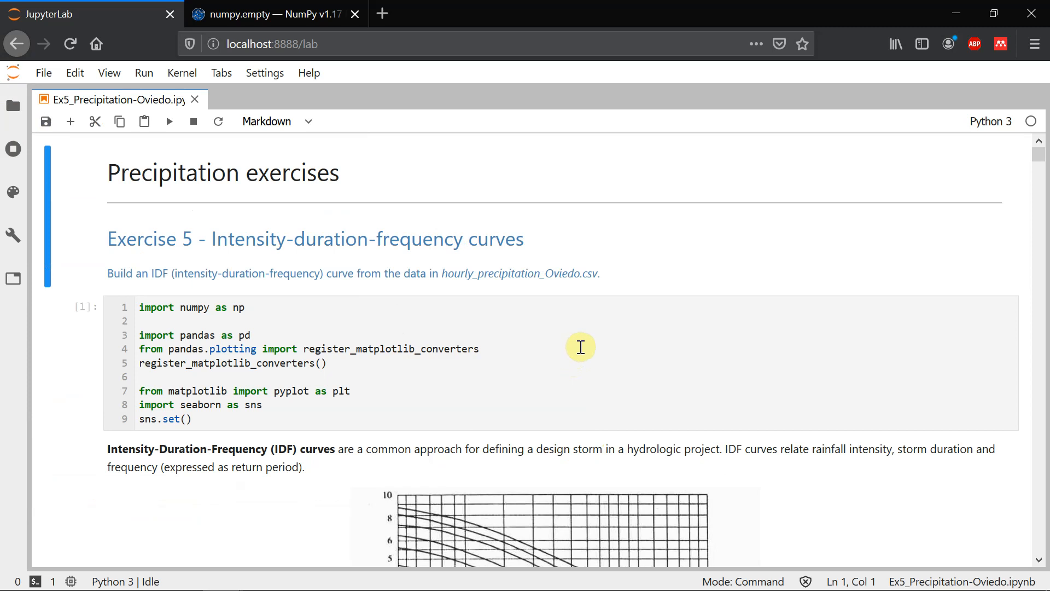
mouse_move(388, 299)
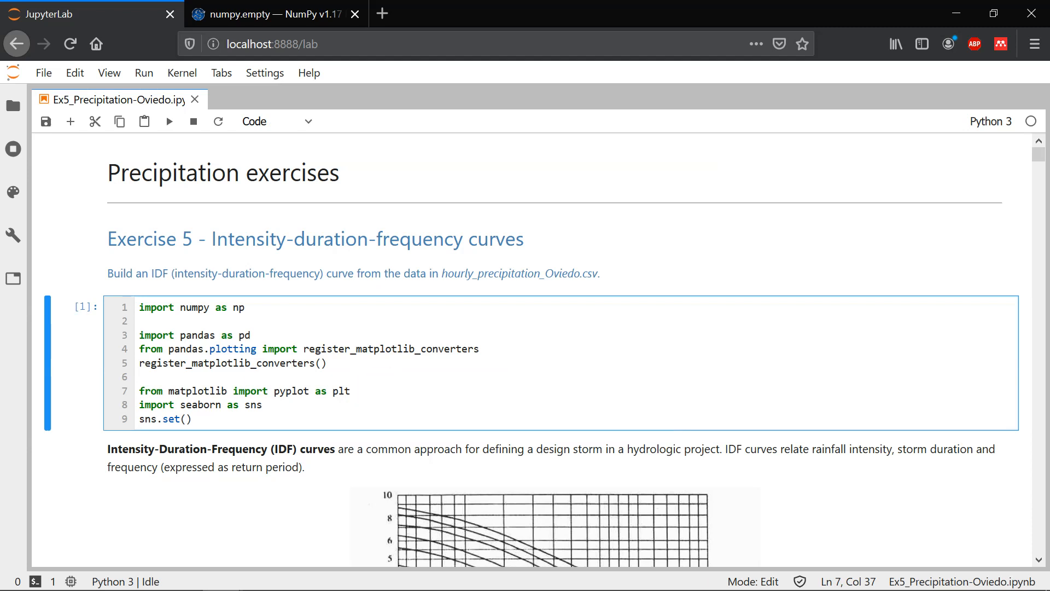
click(13, 105)
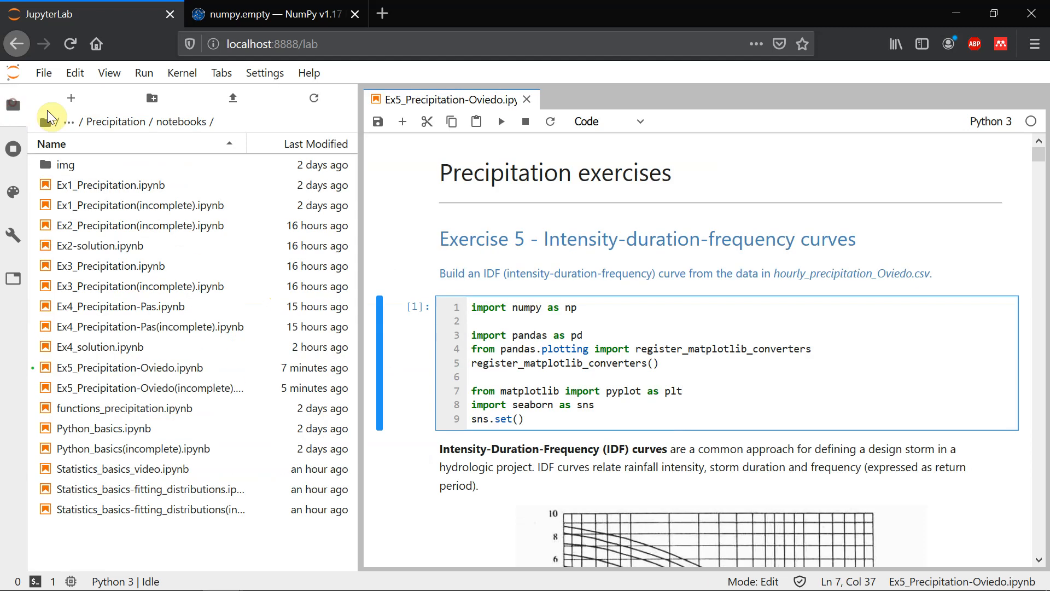
click(115, 121)
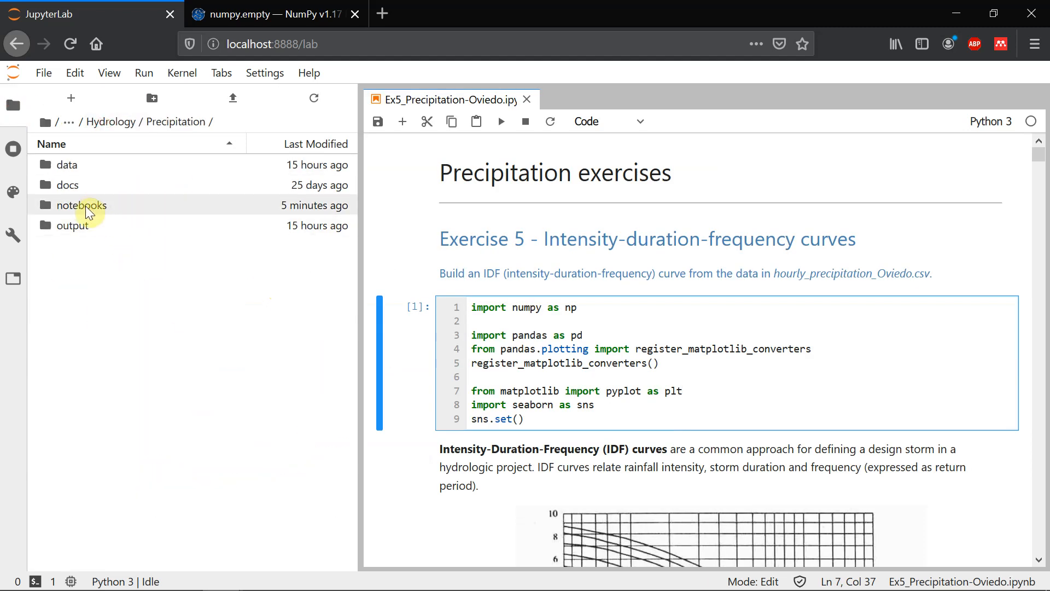
double_click(80, 205)
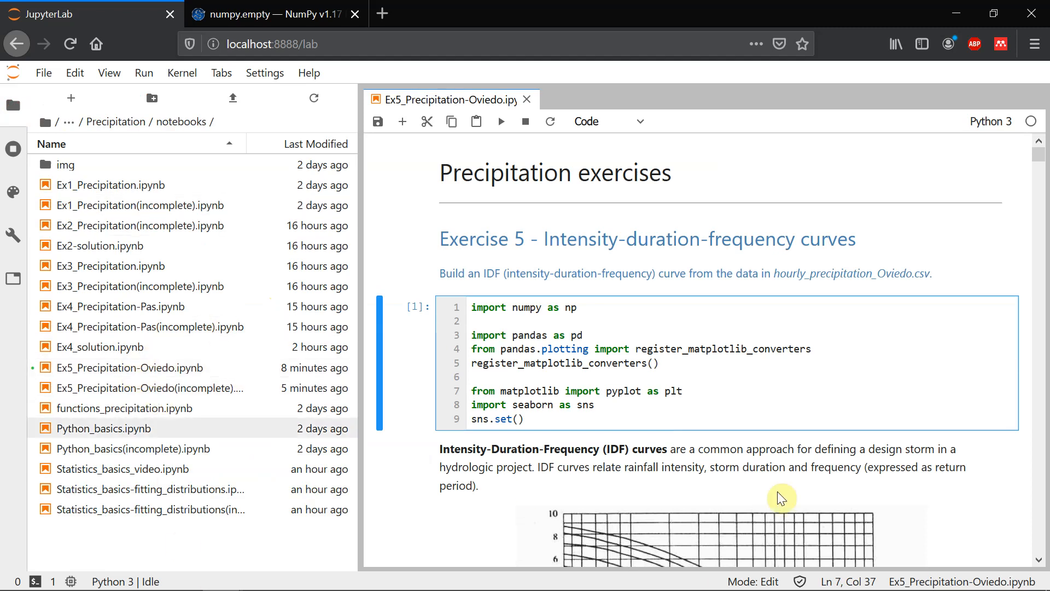
mouse_move(120, 388)
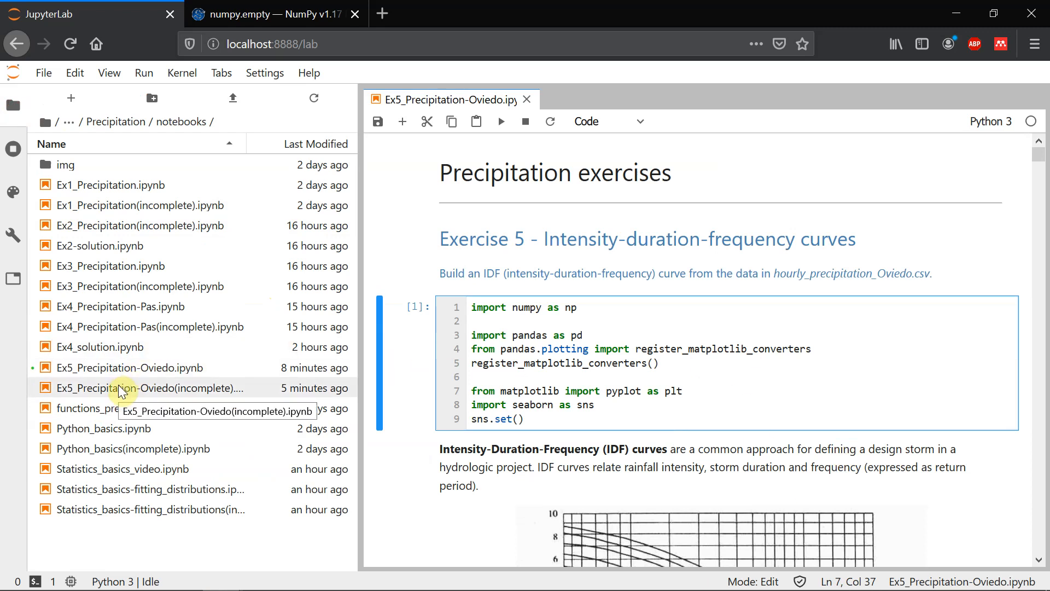
mouse_move(579, 410)
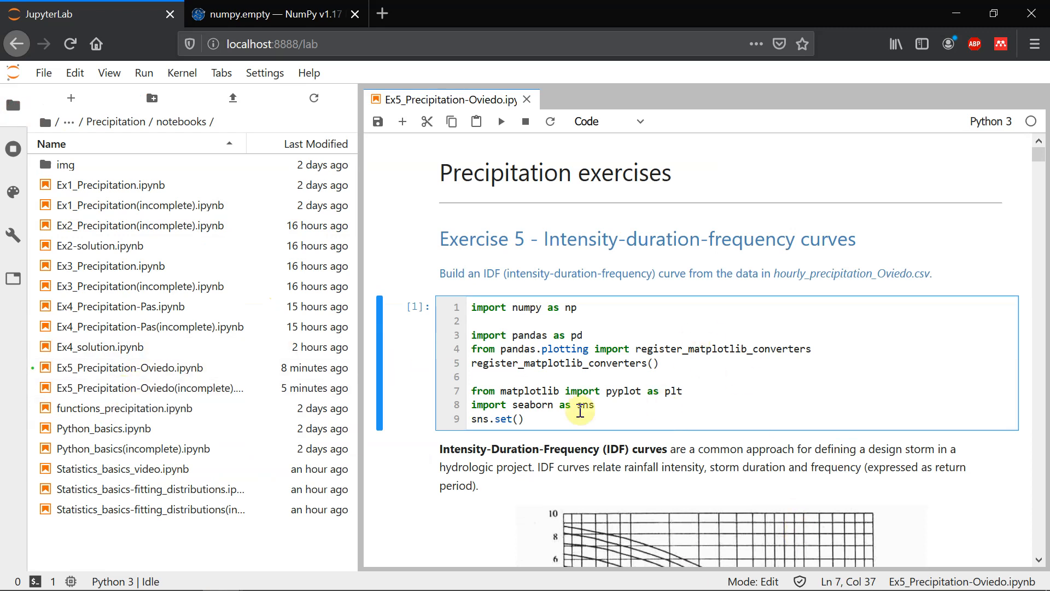
click(142, 205)
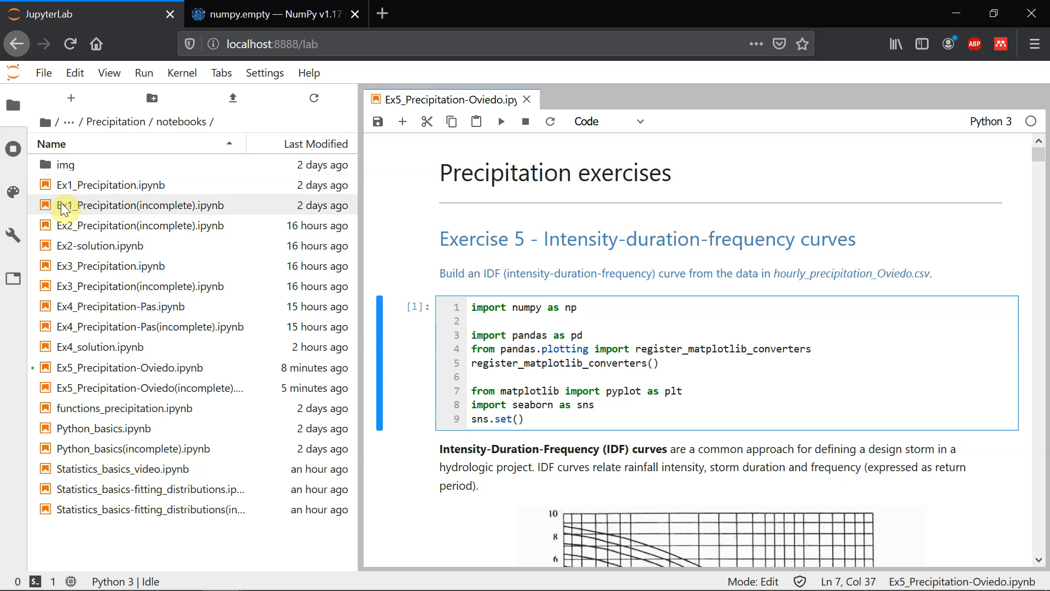
mouse_move(70, 121)
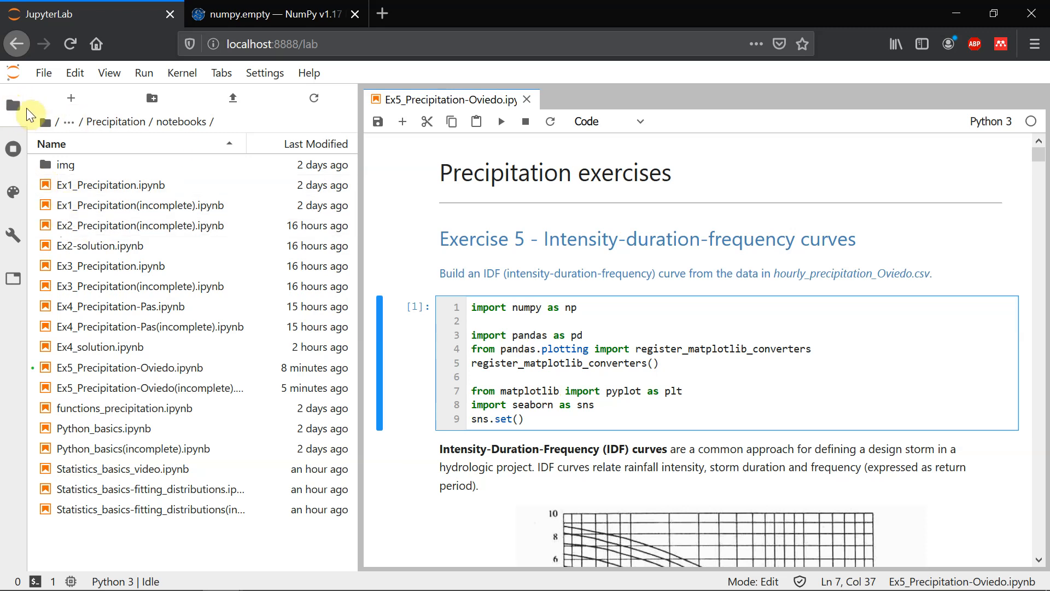
Create a Python 3 notebook, rename it Ex5_solution.ipynb, and hide the file browser
click(70, 98)
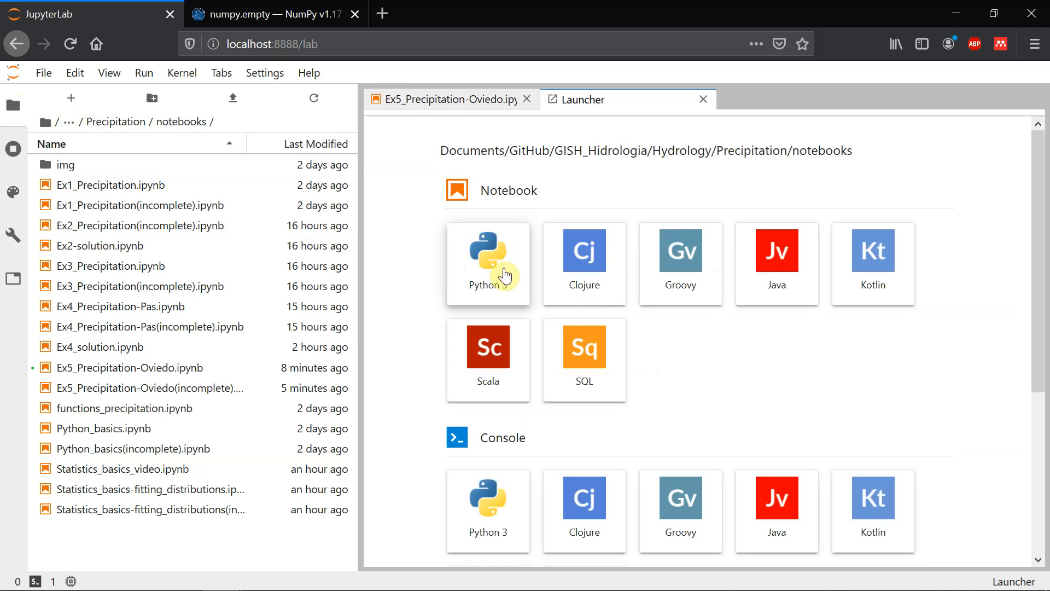
click(488, 262)
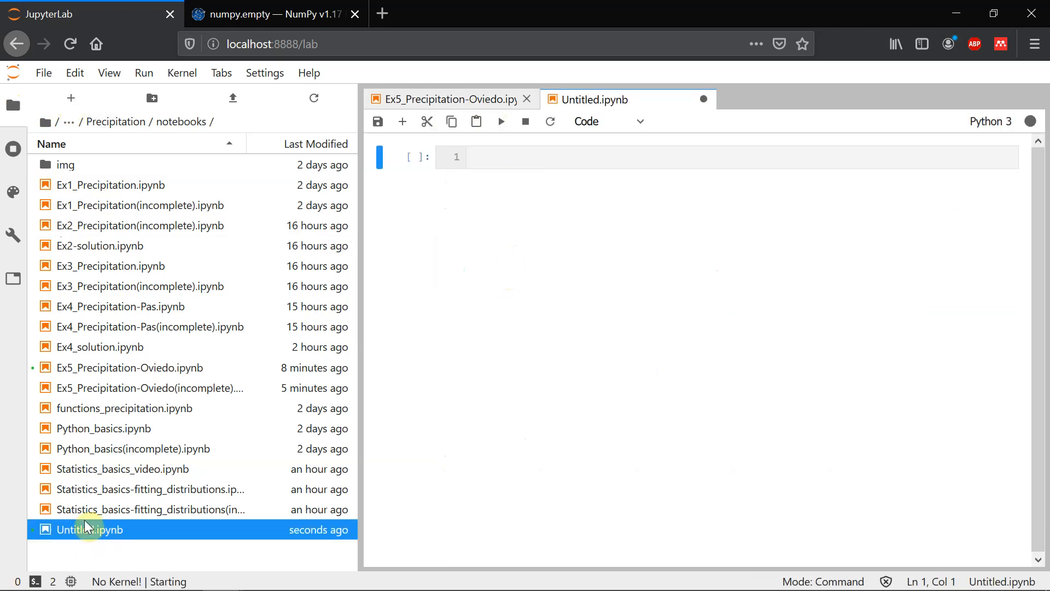
double_click(85, 529)
text(Ex5_solution)
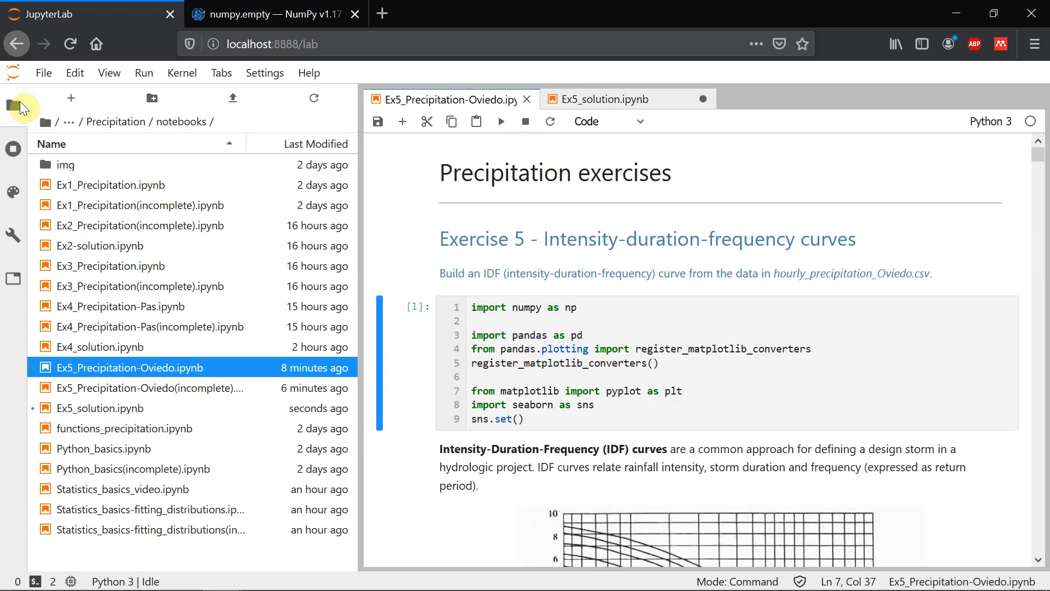
click(13, 105)
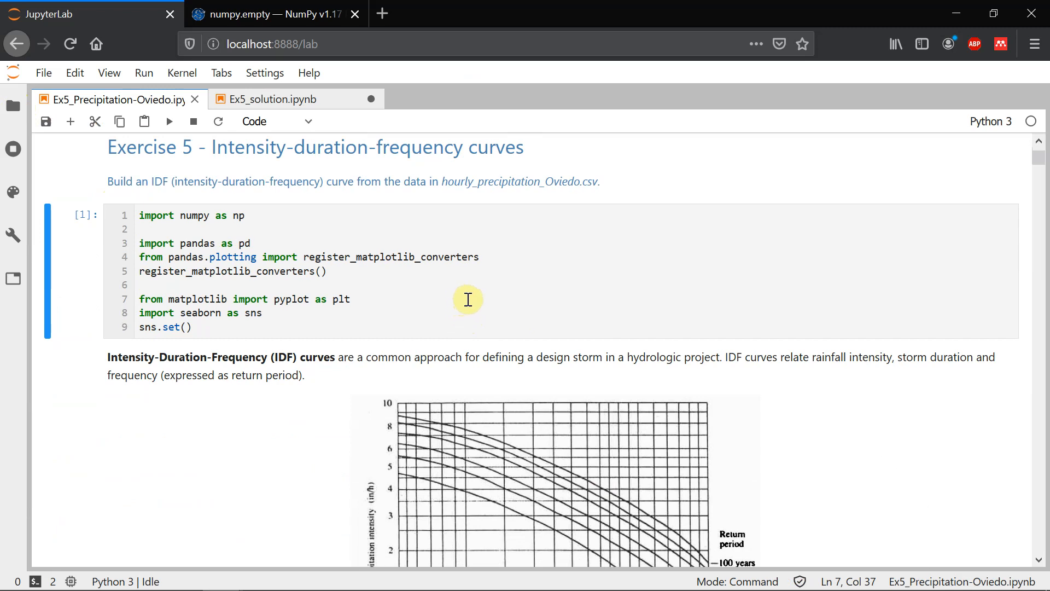
scroll(down, 3)
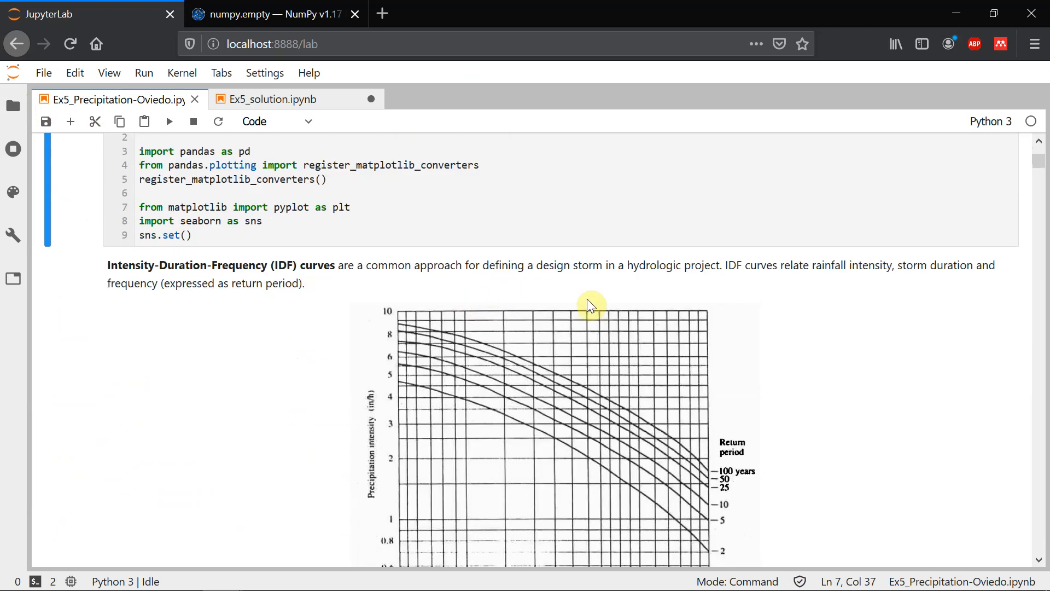
mouse_move(756, 302)
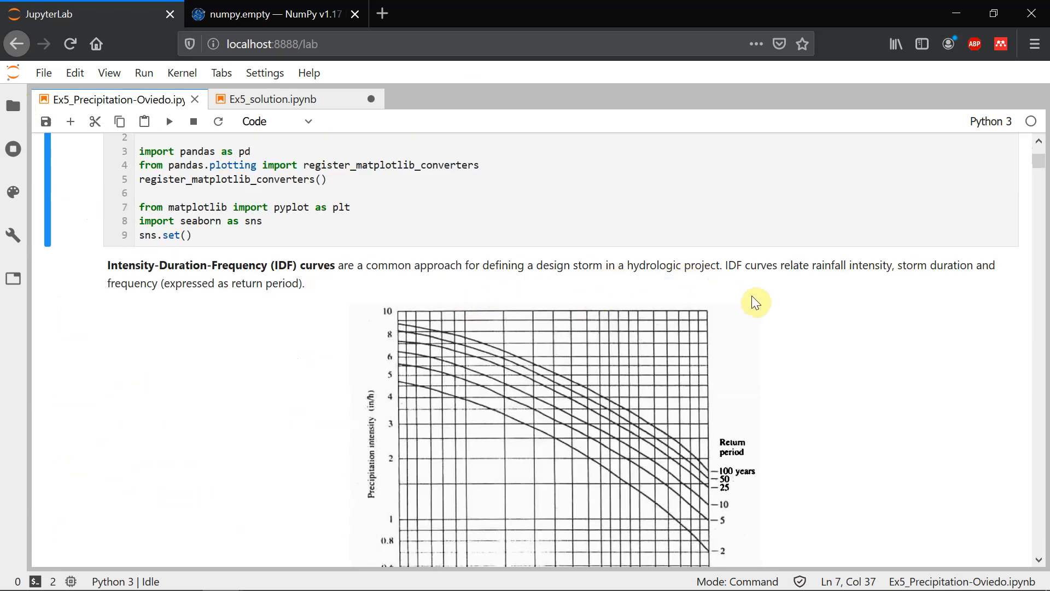
scroll(down, 3)
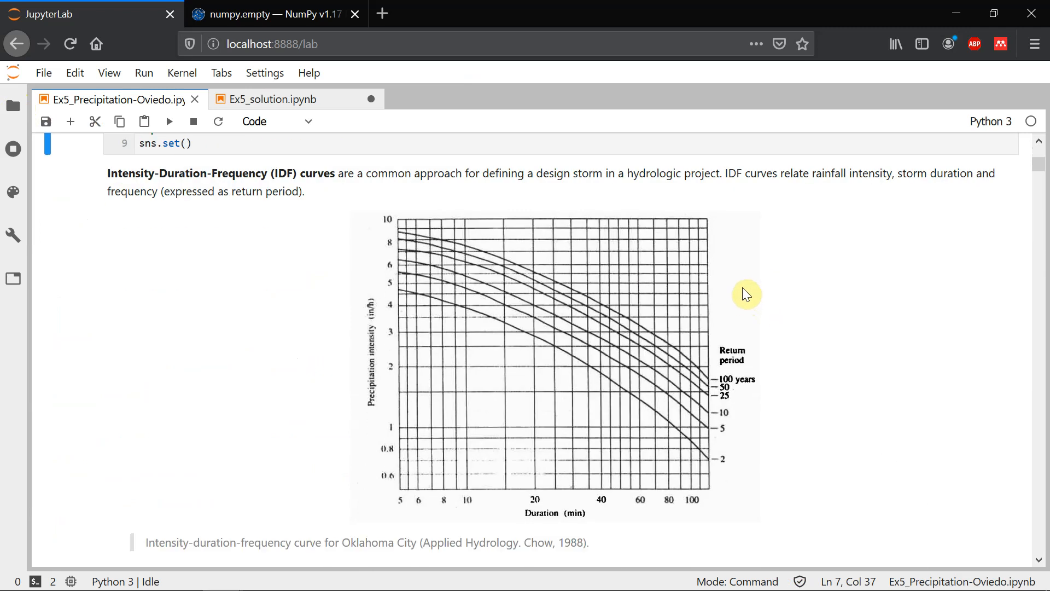
mouse_move(754, 275)
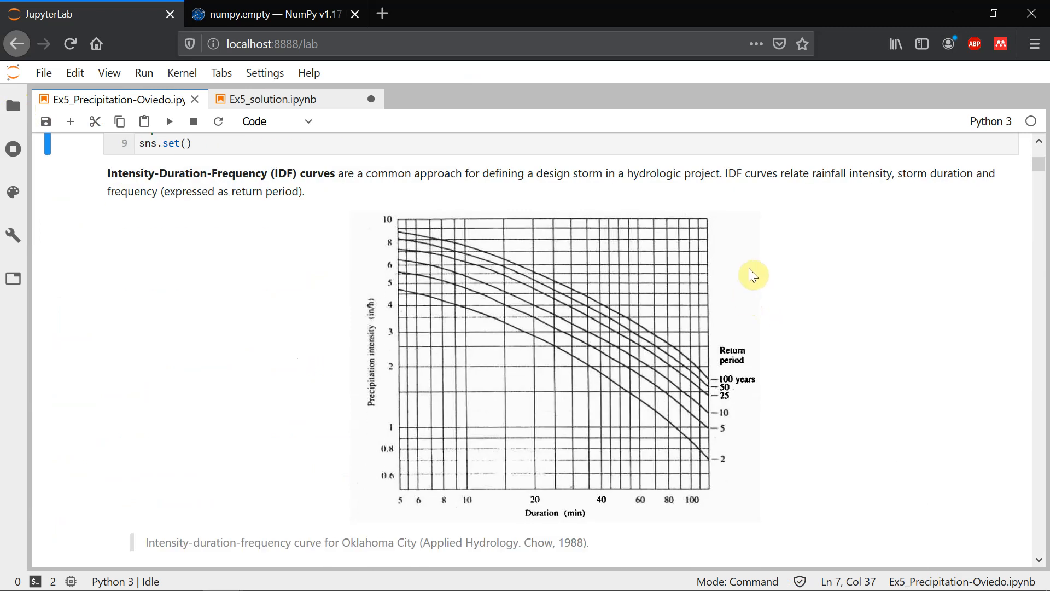
mouse_move(766, 270)
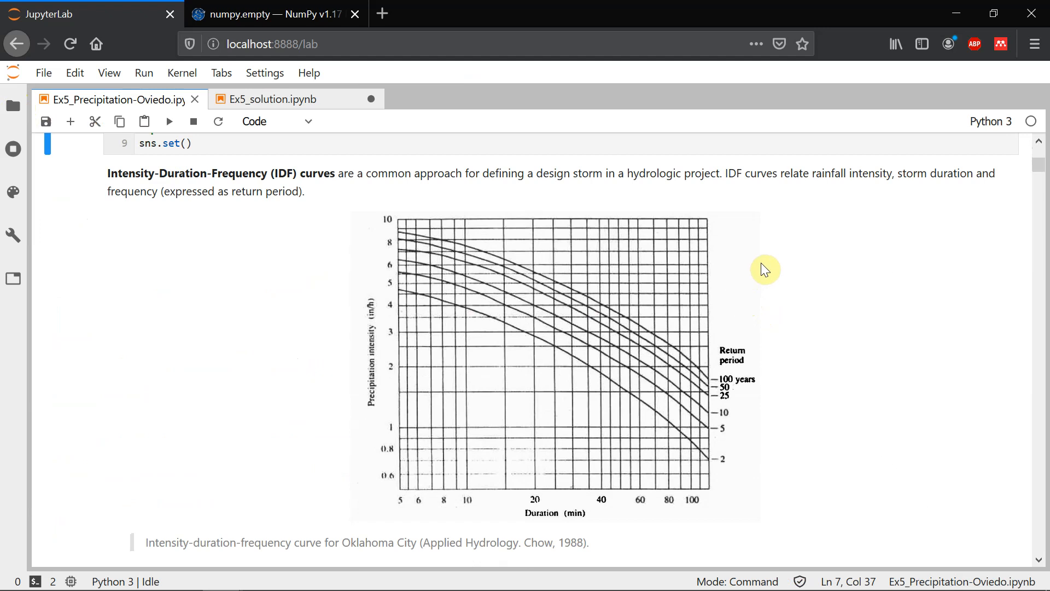
mouse_move(475, 197)
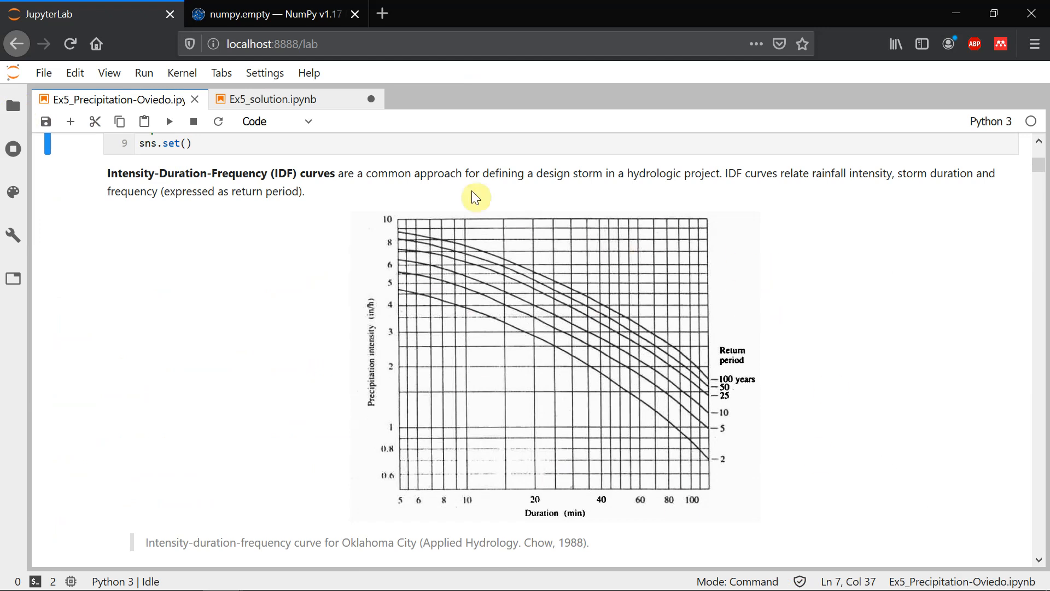
mouse_move(666, 283)
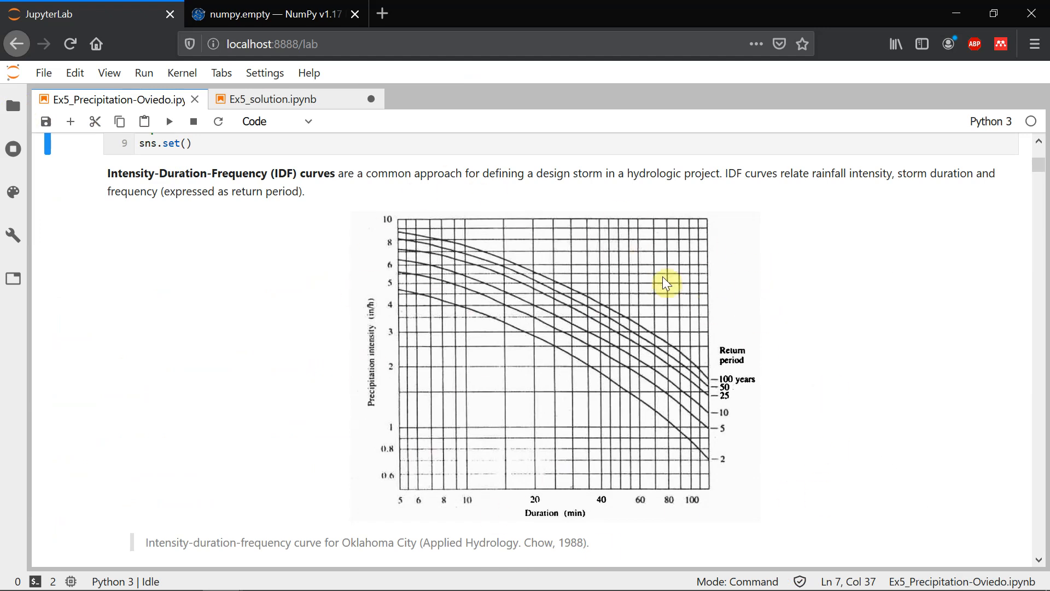
mouse_move(826, 561)
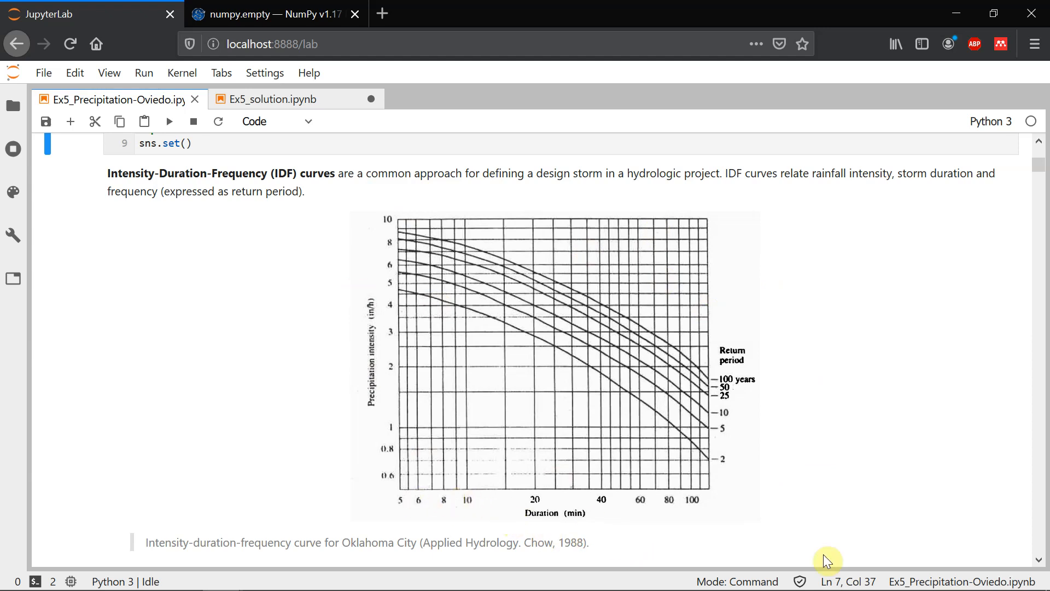
mouse_move(598, 404)
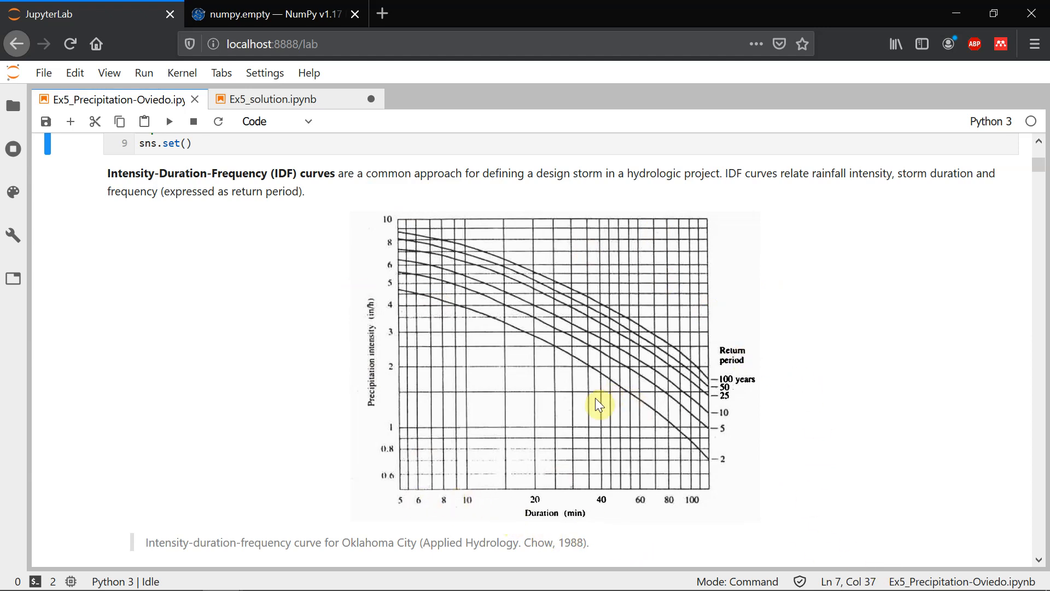
mouse_move(385, 277)
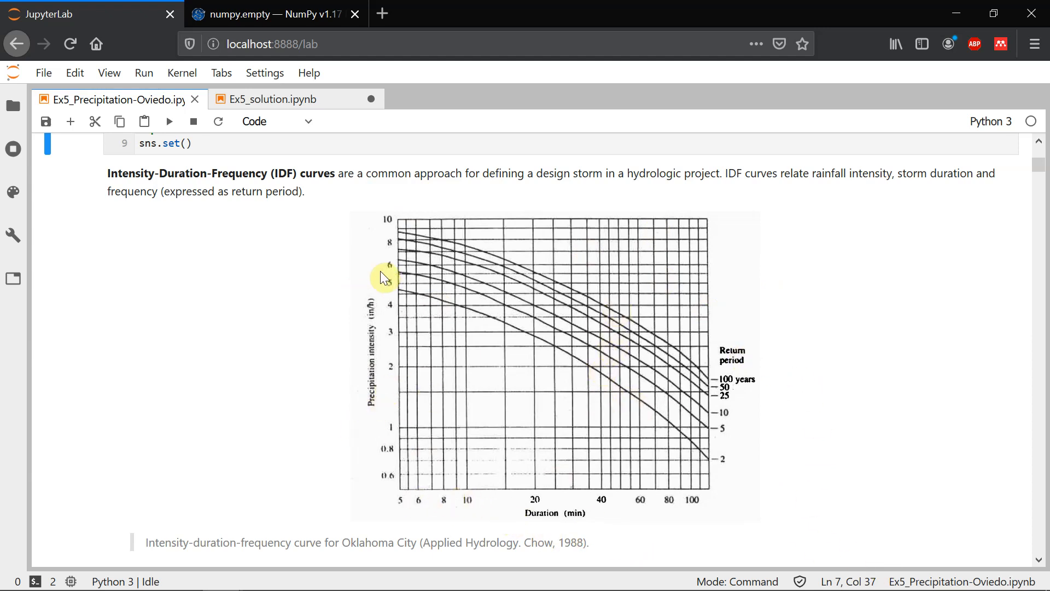
mouse_move(372, 343)
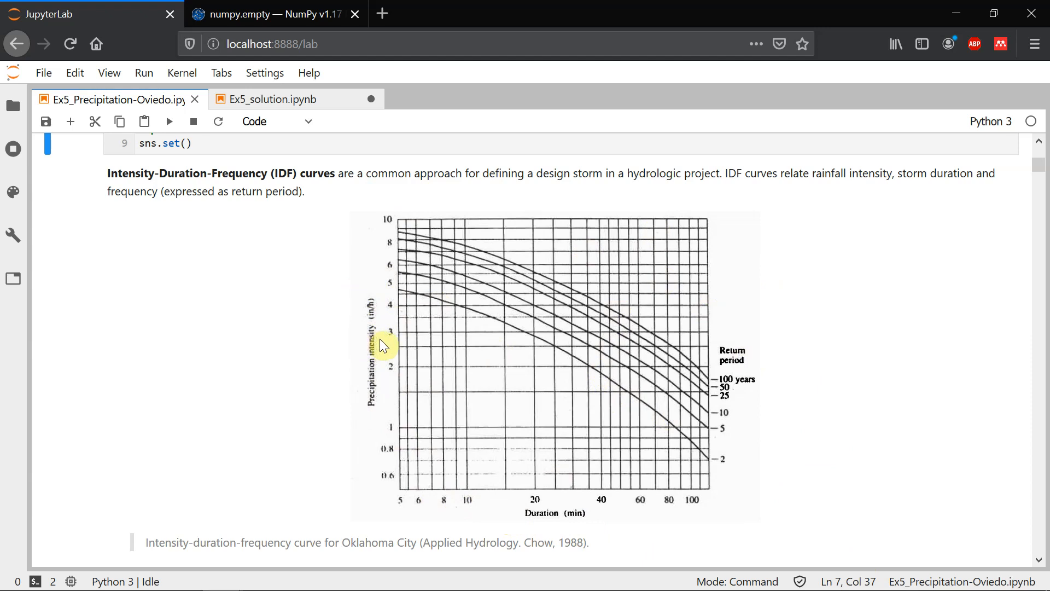
mouse_move(571, 520)
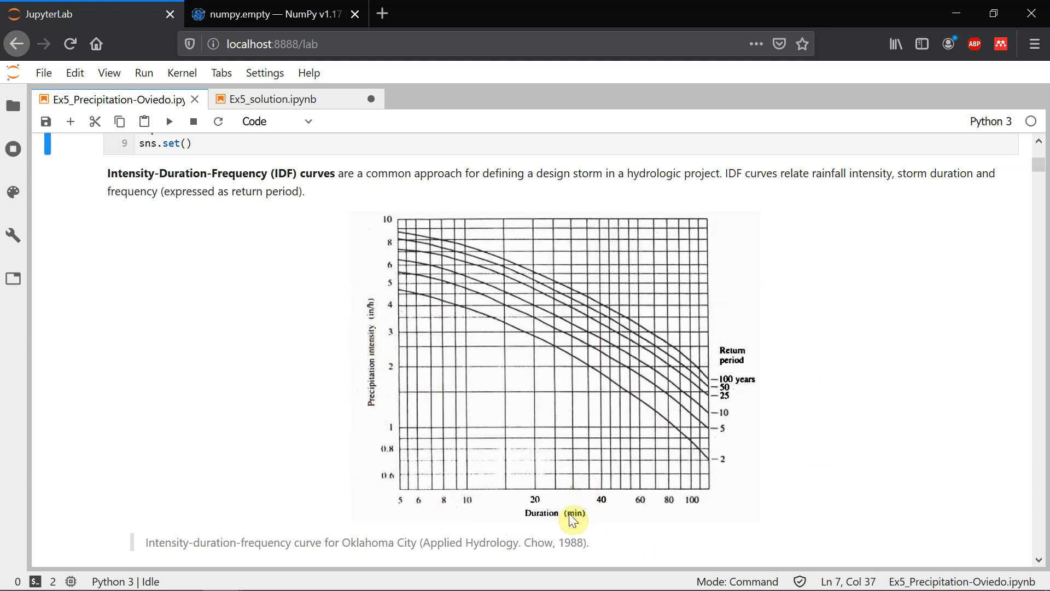
mouse_move(602, 504)
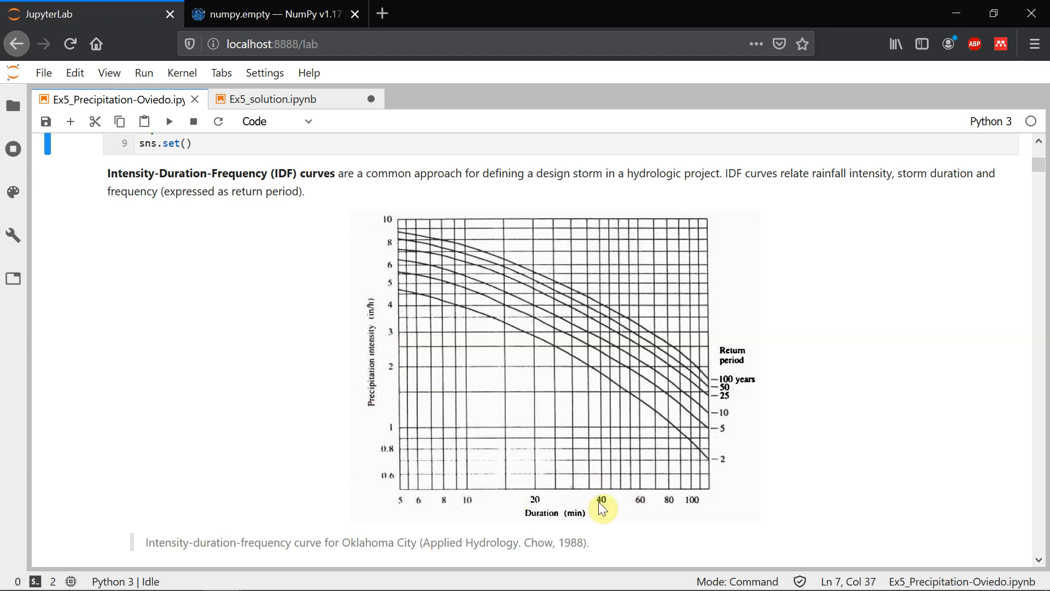
mouse_move(606, 507)
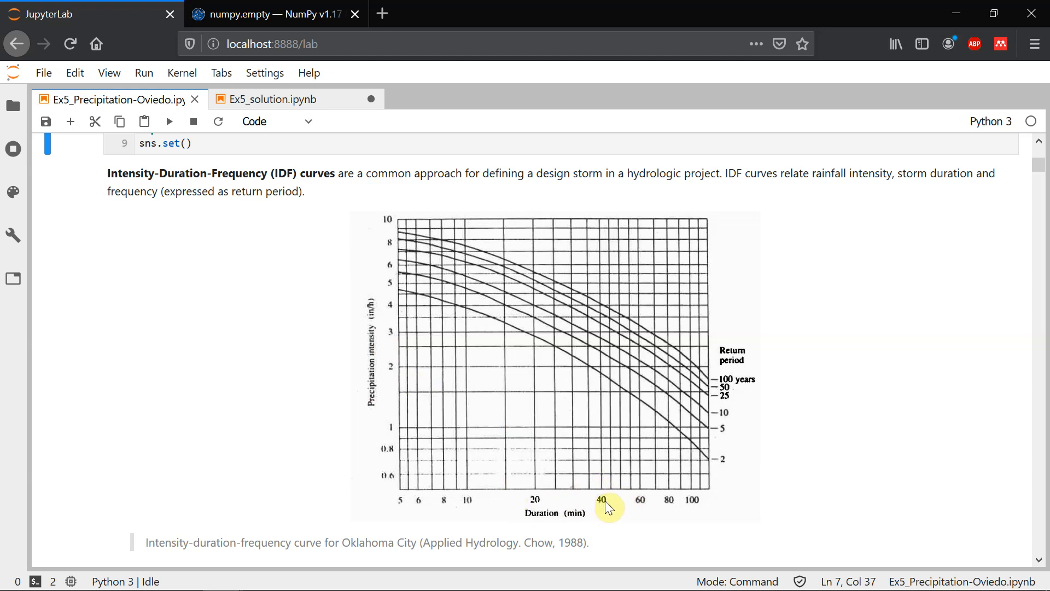
mouse_move(690, 427)
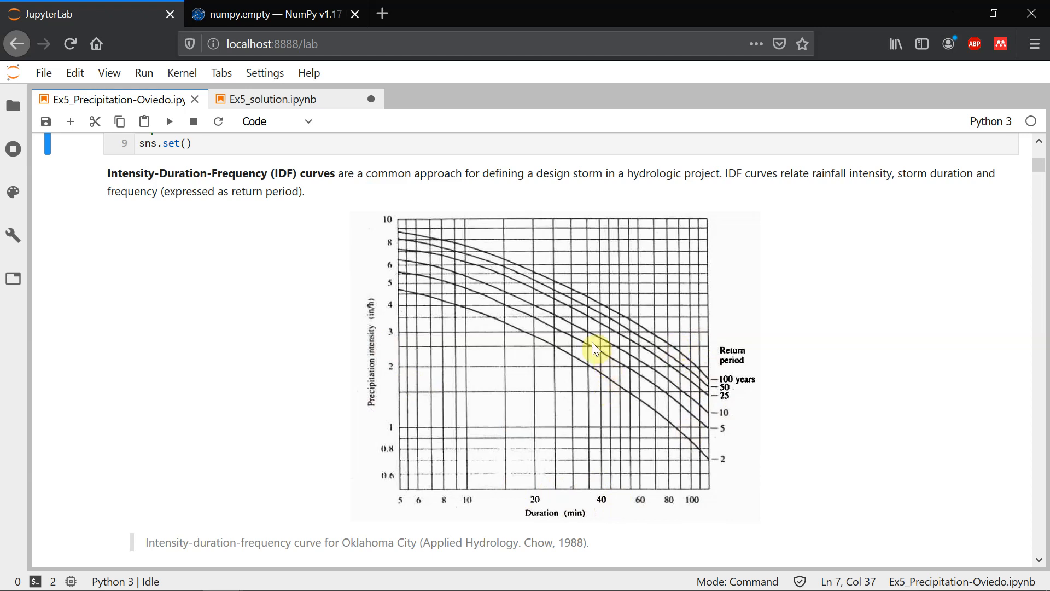
mouse_move(591, 361)
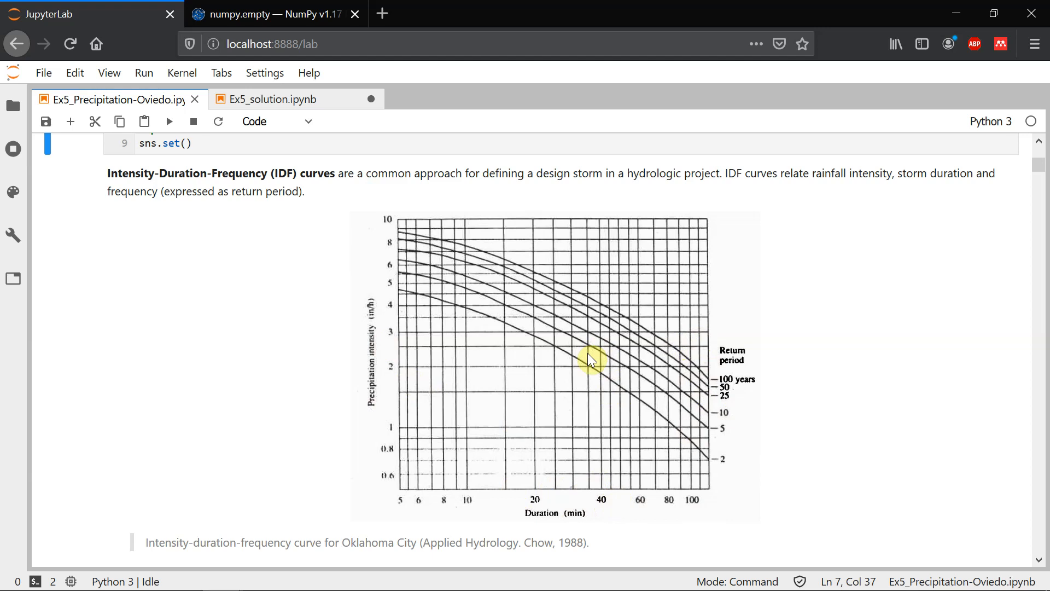
mouse_move(642, 498)
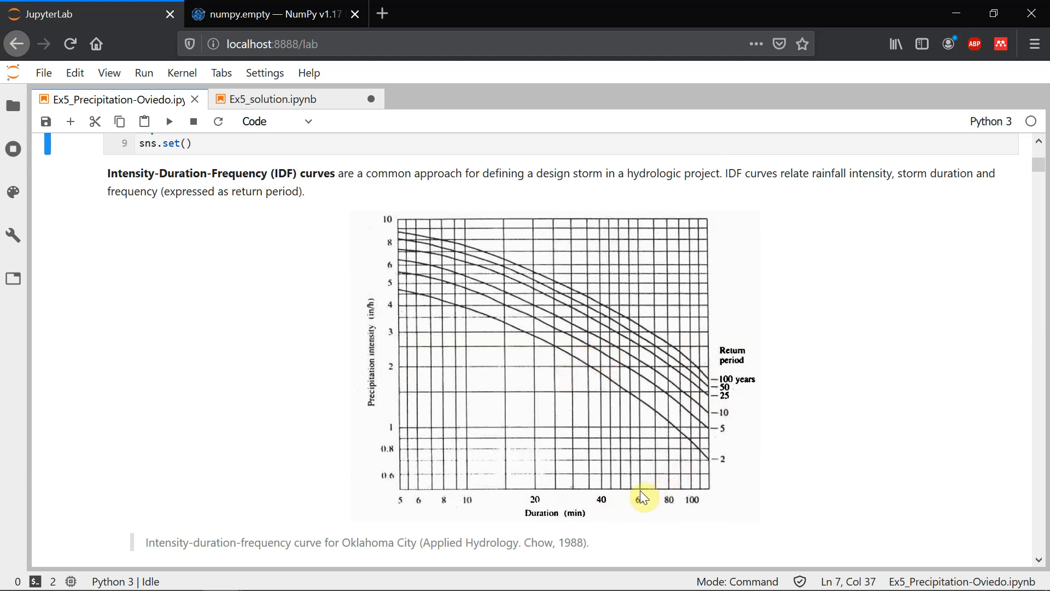
mouse_move(642, 493)
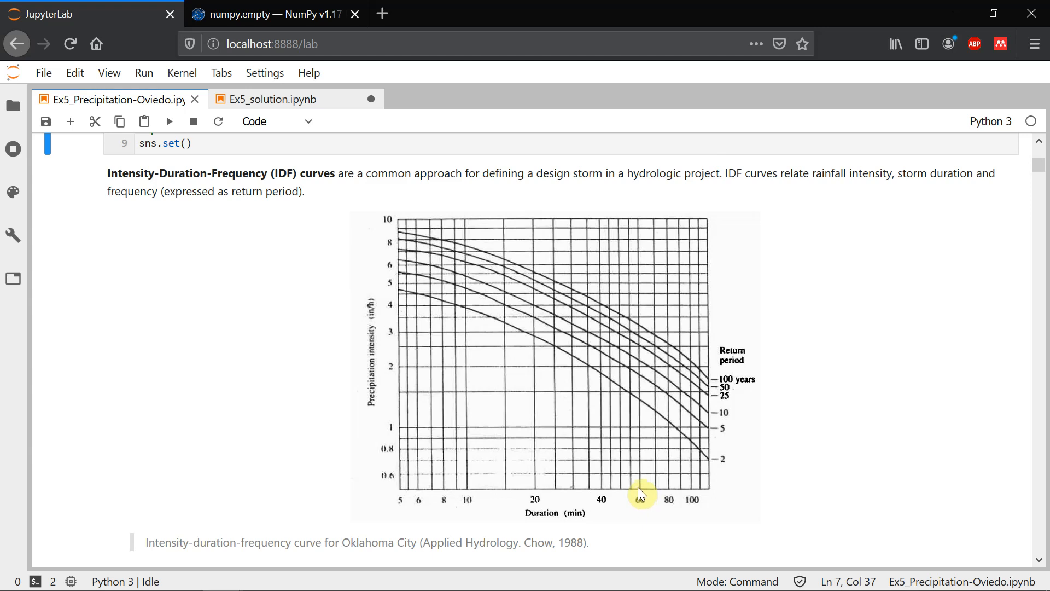
mouse_move(636, 352)
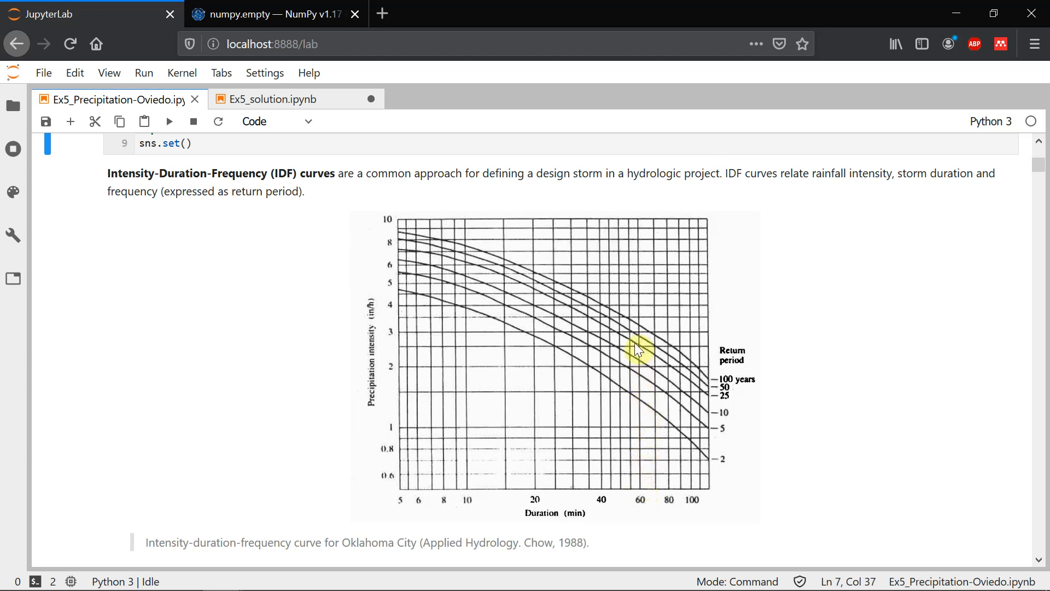
mouse_move(643, 329)
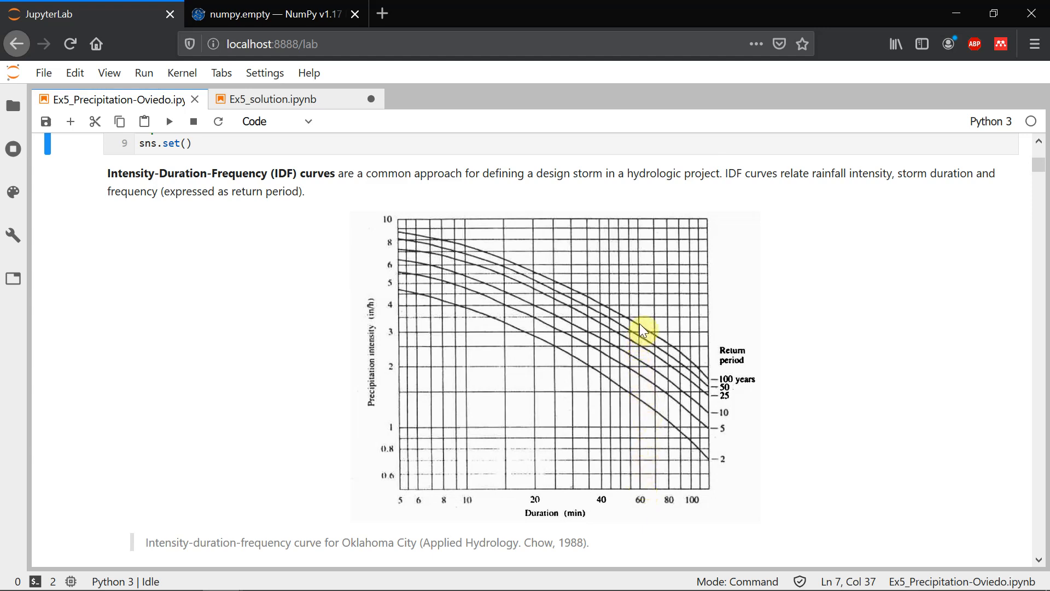
mouse_move(526, 316)
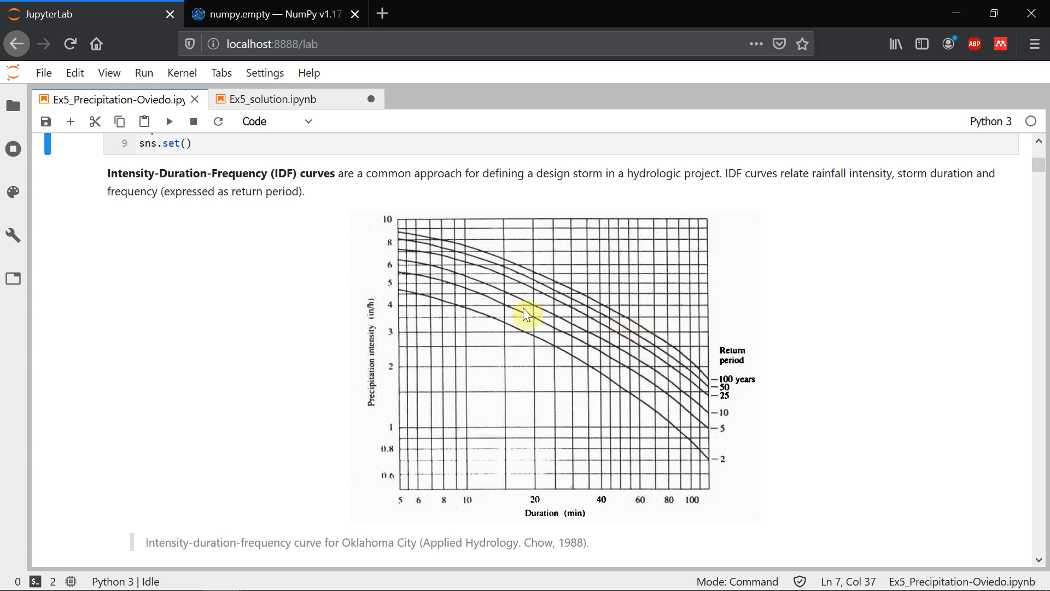
mouse_move(400, 330)
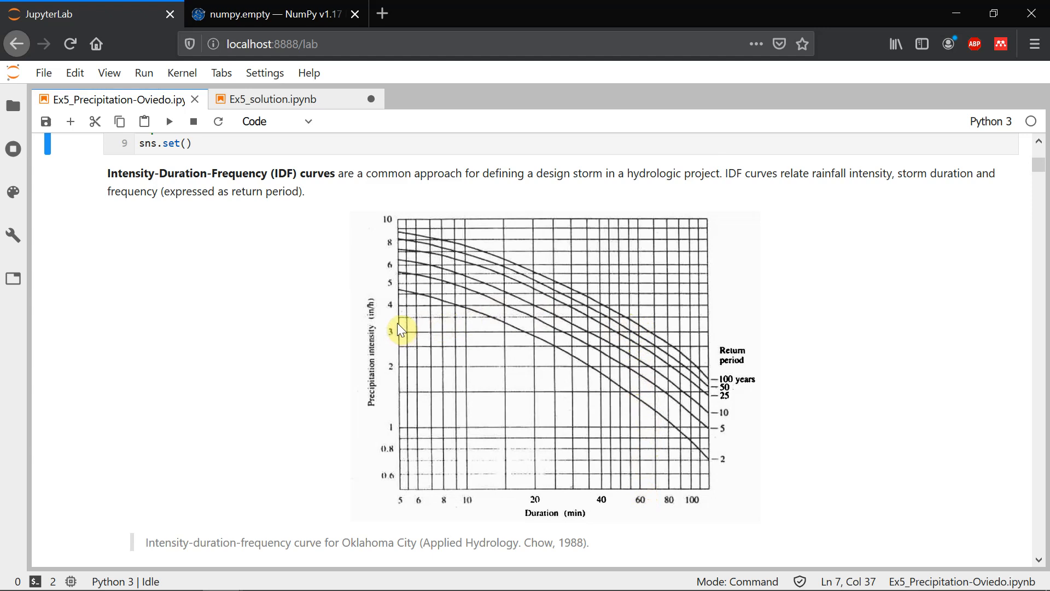
mouse_move(398, 331)
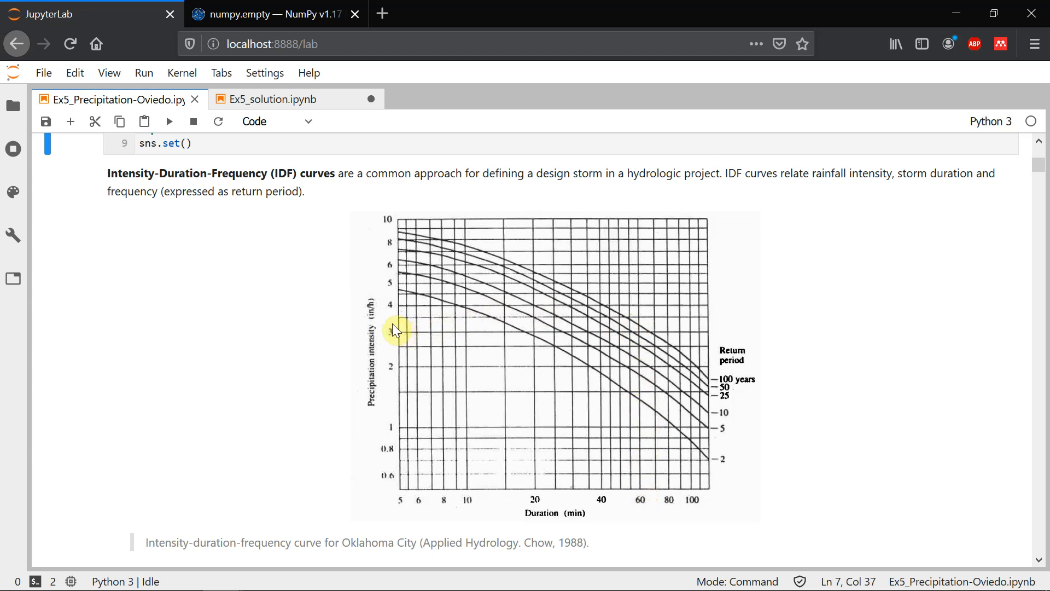
mouse_move(399, 333)
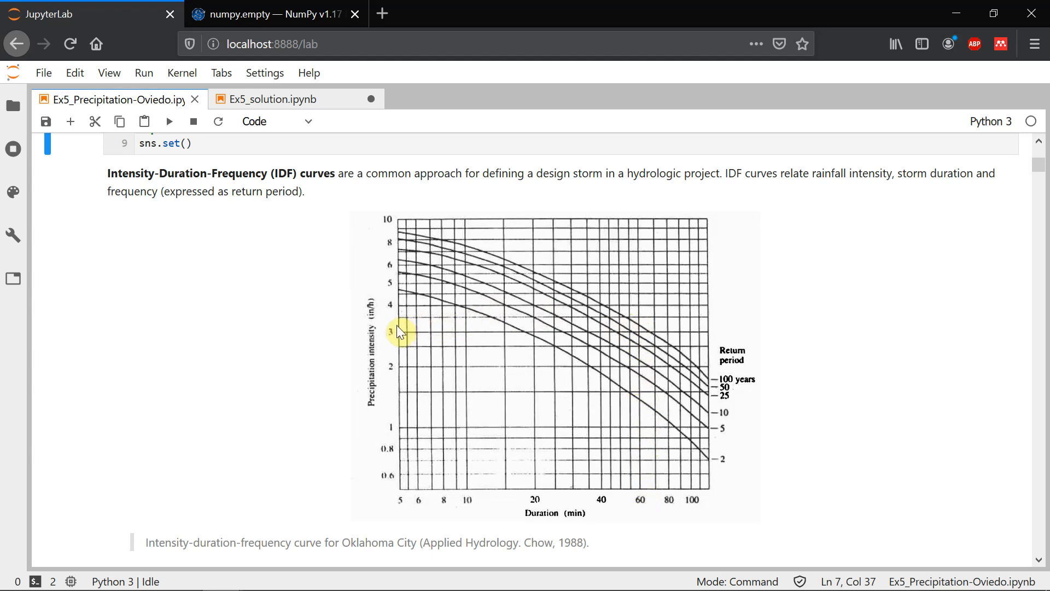
scroll(down, 3)
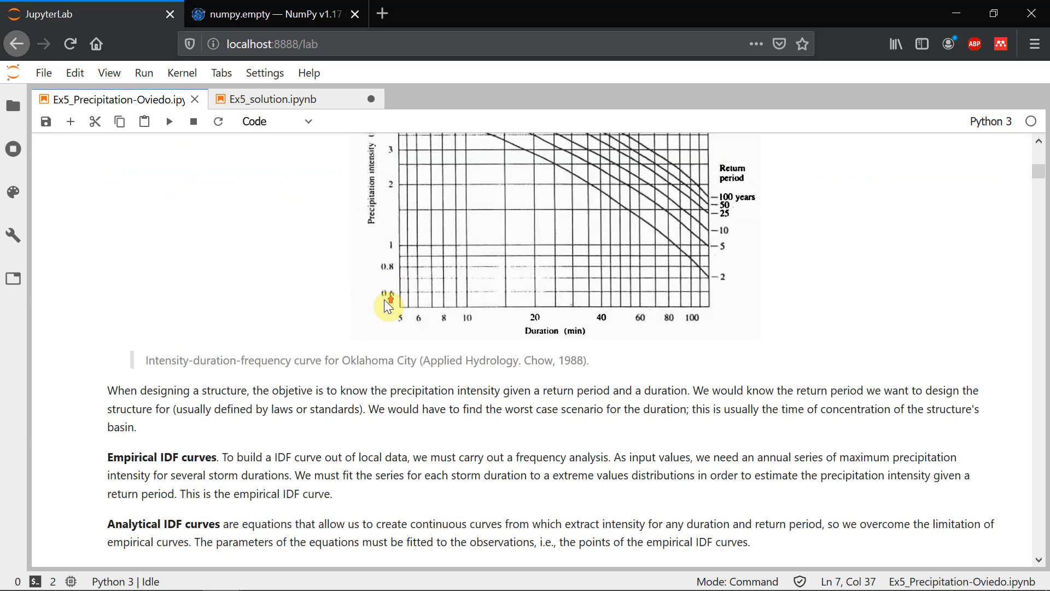
scroll(up, 3)
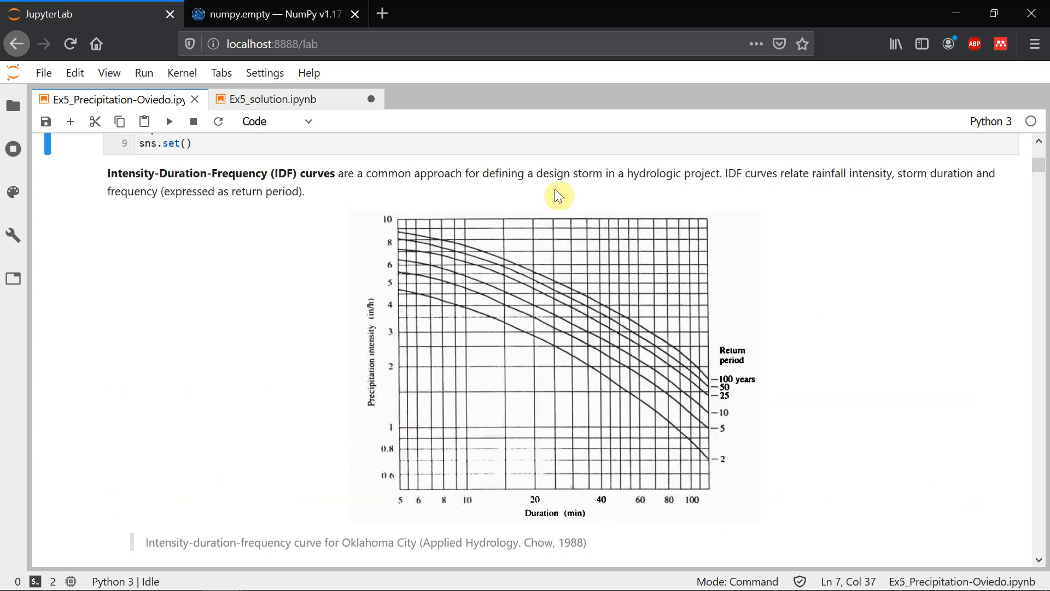
mouse_move(479, 368)
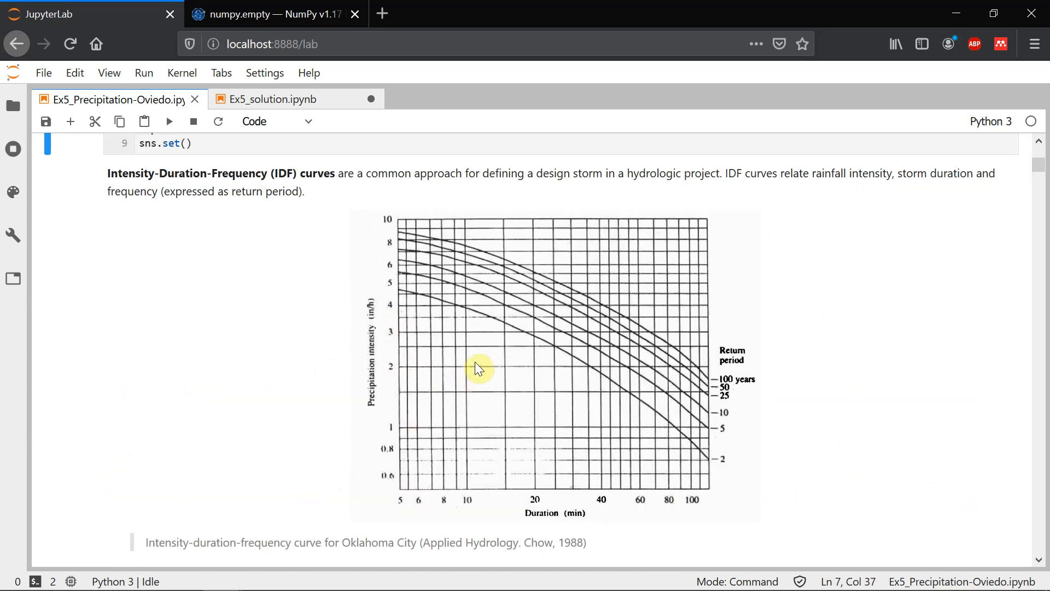
scroll(down, 3)
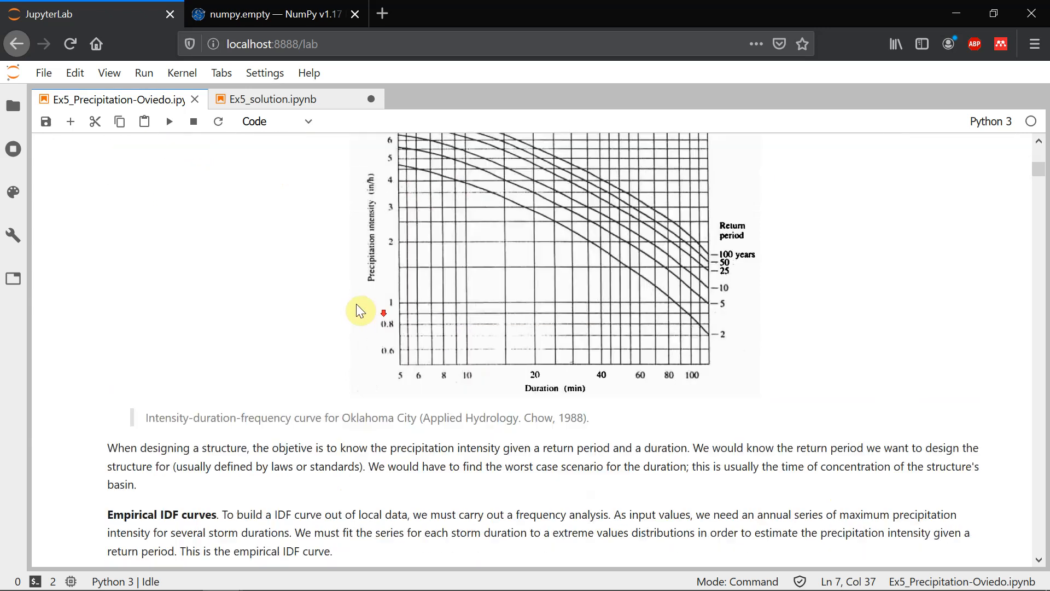
scroll(down, 3)
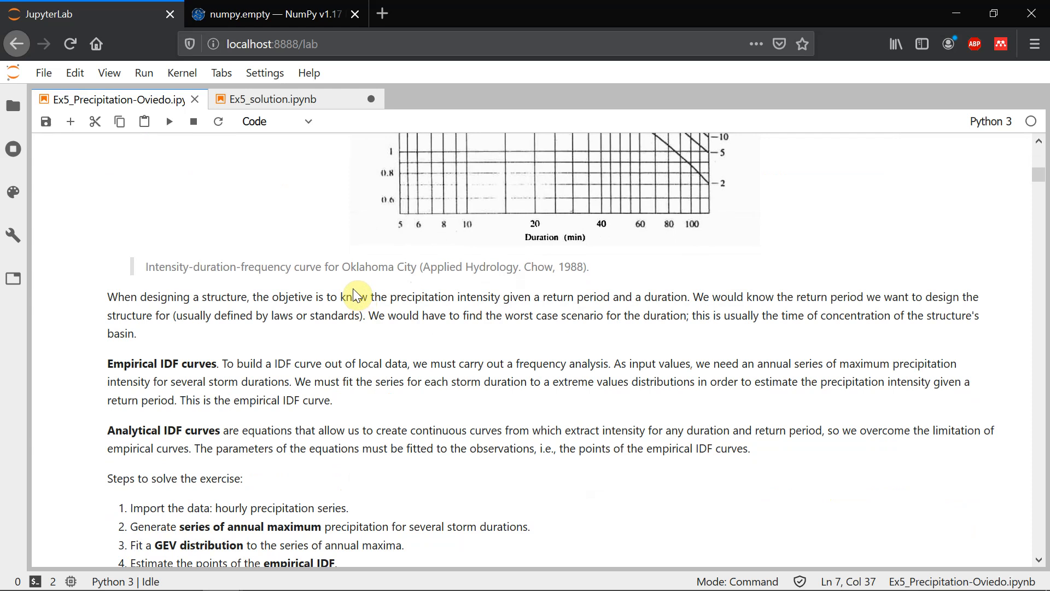
mouse_move(171, 462)
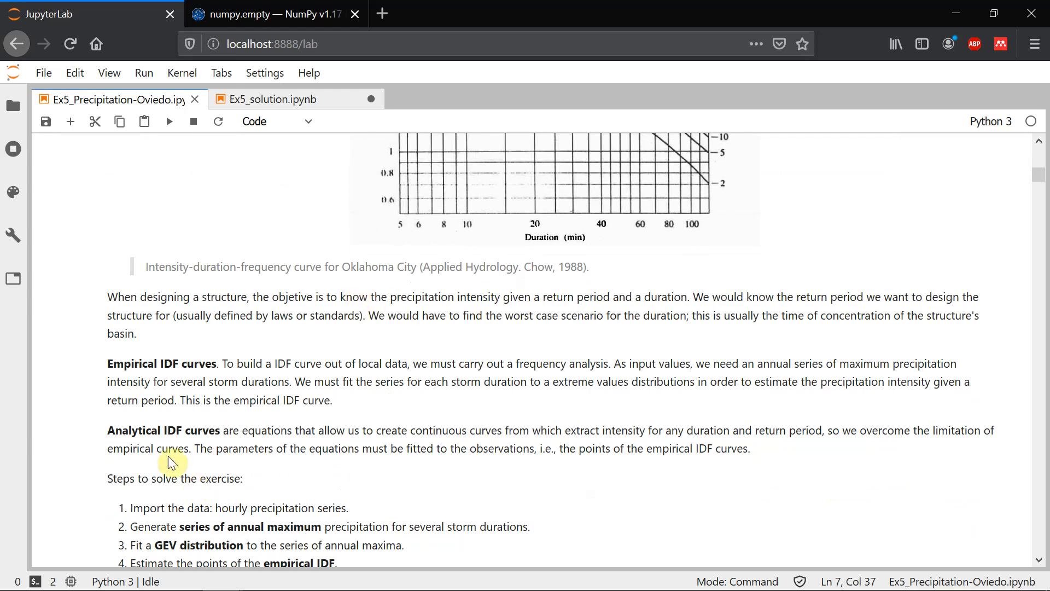
scroll(up, 3)
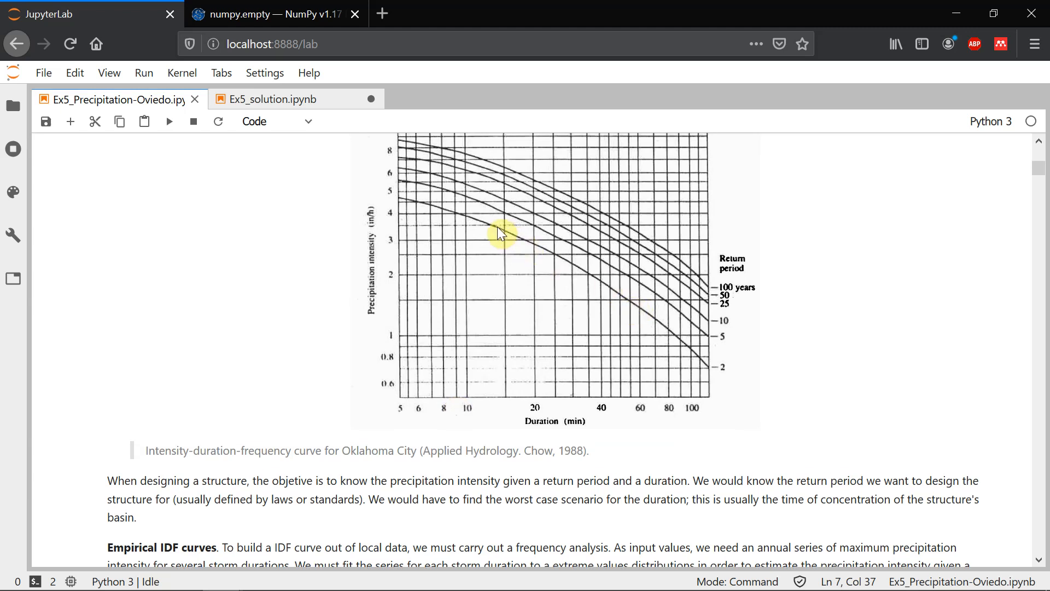
mouse_move(367, 129)
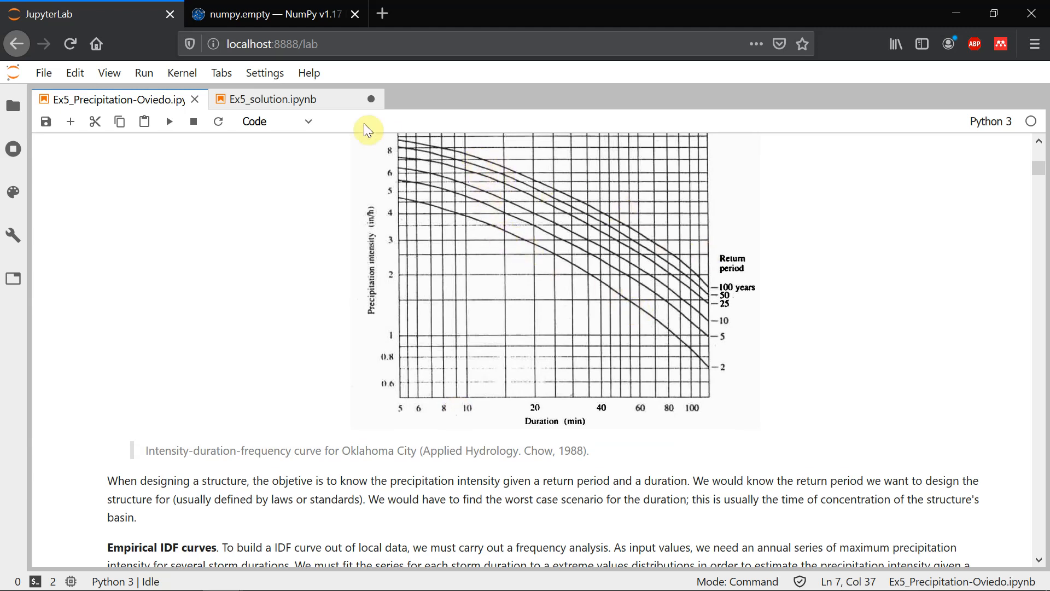
mouse_move(395, 352)
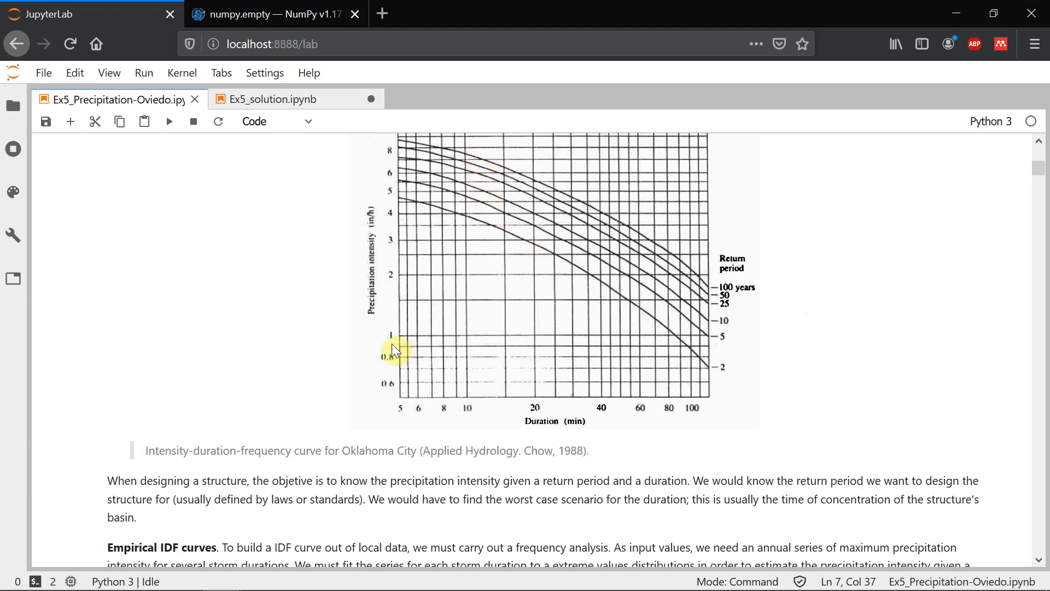
scroll(down, 3)
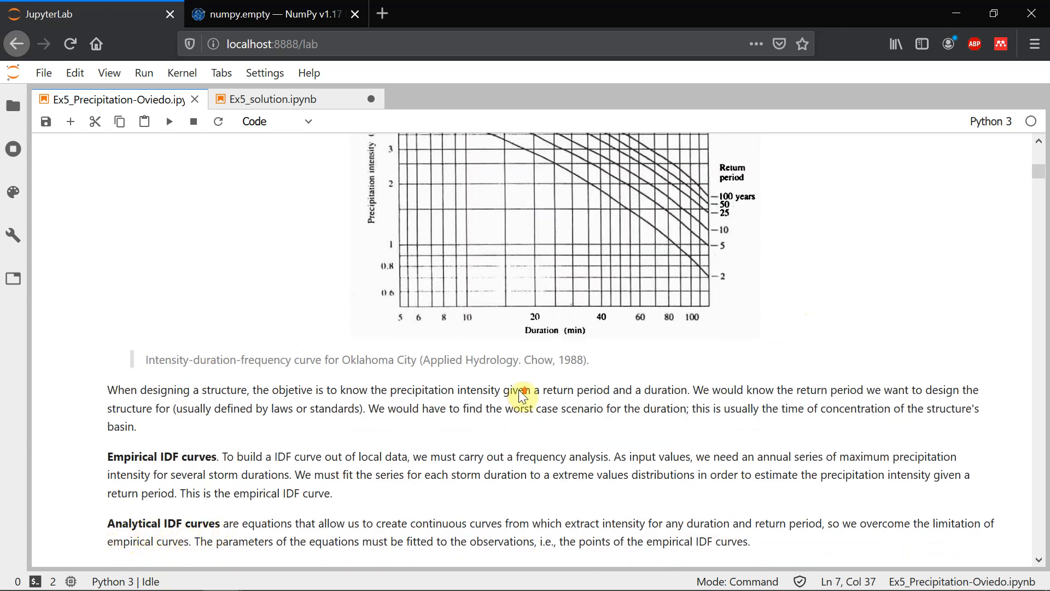
scroll(up, 3)
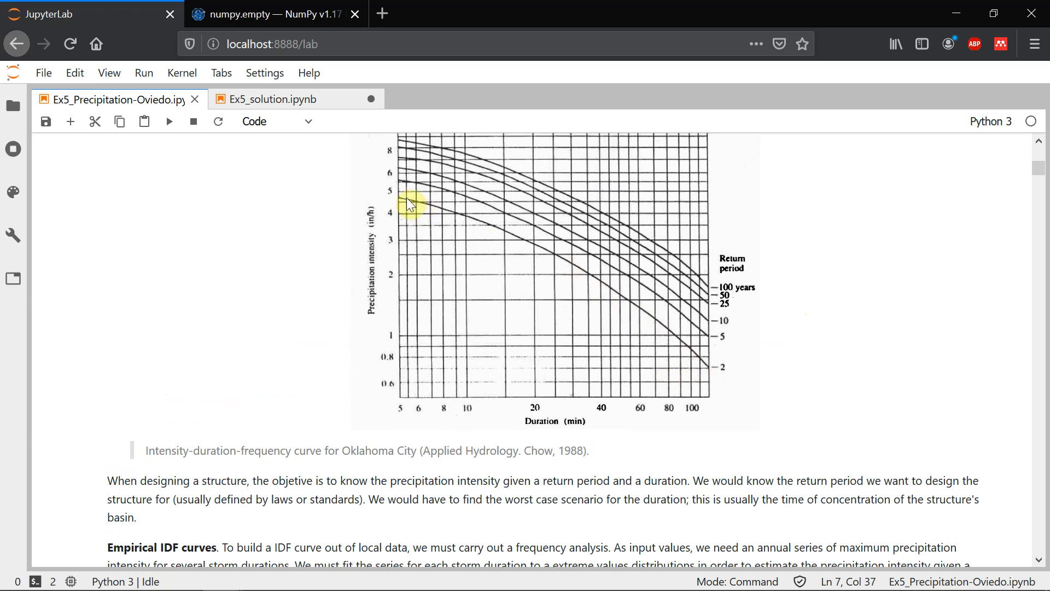
scroll(down, 3)
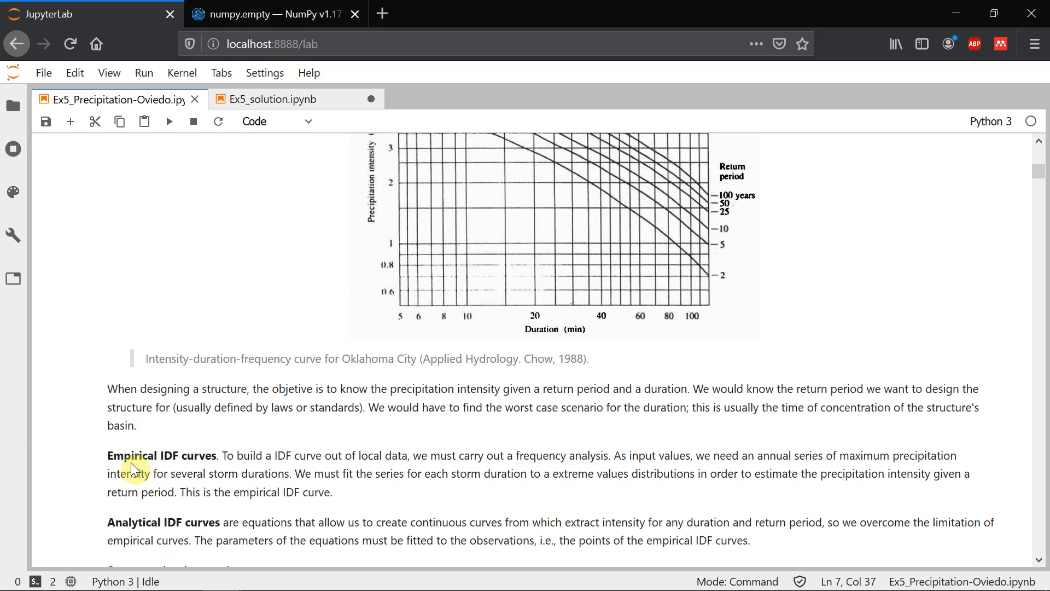
mouse_move(174, 461)
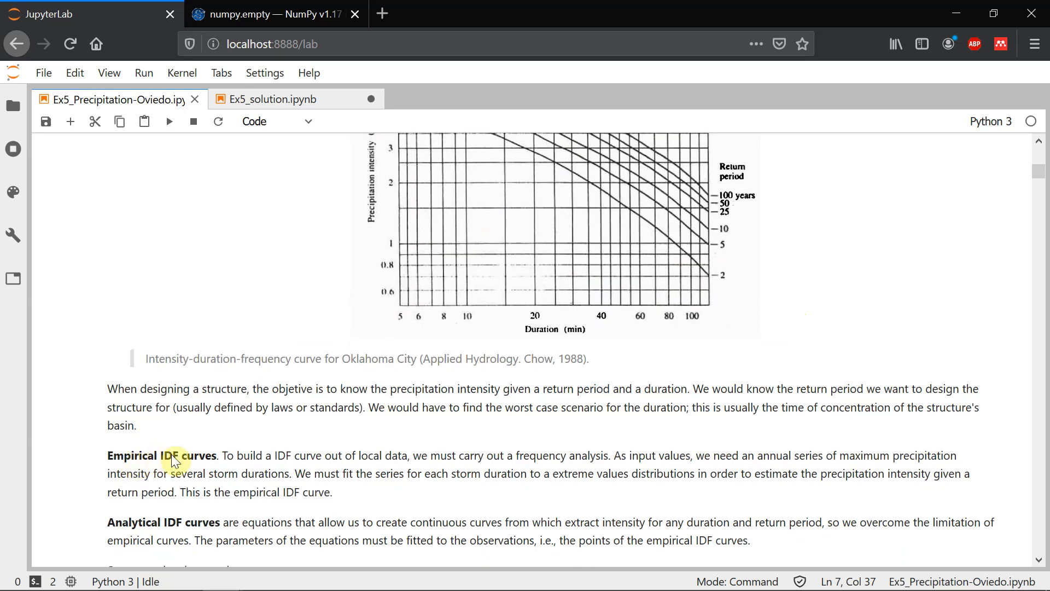
mouse_move(191, 446)
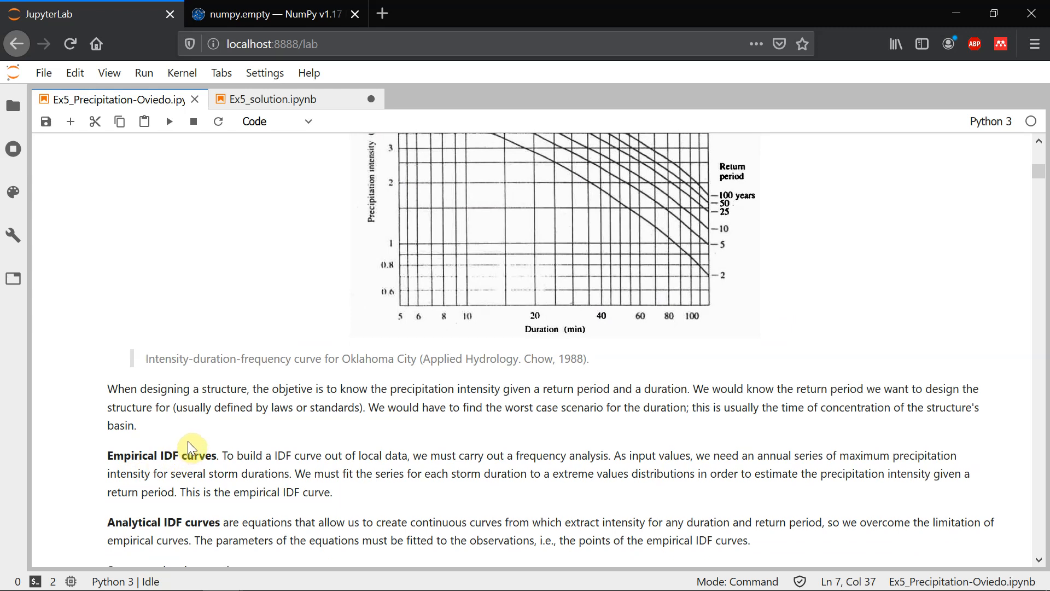
mouse_move(571, 415)
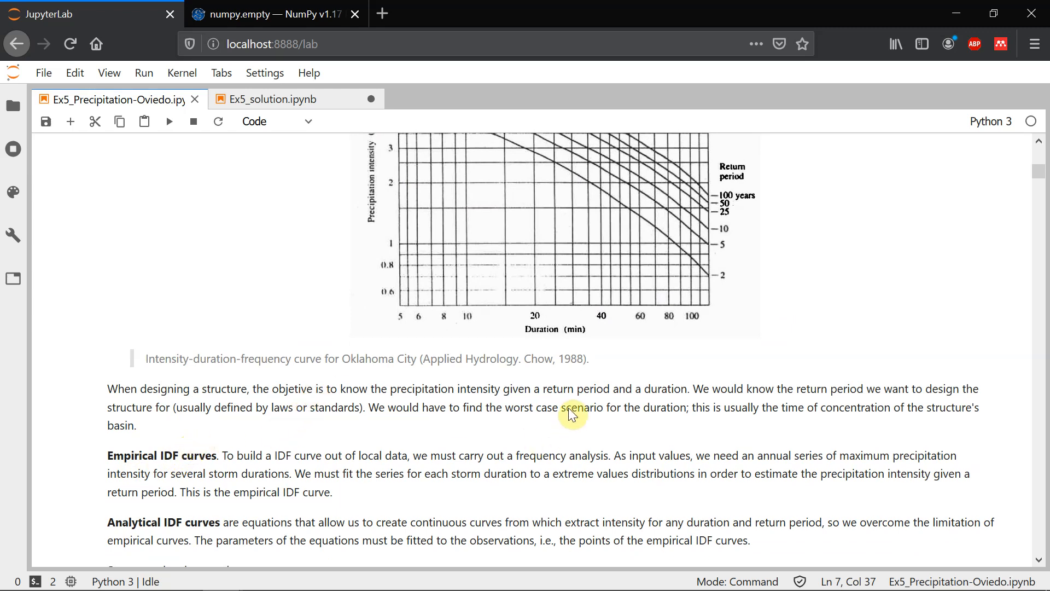
mouse_move(671, 331)
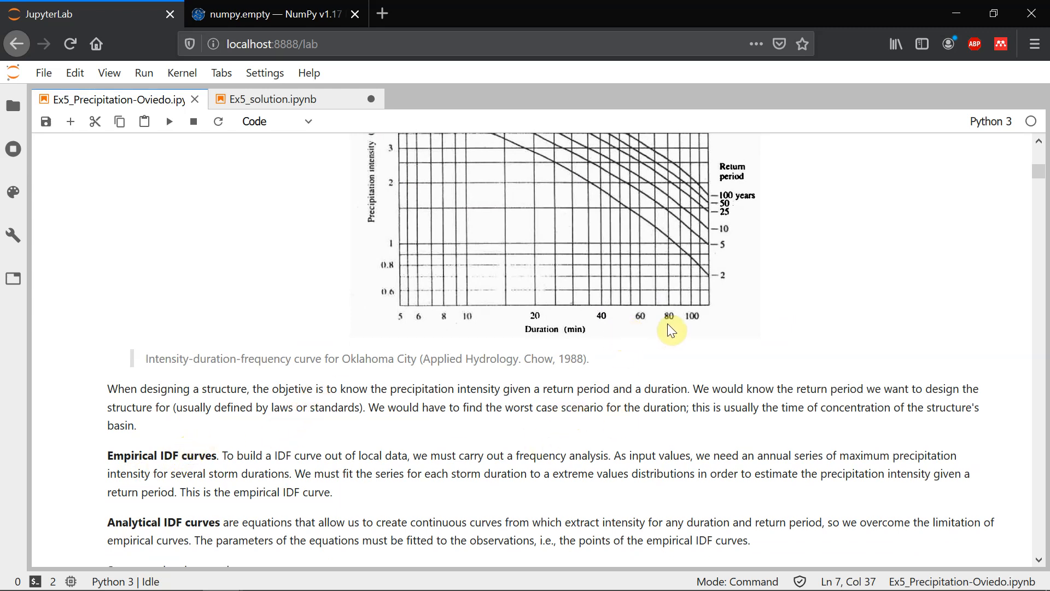
mouse_move(794, 356)
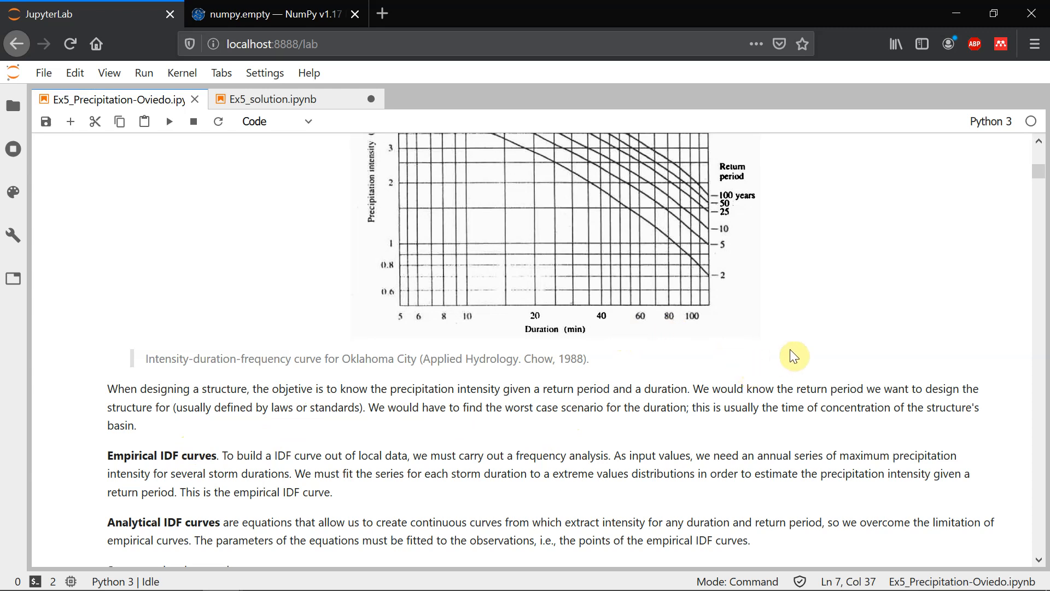
mouse_move(820, 345)
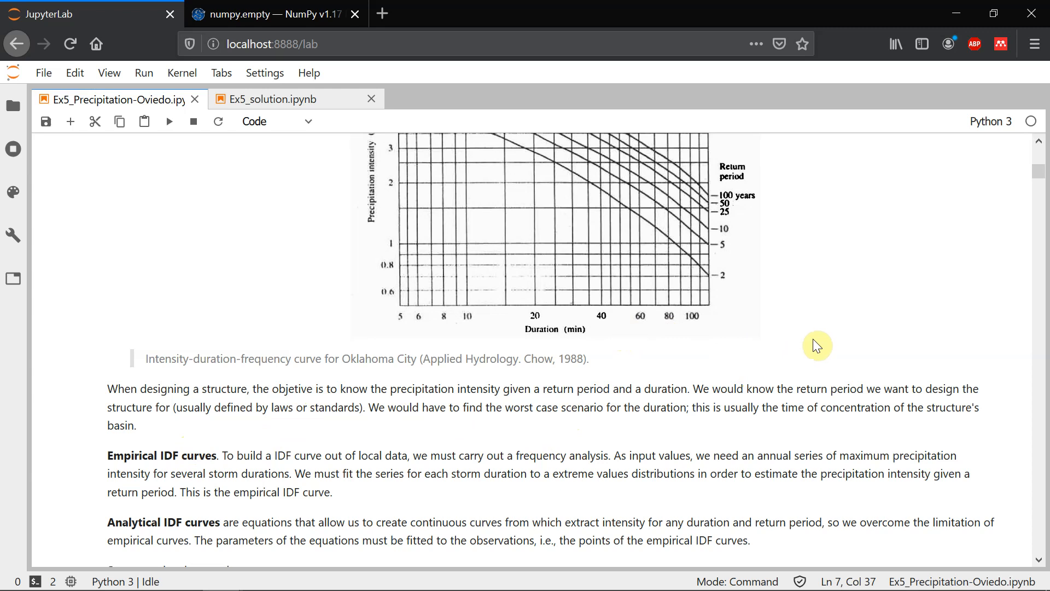
mouse_move(823, 404)
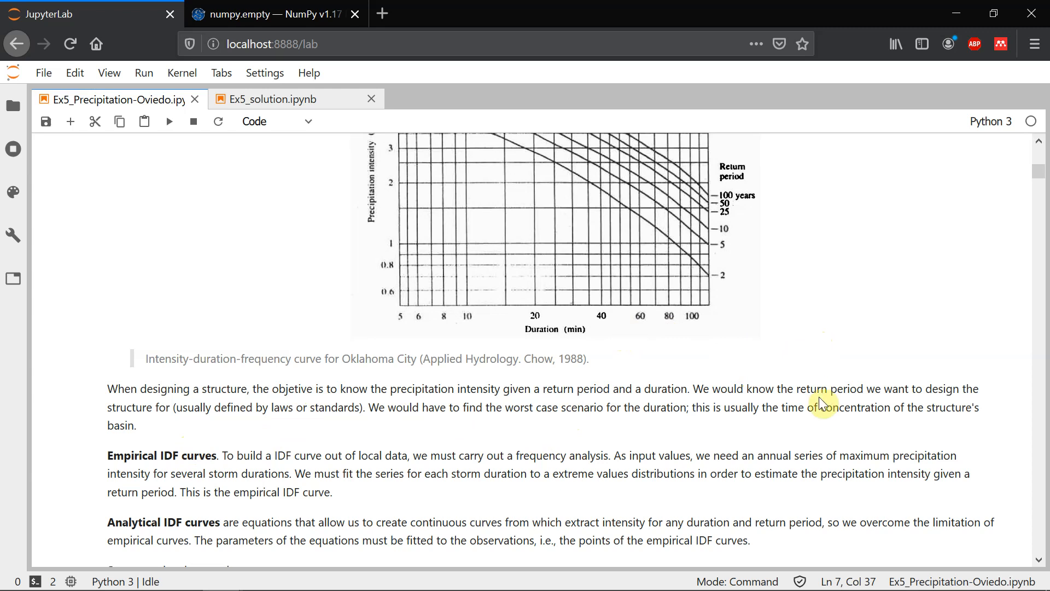
mouse_move(833, 418)
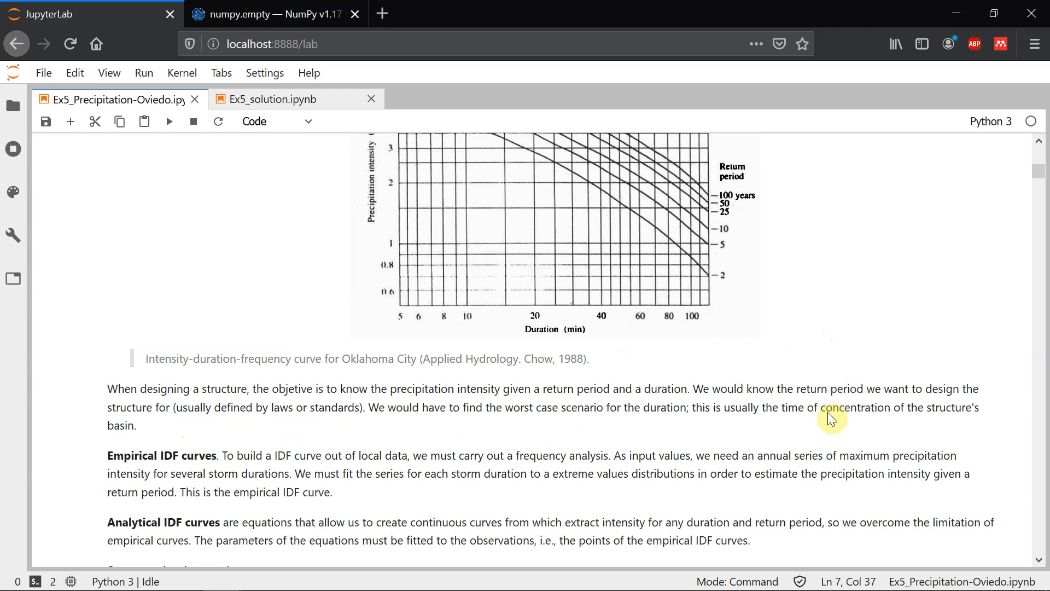
mouse_move(851, 440)
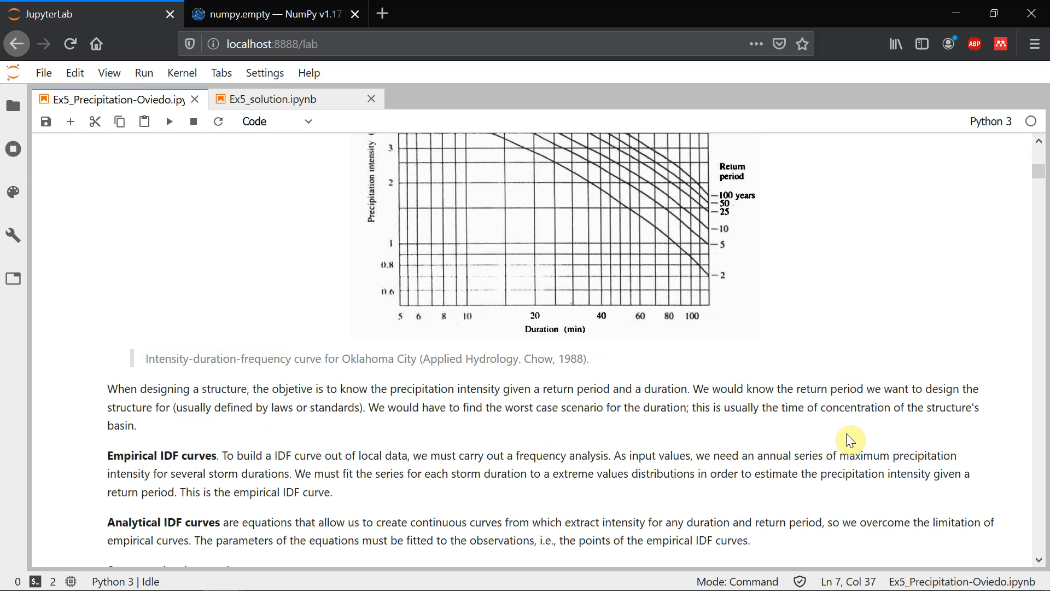
scroll(down, 3)
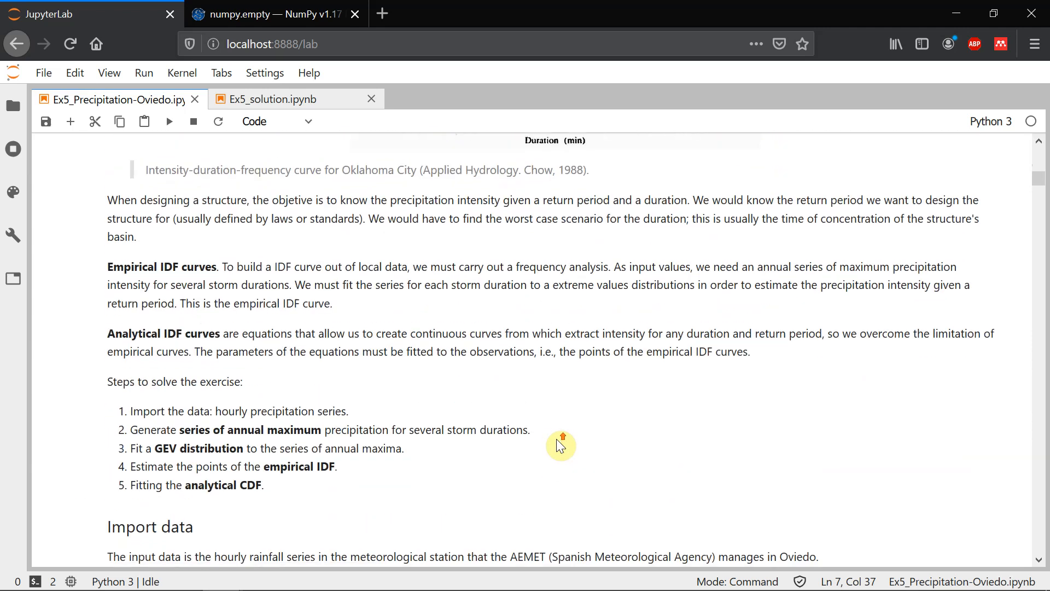
scroll(up, 3)
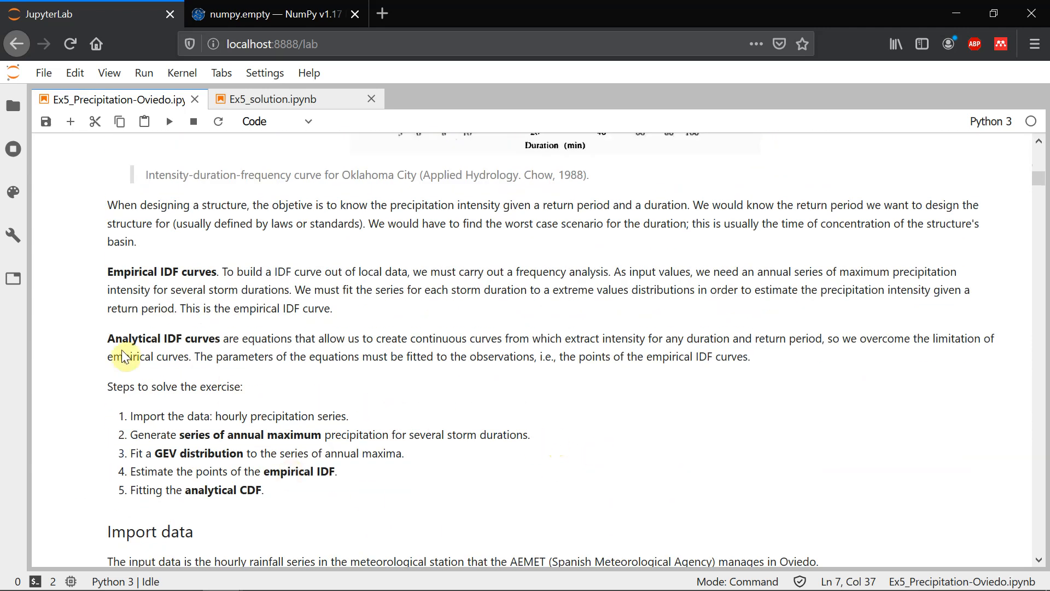
mouse_move(157, 440)
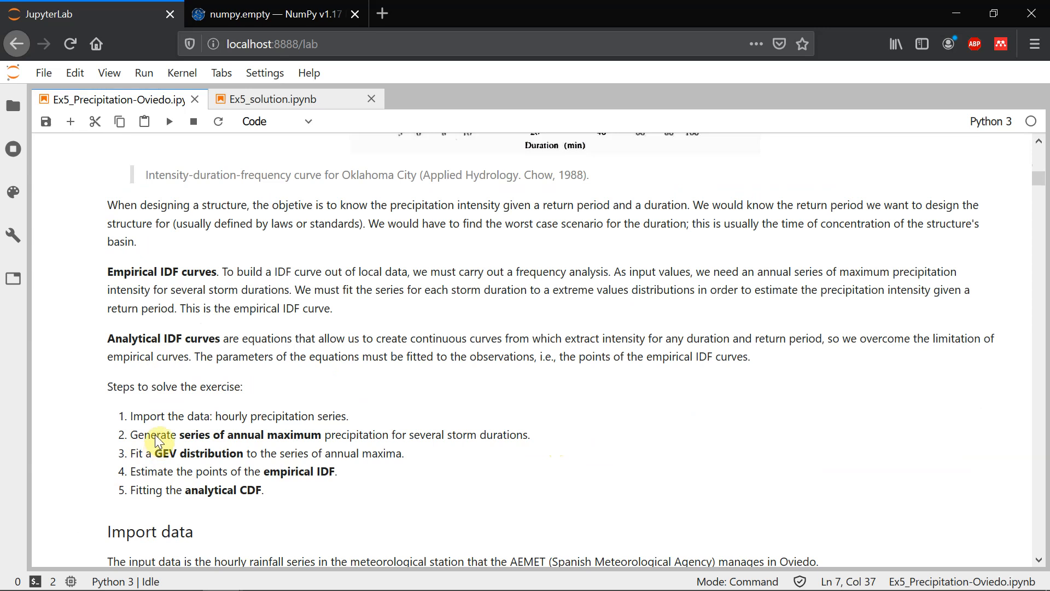
mouse_move(270, 421)
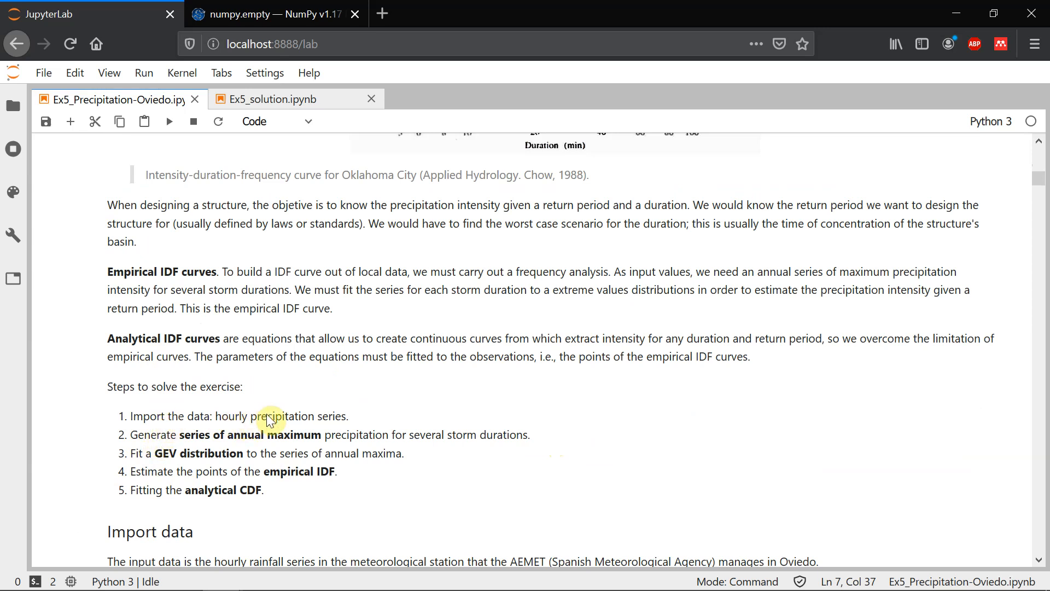
mouse_move(168, 441)
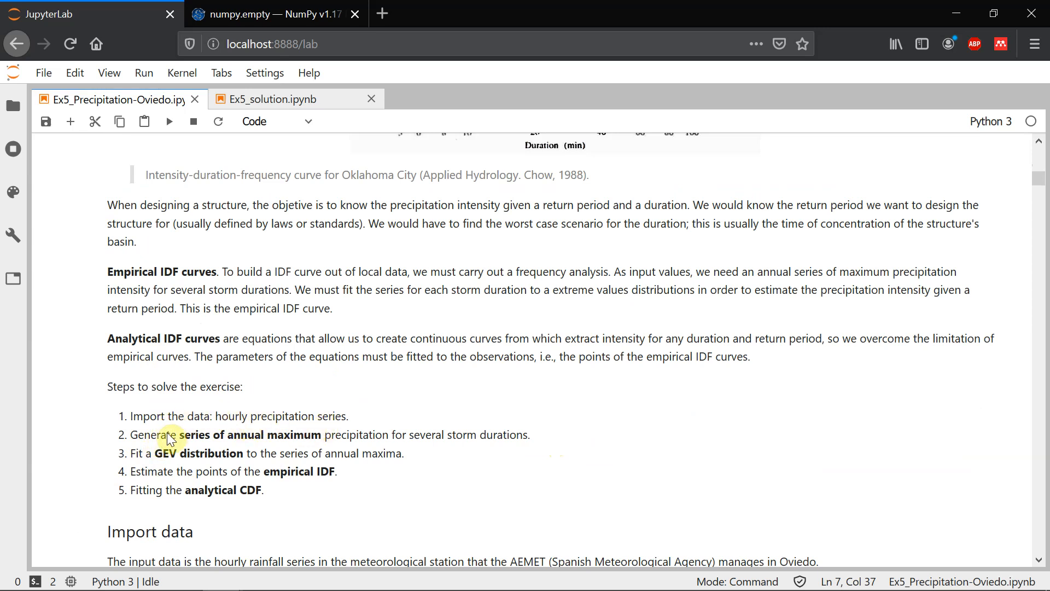
mouse_move(268, 453)
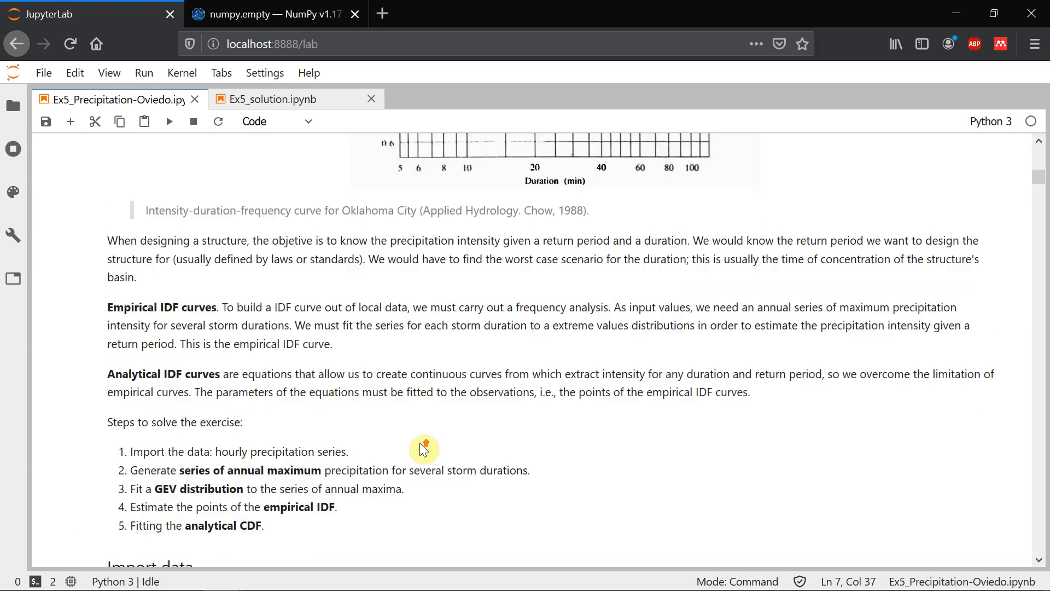
scroll(up, 3)
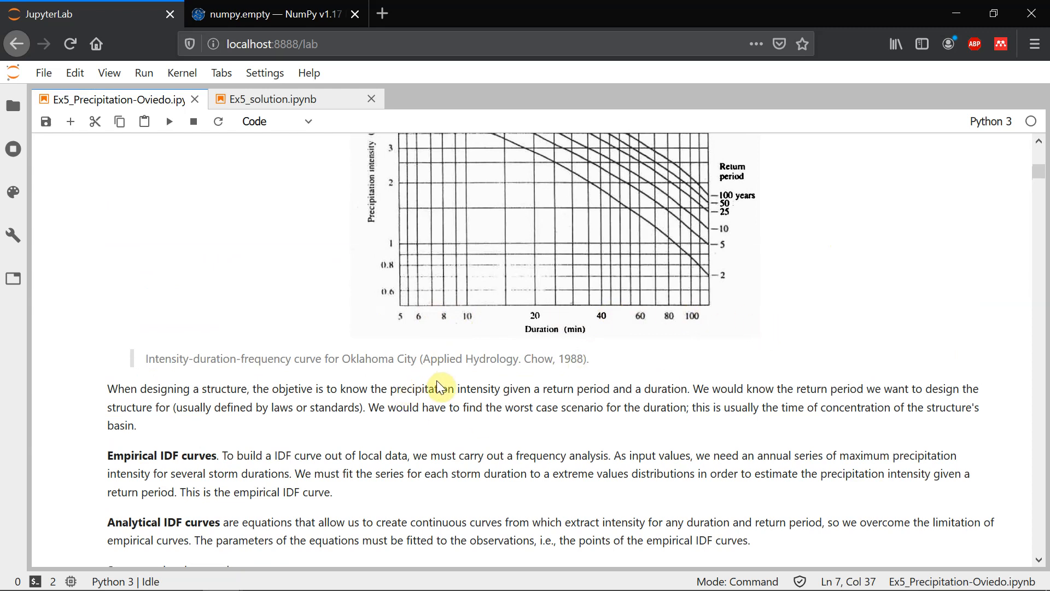
scroll(down, 3)
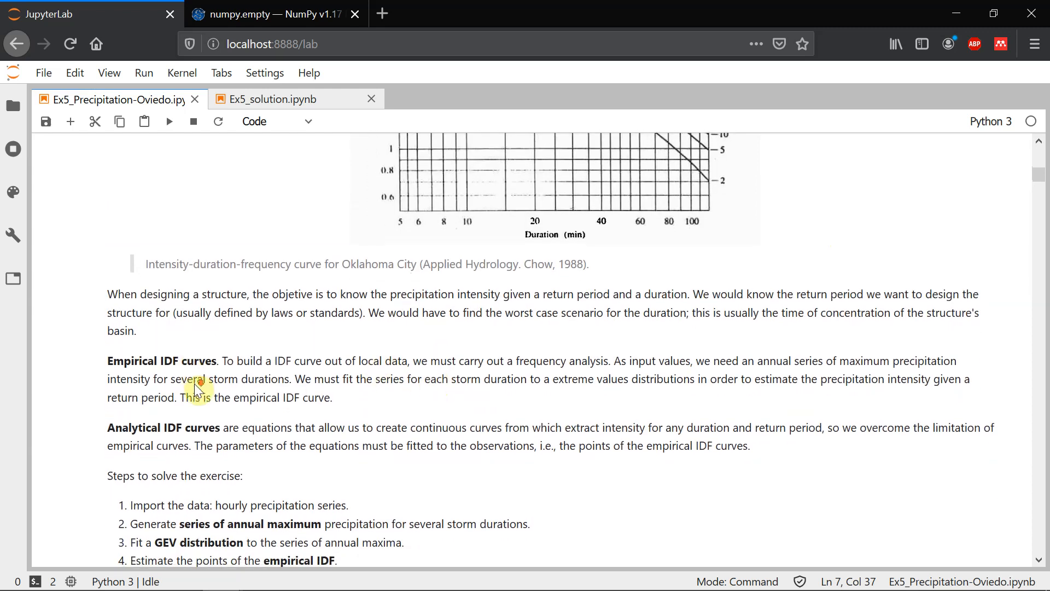
scroll(down, 3)
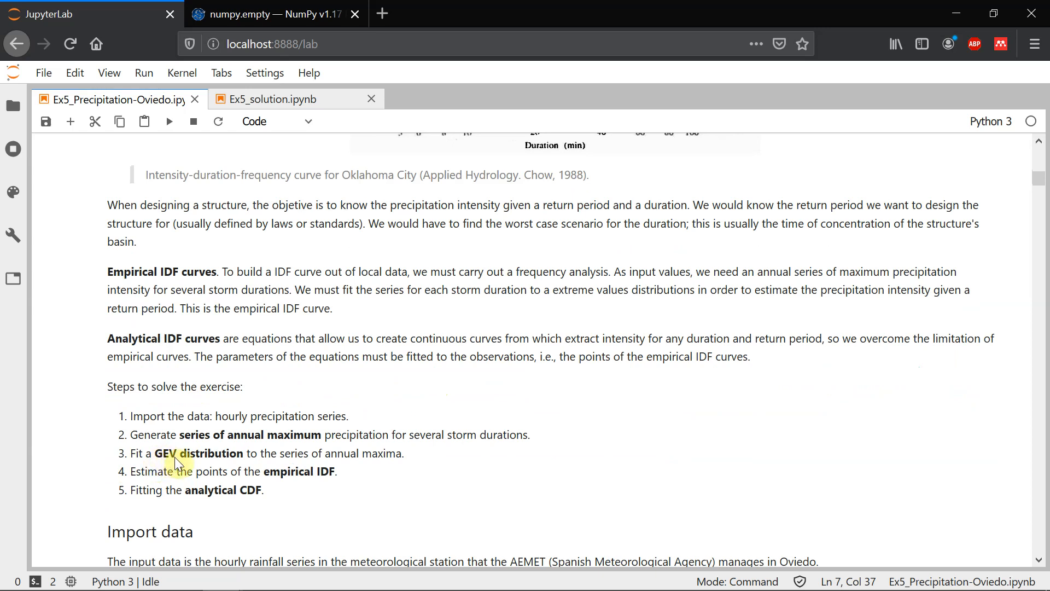
mouse_move(380, 475)
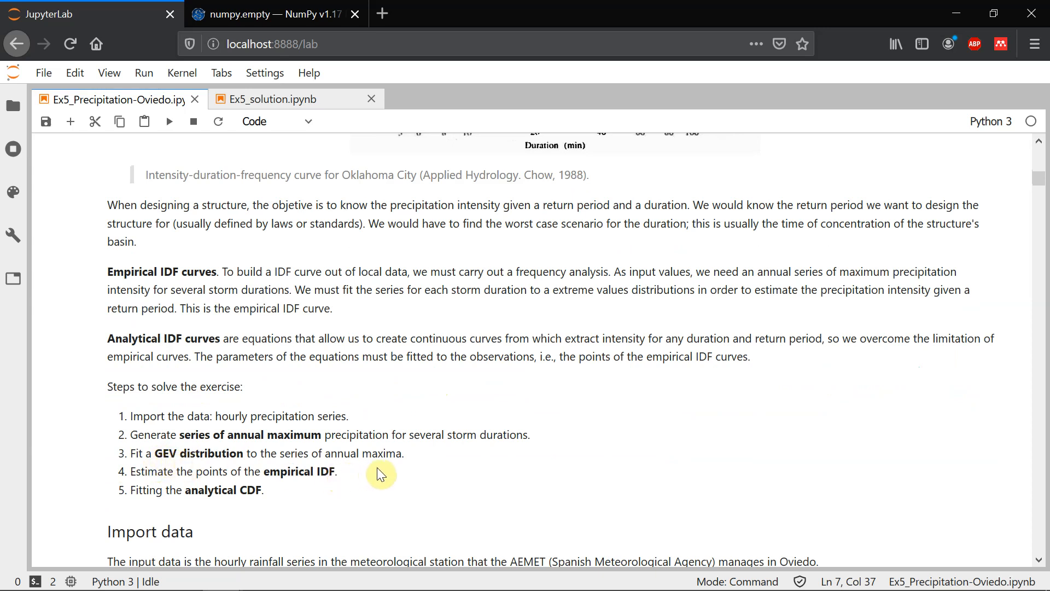
mouse_move(429, 531)
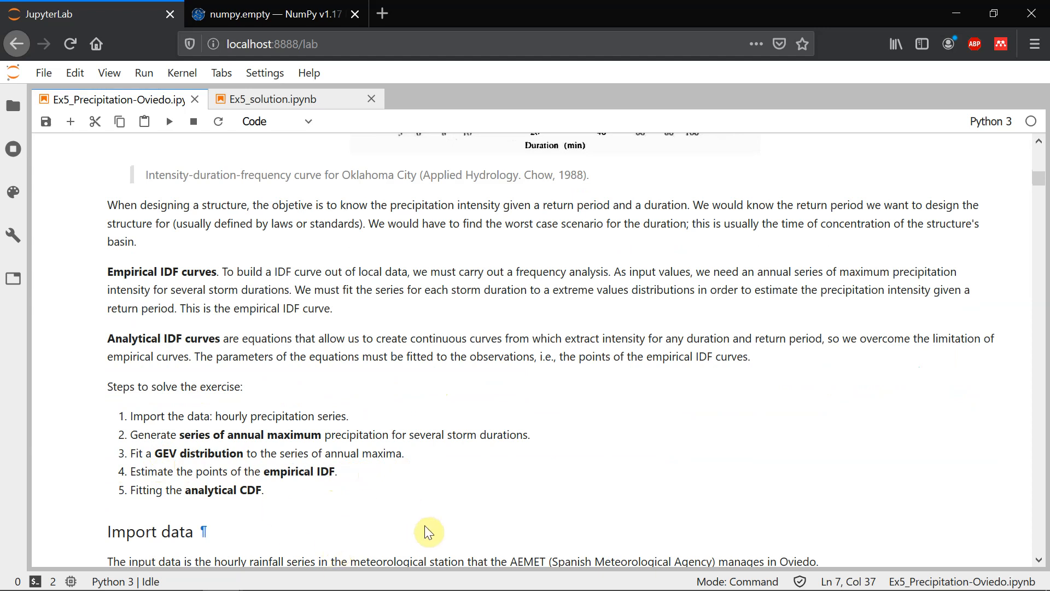
mouse_move(235, 483)
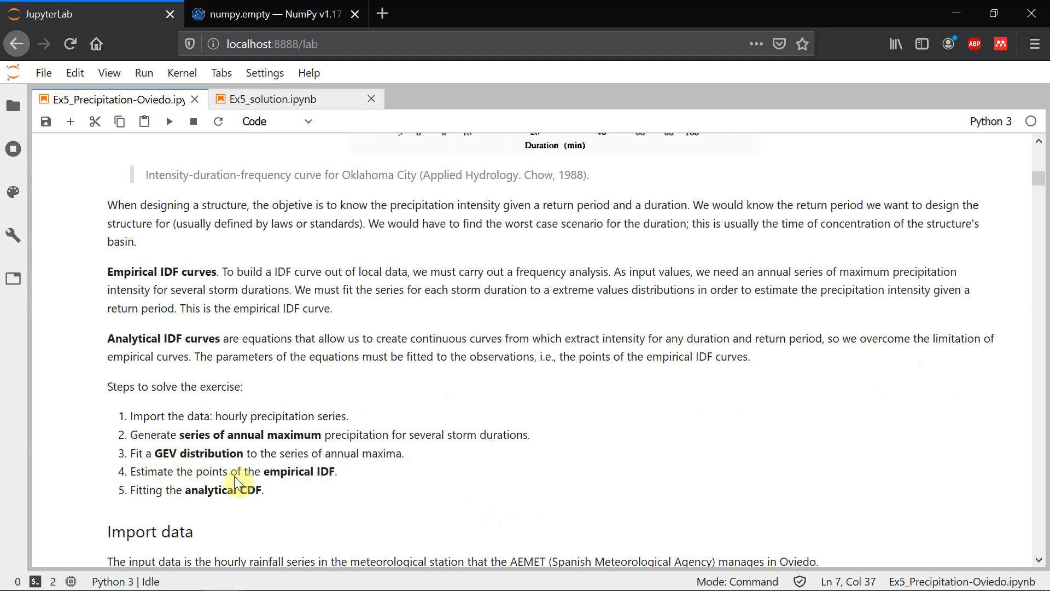
mouse_move(300, 481)
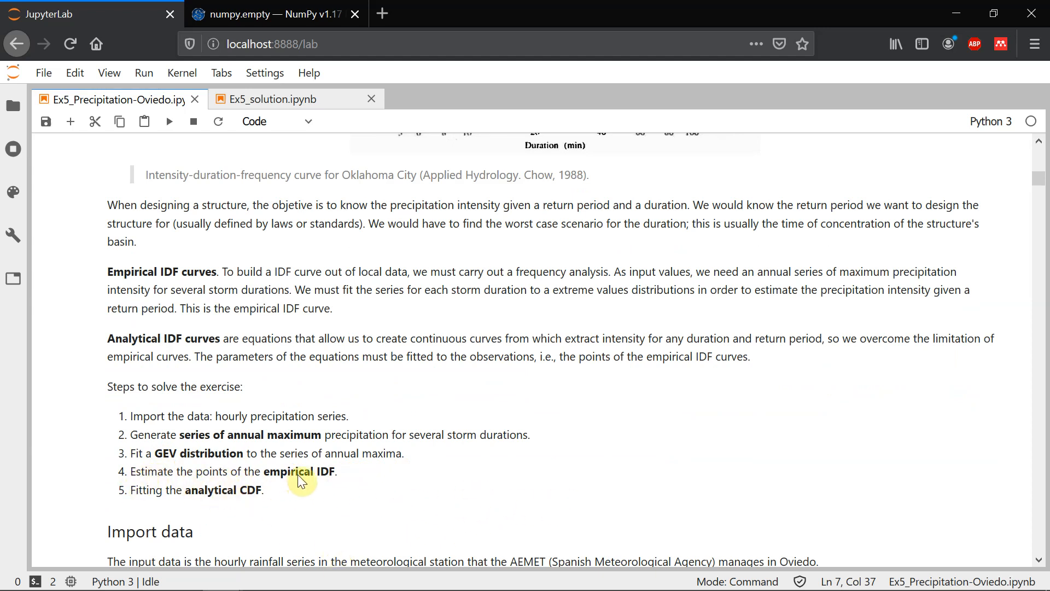
mouse_move(329, 484)
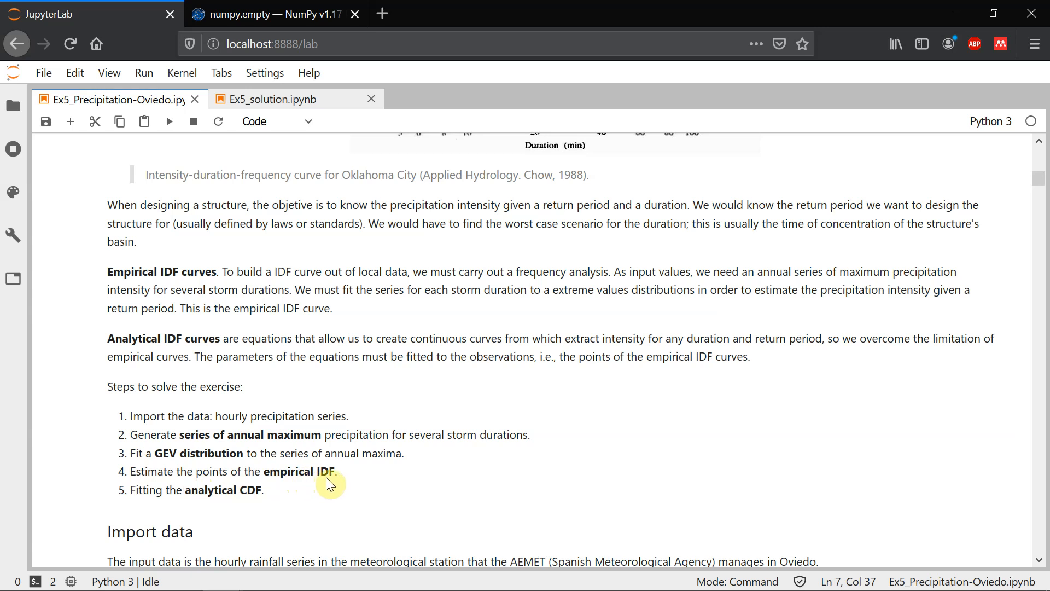
mouse_move(245, 499)
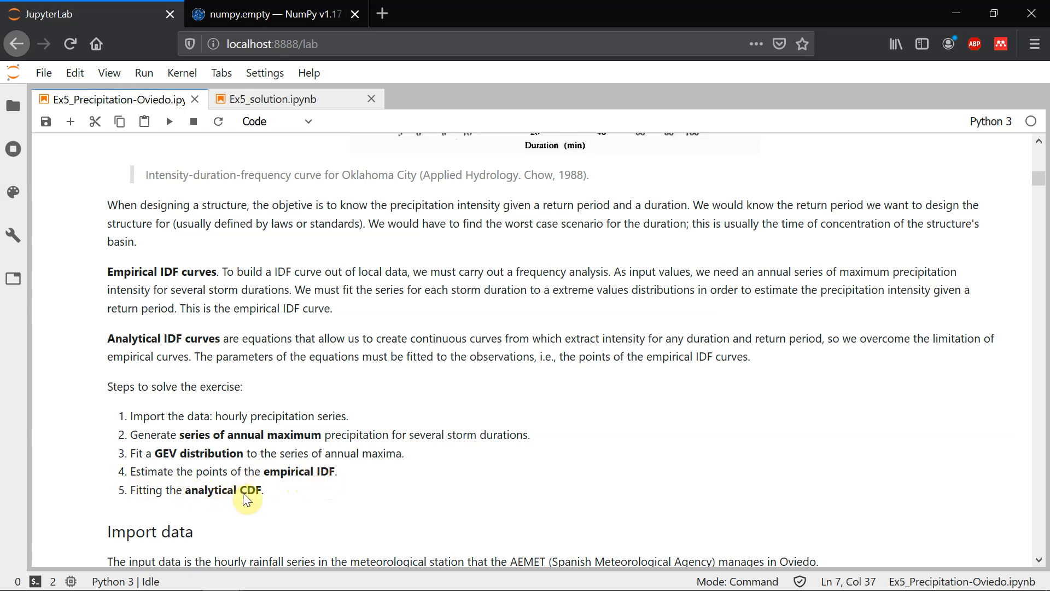
mouse_move(254, 506)
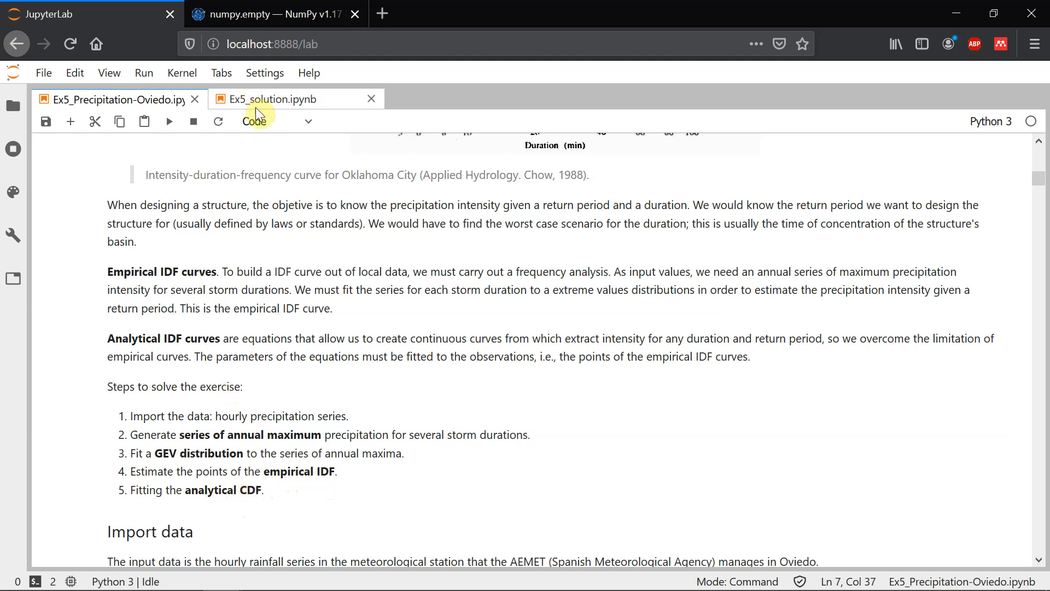
Switch to the solution notebook and begin typing imports in its first cell
click(275, 98)
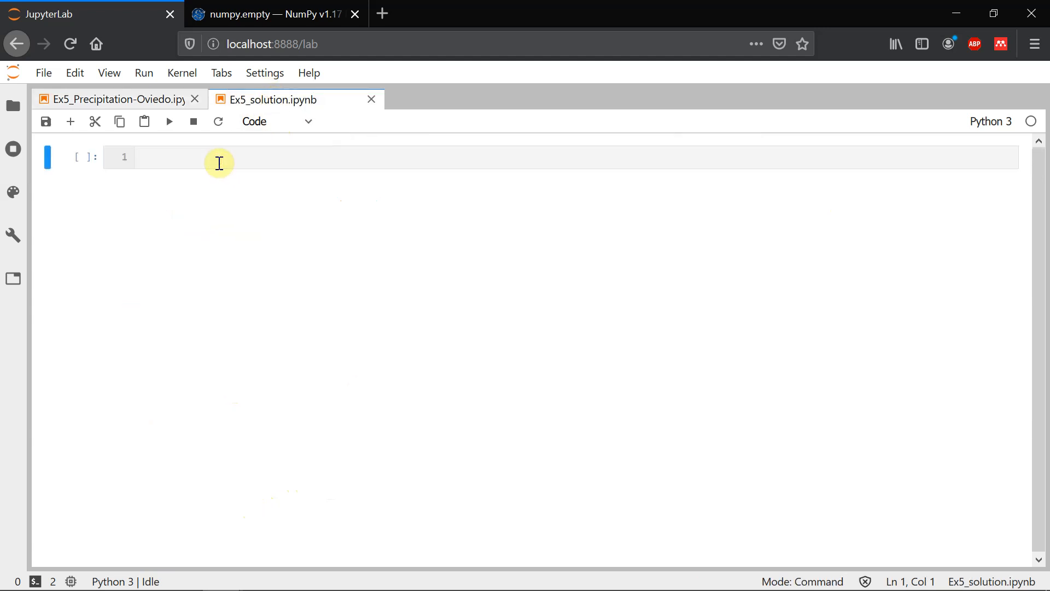
text(##)
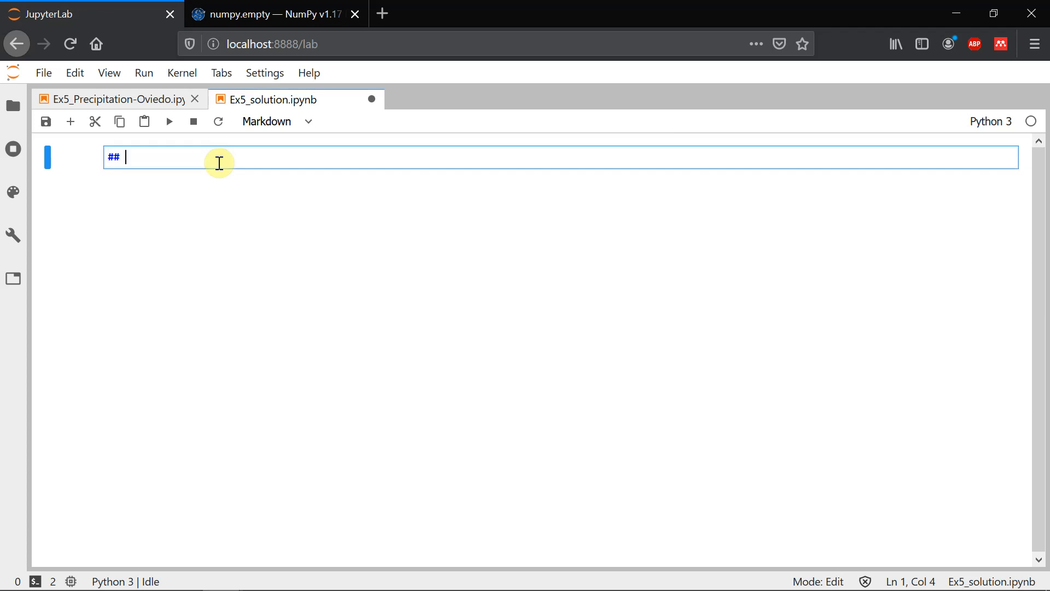
key(Backspace)
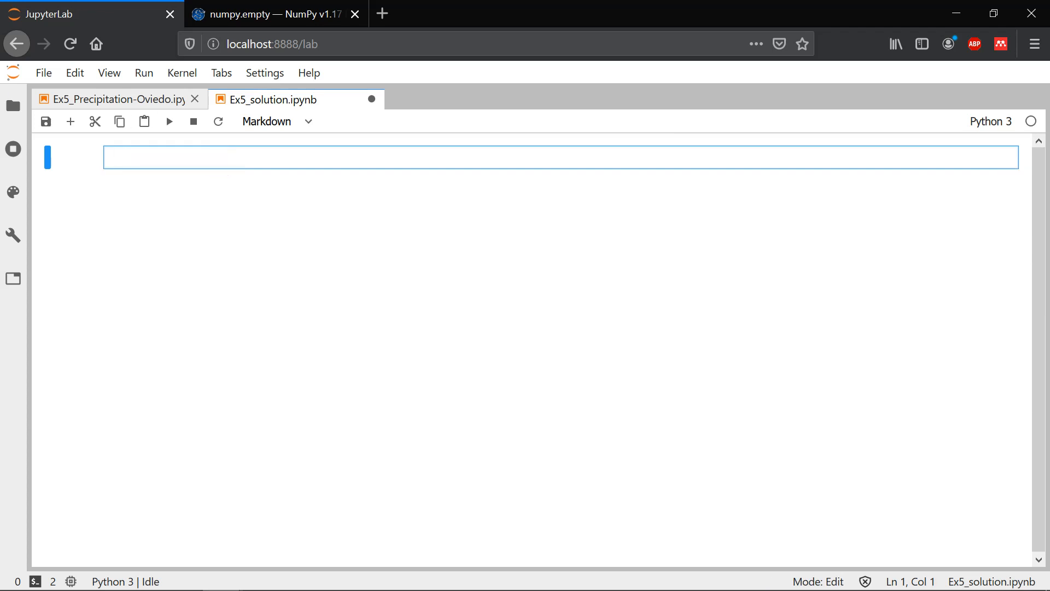
text(impo)
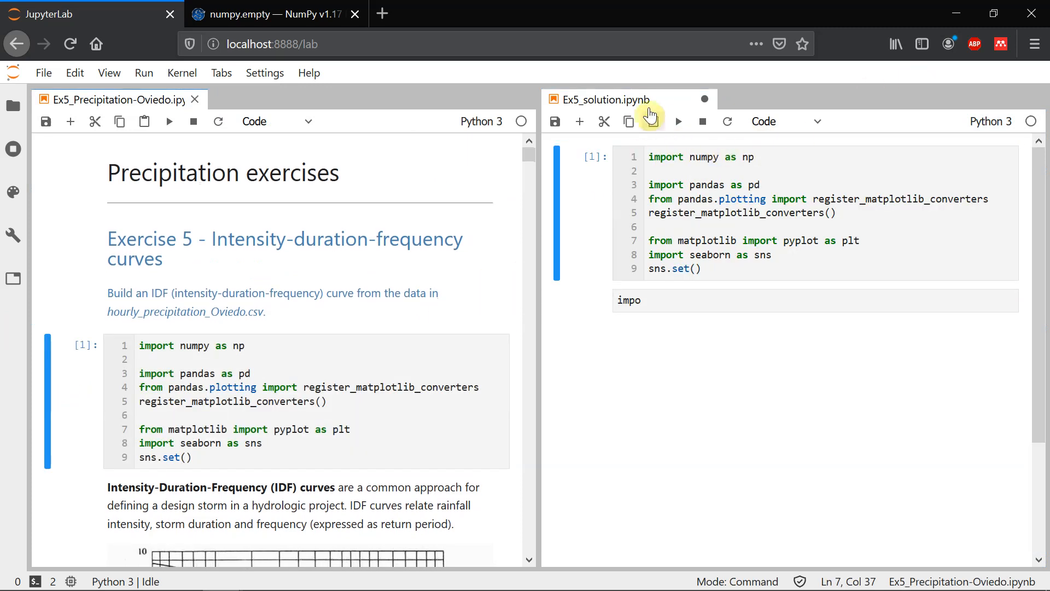
click(623, 99)
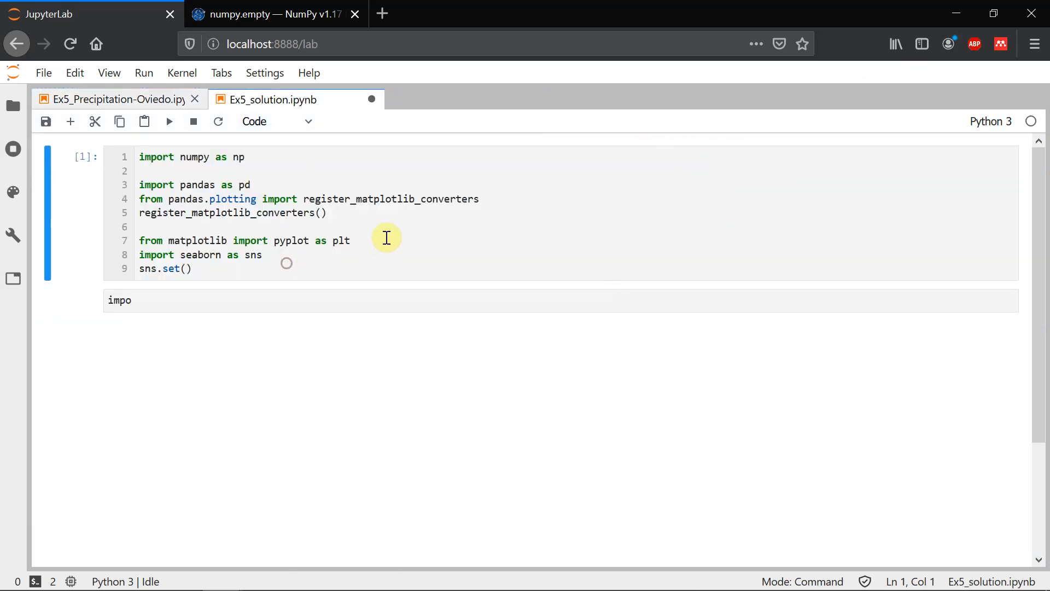
Add sns.set_context('notebook') to the imports cell and render an '## Import data' heading
click(183, 157)
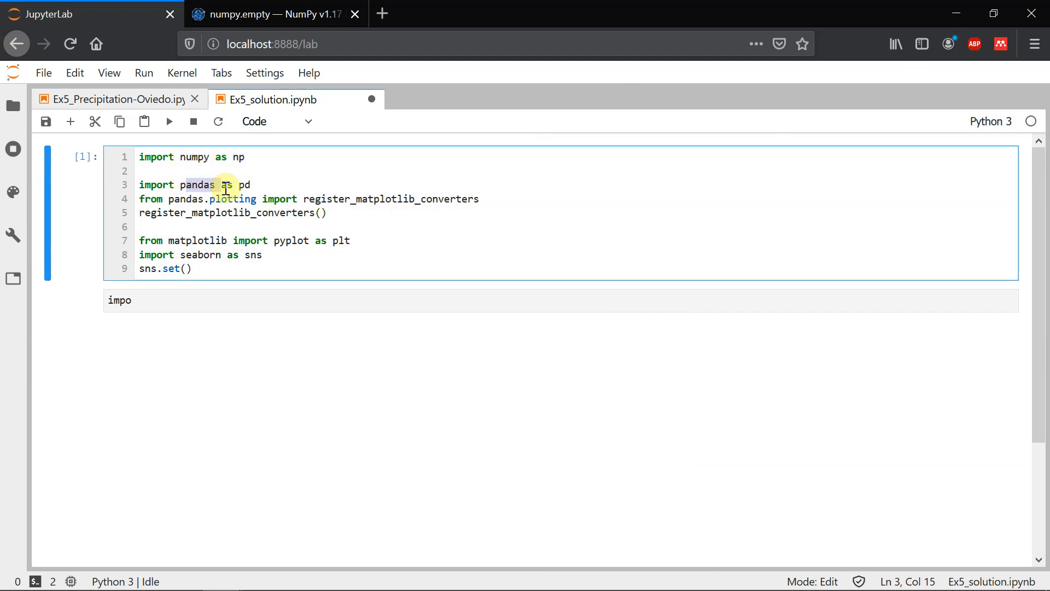
click(137, 199)
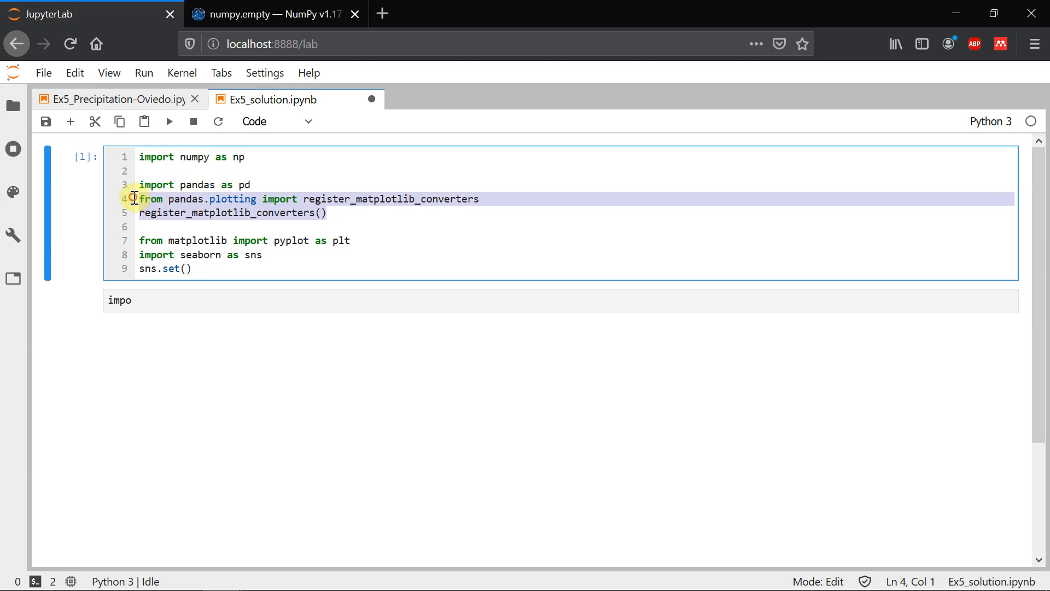
mouse_move(167, 215)
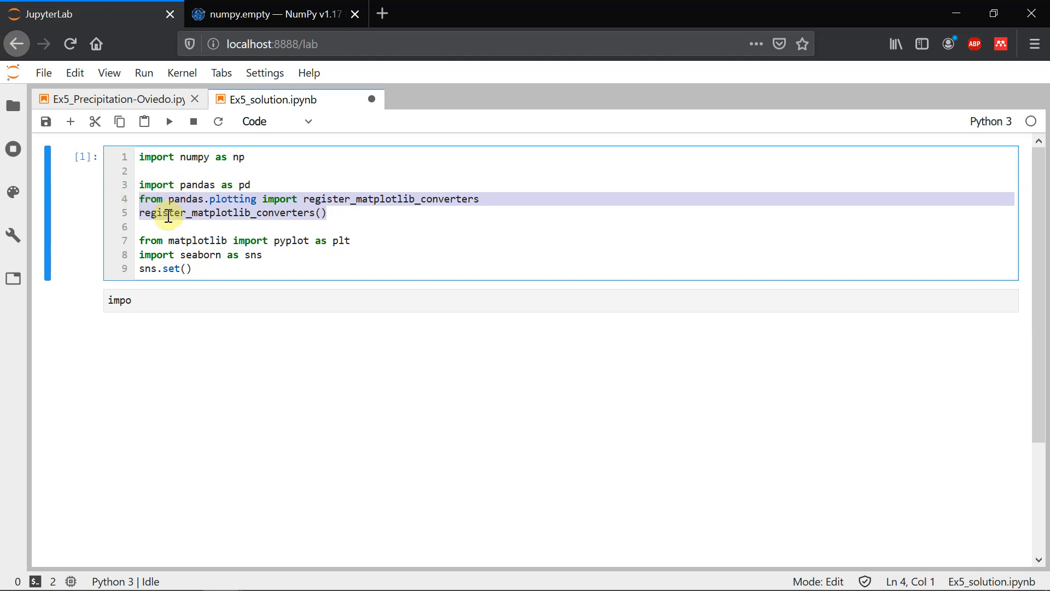
mouse_move(213, 188)
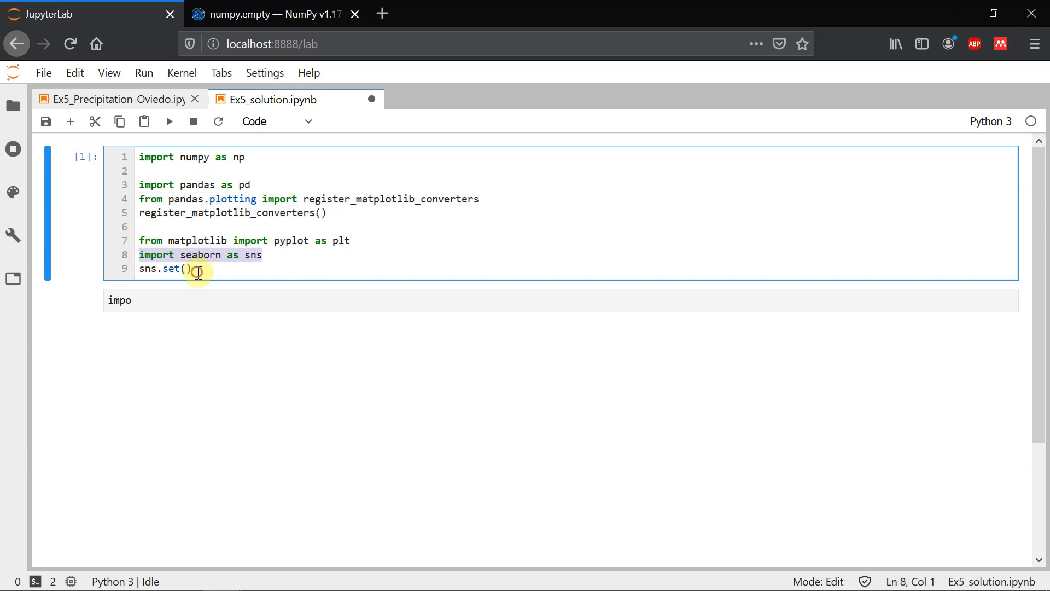
key(Return)
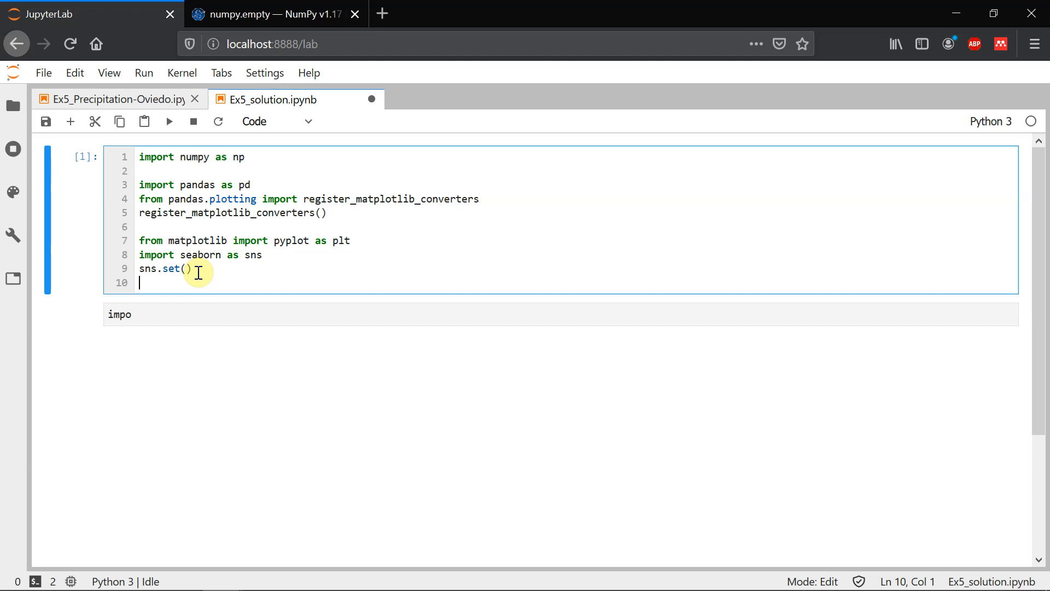
text(sns.s)
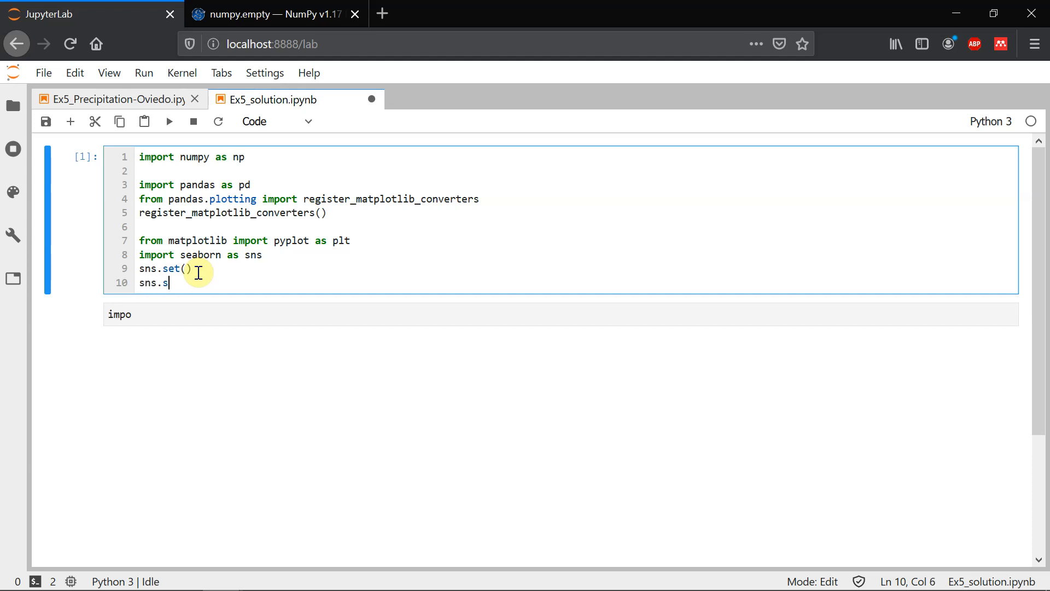
text(et_context)
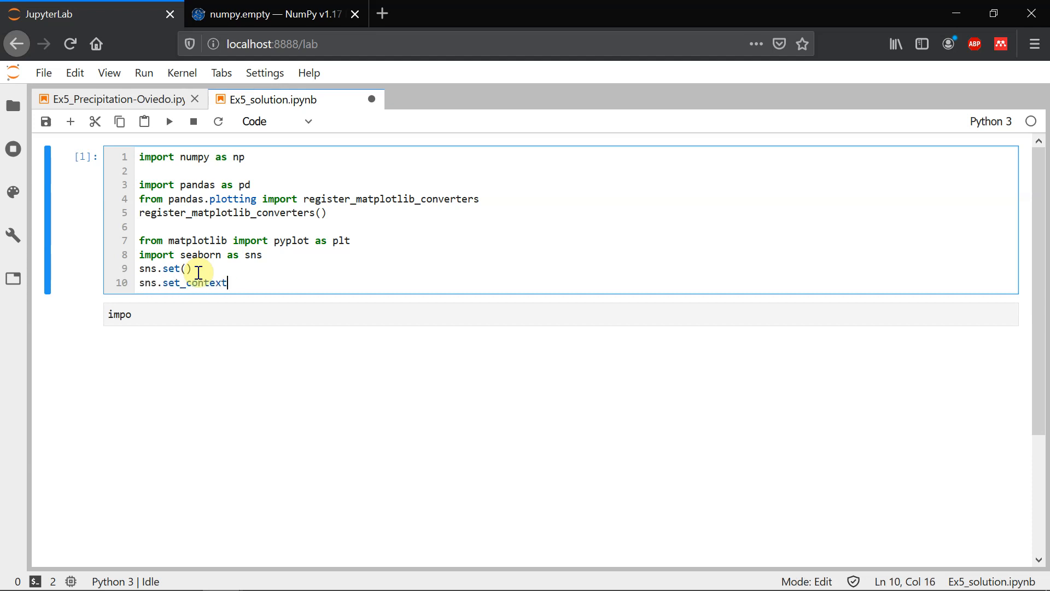
text(('ot'))
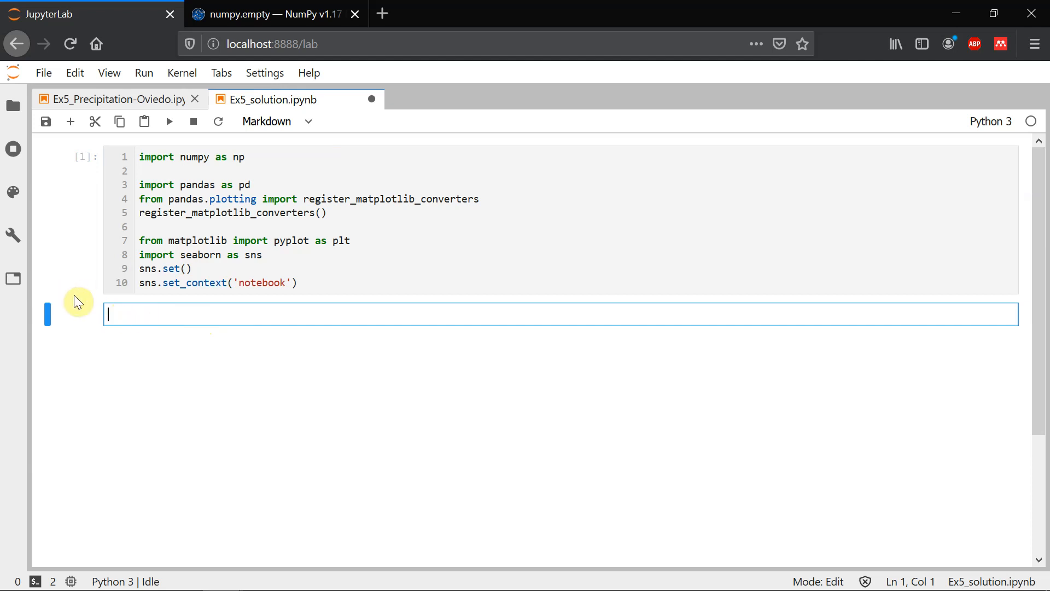
text(## Import)
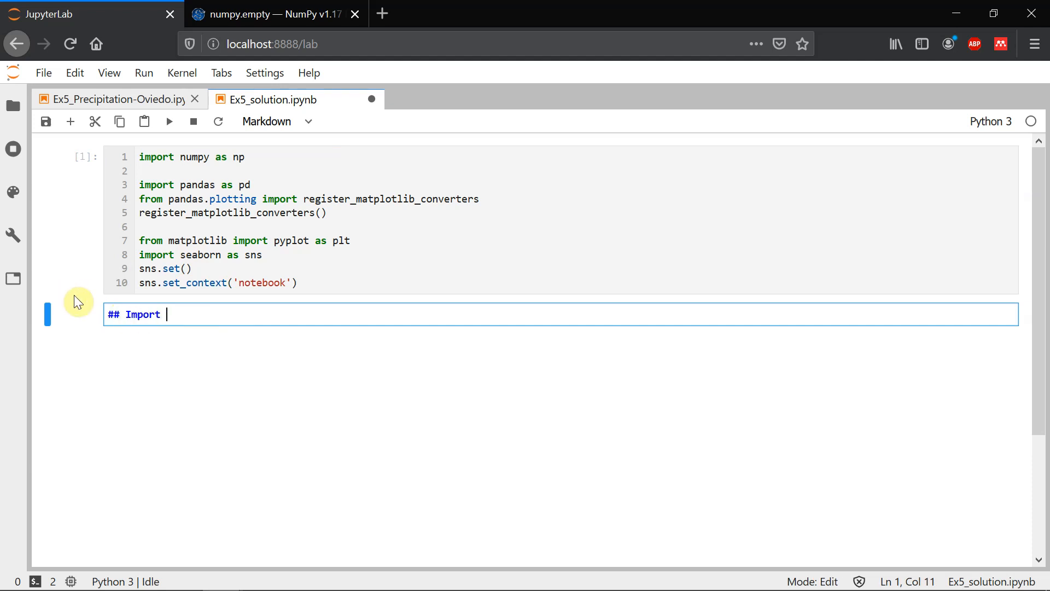
key(shift+enter)
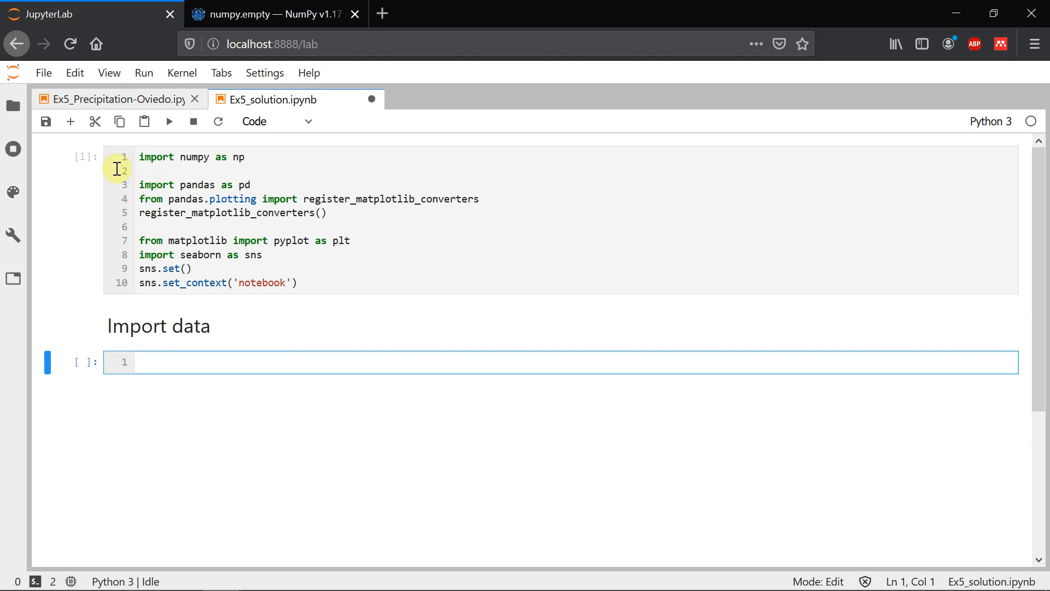
Open hourly_precipitation_Oviedo_AEMET+SAIH.csv from the Precipitation data folder in JupyterLab
click(13, 105)
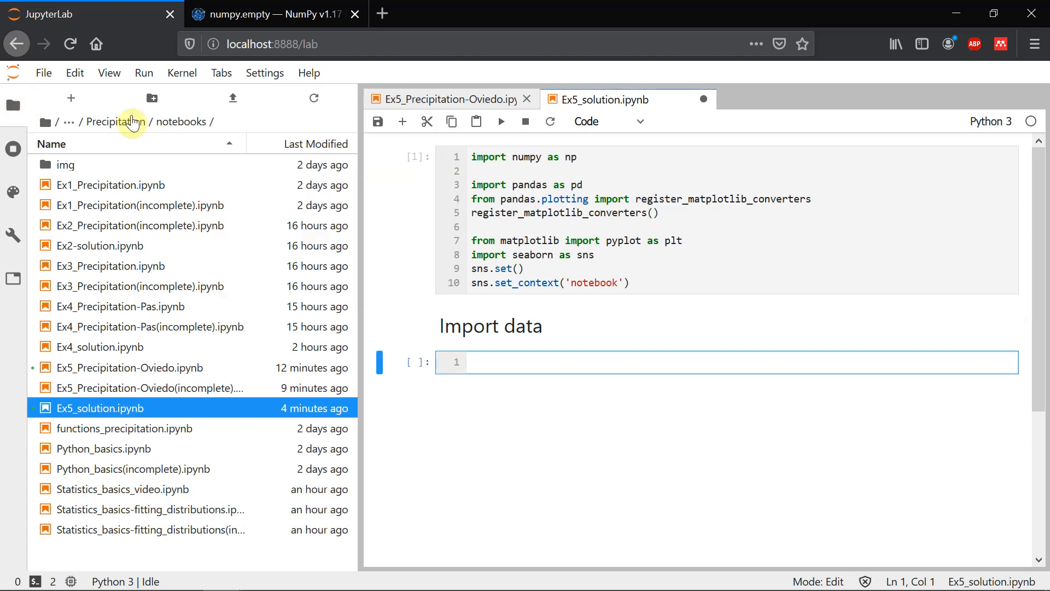
click(104, 121)
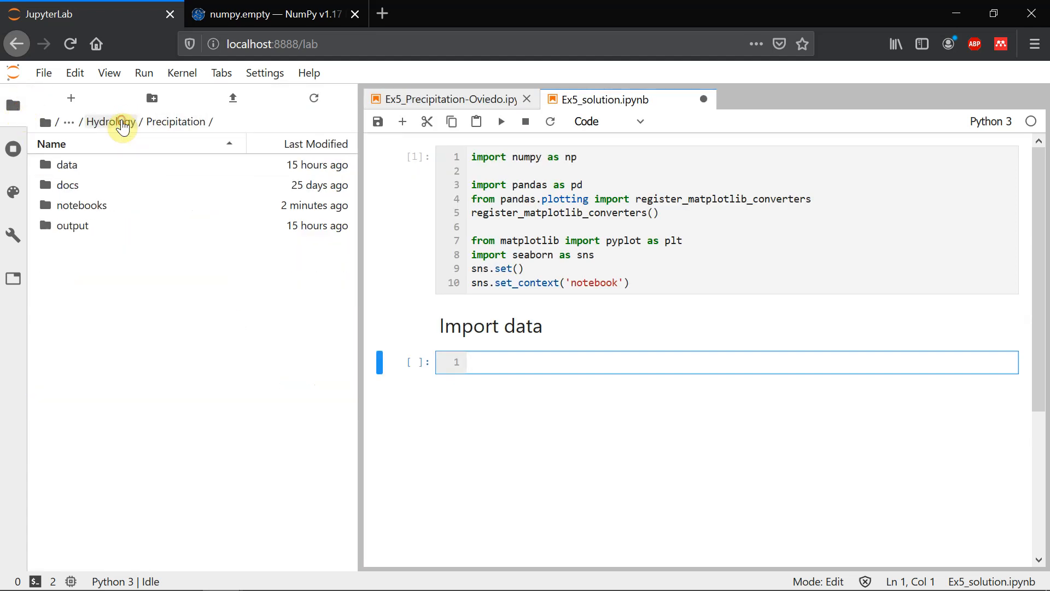
click(67, 164)
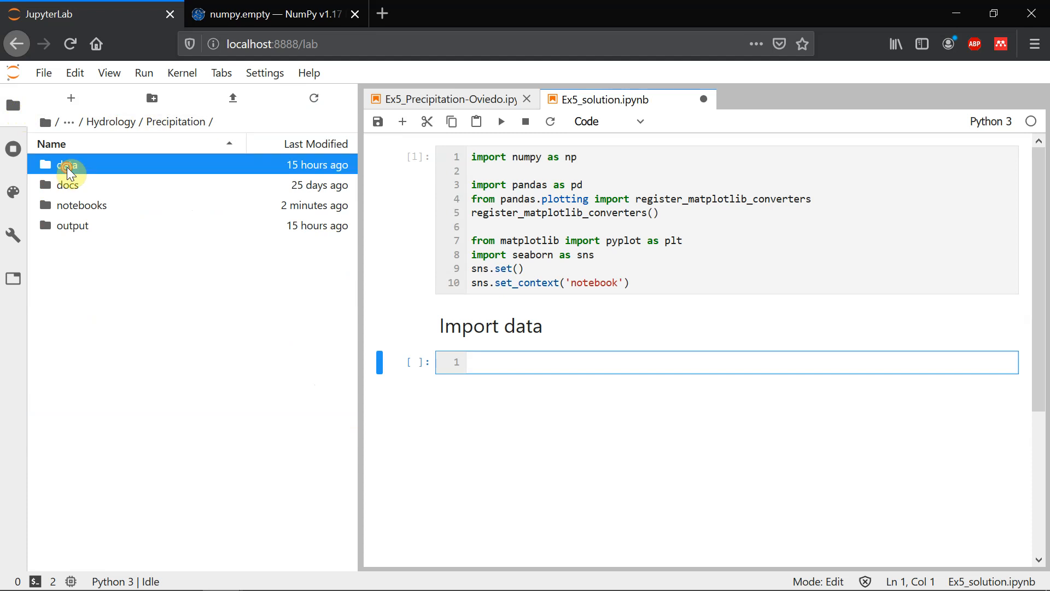
double_click(66, 164)
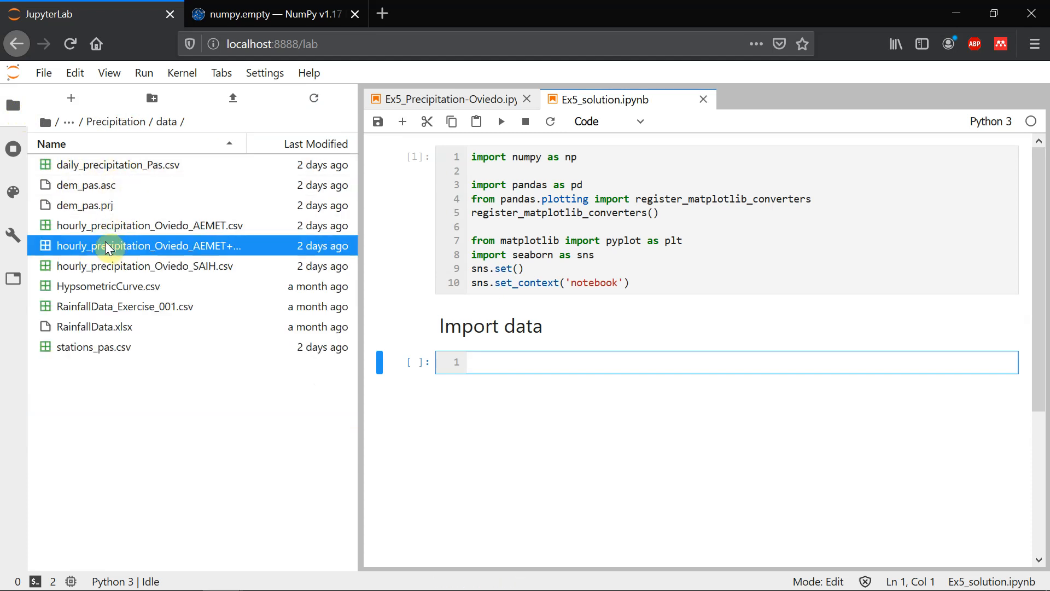
double_click(144, 246)
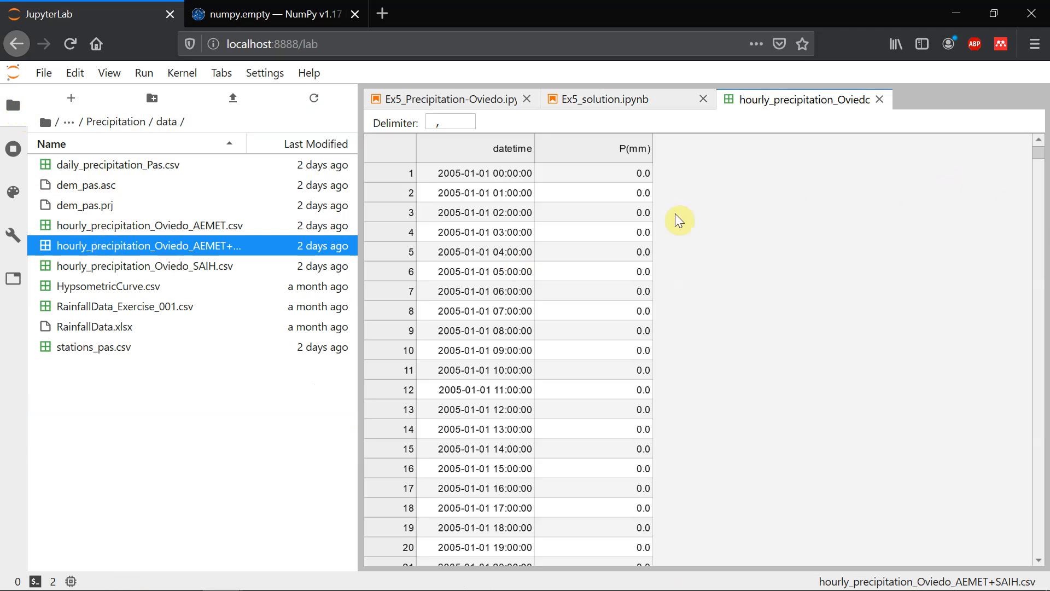
mouse_move(457, 195)
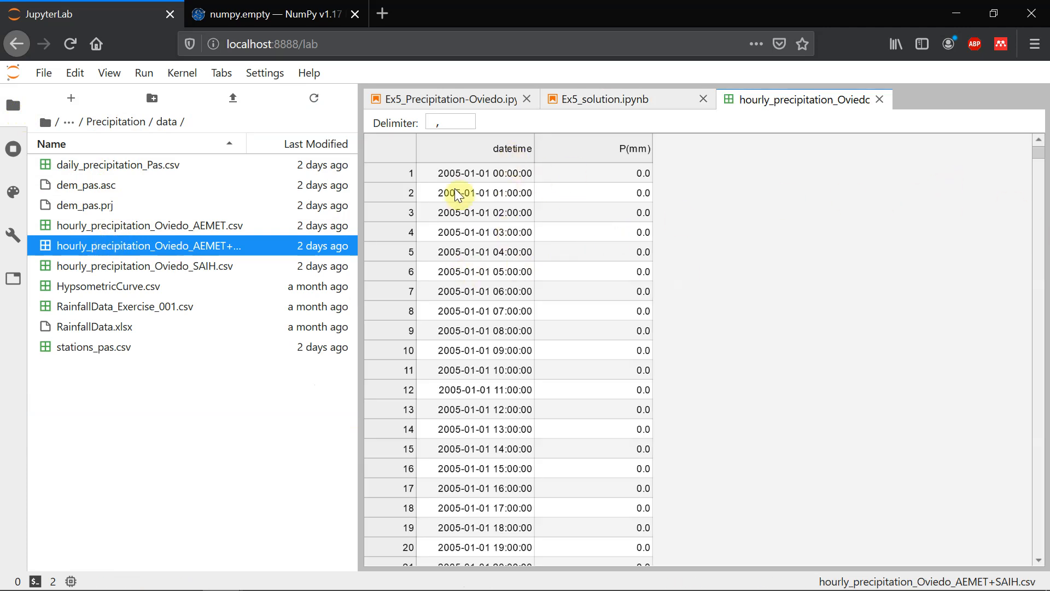
click(140, 575)
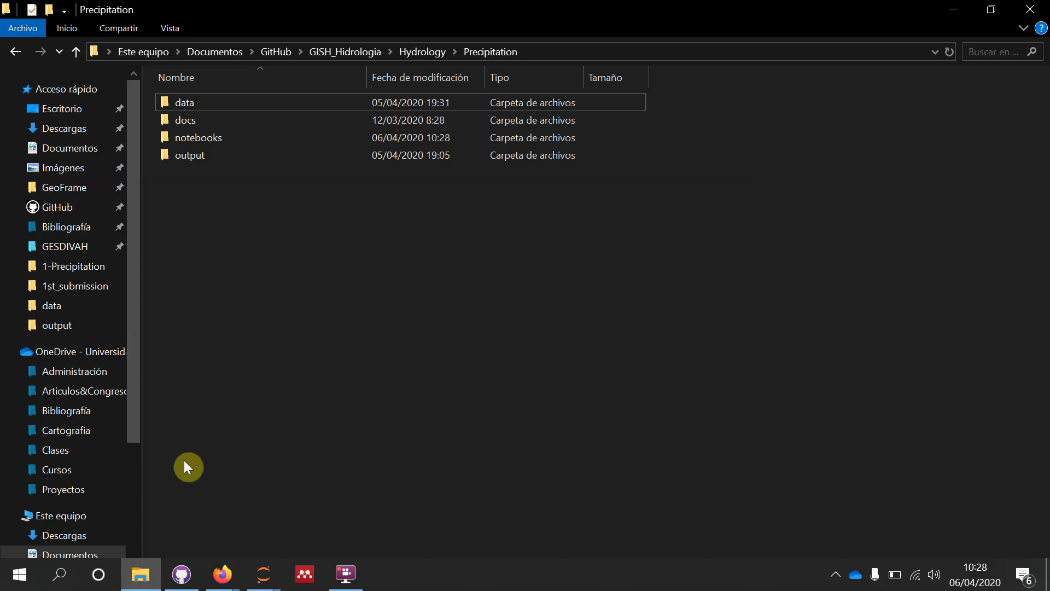
View the AEMET+SAIH CSV's raw datetime,P(mm) lines in Notepad++, then minimise it
double_click(185, 103)
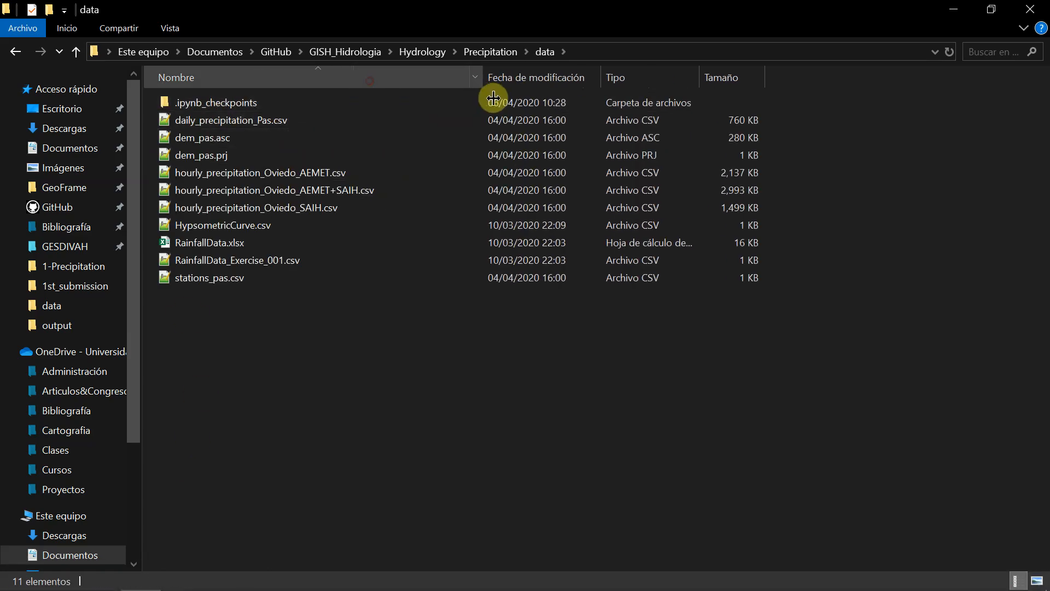
mouse_move(207, 198)
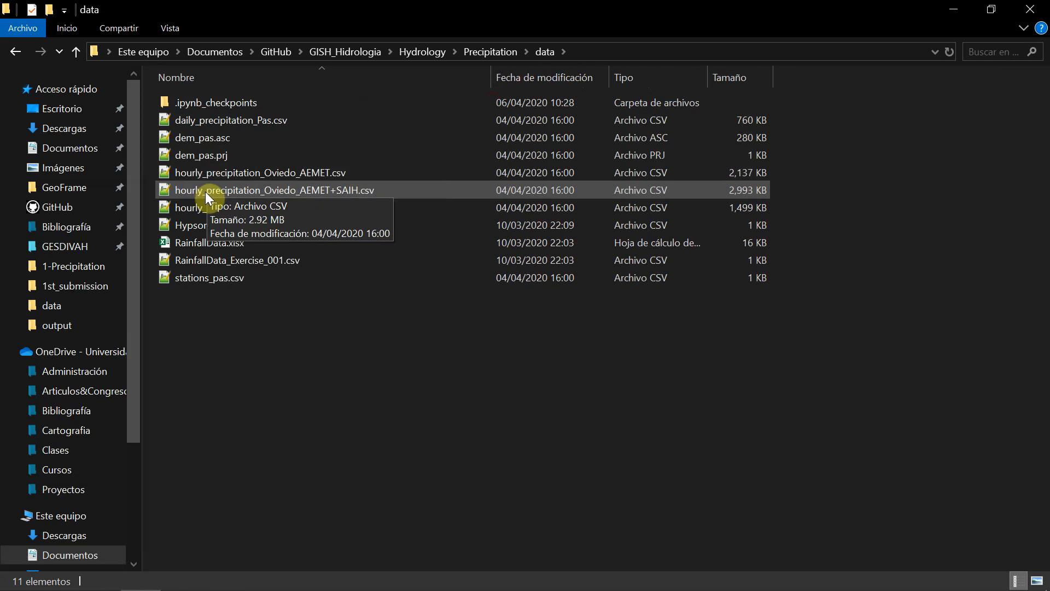
mouse_move(257, 251)
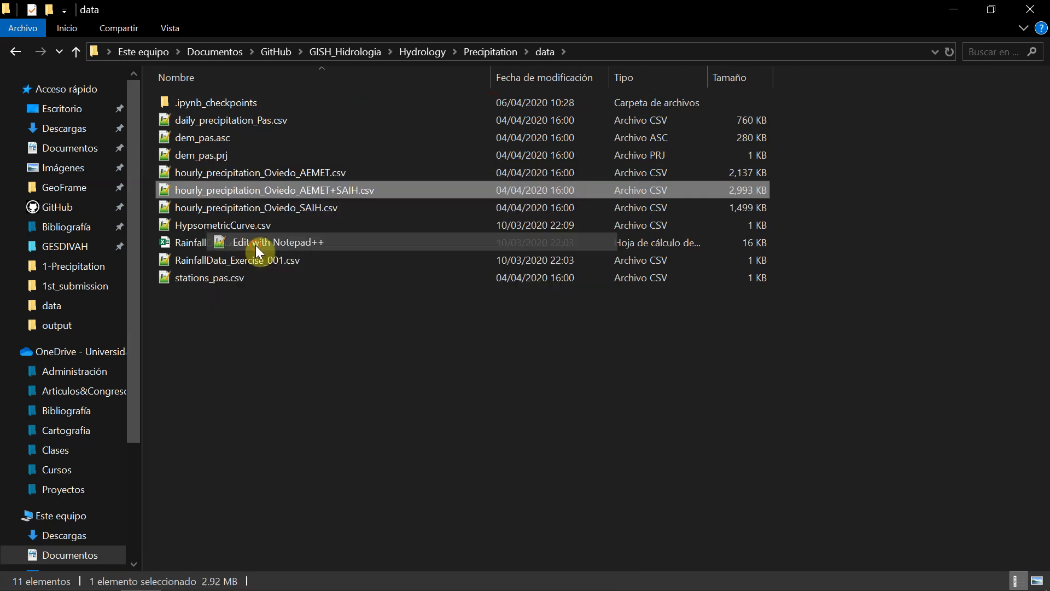
click(278, 242)
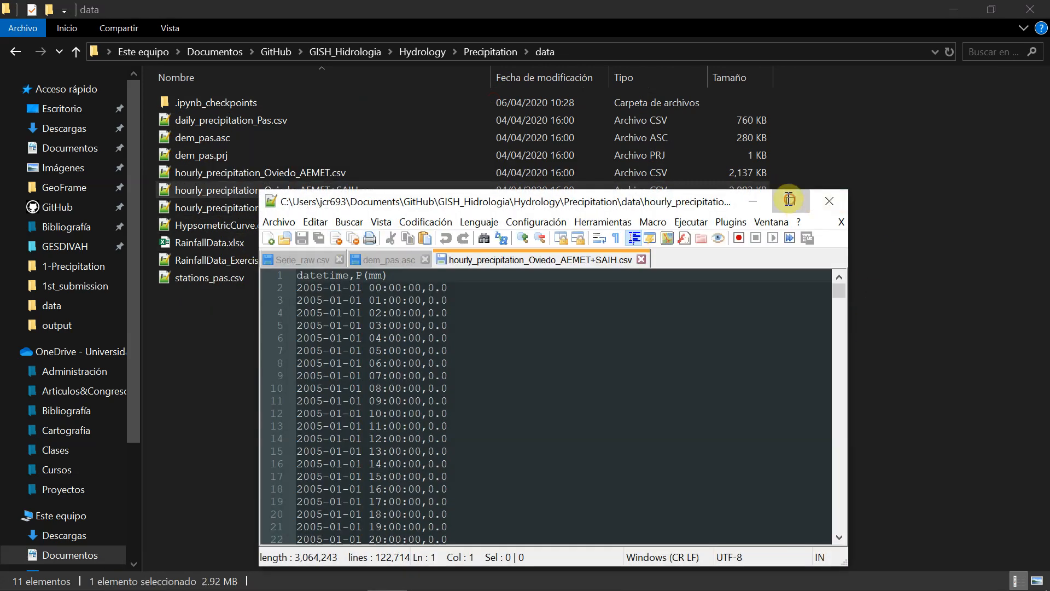
click(788, 201)
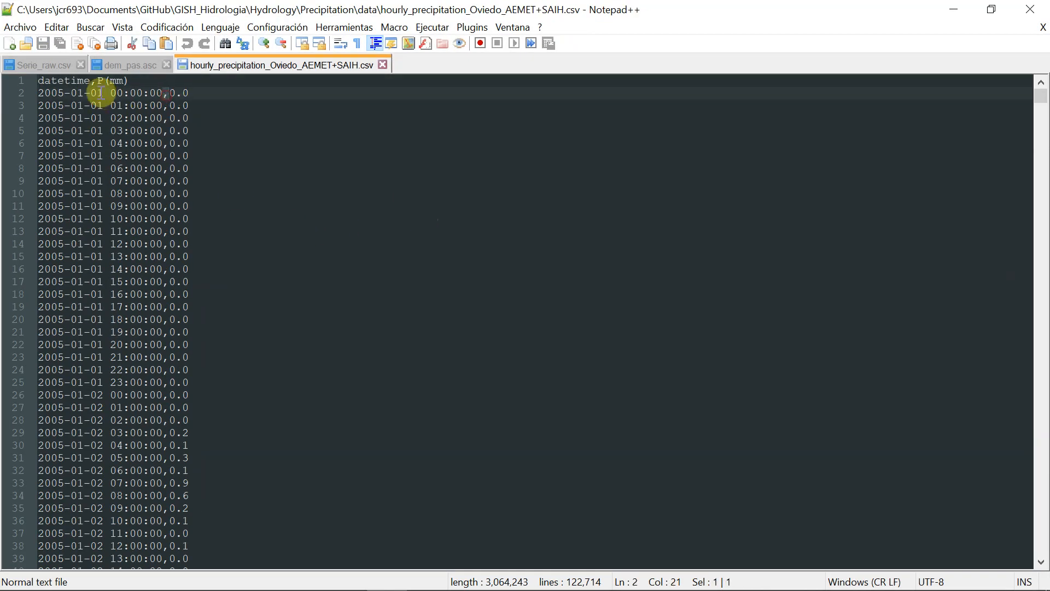
click(78, 92)
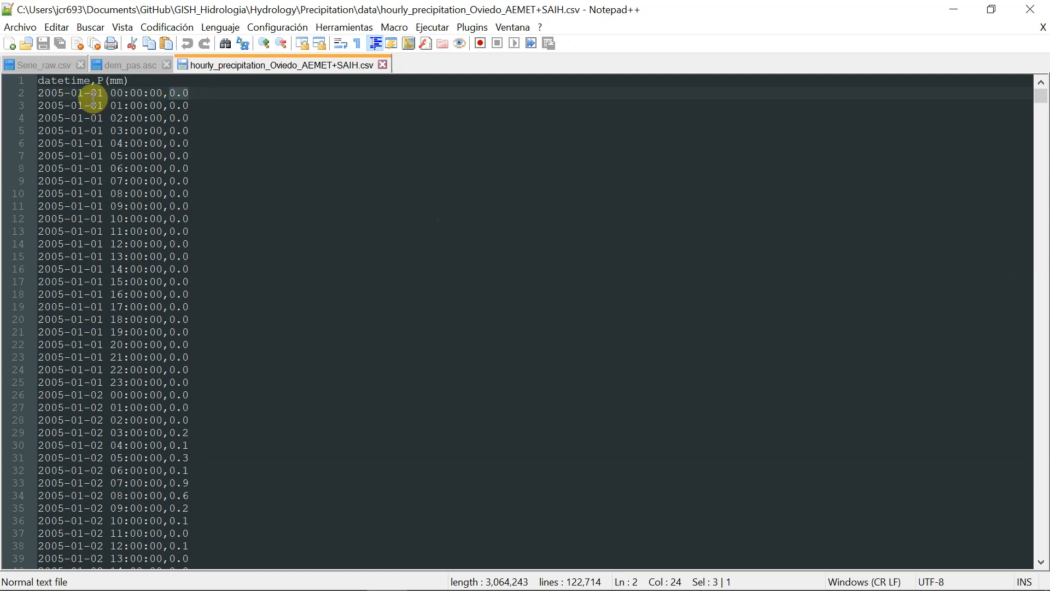
mouse_move(956, 8)
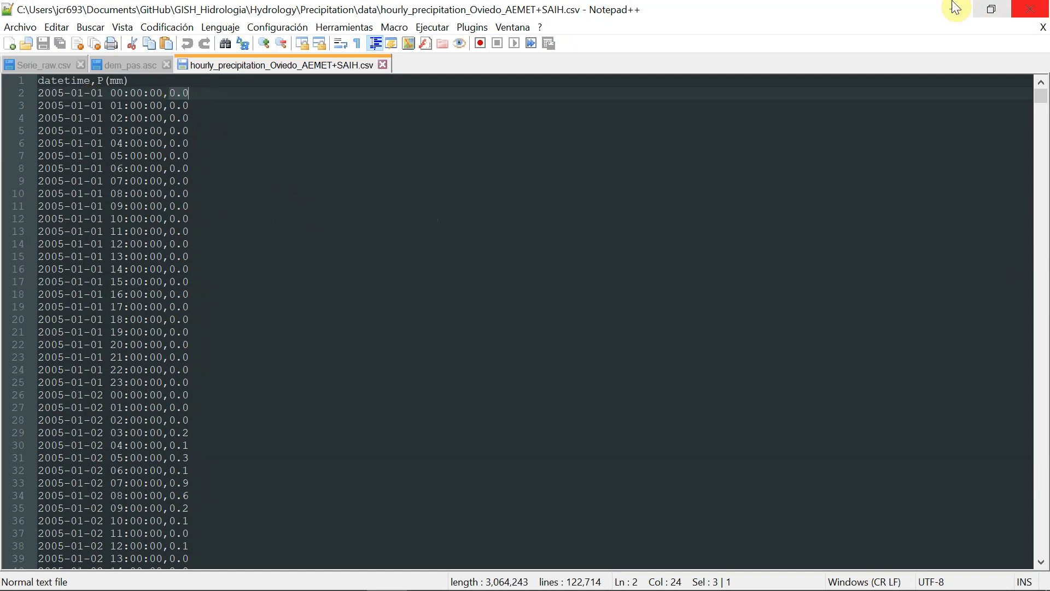
click(140, 576)
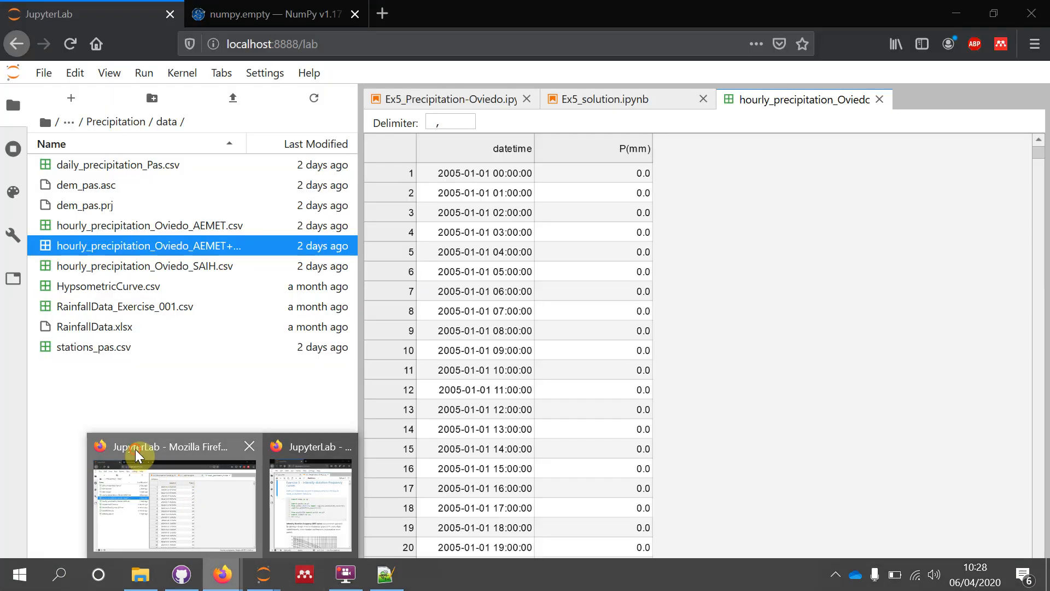
Write pd.read_csv with the path to hourly_precipitation_Oviedo_AEMET+SAIH.csv, checking the data folder
click(606, 99)
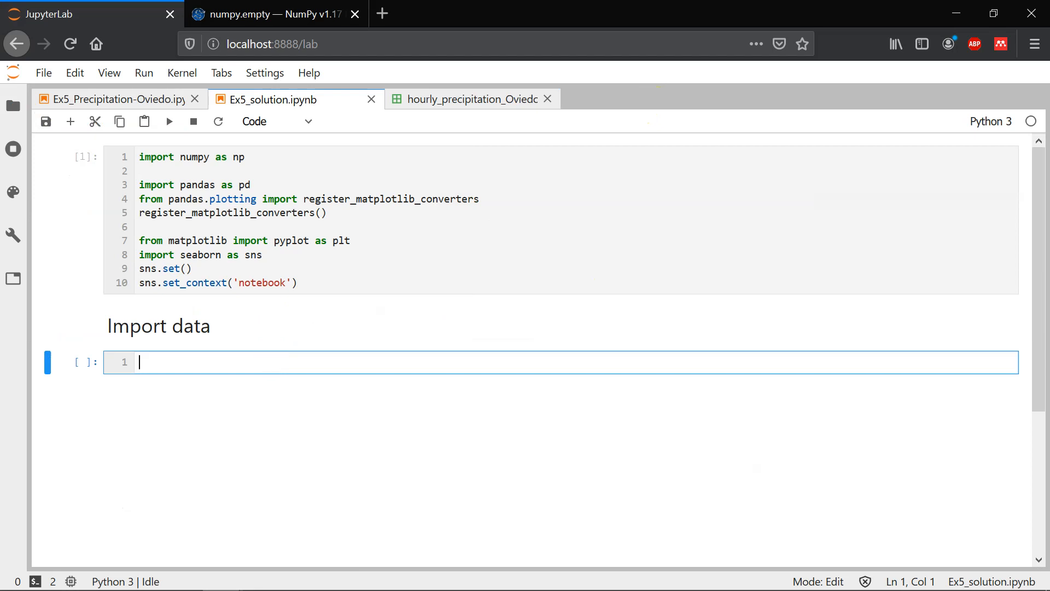
text(p)
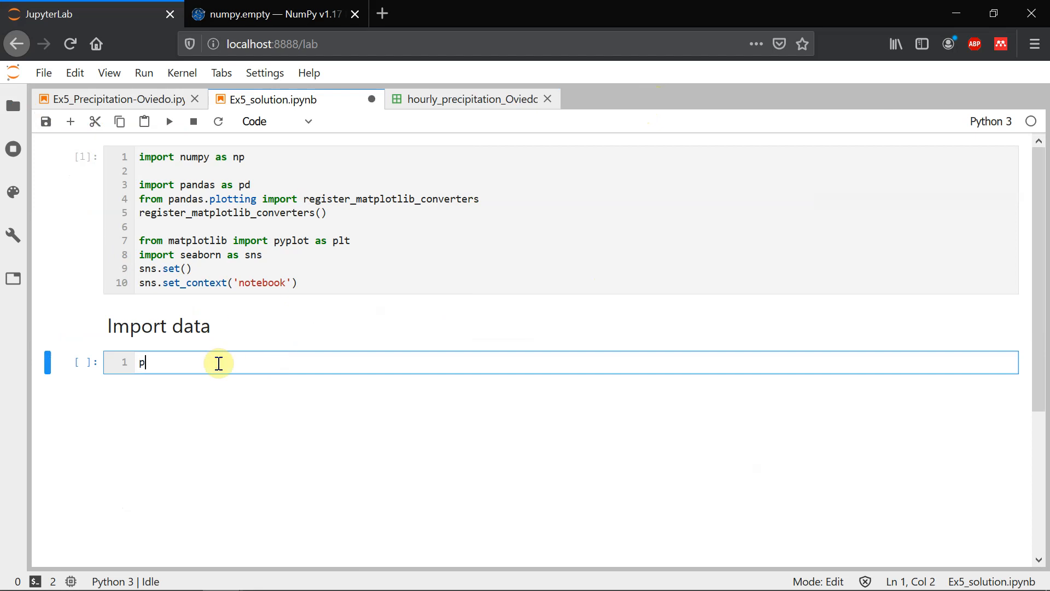
text(df.read)
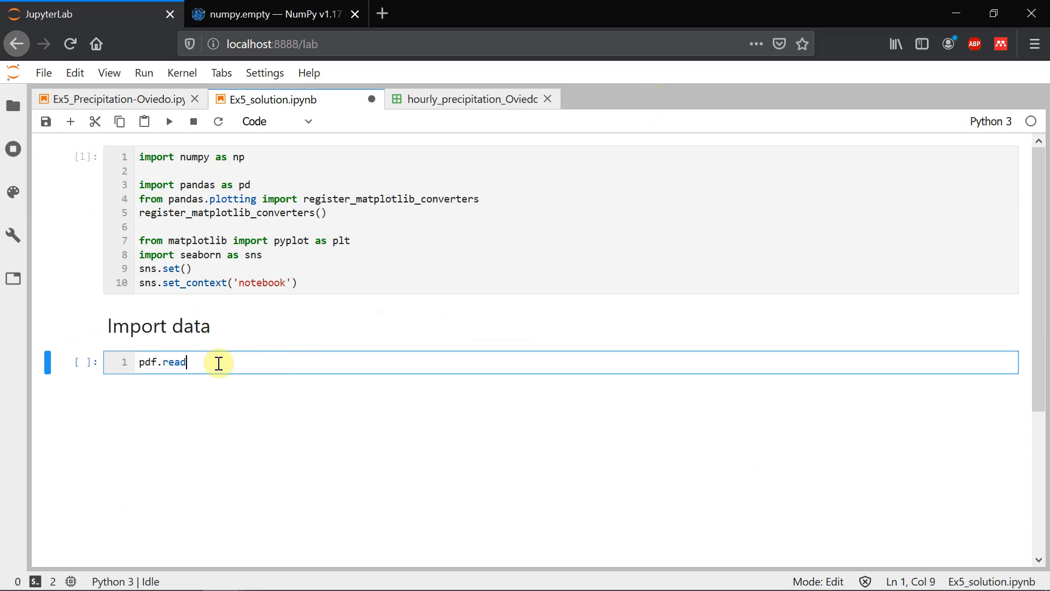
text(_c)
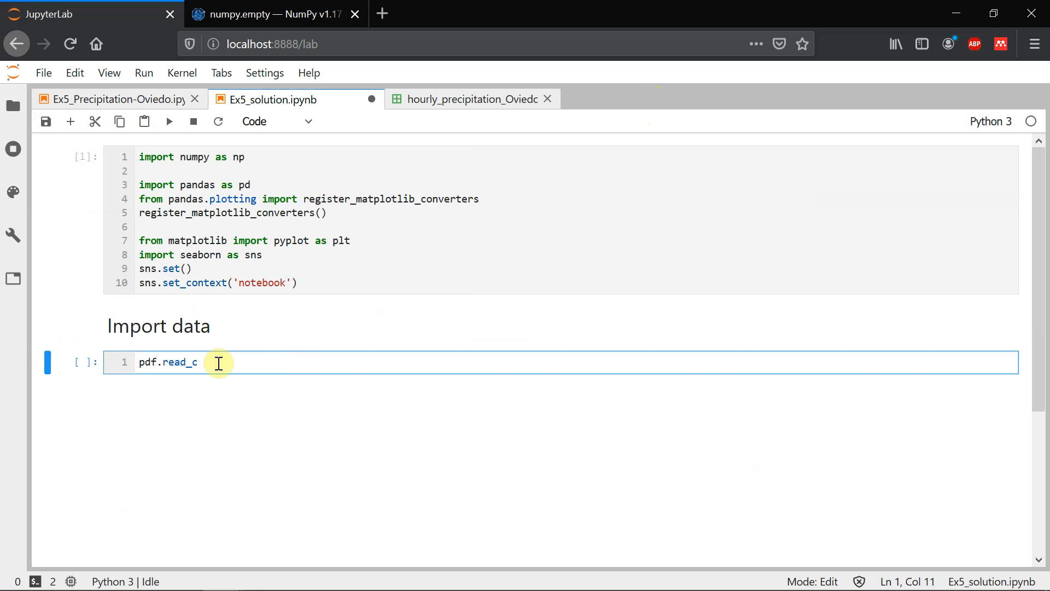
text(sv())
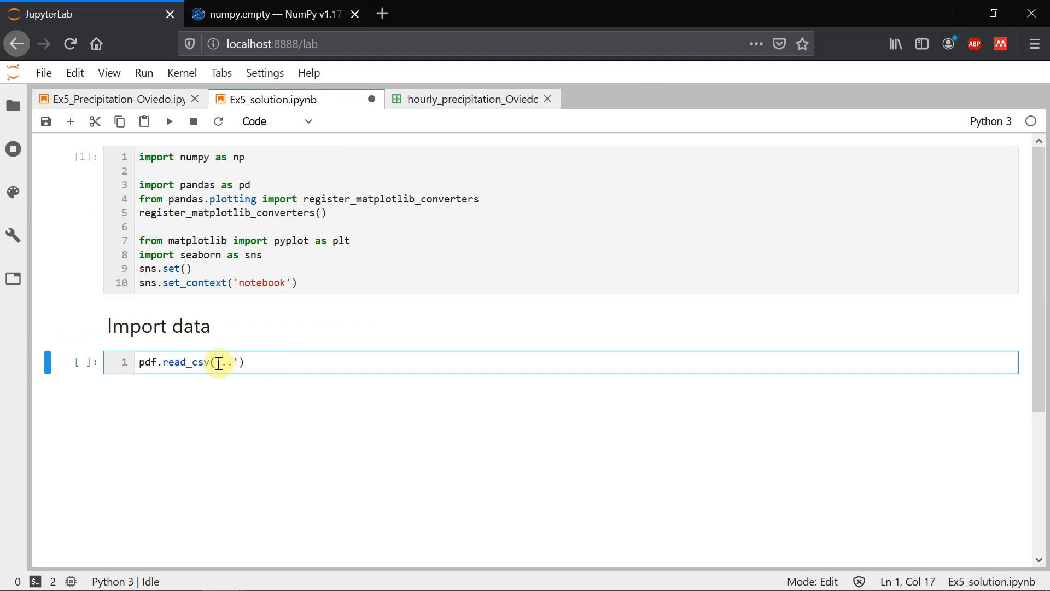
text(/)
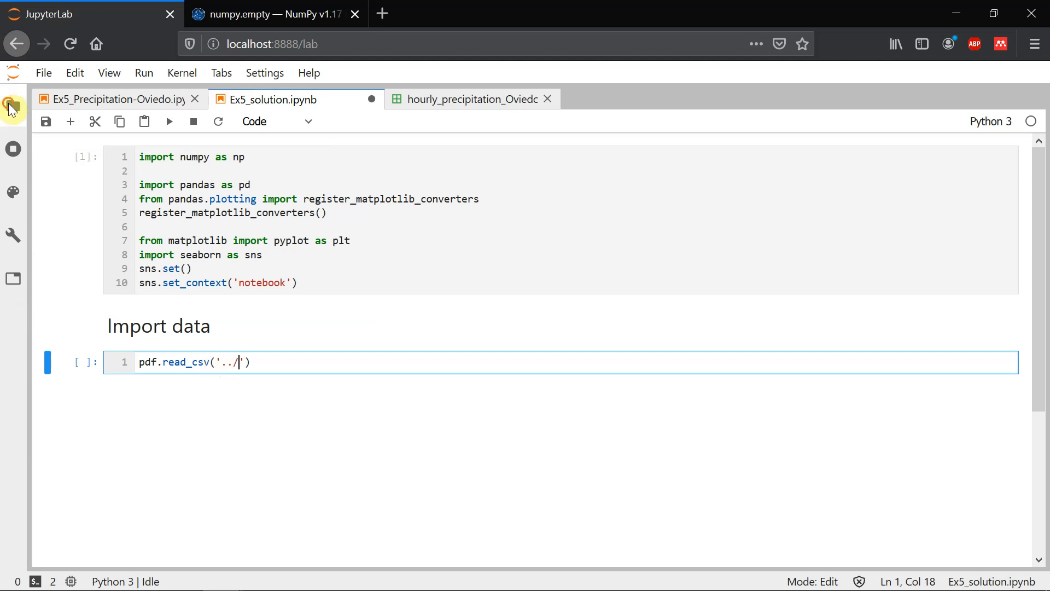
click(13, 105)
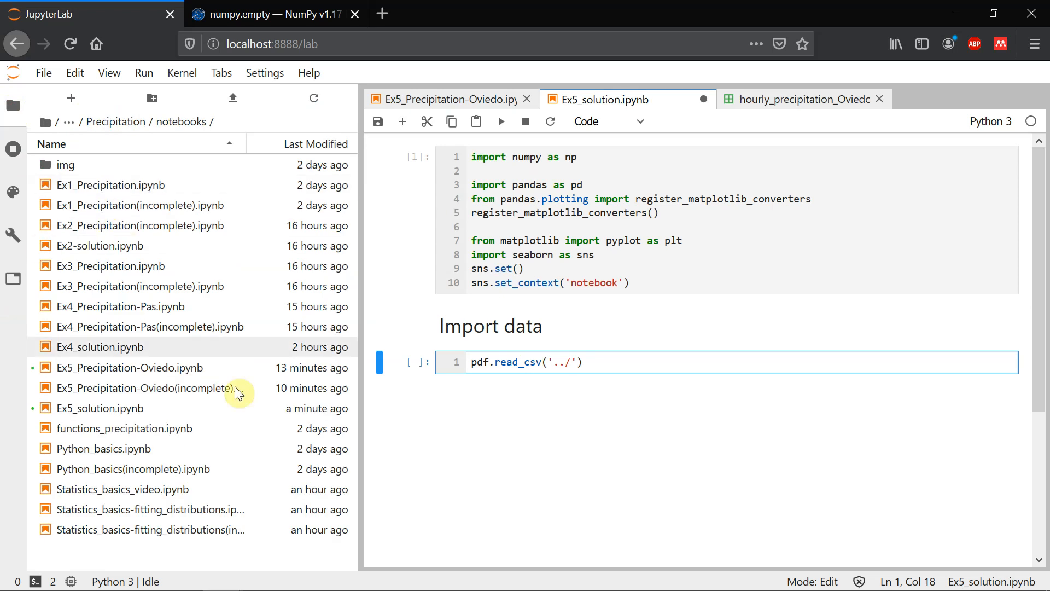
mouse_move(116, 122)
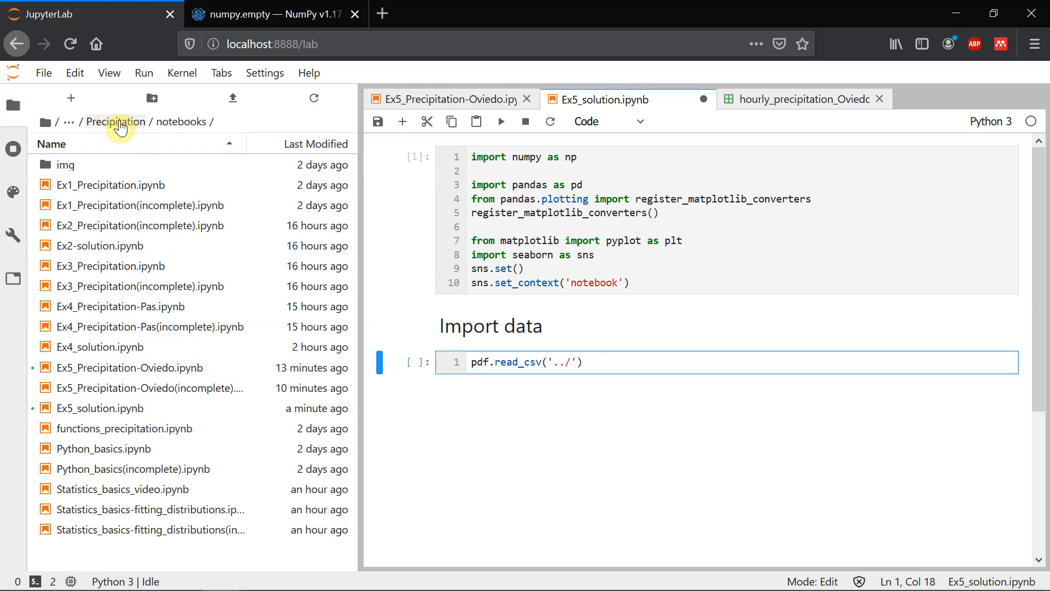
click(115, 121)
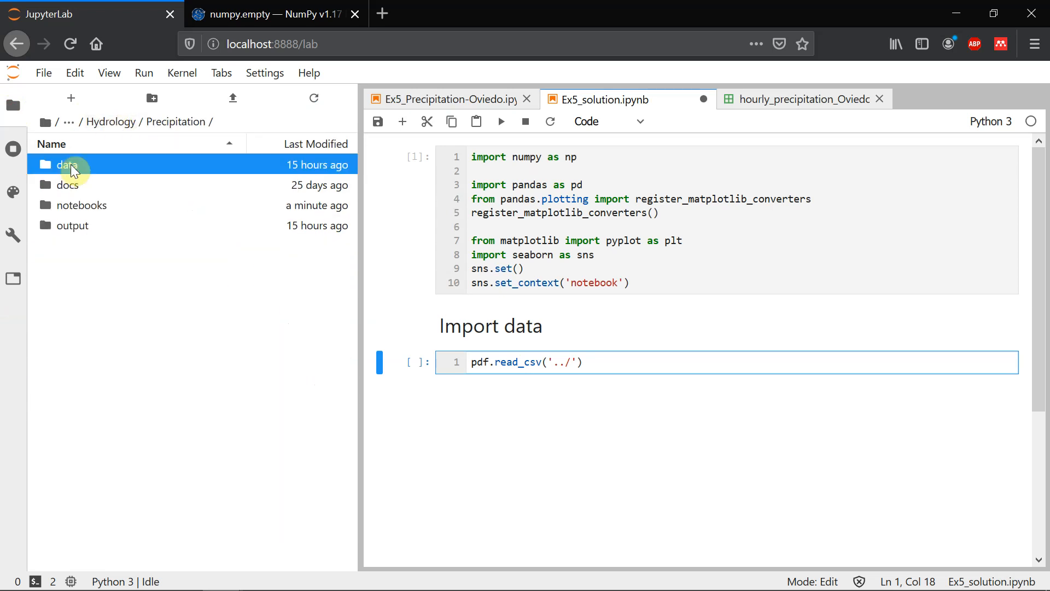
double_click(69, 164)
text(data/)
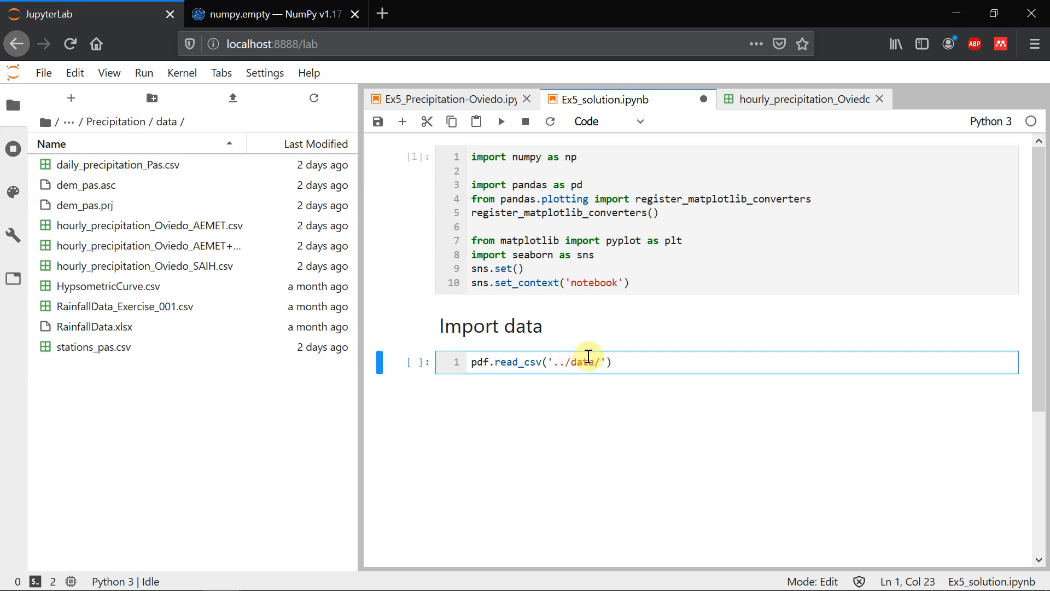
text(hourly_precipitation)
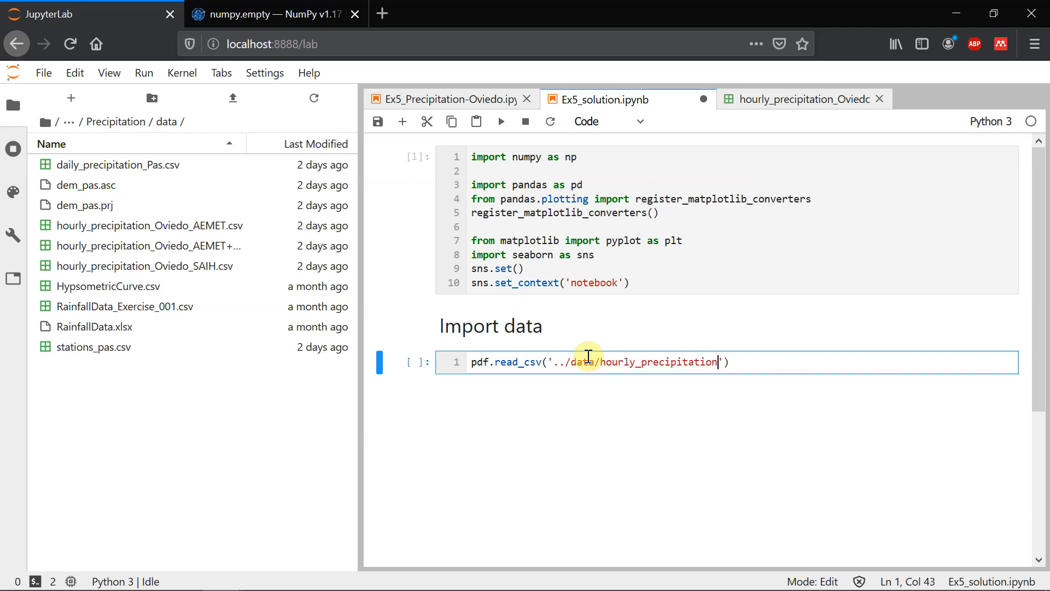
text(_Oviedo_AE)
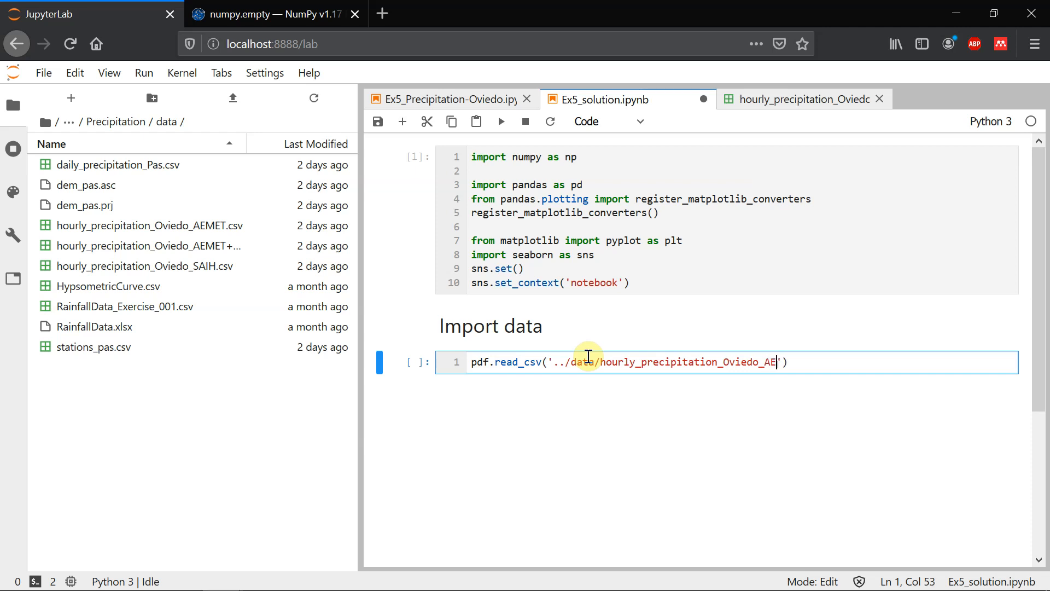
text(+SAIH.csv)
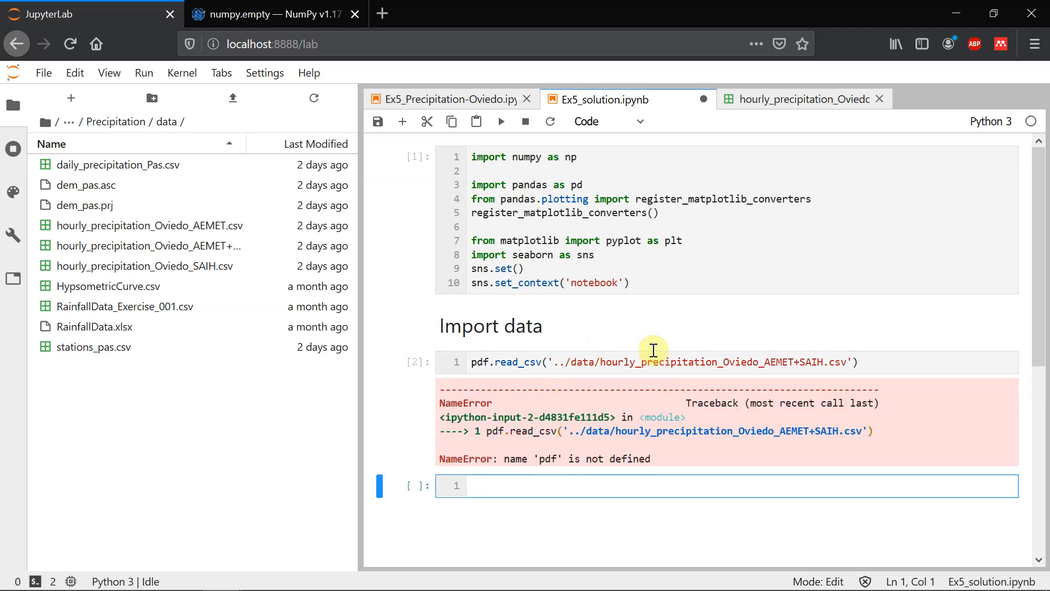
Add parse_dates=True and index_col='datetime' to read_csv and run the cell
click(484, 362)
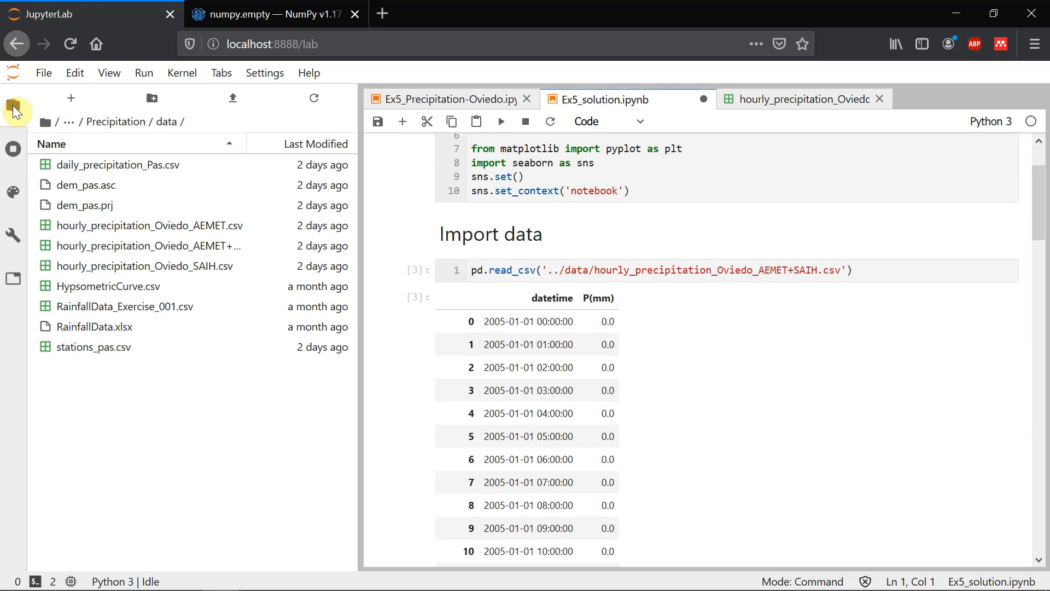
click(13, 110)
text(, )
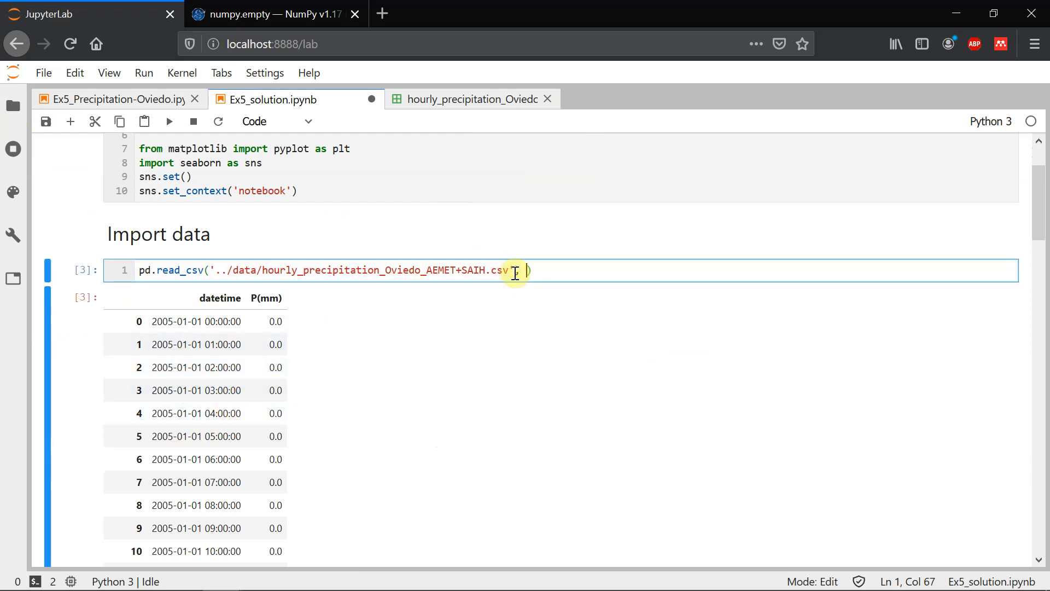
text(parse_dat)
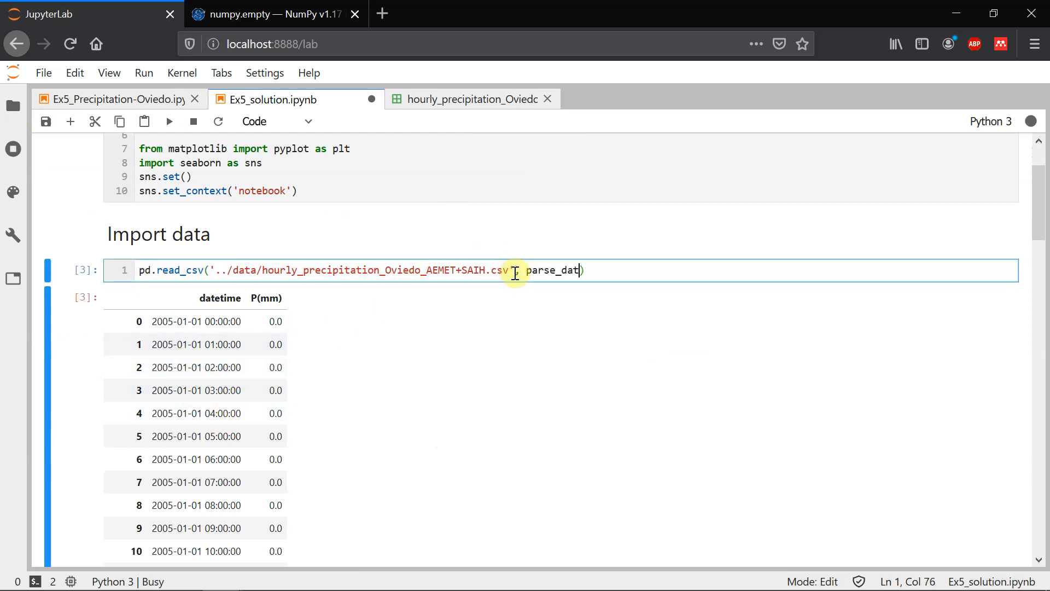
text(e)
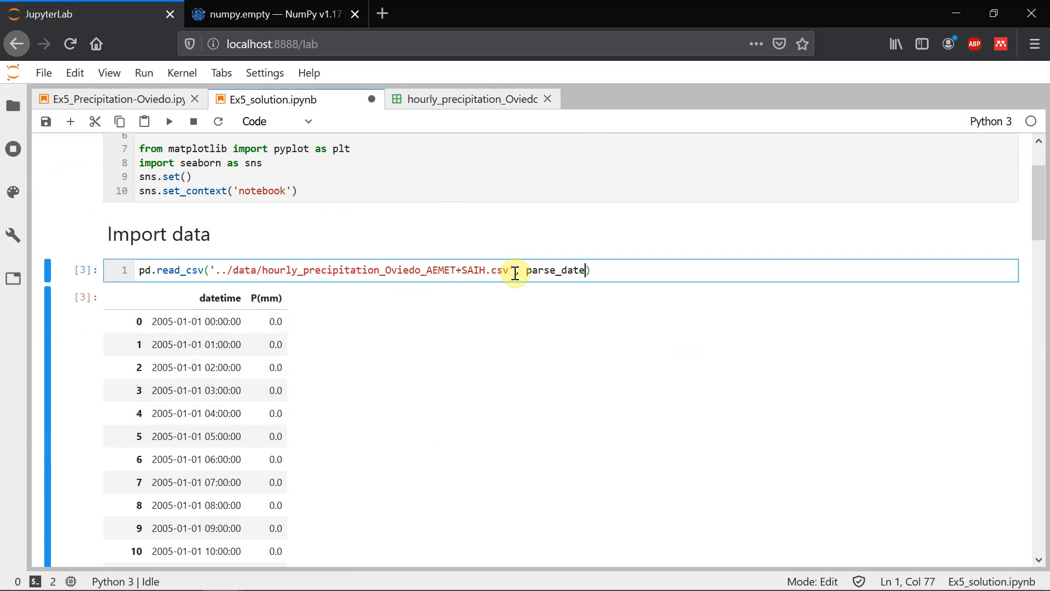
text(s=T)
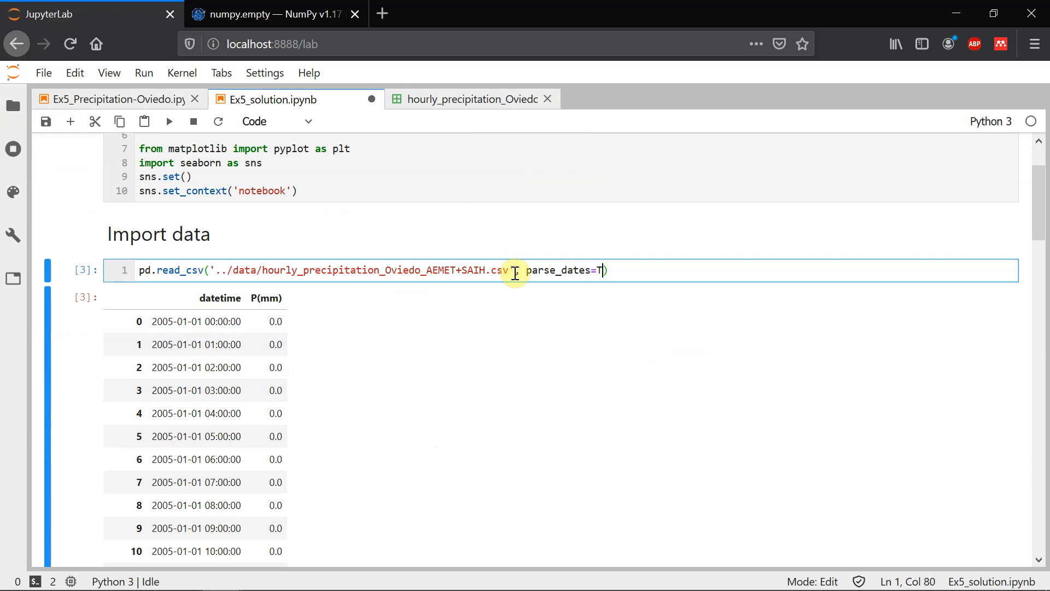
text(rue)
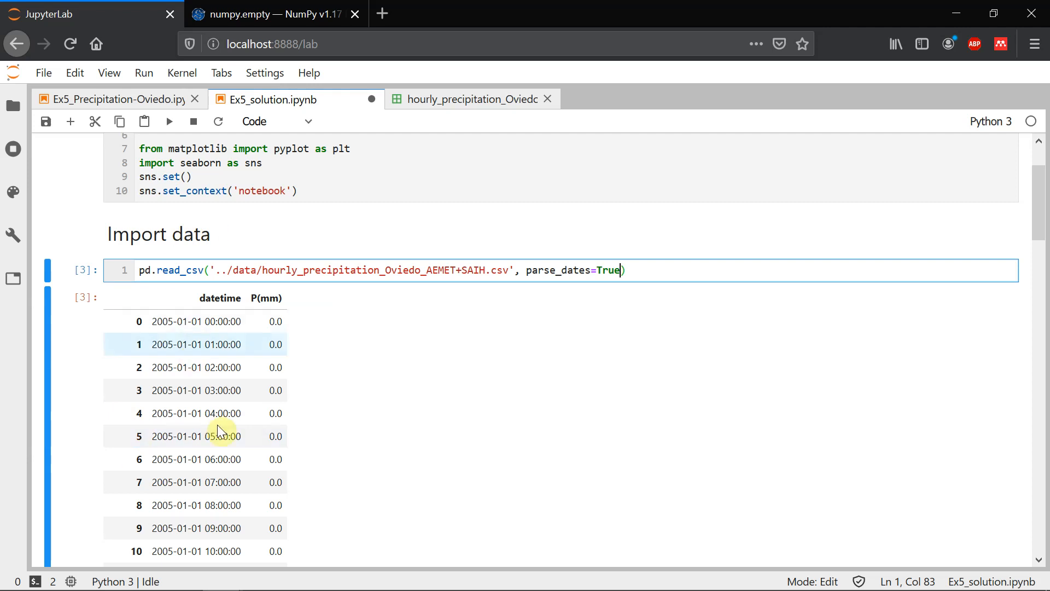
mouse_move(683, 277)
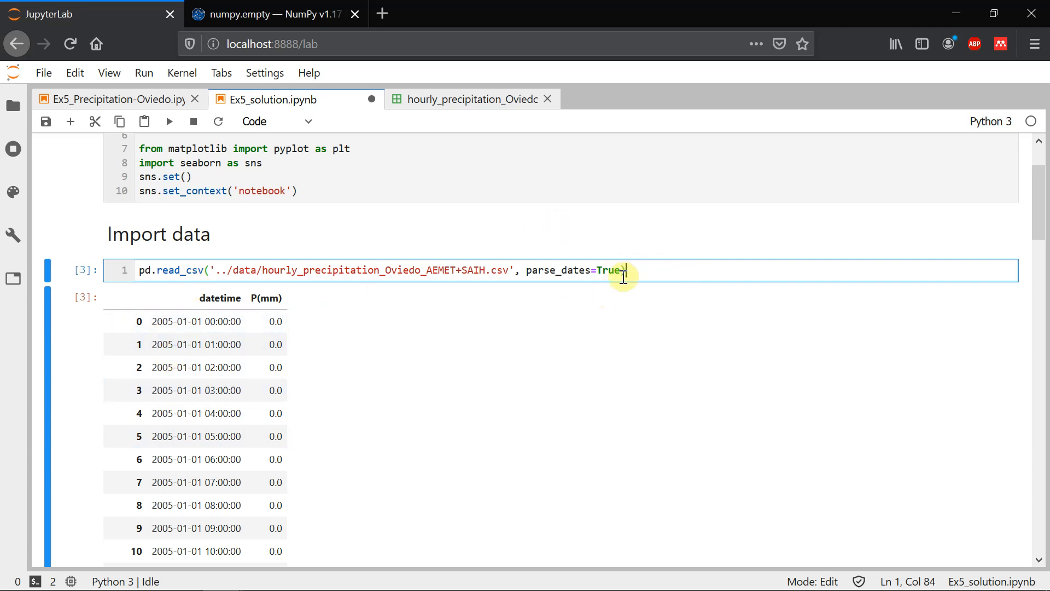
text(ind)
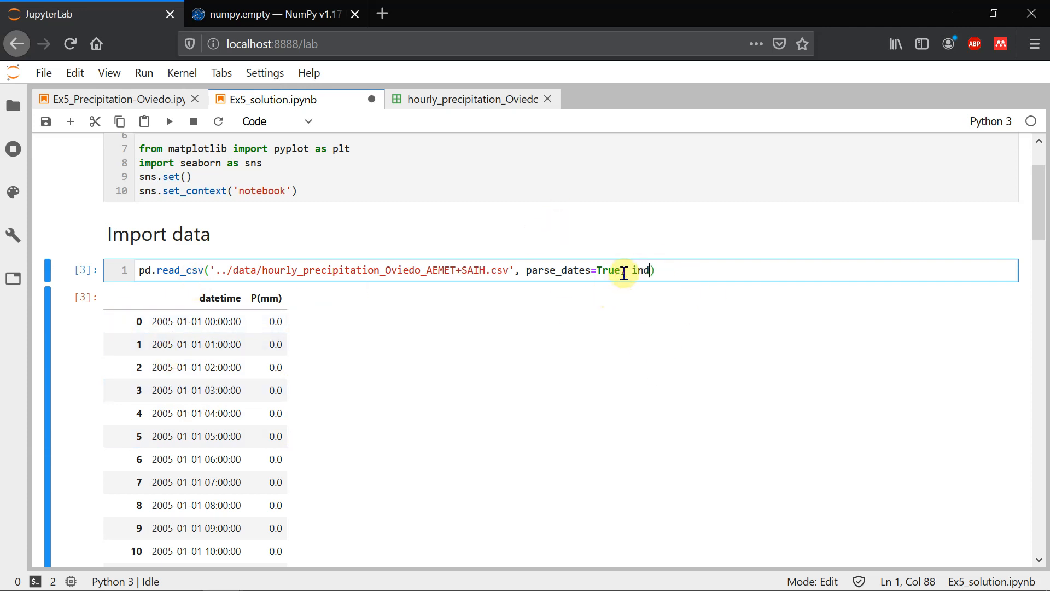
text(ex_col=)
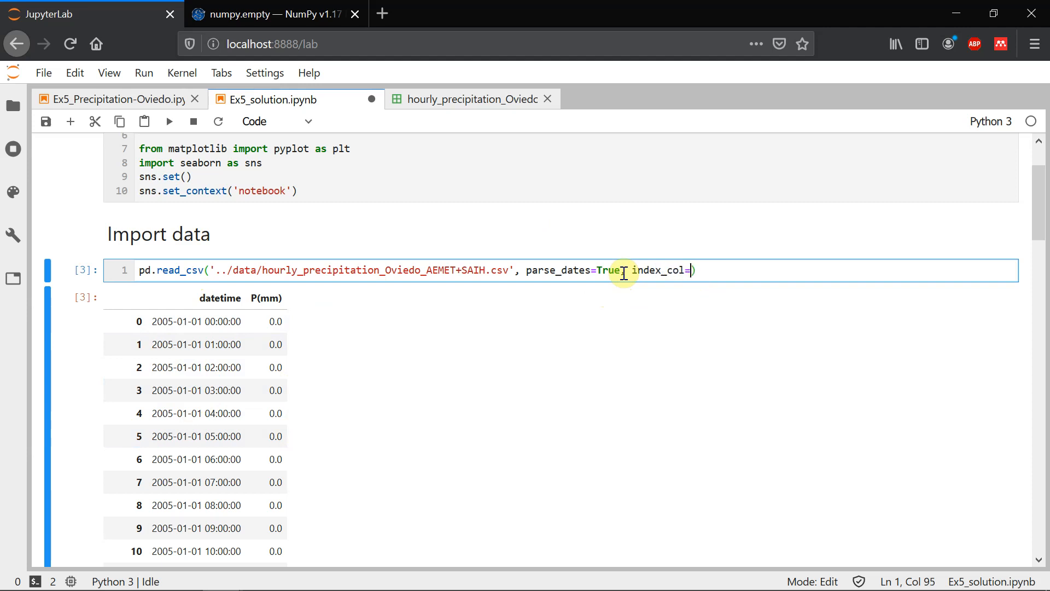
text('datetim)
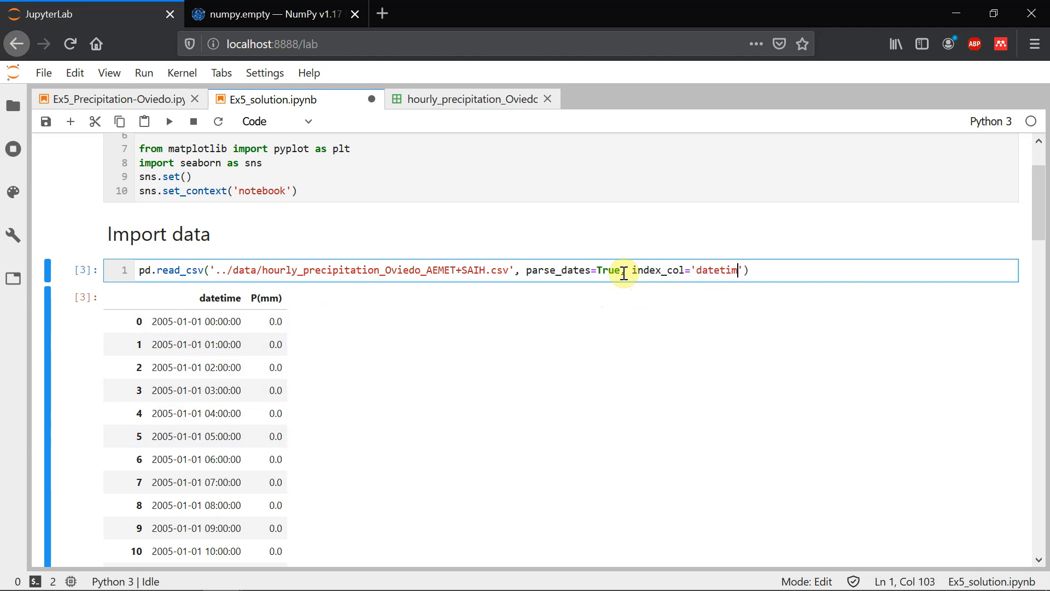
key(shift+enter)
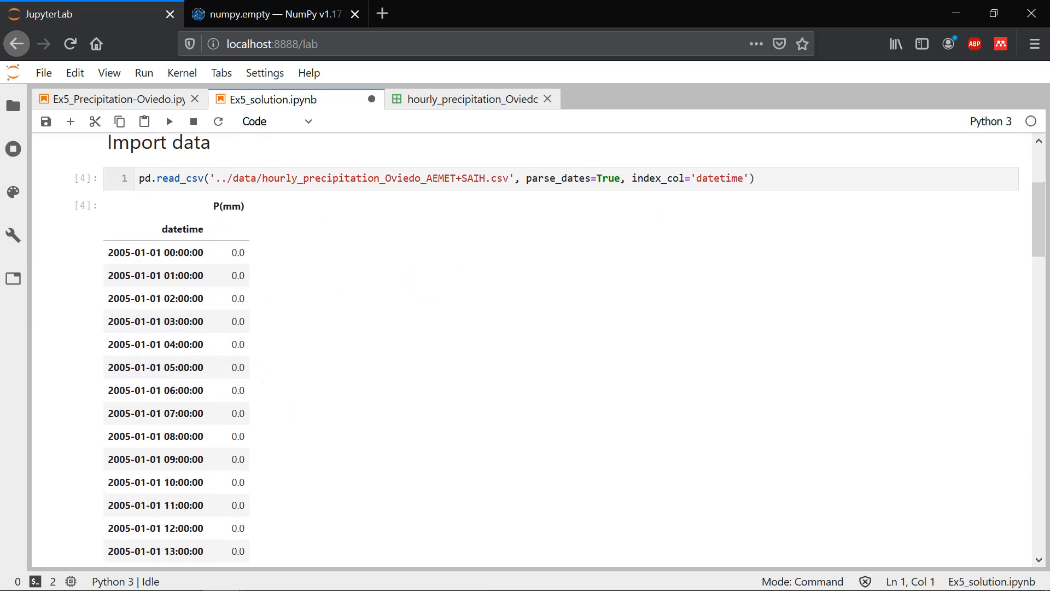
mouse_move(311, 292)
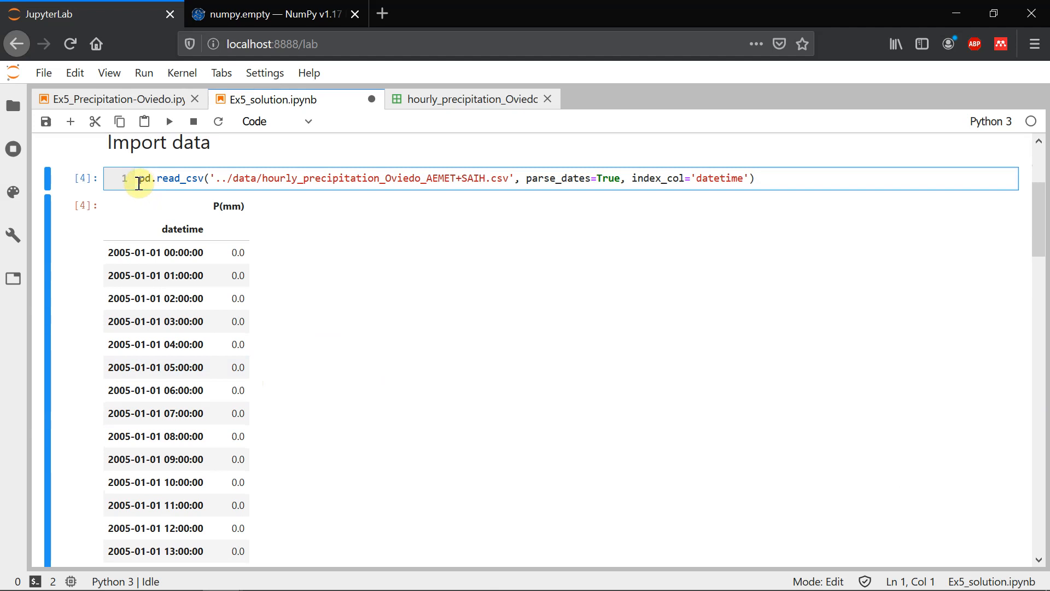
Assign the data to pcp_h, preview it with pcp_h.head(), and start a plot cell
text(pcp_h)
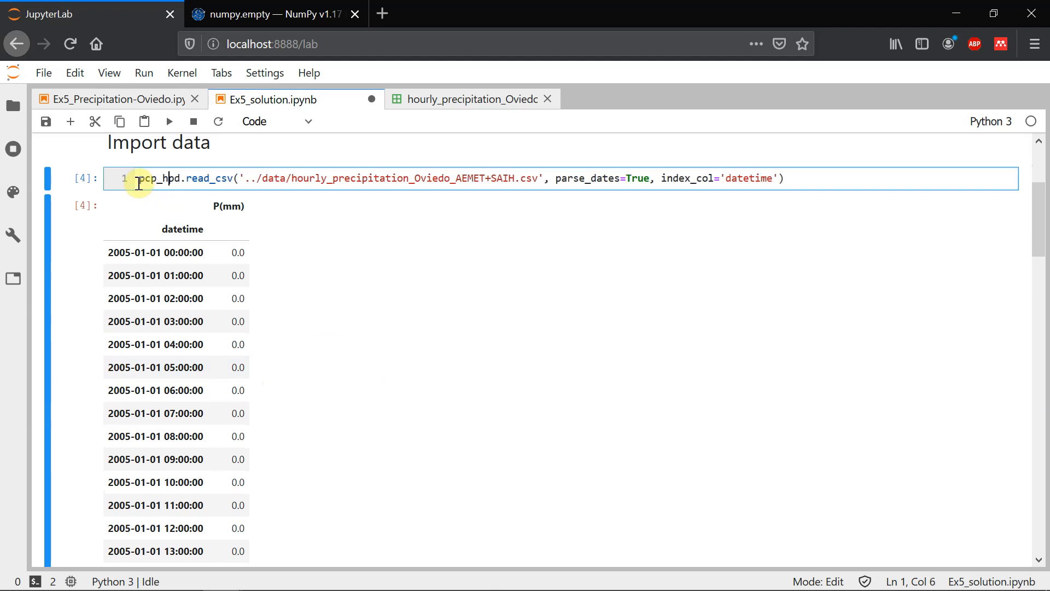
key(Return)
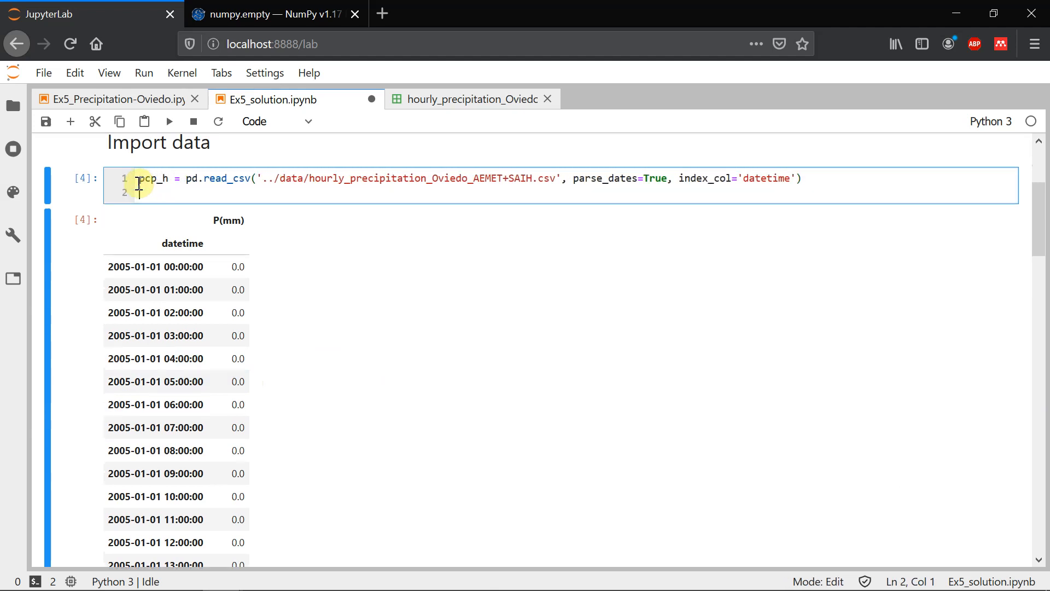
text(pcp_h)
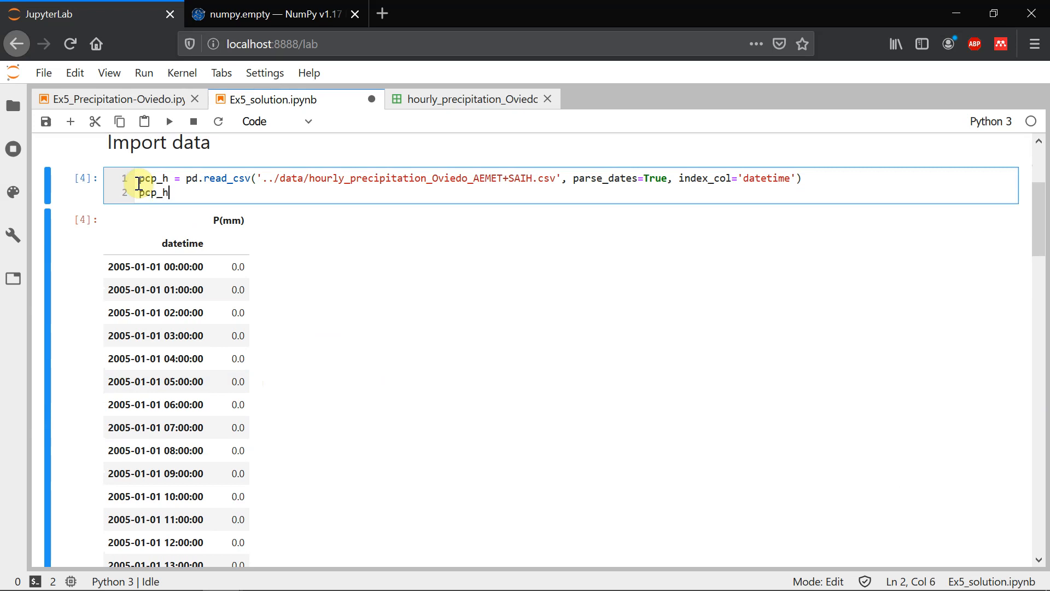
text(.head()
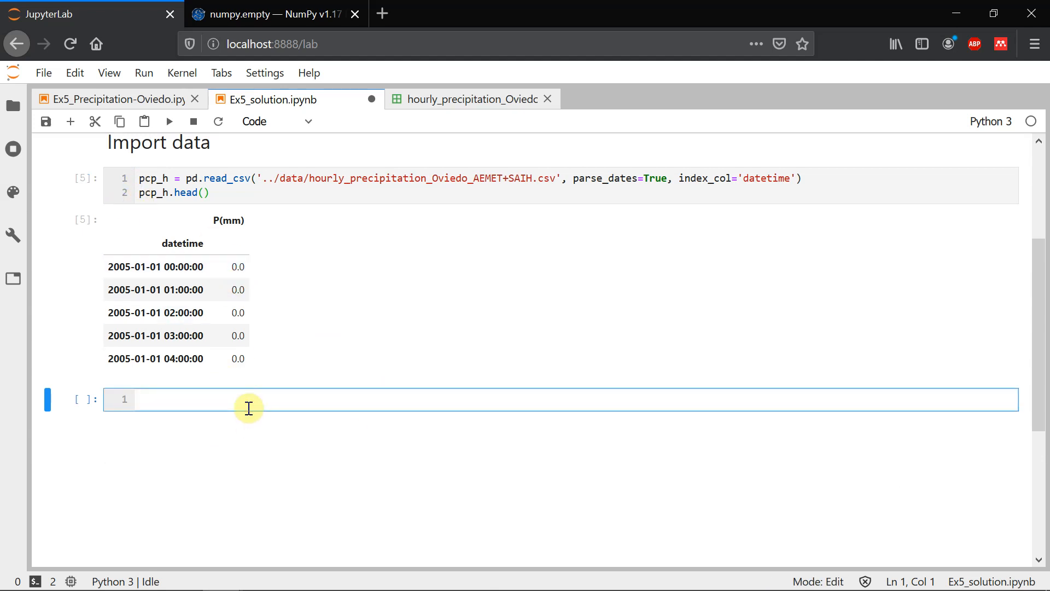
text(# plot original data)
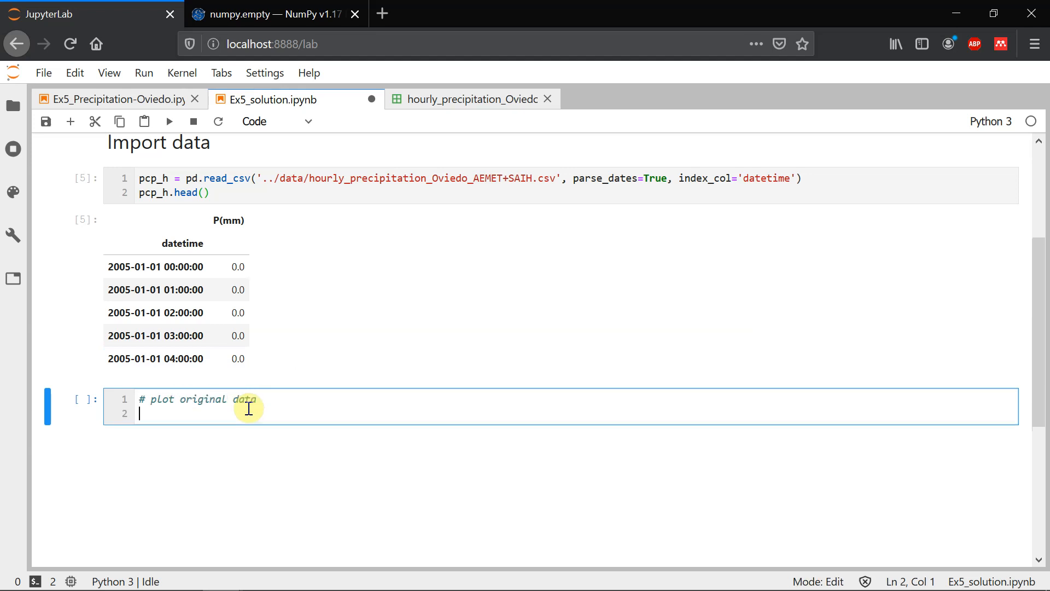
Create a wide figure and plot pcp_h against its index with linewidth .2
text(plt.figu)
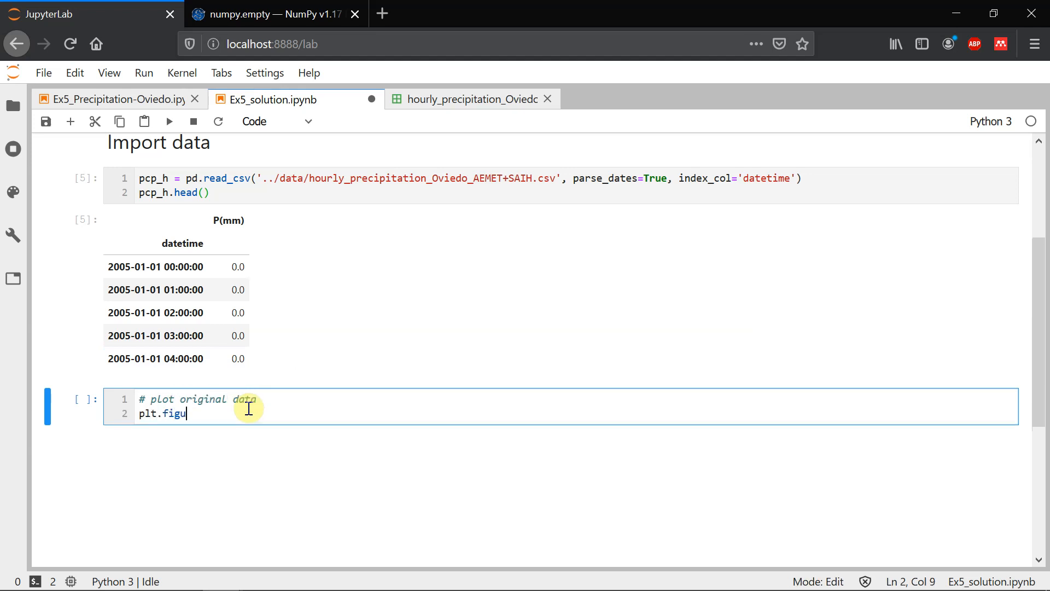
text(re(fig))
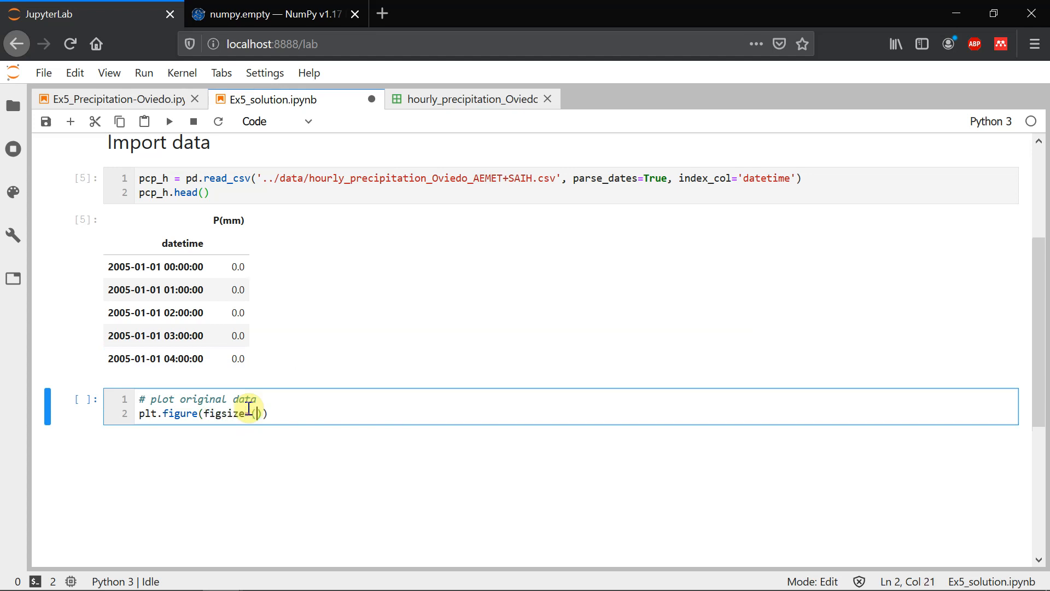
text(16,)
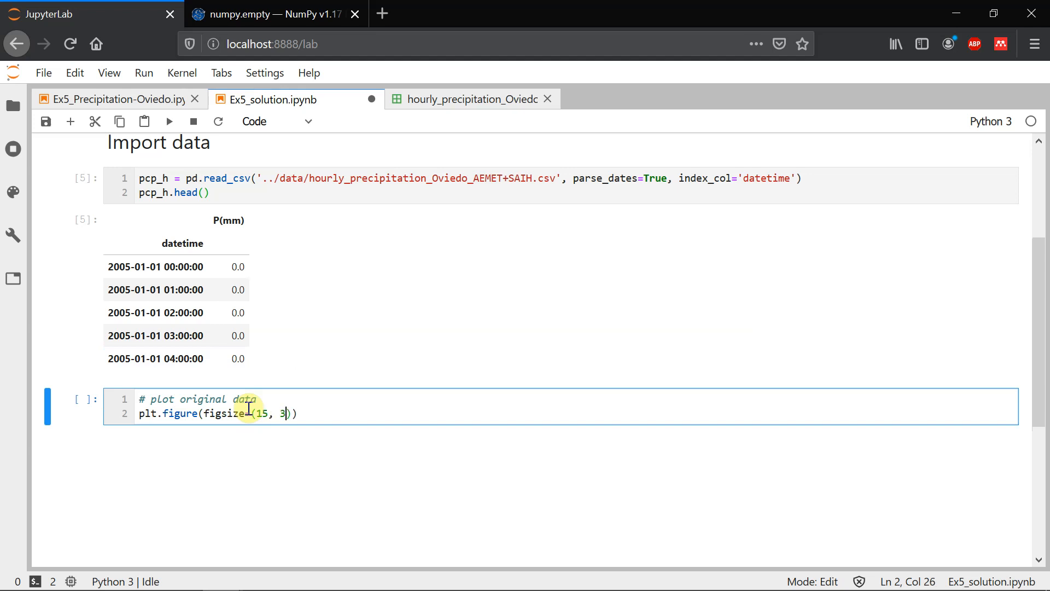
text(.5))
text(plt.p)
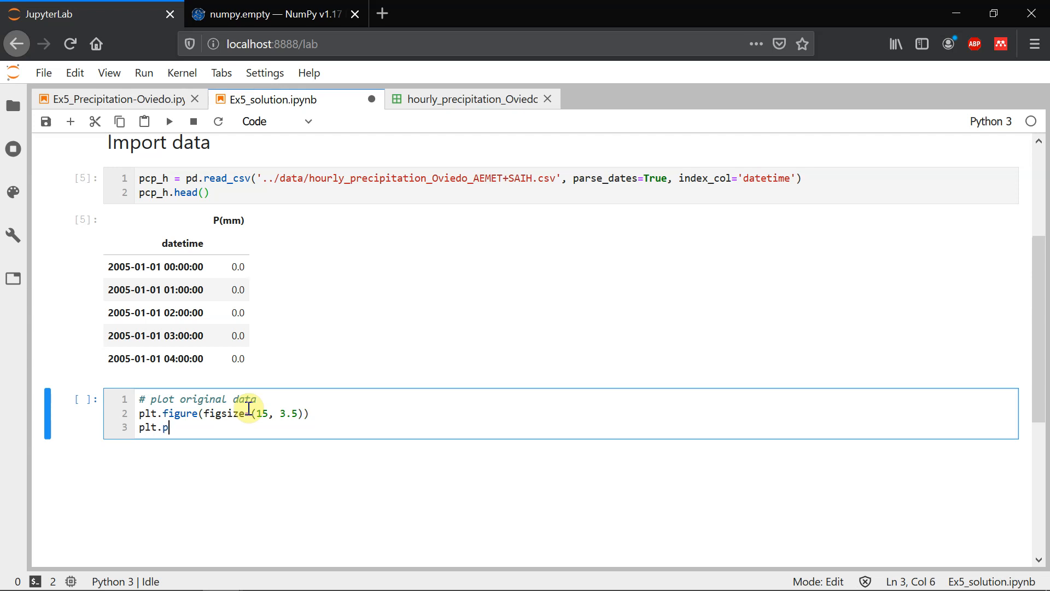
text(lot())
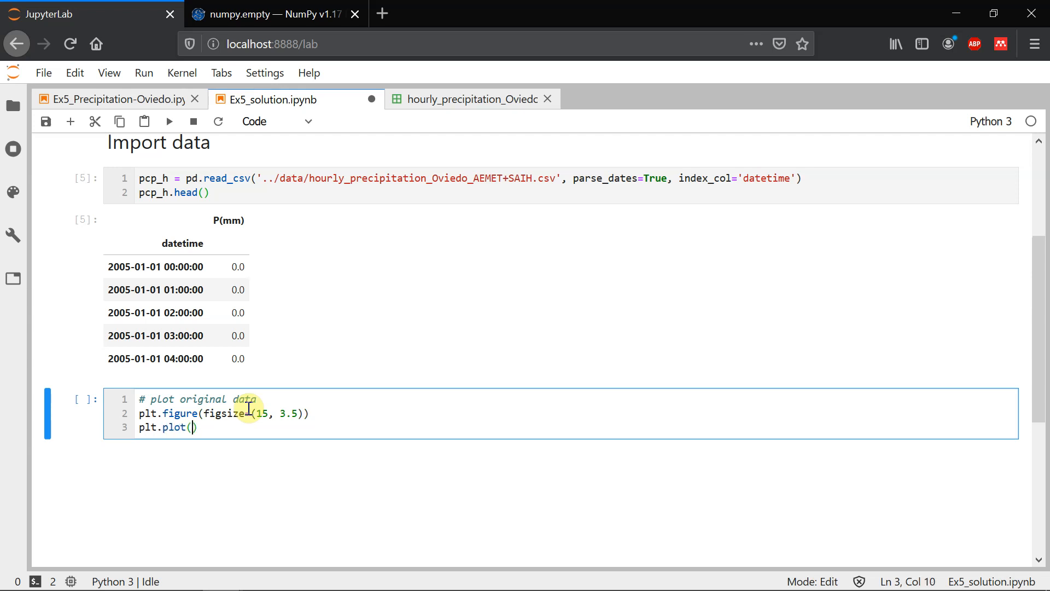
text(pcp_h)
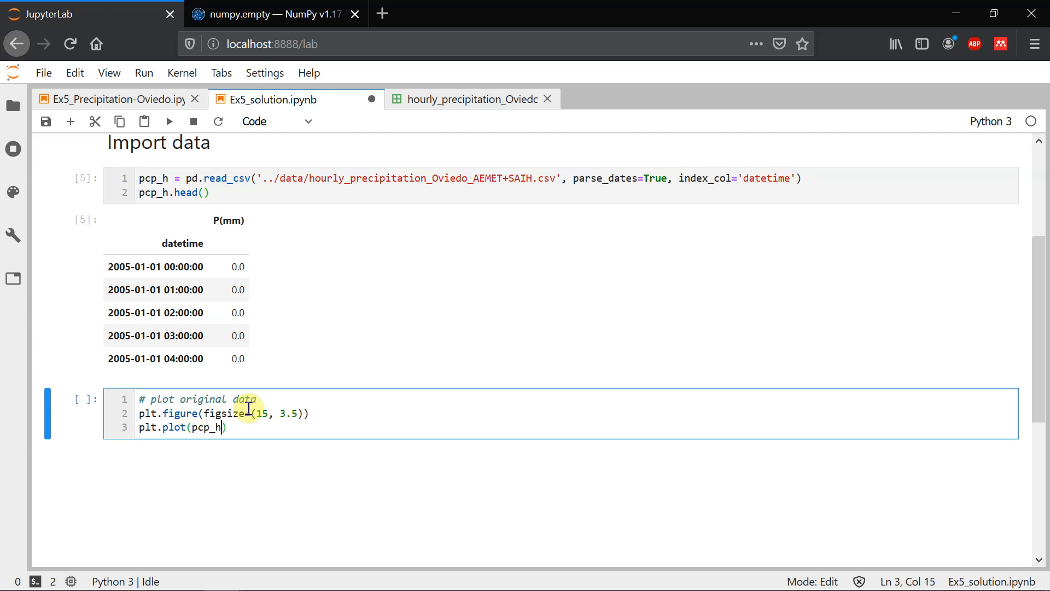
text(.index,)
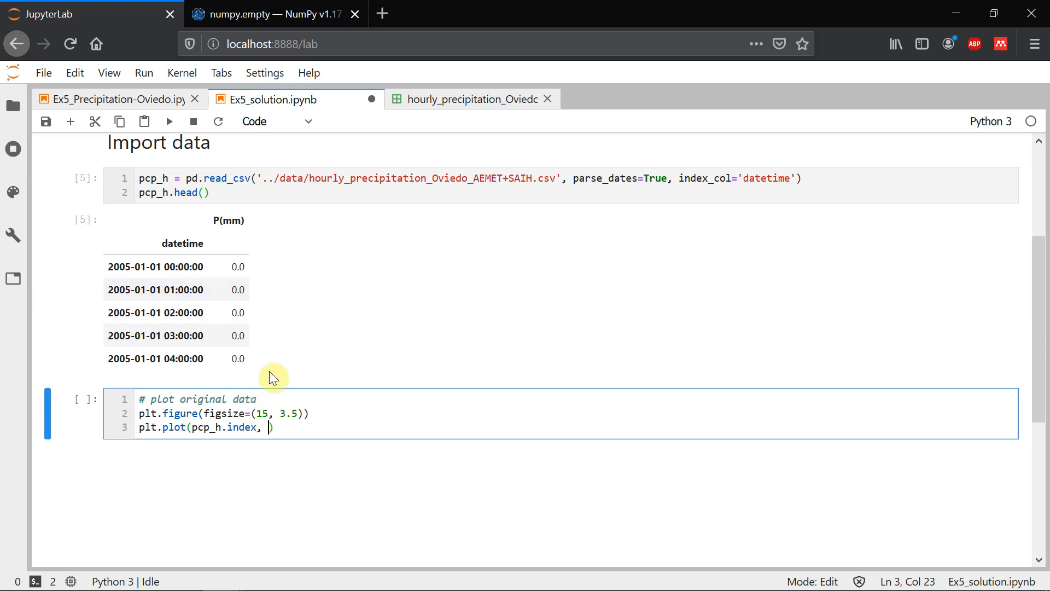
text(pcp_)
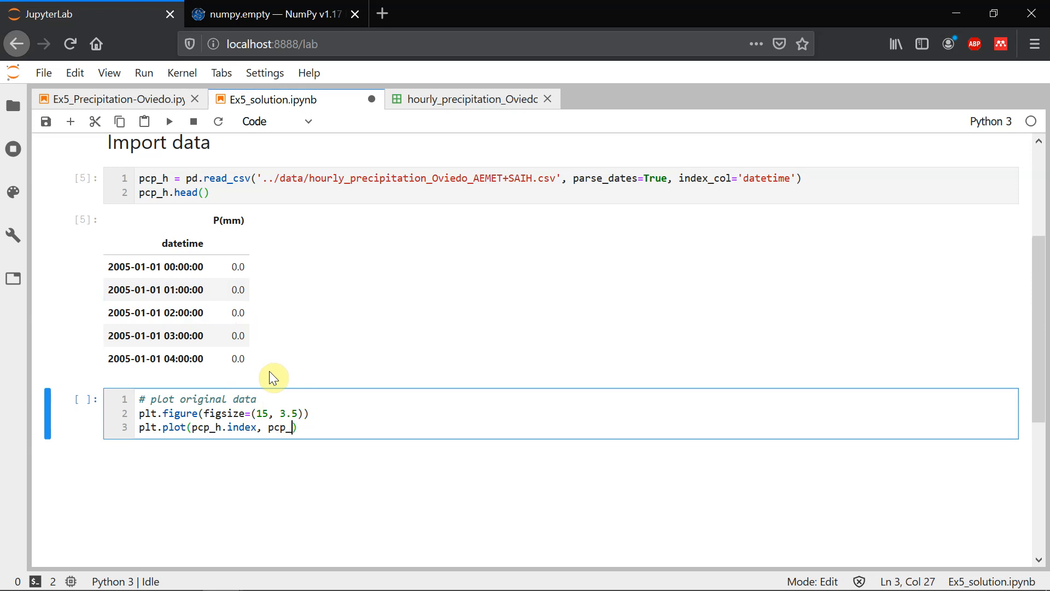
text(h,)
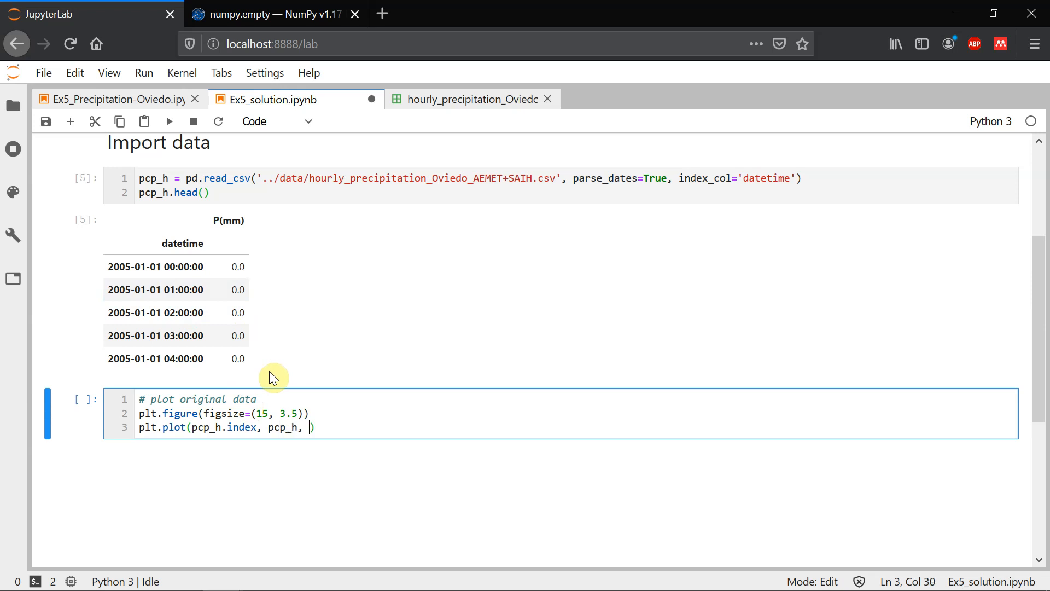
text(lin)
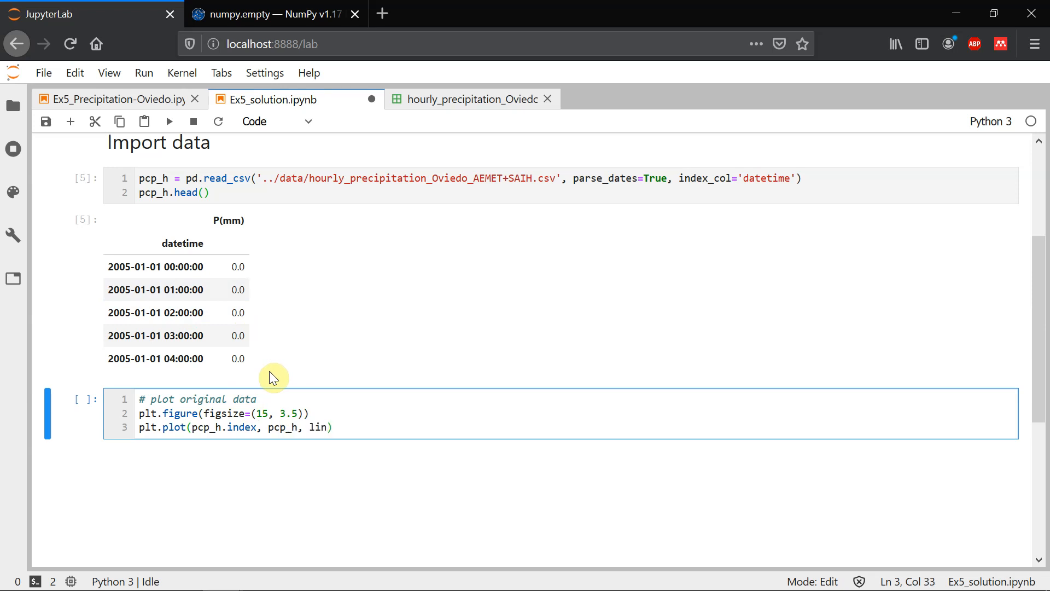
text(ew)
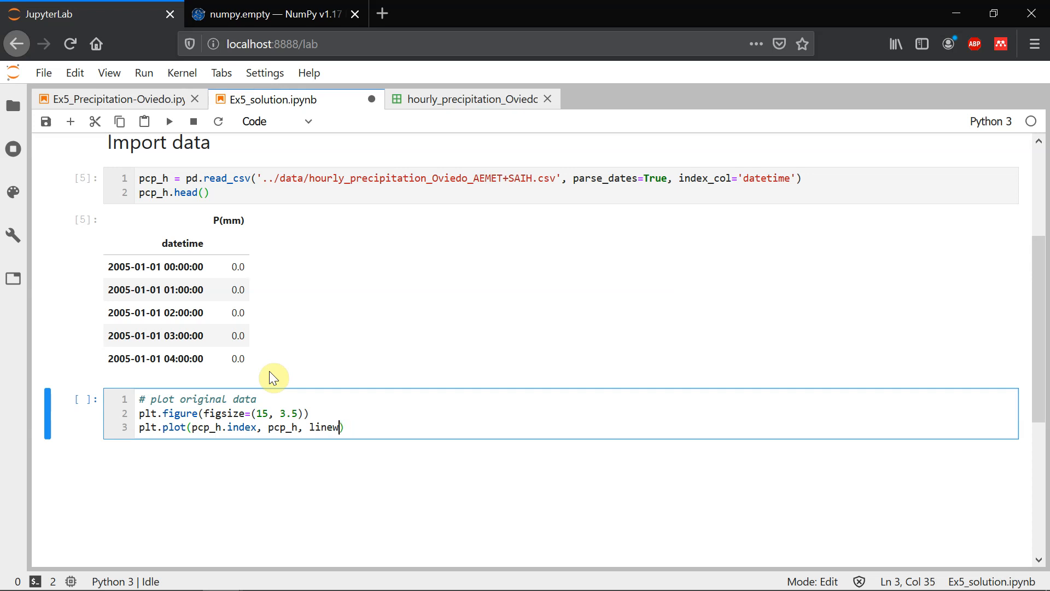
text(idth=.2)
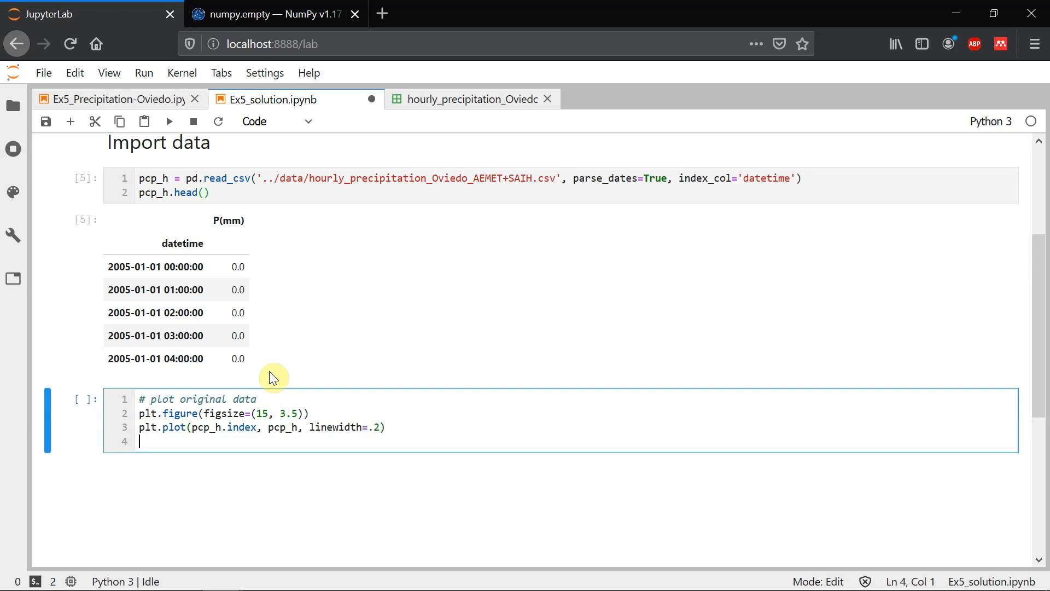
Label the plot's y-axis 'P (mm)' with plt.ylabel
text(plt)
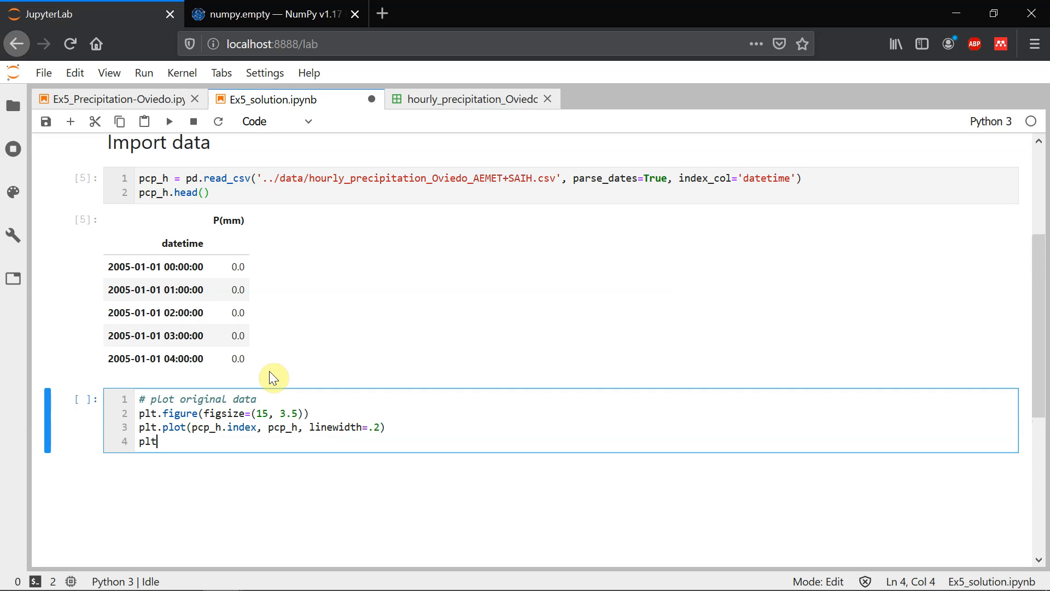
text(.y)
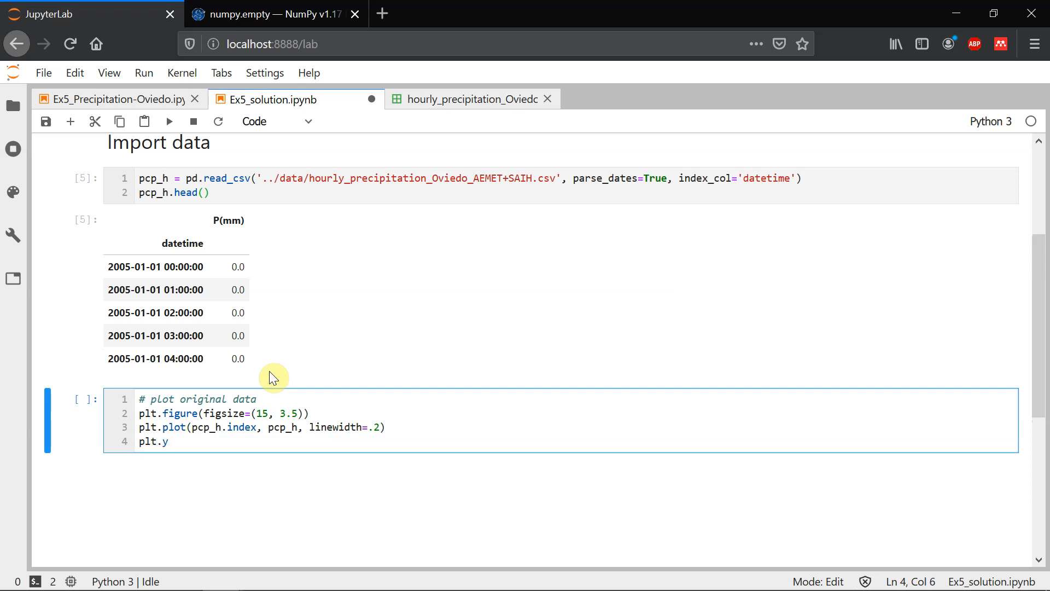
text(label())
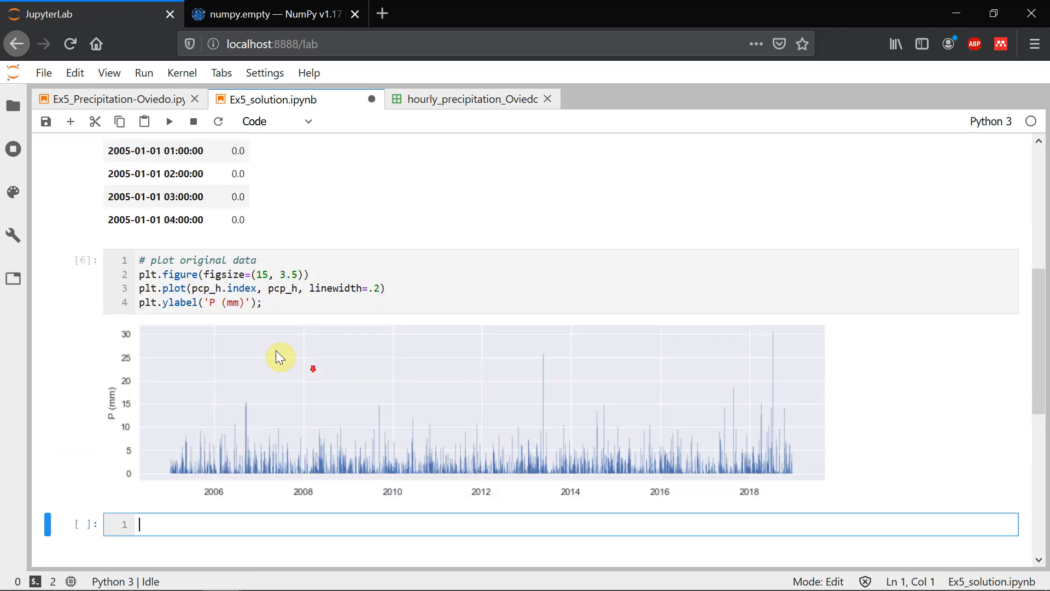
scroll(down, 3)
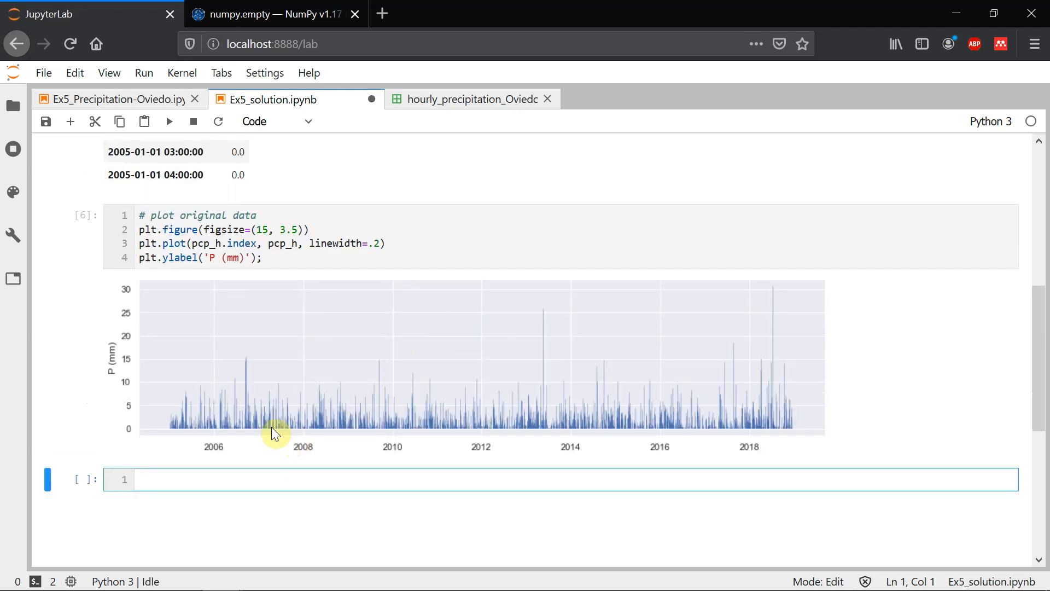
mouse_move(170, 434)
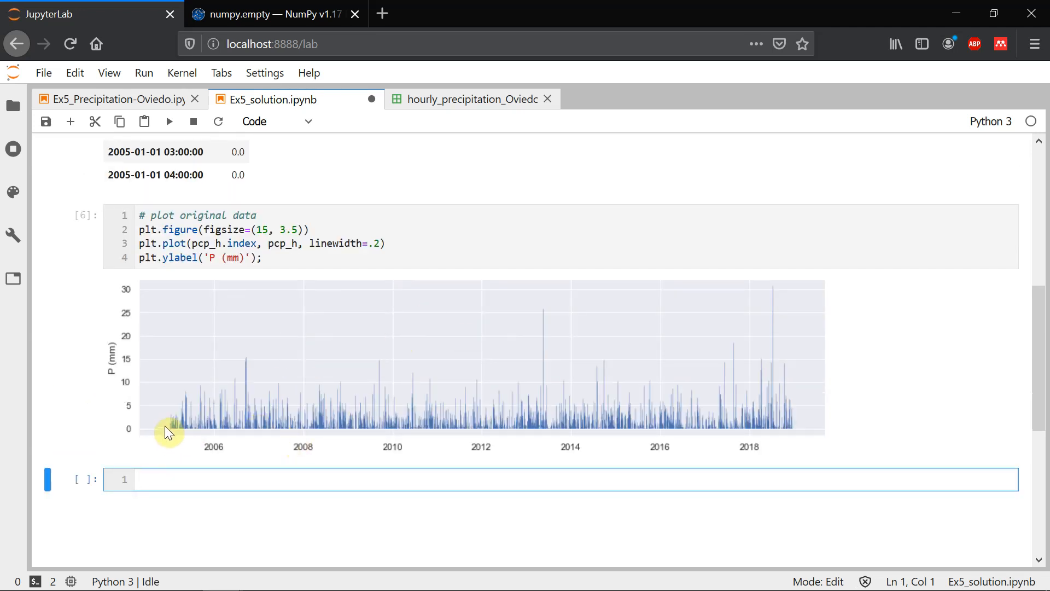
mouse_move(711, 469)
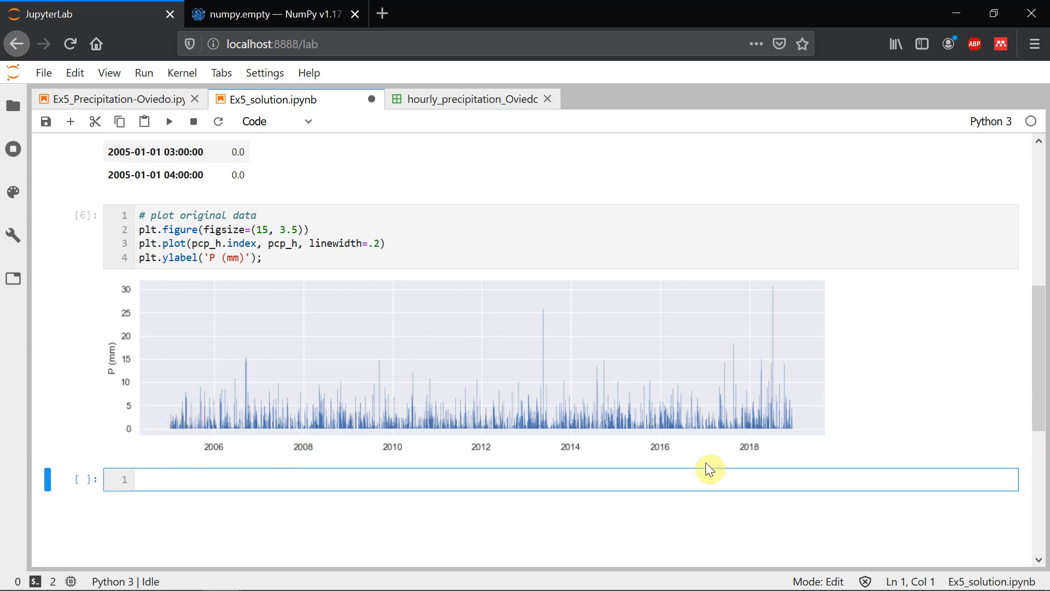
mouse_move(775, 441)
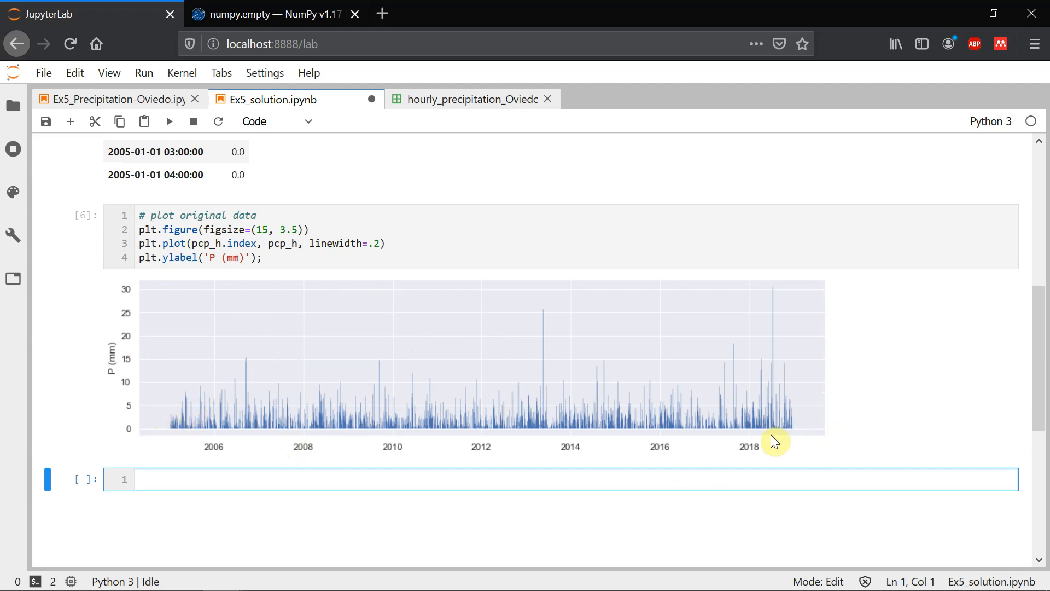
mouse_move(794, 434)
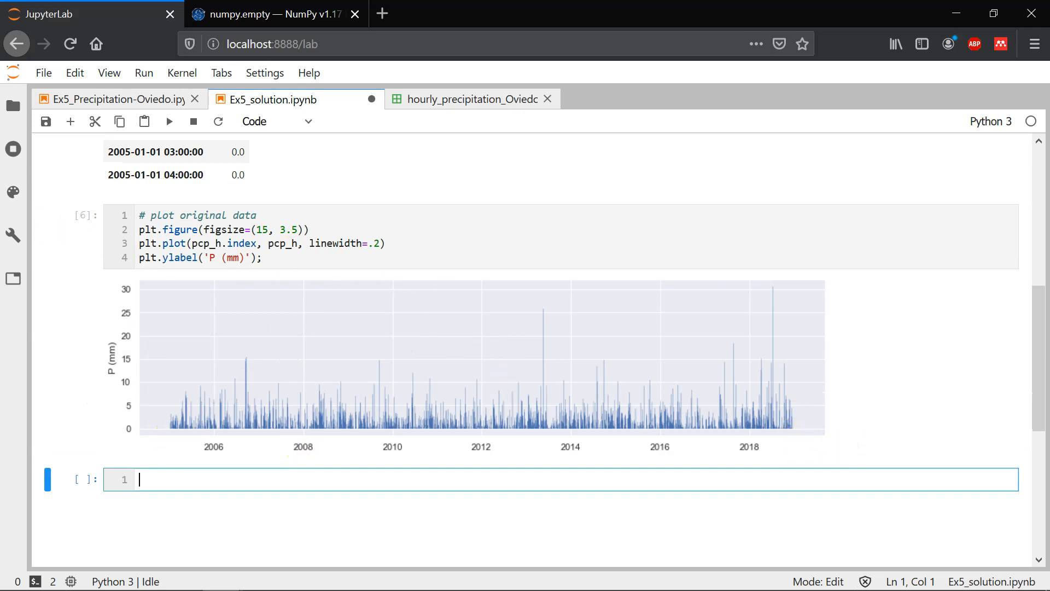
Type the Markdown heading '## Generate series of annual maxima' below the plot
scroll(up, 3)
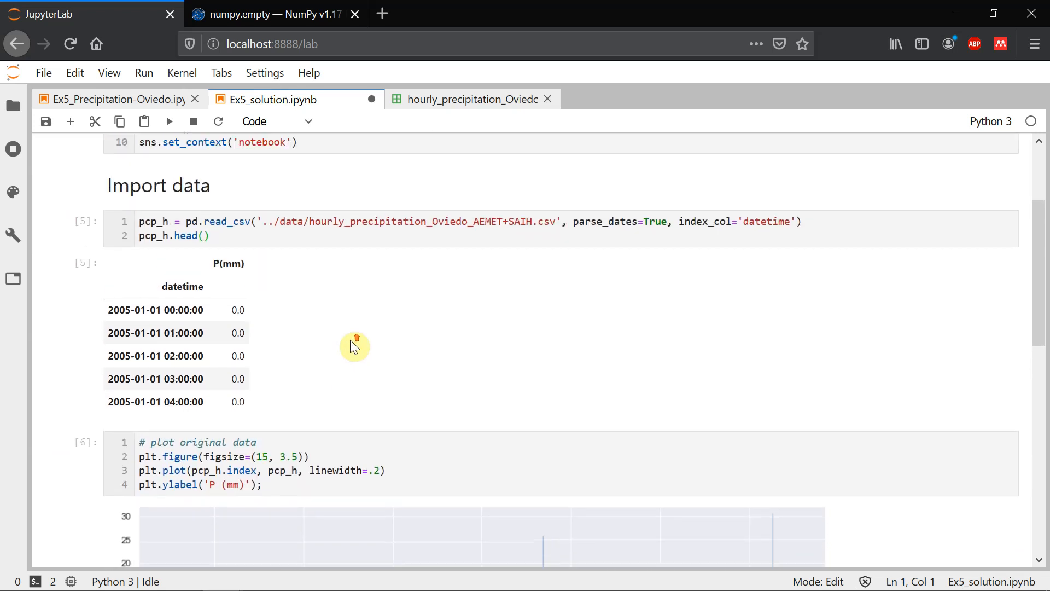
scroll(down, 3)
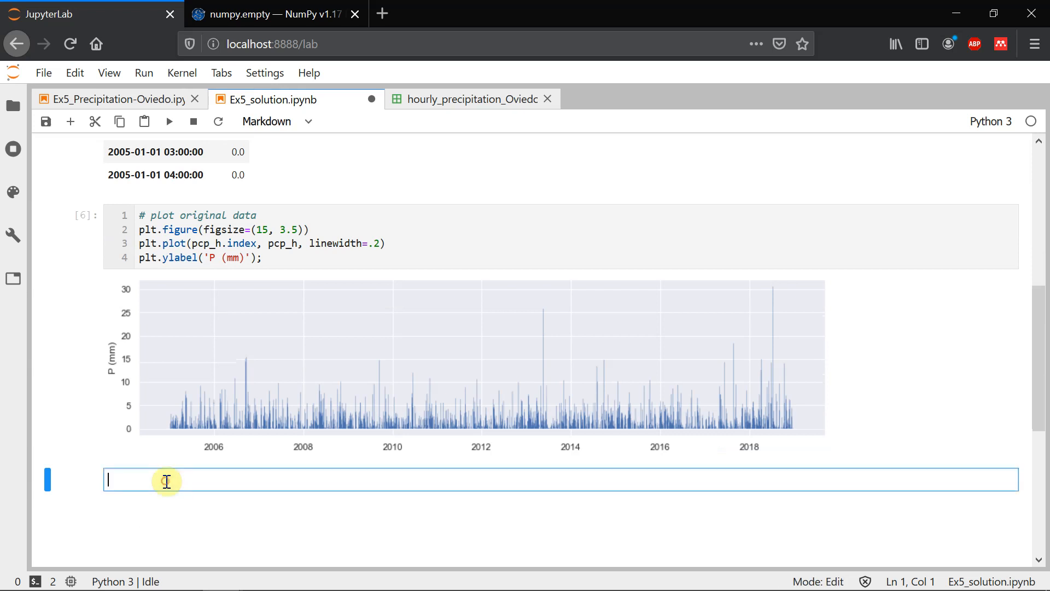
text(##)
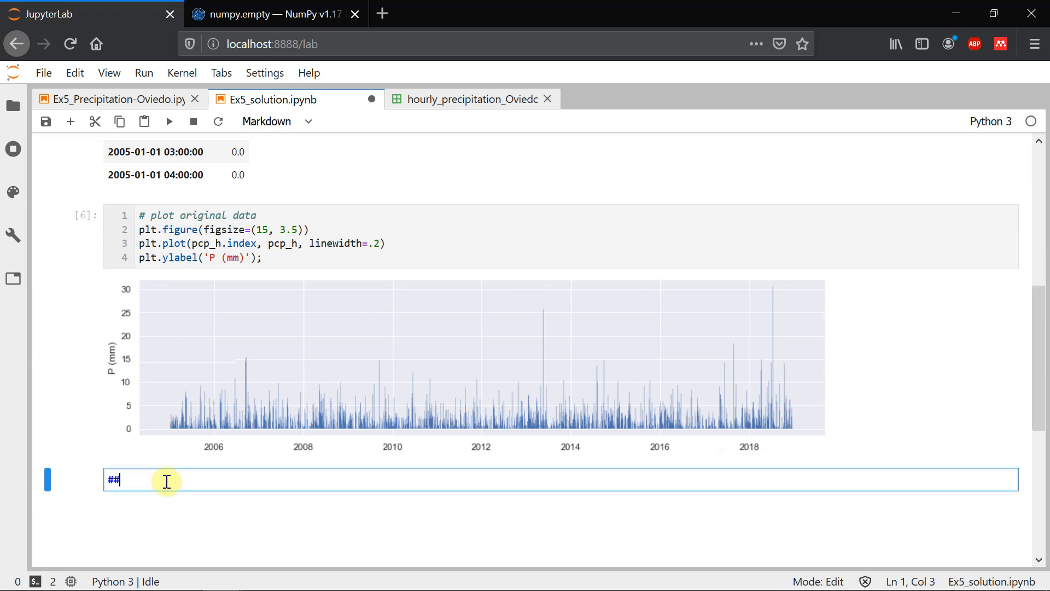
text(Gene)
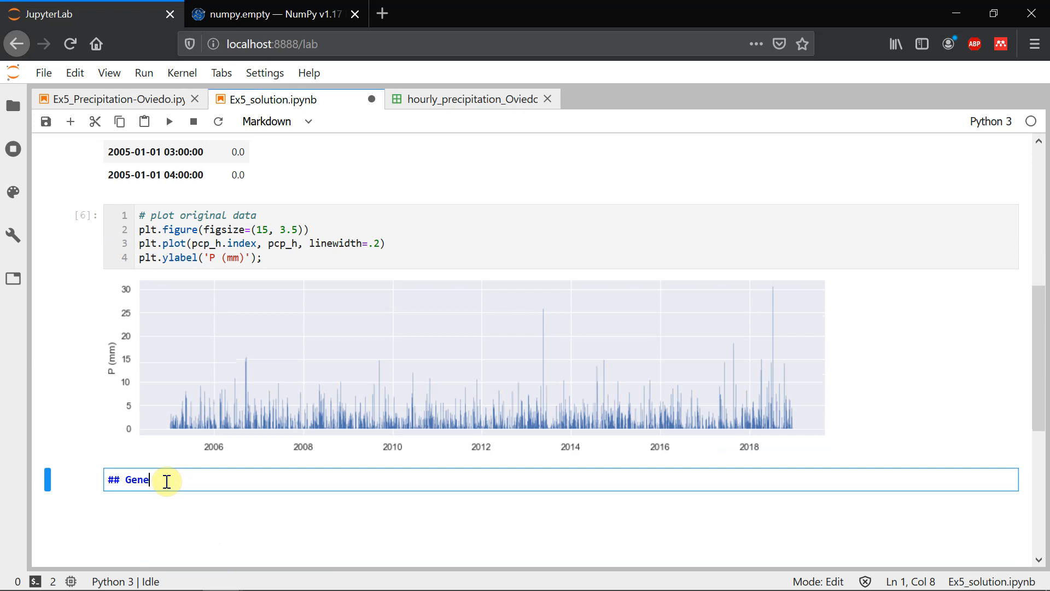
text(rate series)
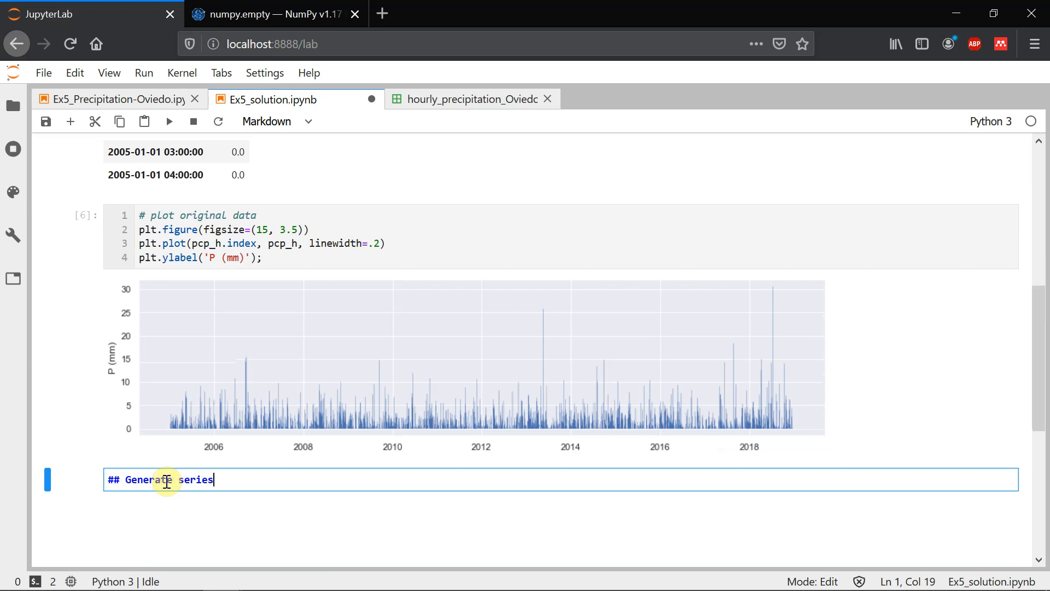
text(of annual maxima)
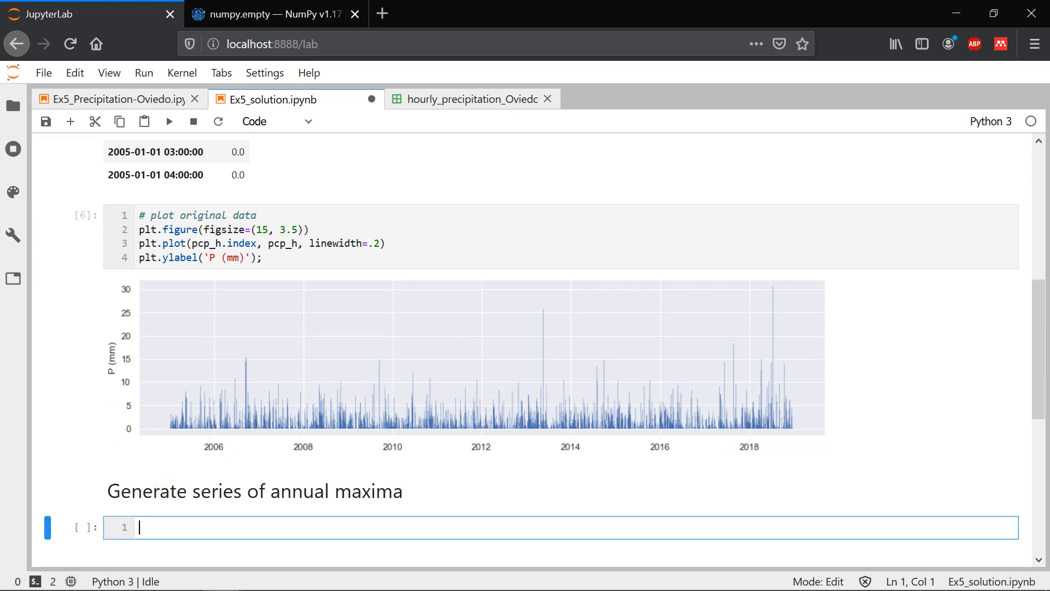
scroll(down, 3)
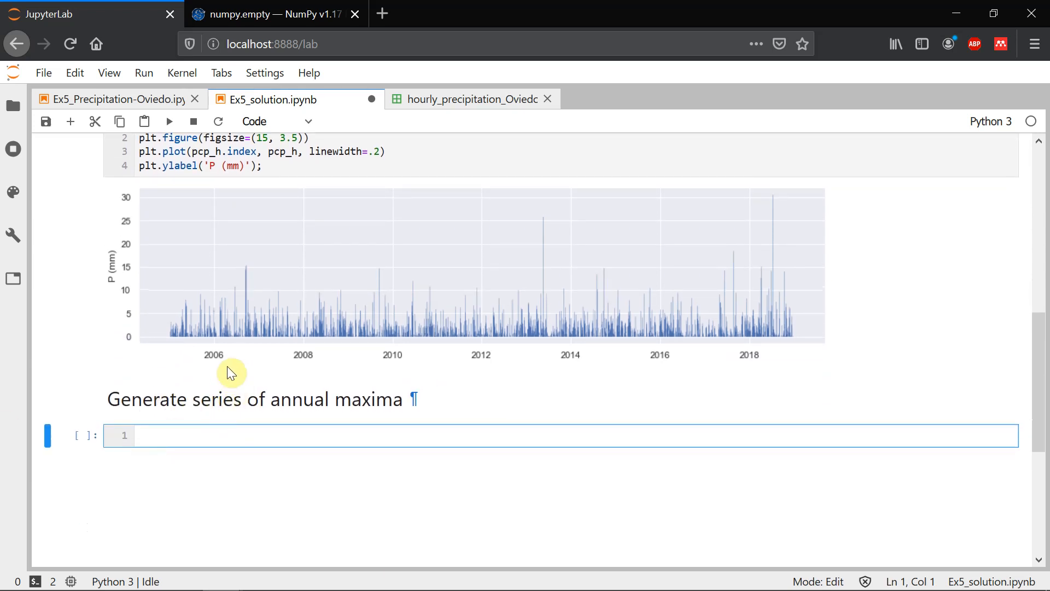
click(114, 99)
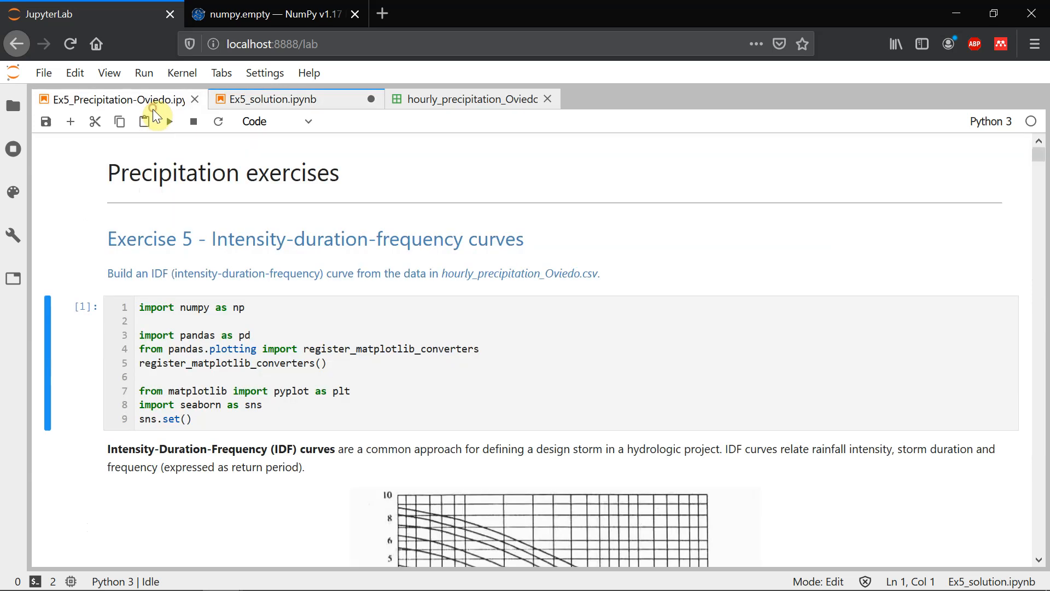
scroll(down, 3)
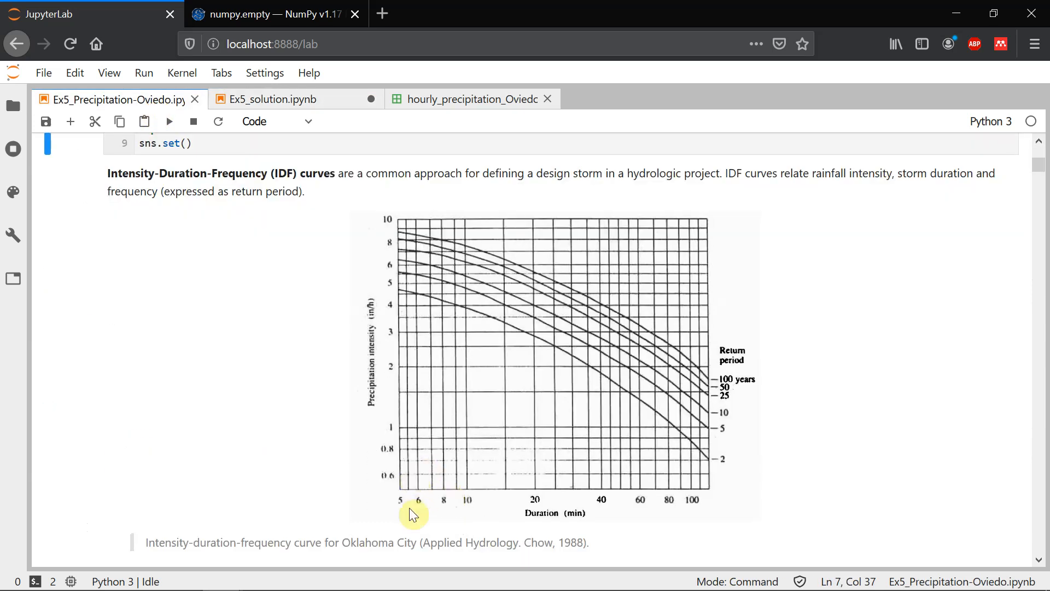
mouse_move(444, 499)
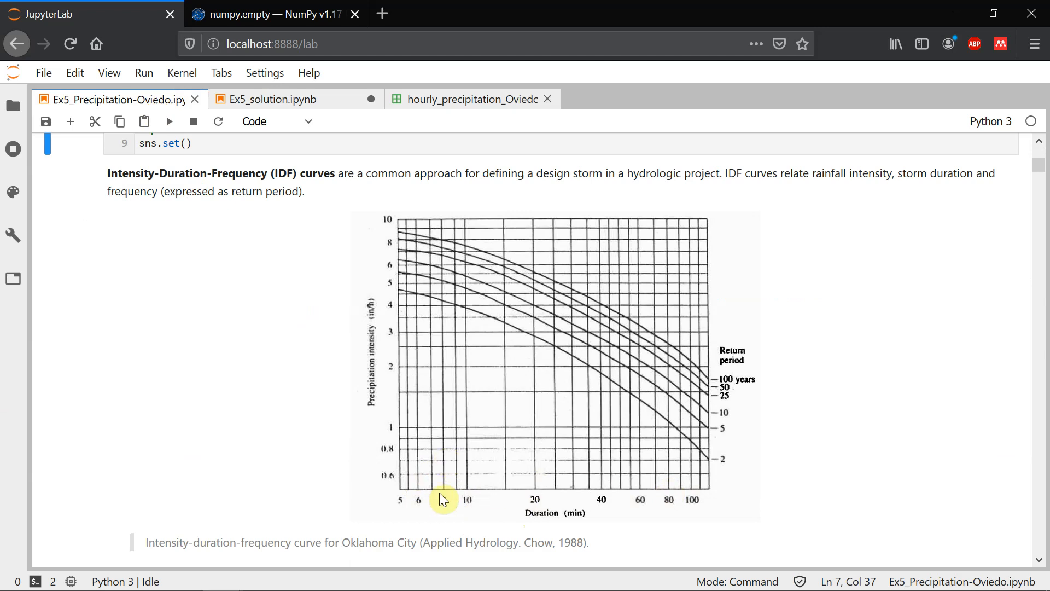
mouse_move(421, 276)
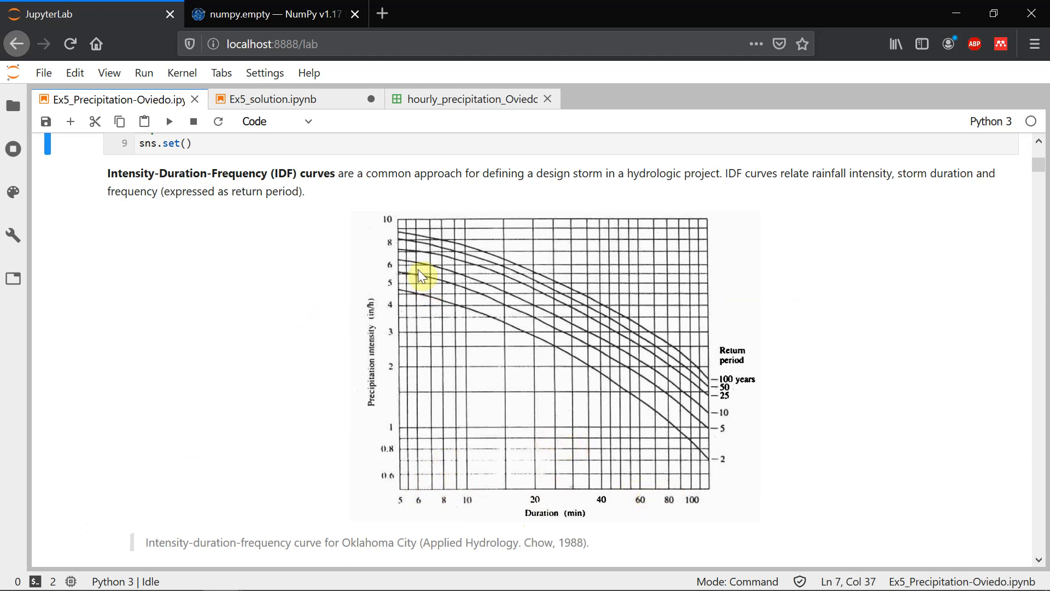
mouse_move(300, 188)
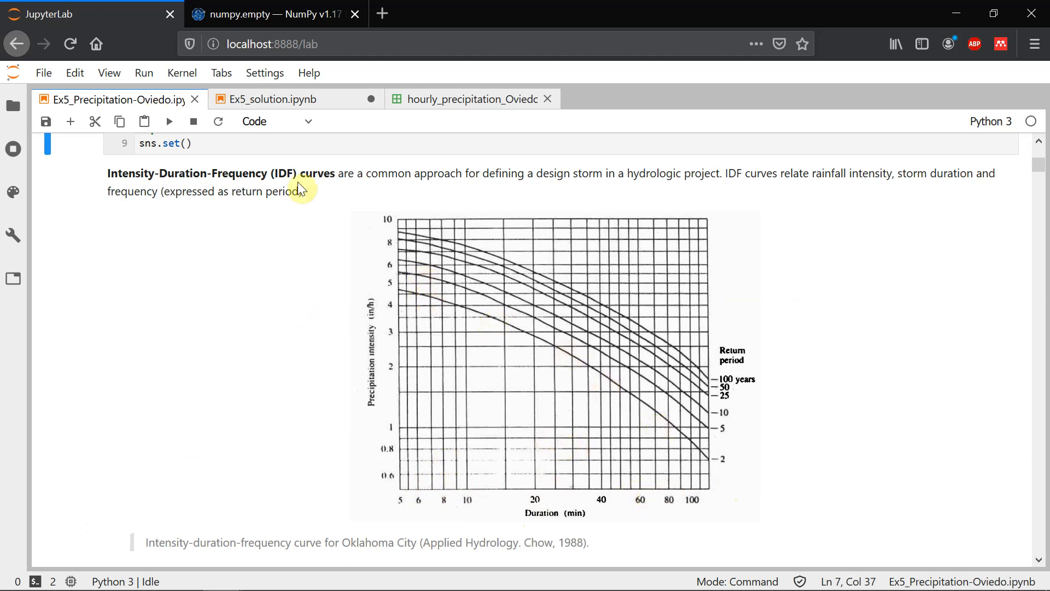
click(274, 99)
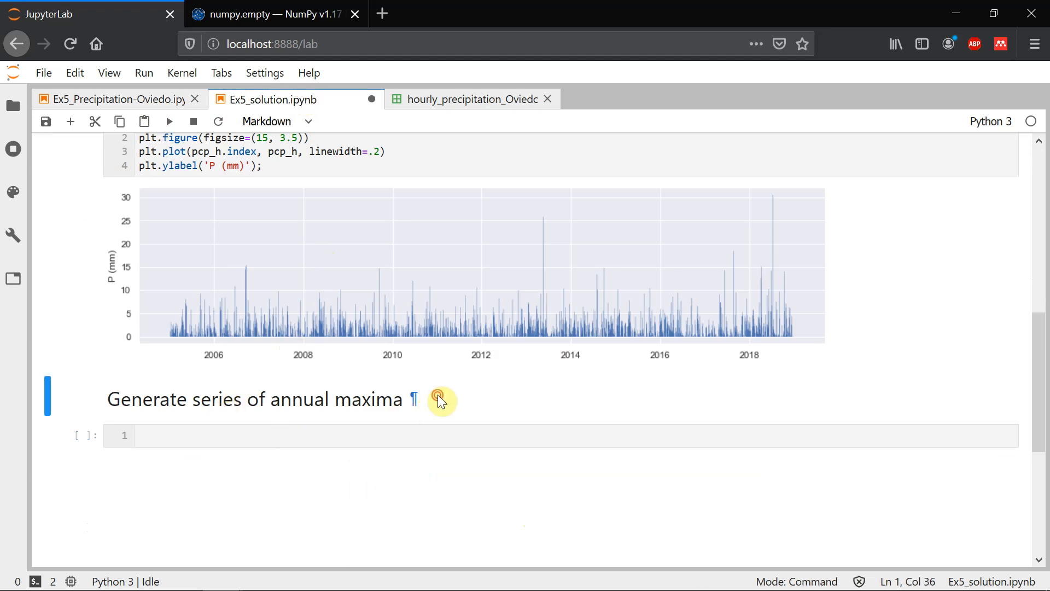
Add and render '### Example for 2h storm duration' in the annual maxima heading cell
double_click(261, 399)
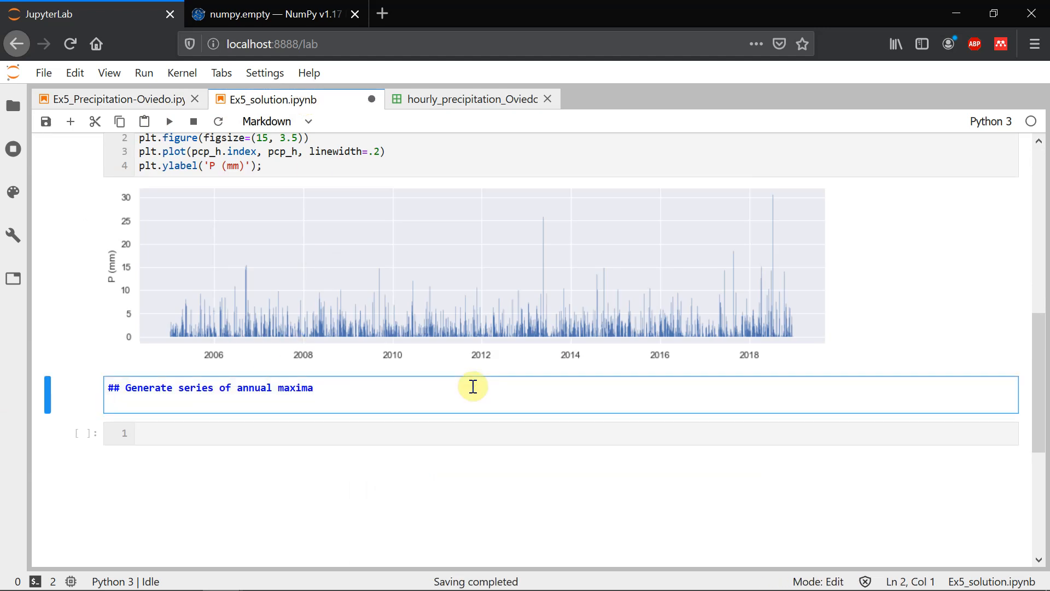
text(### E)
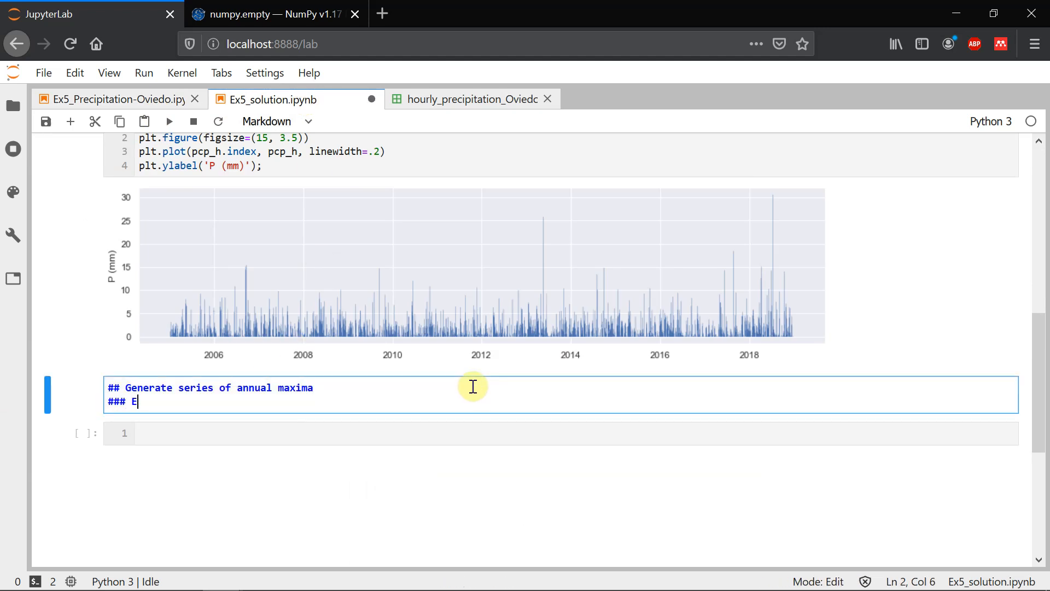
text(xample for 2)
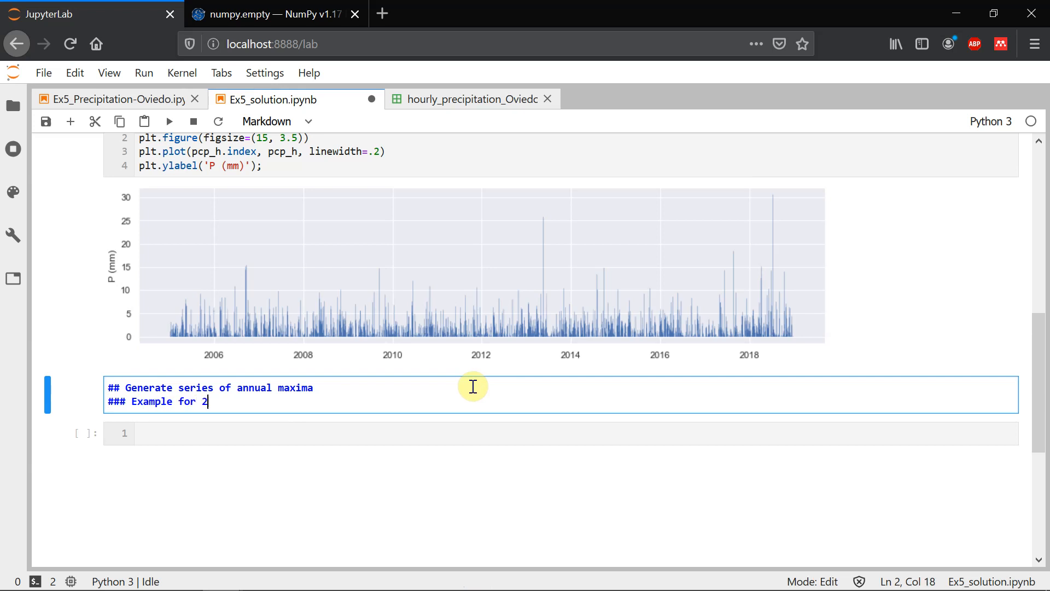
text(h storm)
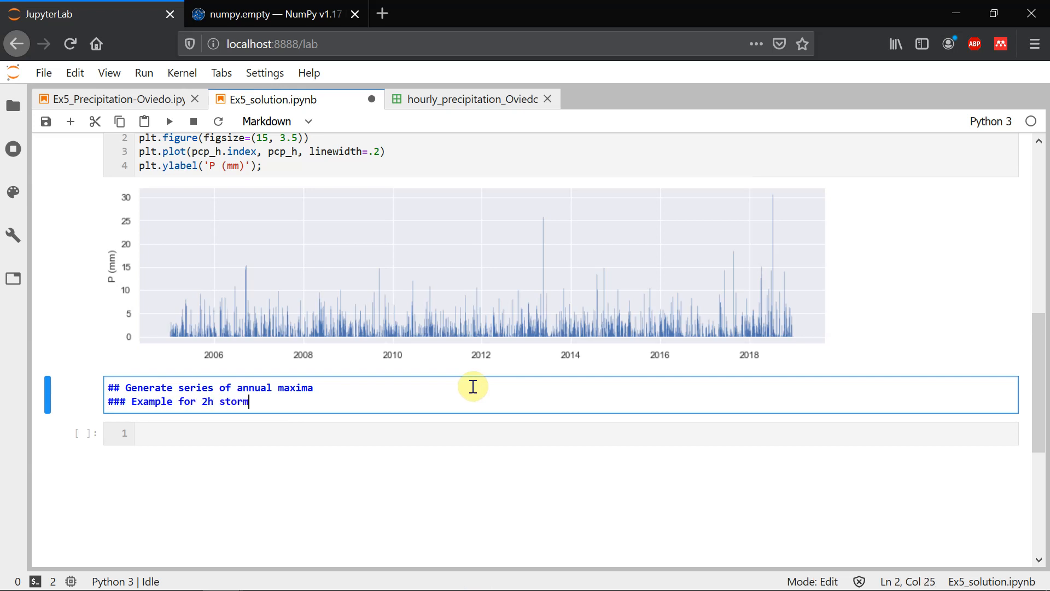
key(shift+enter)
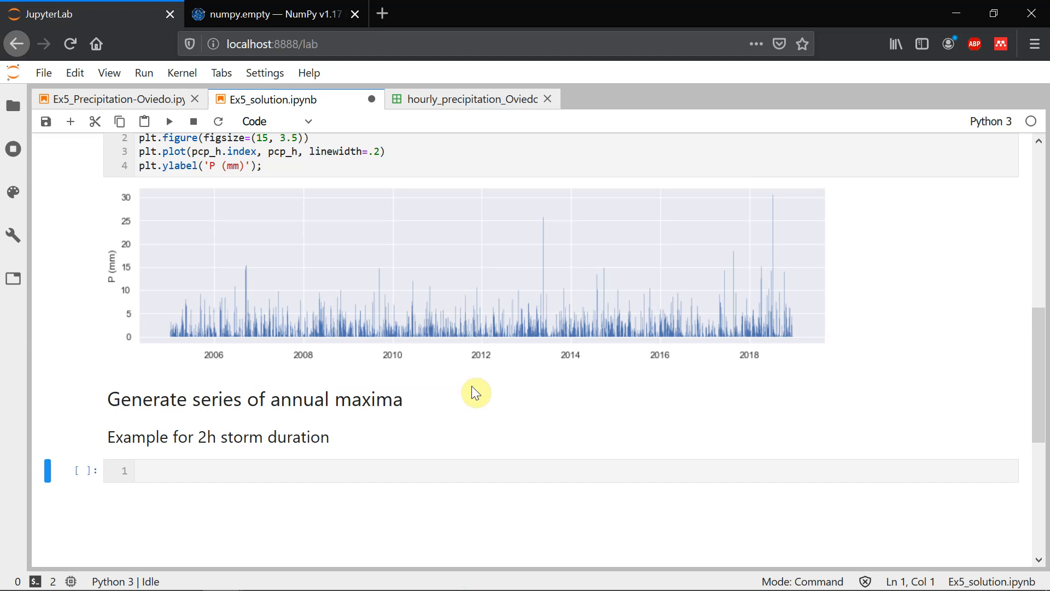
Add the comment '# series of 2h rainfall intensity' to a new cell
scroll(up, 3)
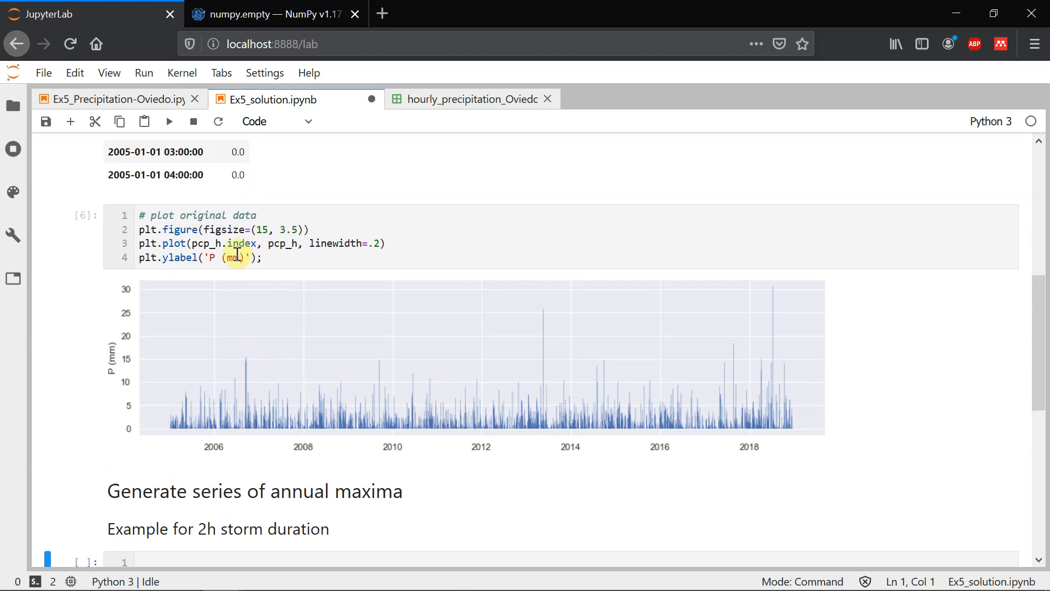
scroll(up, 3)
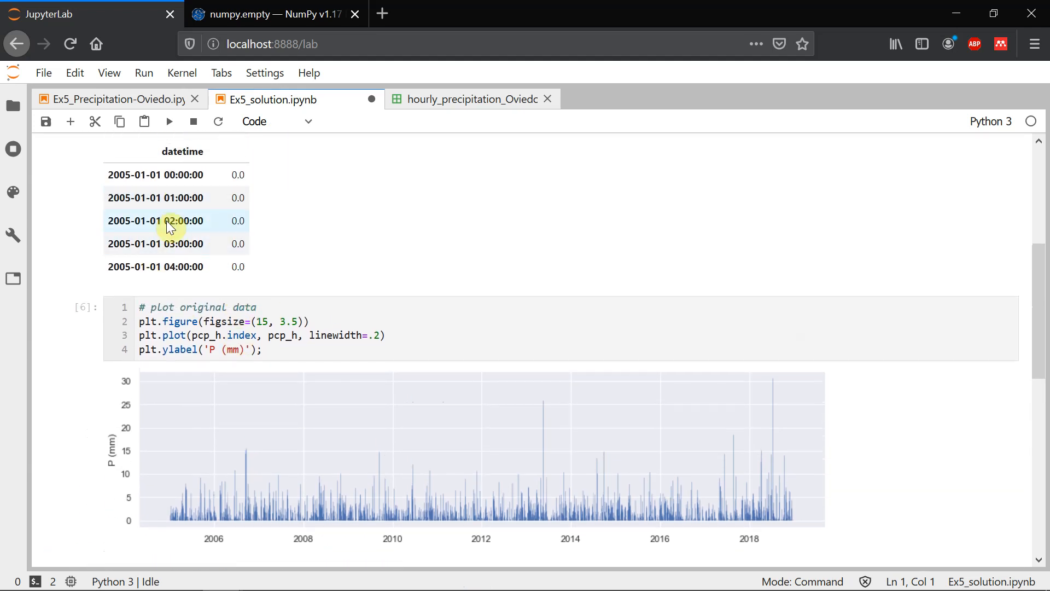
scroll(down, 3)
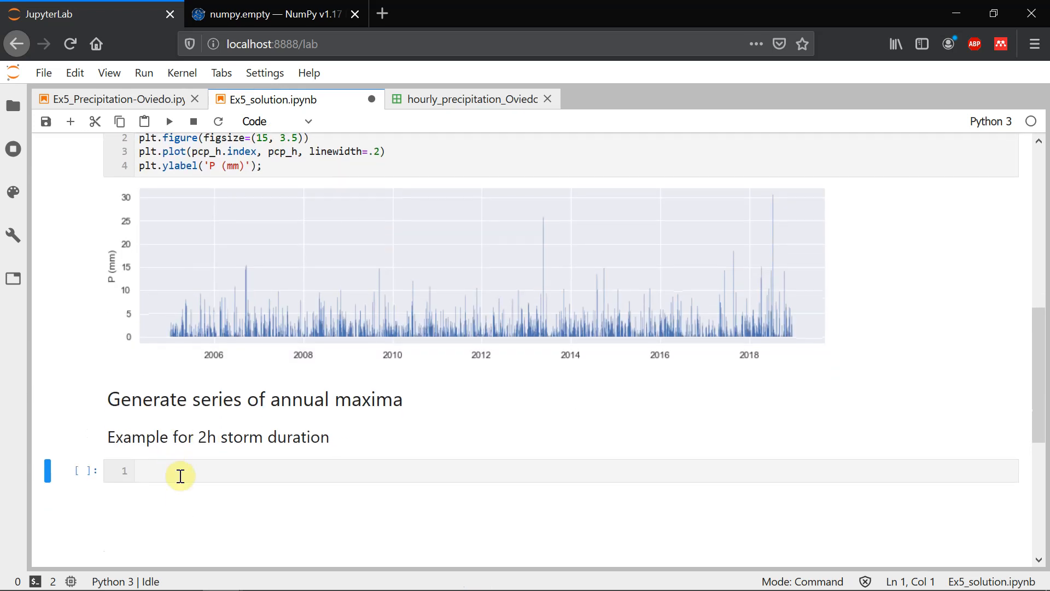
text(# ser)
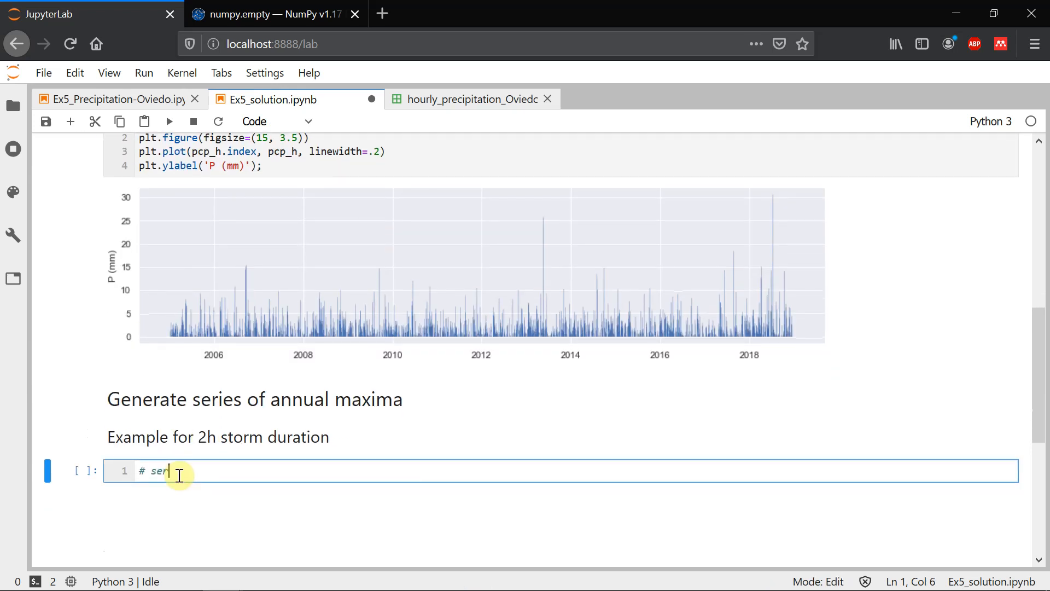
text(ies of 2h rai)
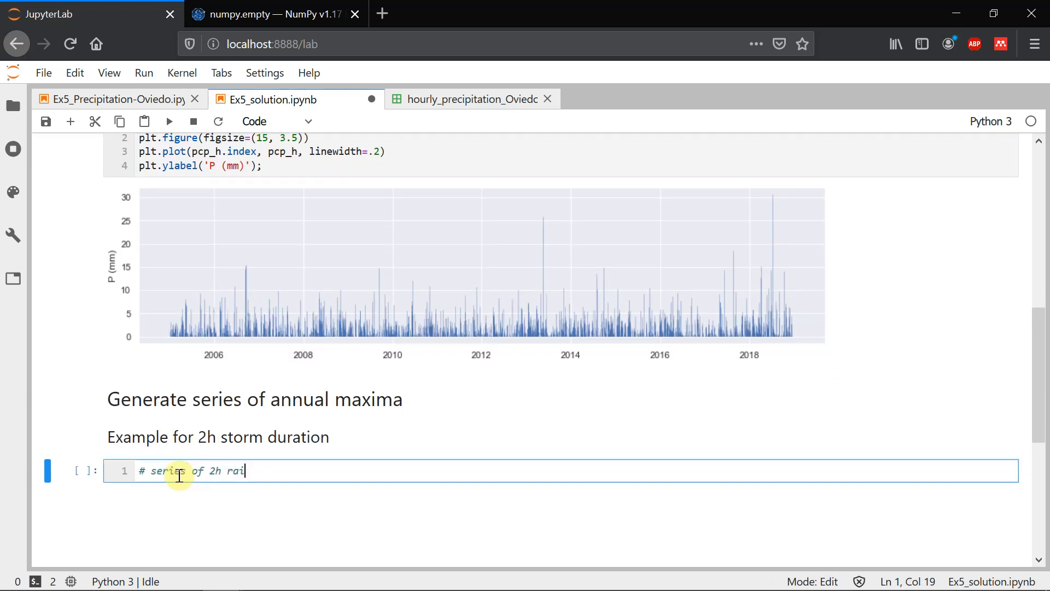
text(nfall inte)
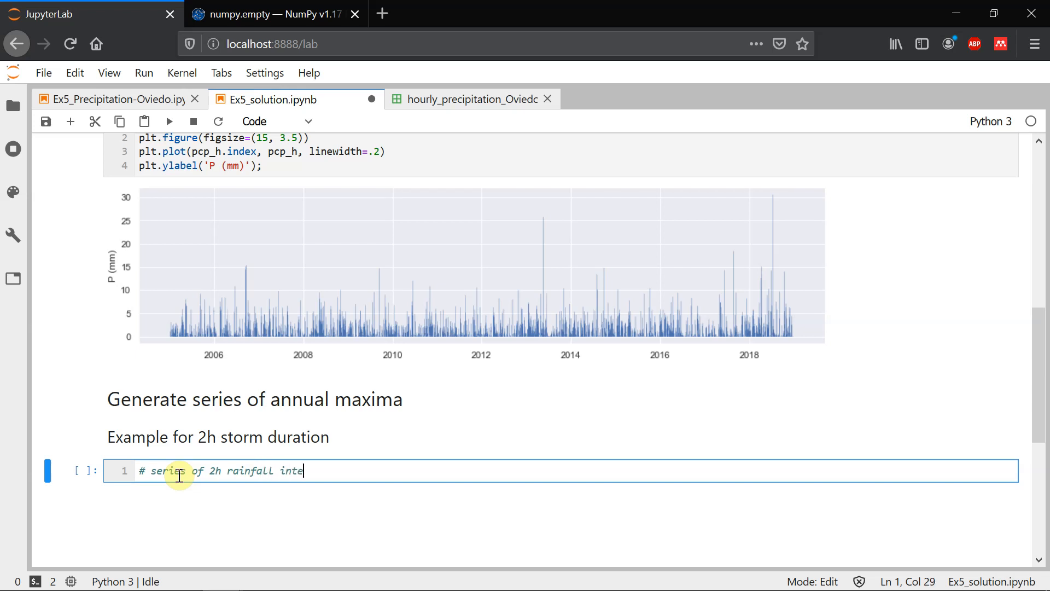
text(nsity)
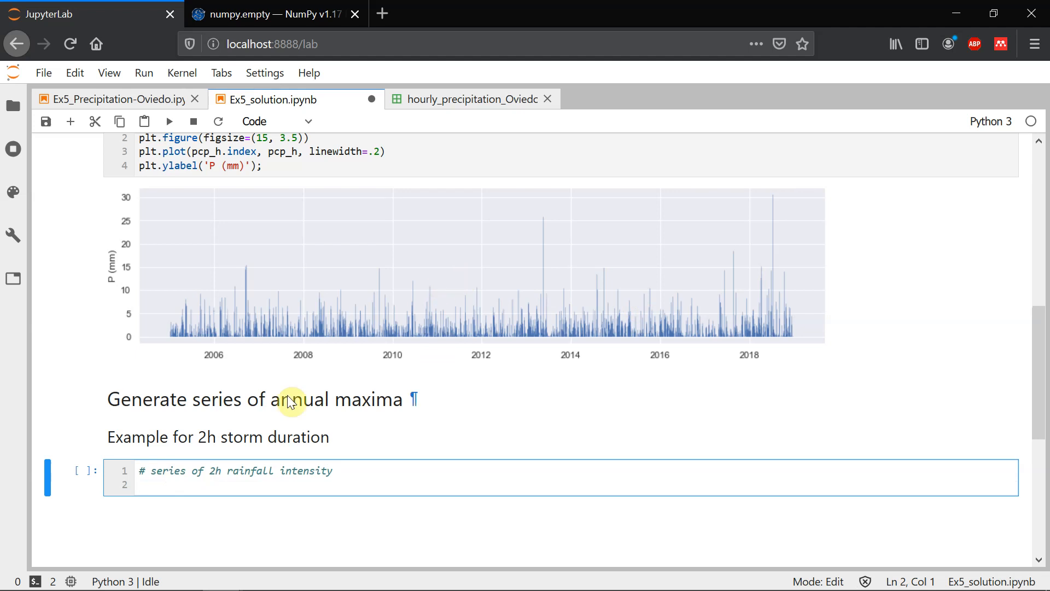
Write pcp_h.rolling(2, center=True) for the 2h sum, checking the rolling signature
text(pcp_)
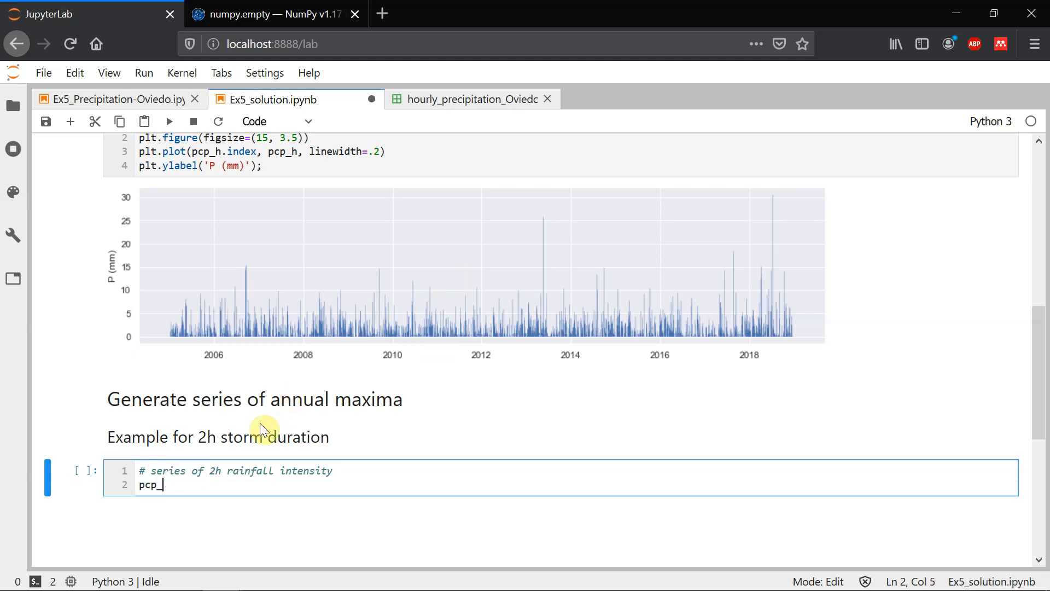
text(h)
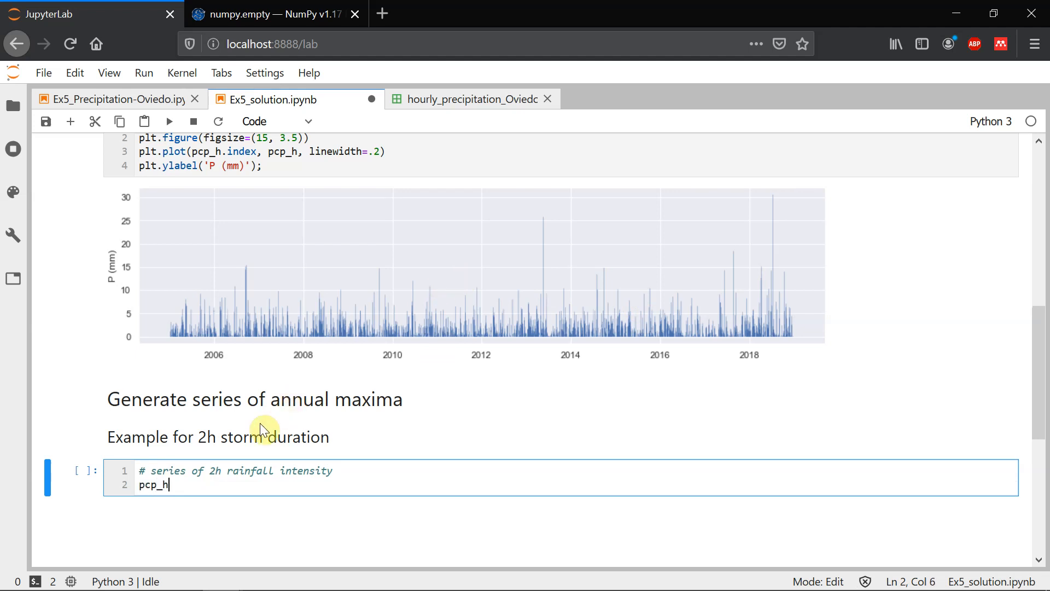
text(.)
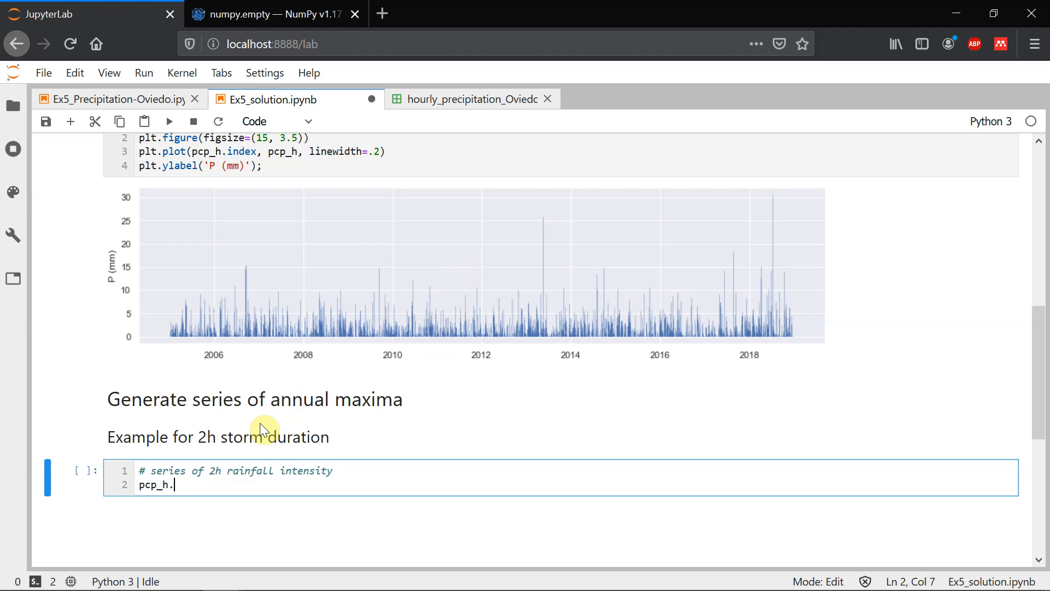
text(ro)
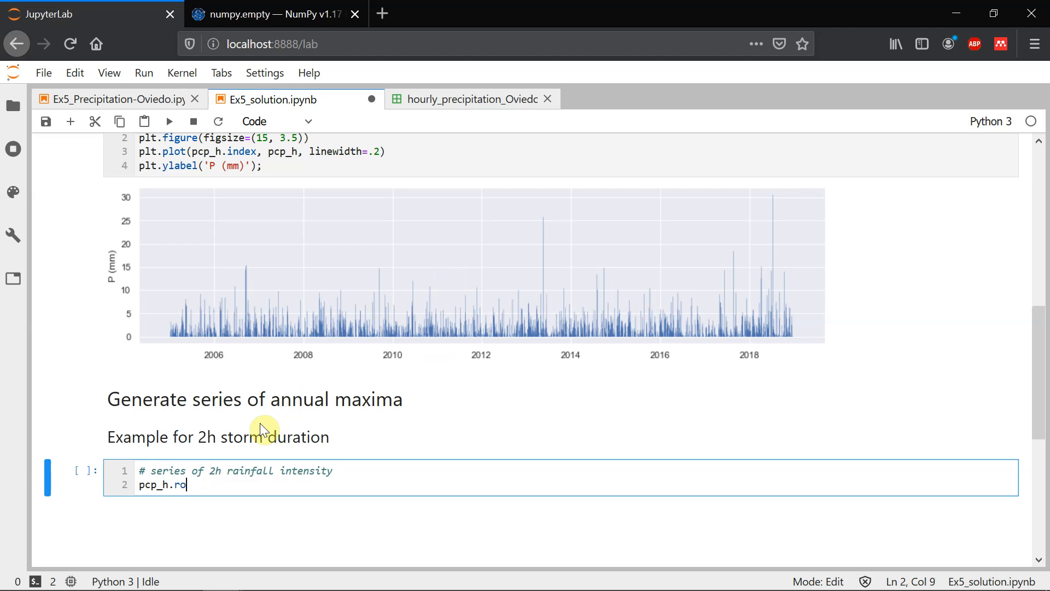
text(lling)
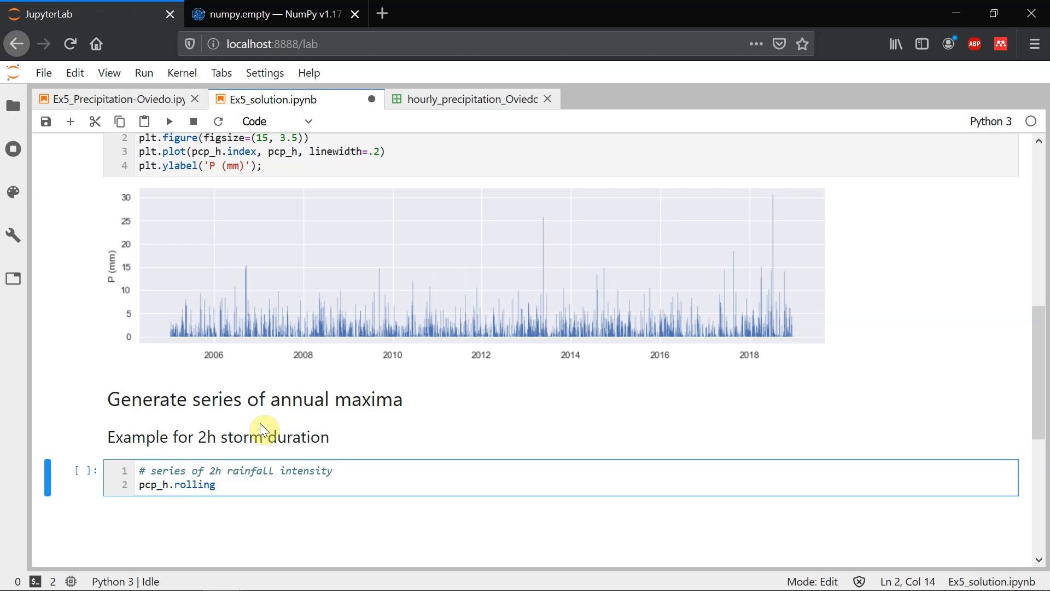
text(())
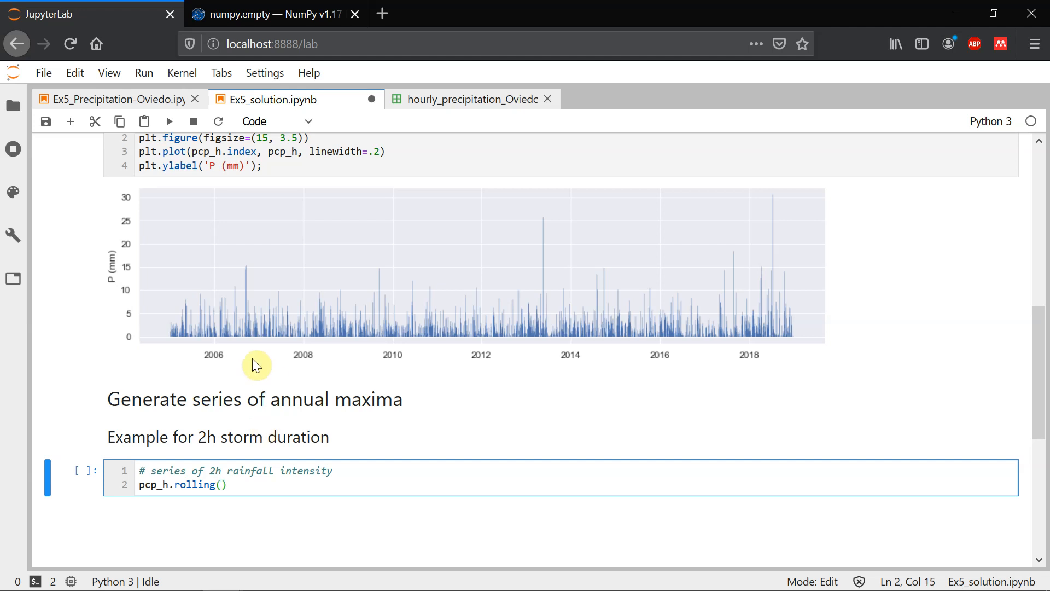
key(shift+Tab)
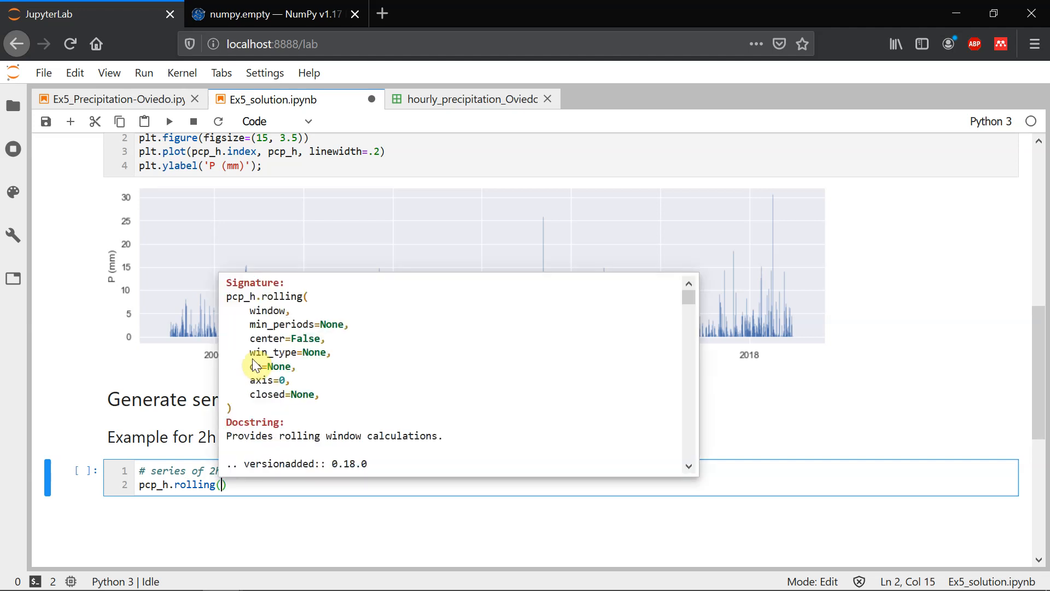
mouse_move(256, 333)
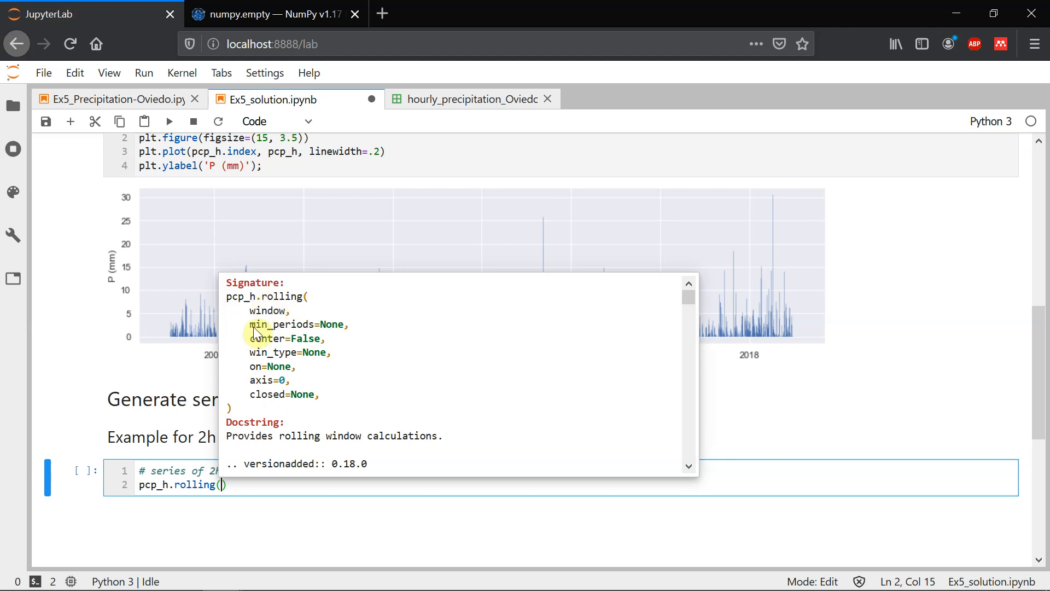
text(2)
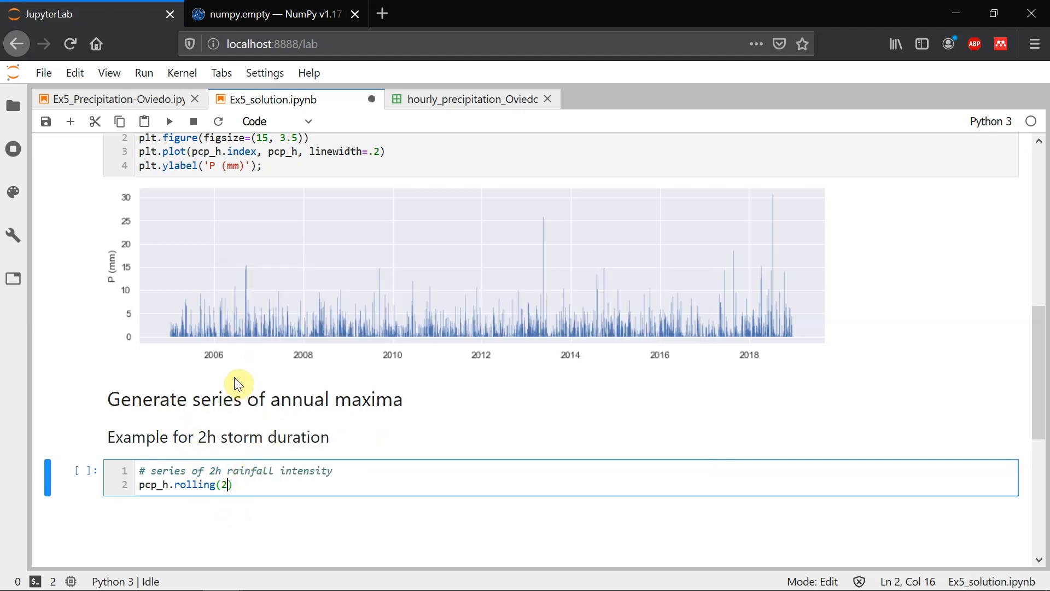
mouse_move(190, 437)
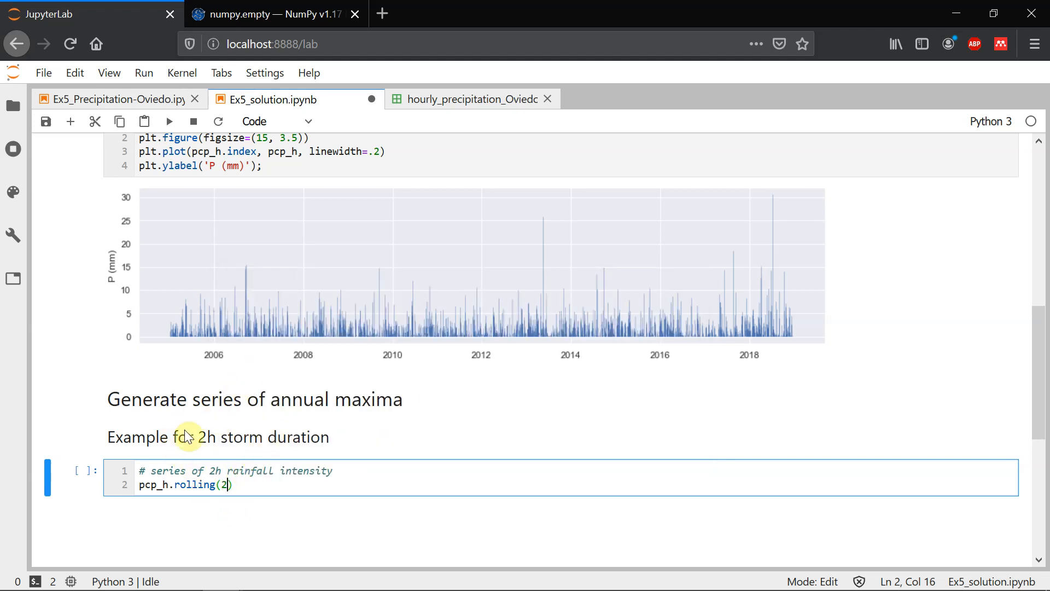
text(,)
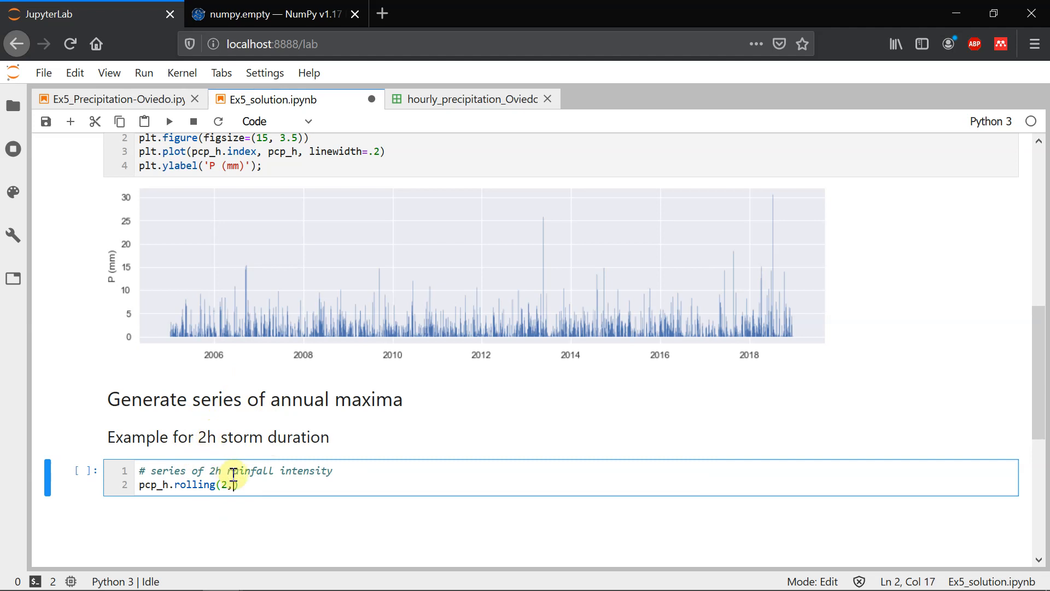
text(center=)
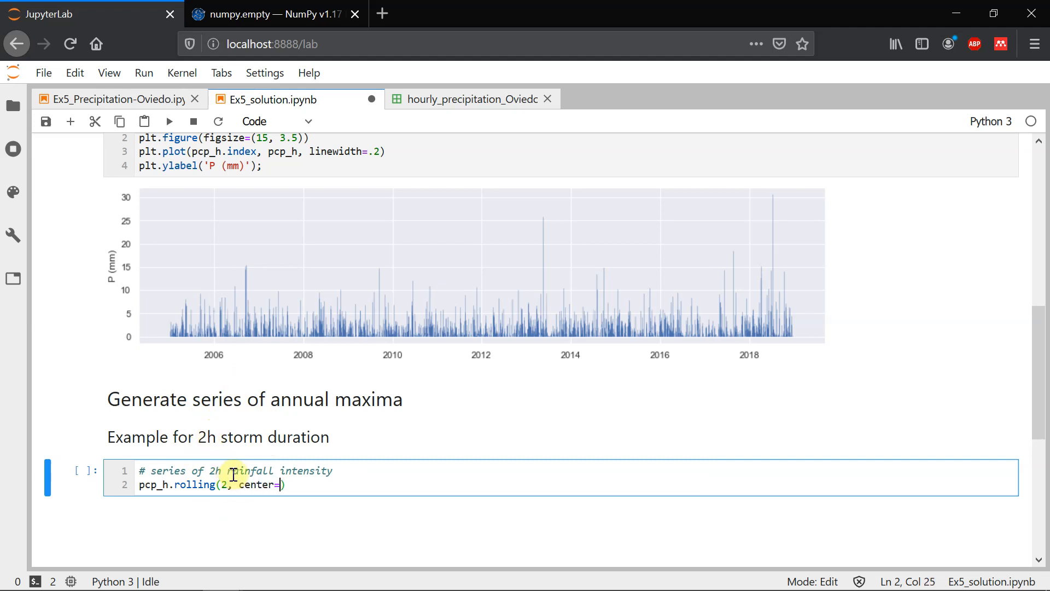
text(True)
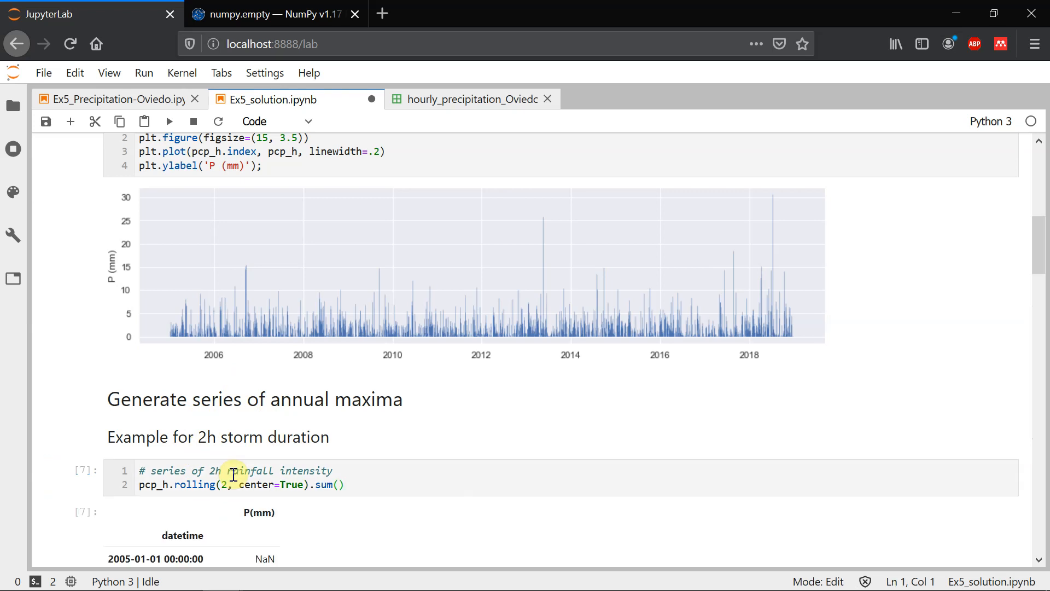
scroll(down, 3)
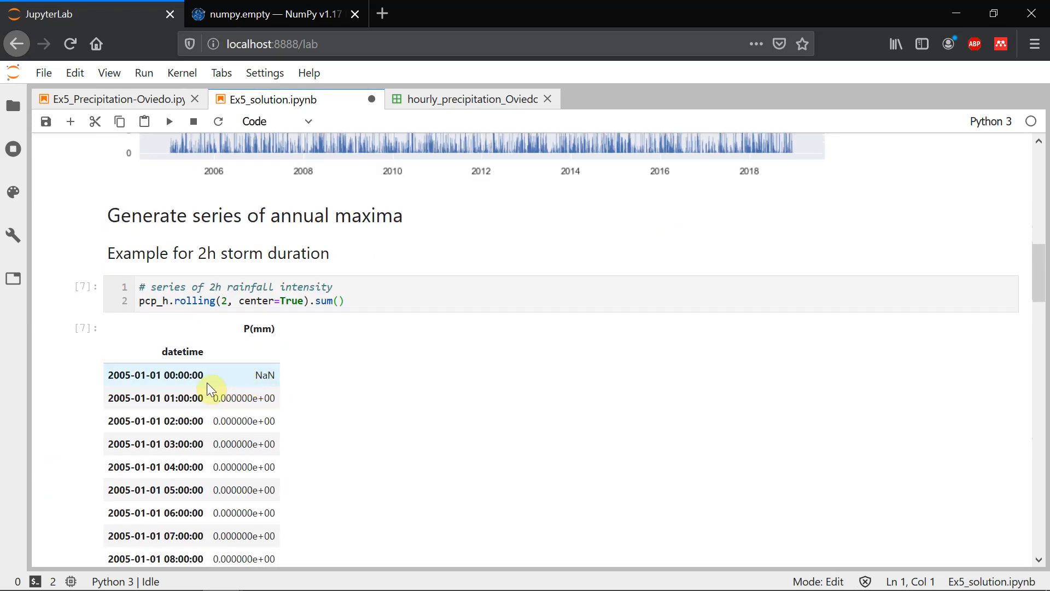
mouse_move(141, 384)
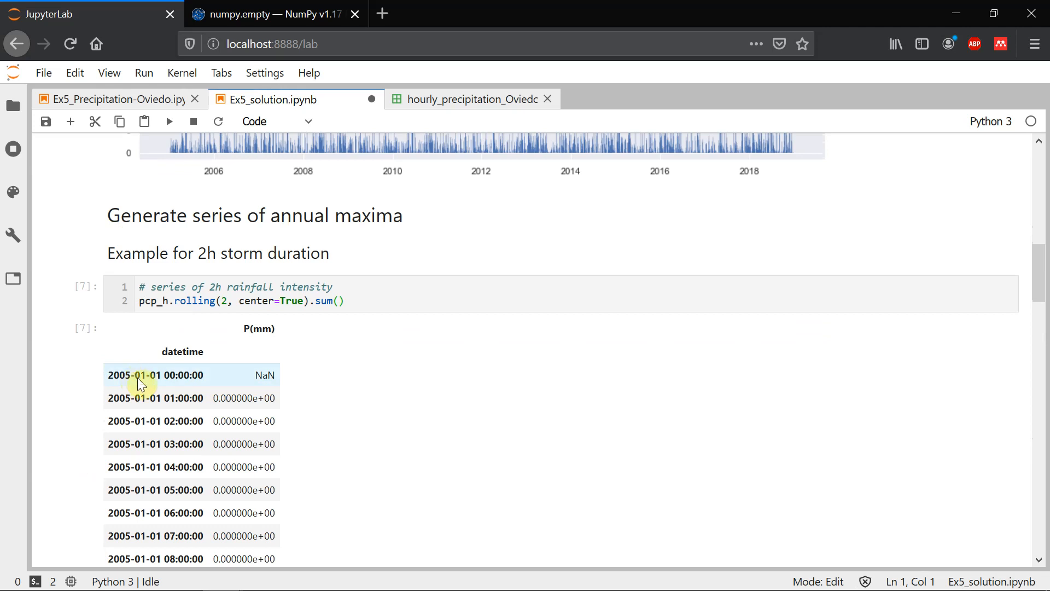
scroll(up, 3)
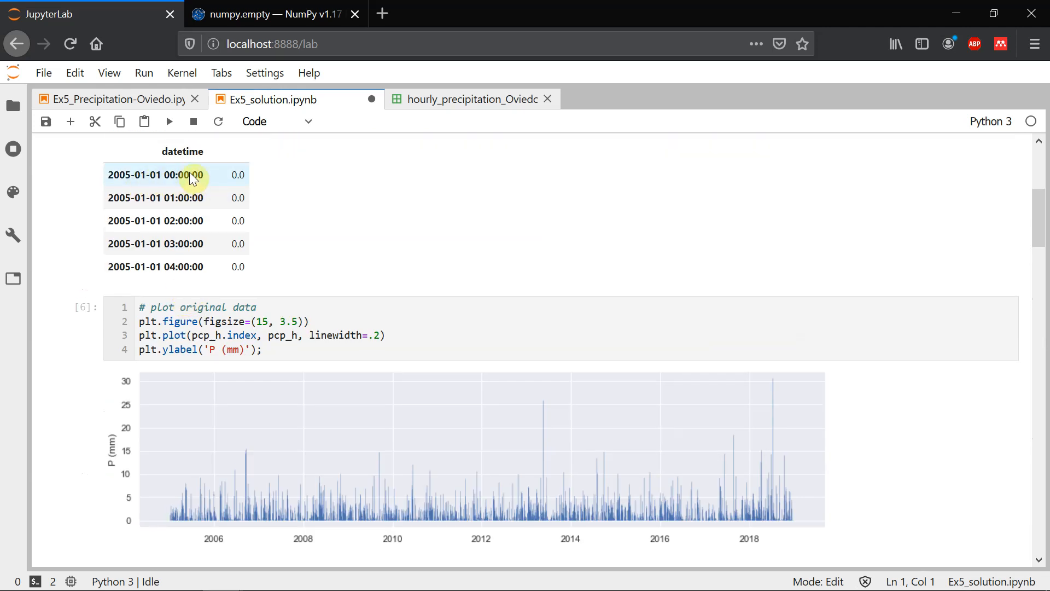
scroll(down, 3)
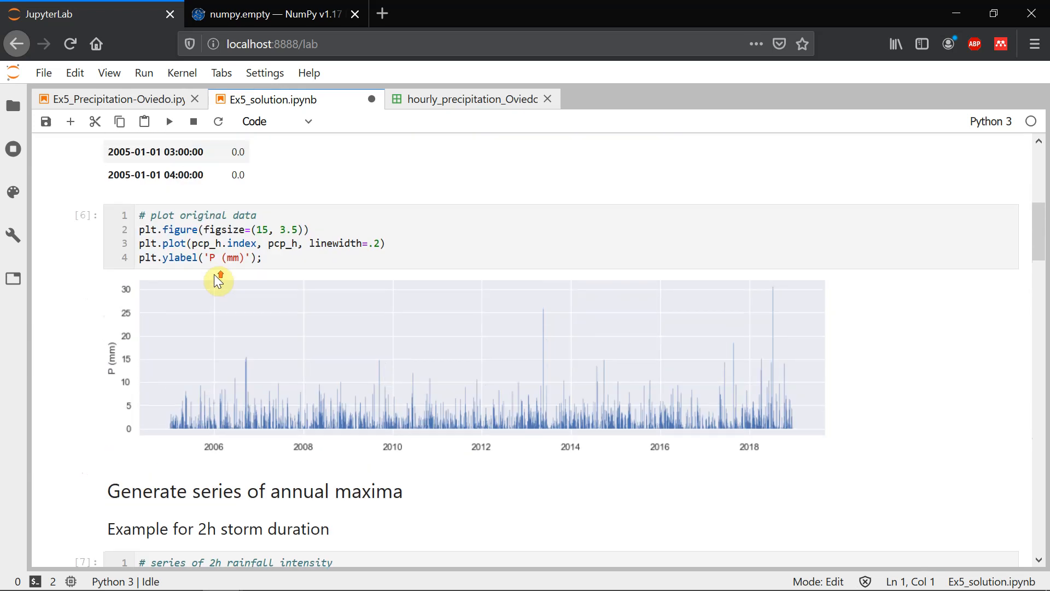
scroll(down, 3)
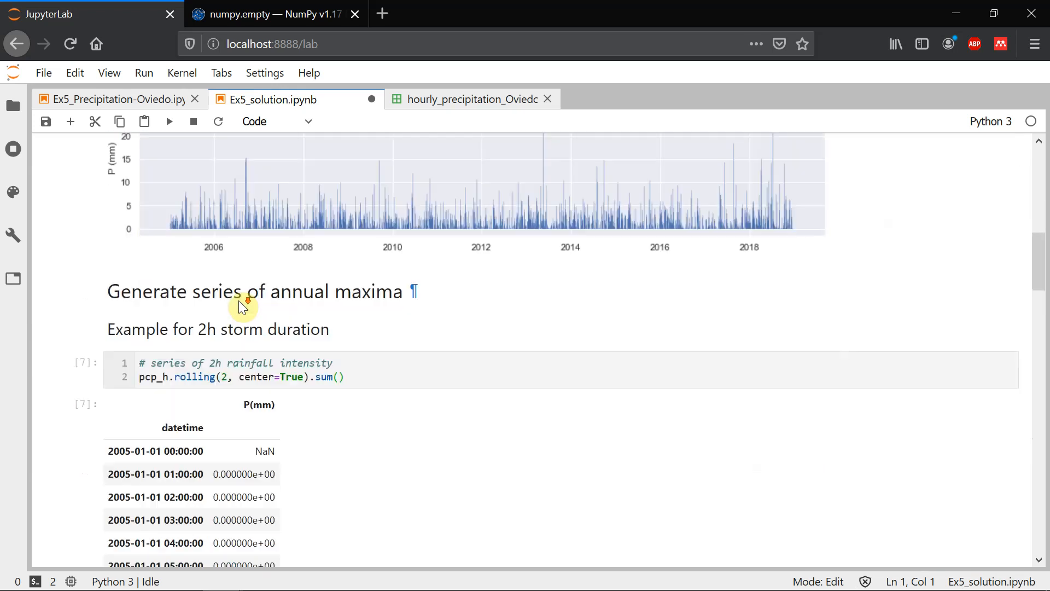
scroll(down, 3)
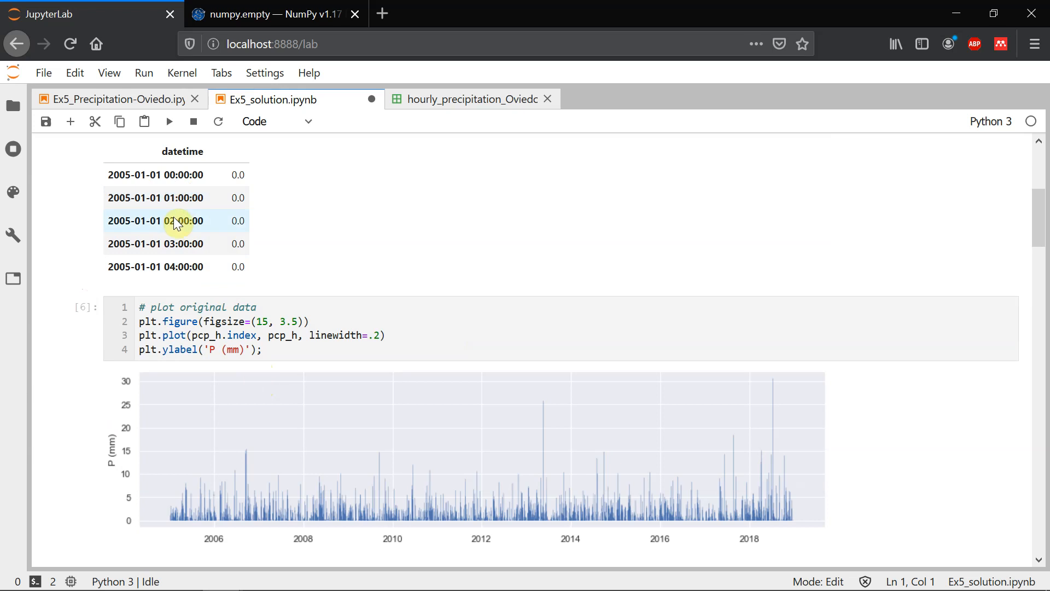
mouse_move(236, 215)
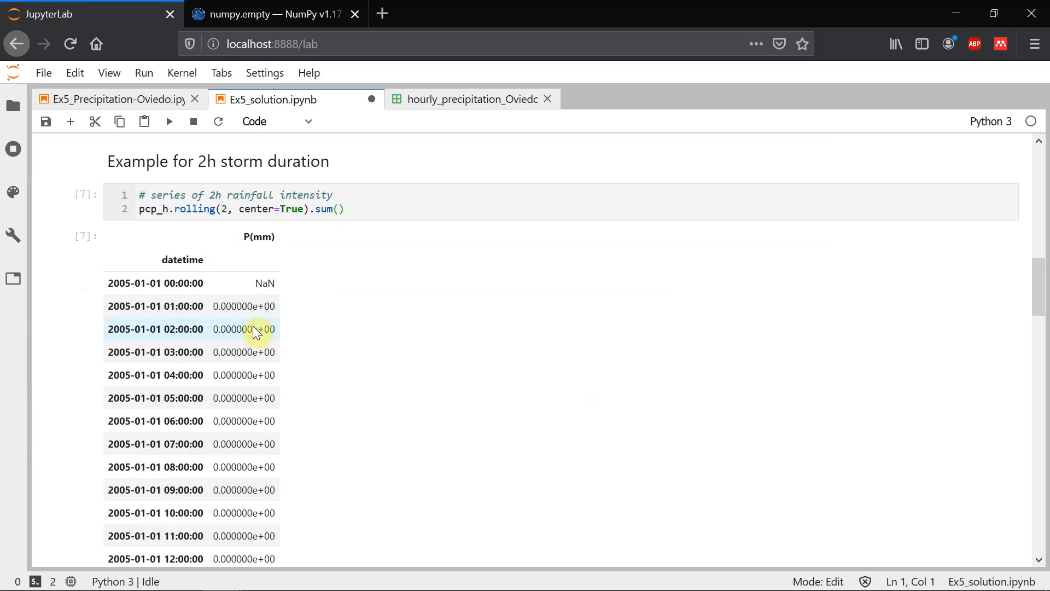
mouse_move(245, 340)
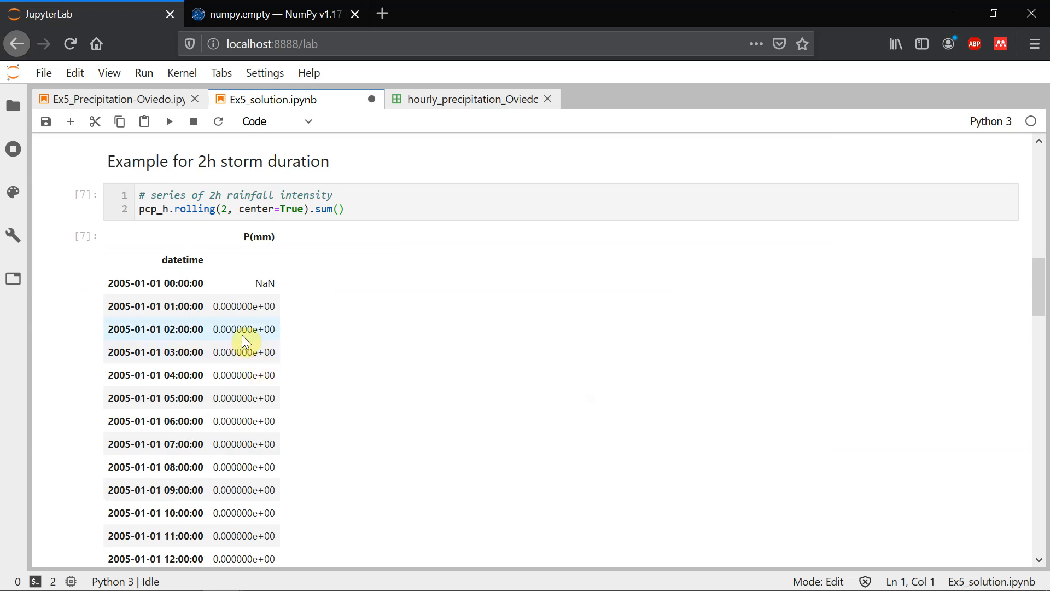
mouse_move(244, 324)
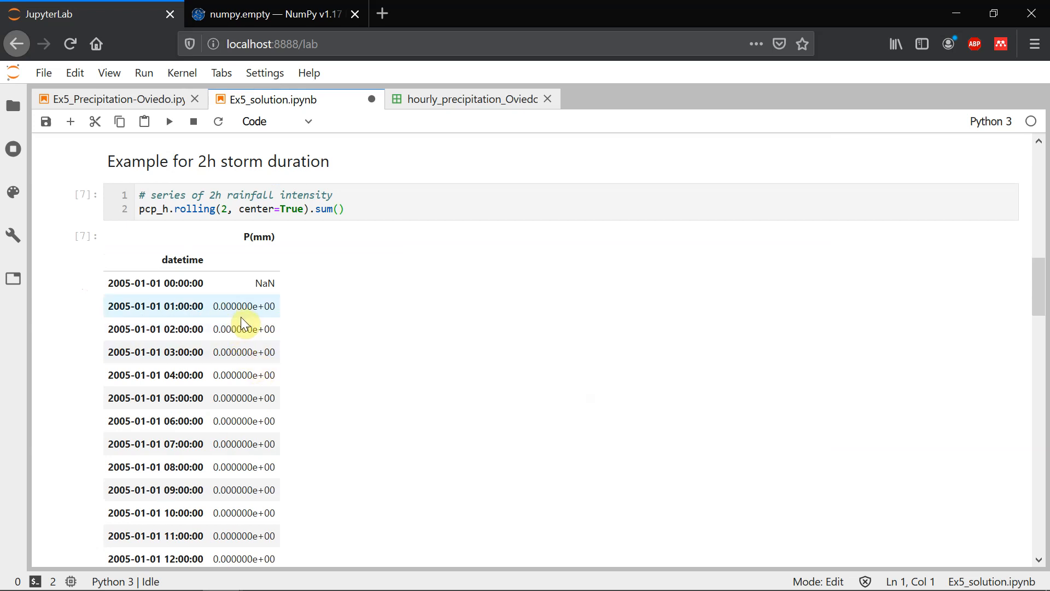
mouse_move(364, 263)
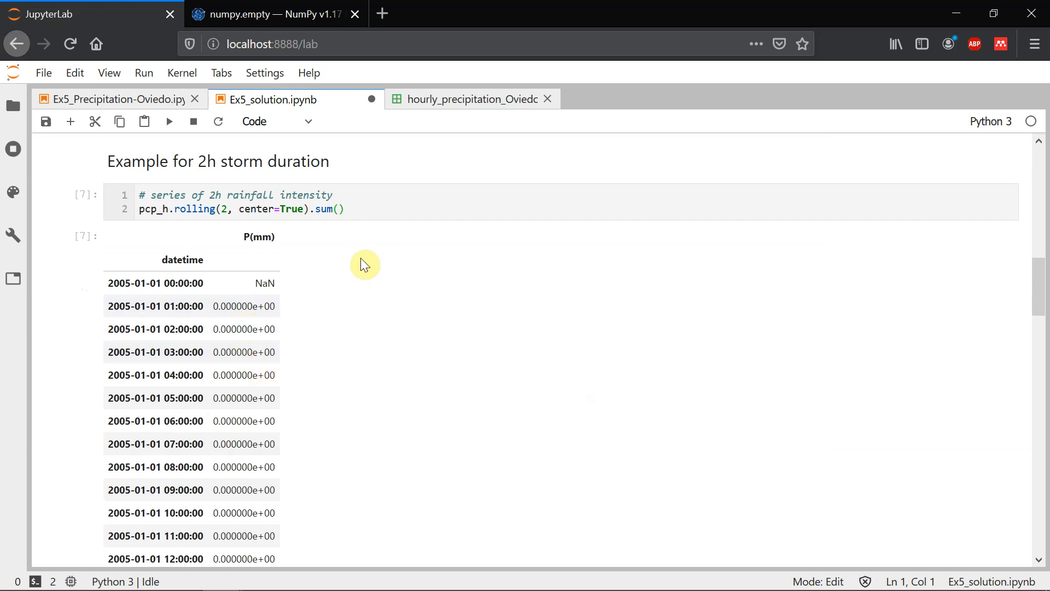
Assign the 2h rolling sum divided by 2 to int_2h
click(140, 209)
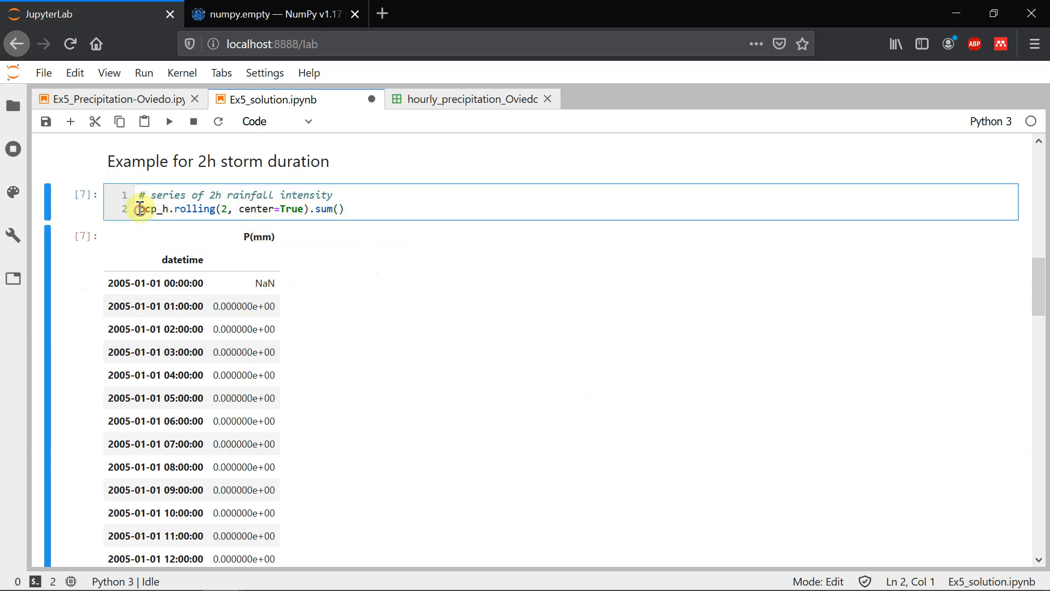
text(pcp_h)
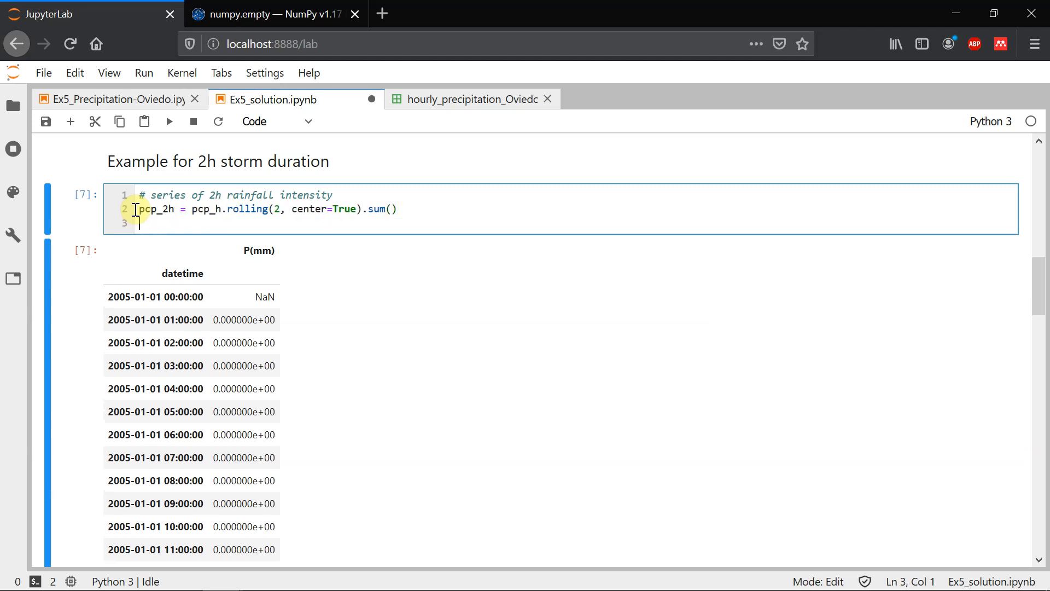
text(int_2h = pcp_2h /)
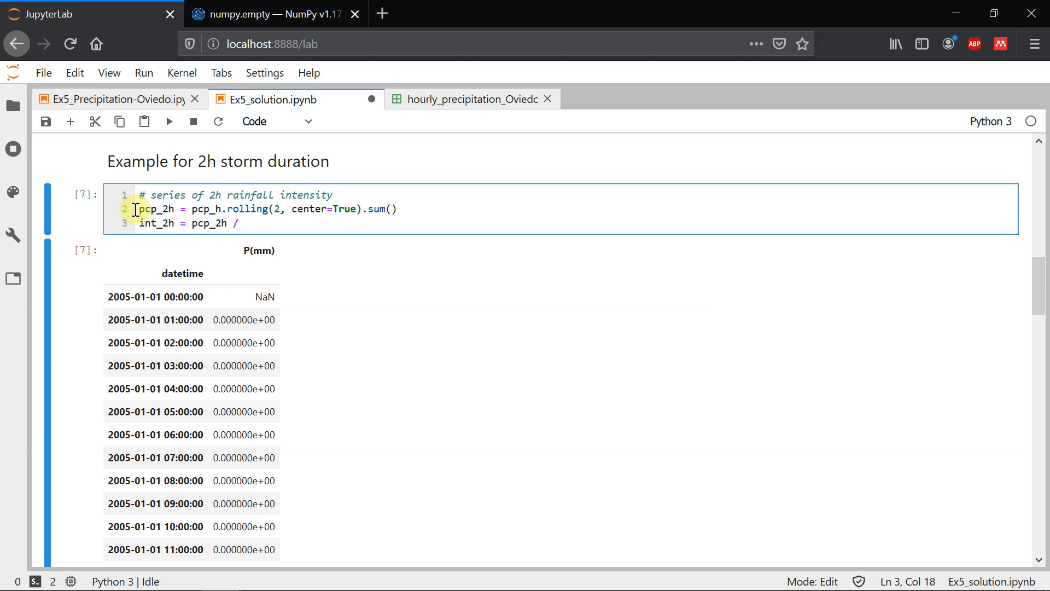
text(2)
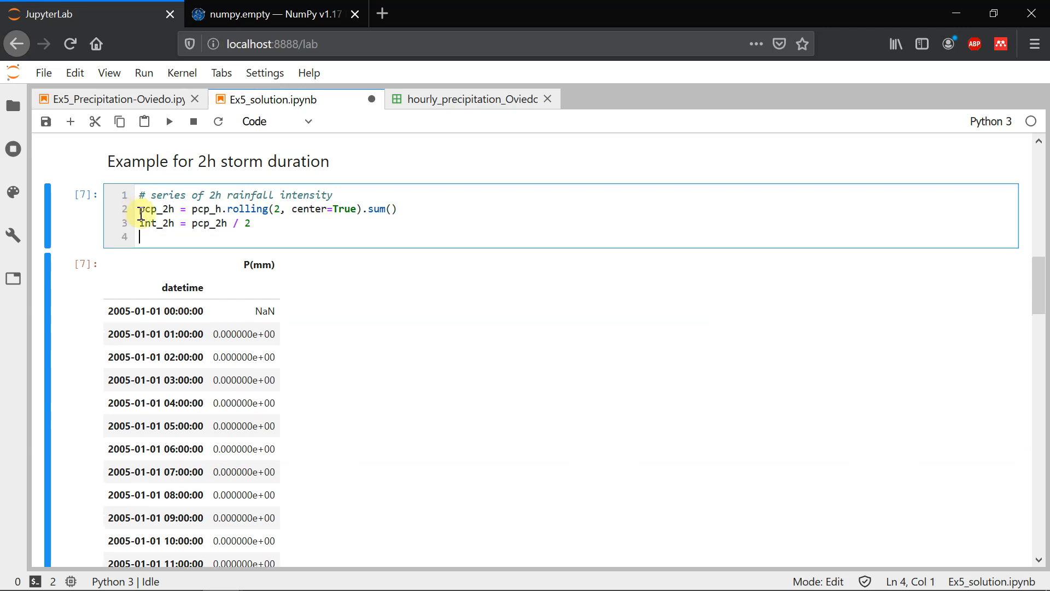
Rename the int_2h column to 'I[mm/h]' and preview it with int_2h.head()
text(int)
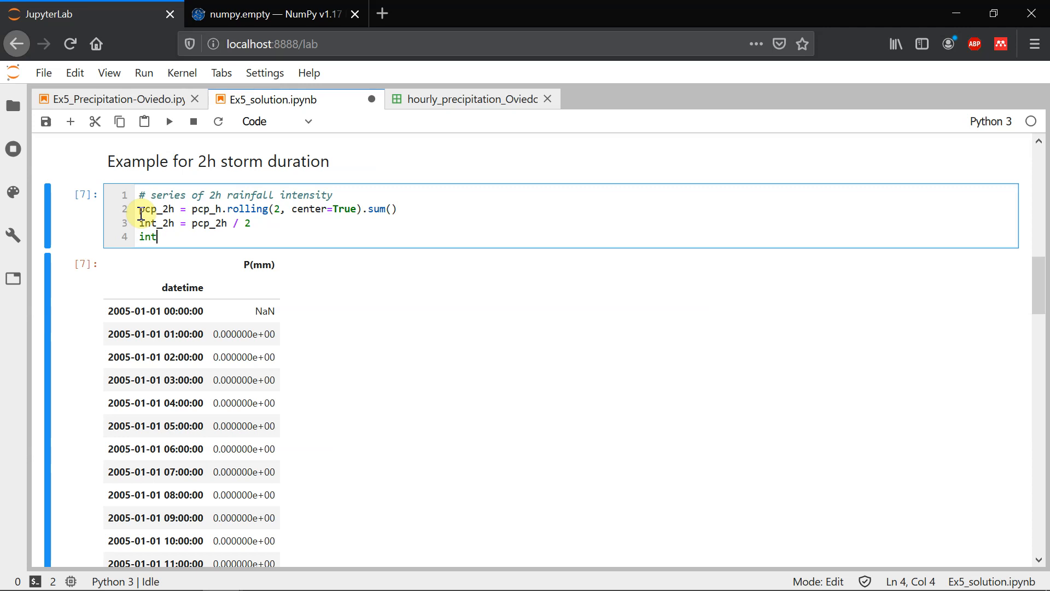
text(_2h.c)
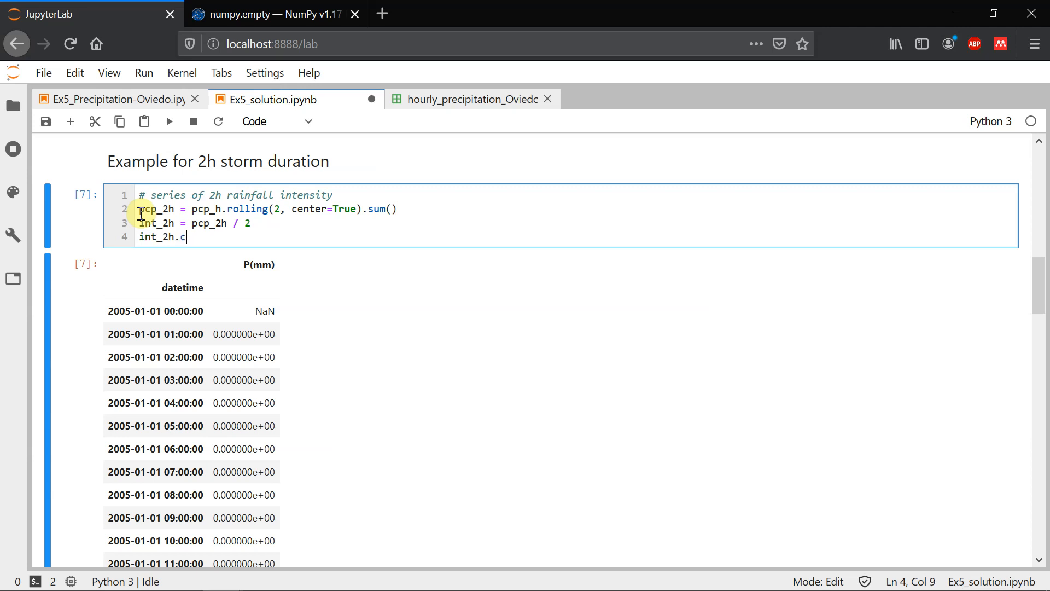
text(olumns =)
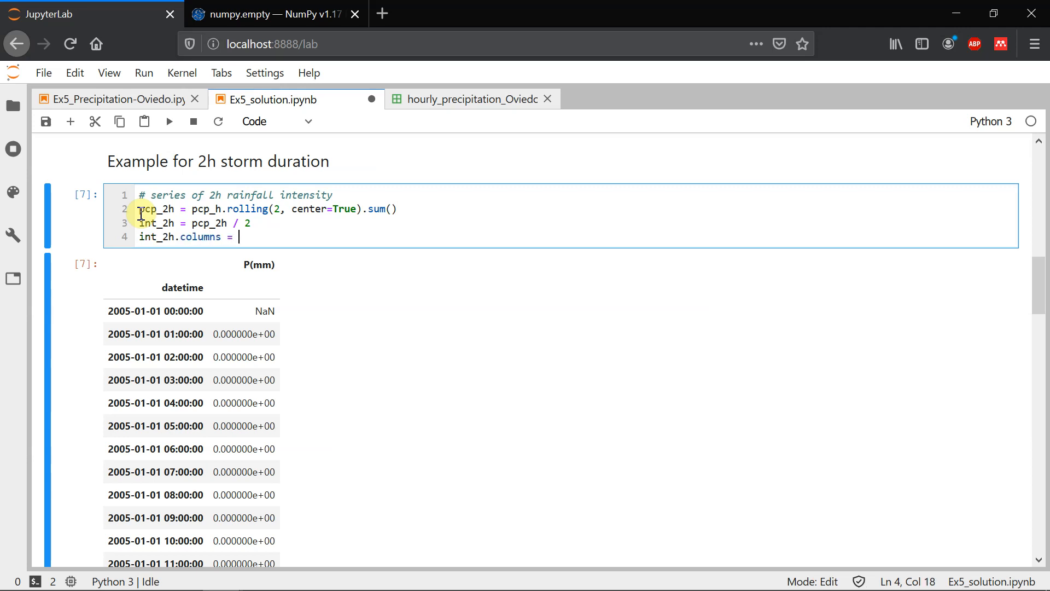
text(['I'])
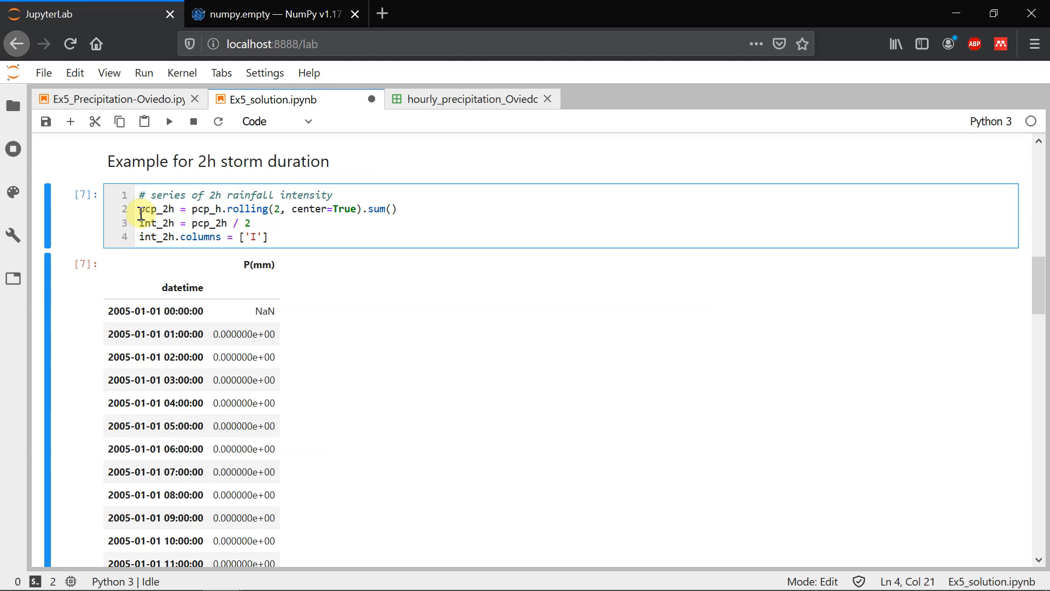
text([mm])
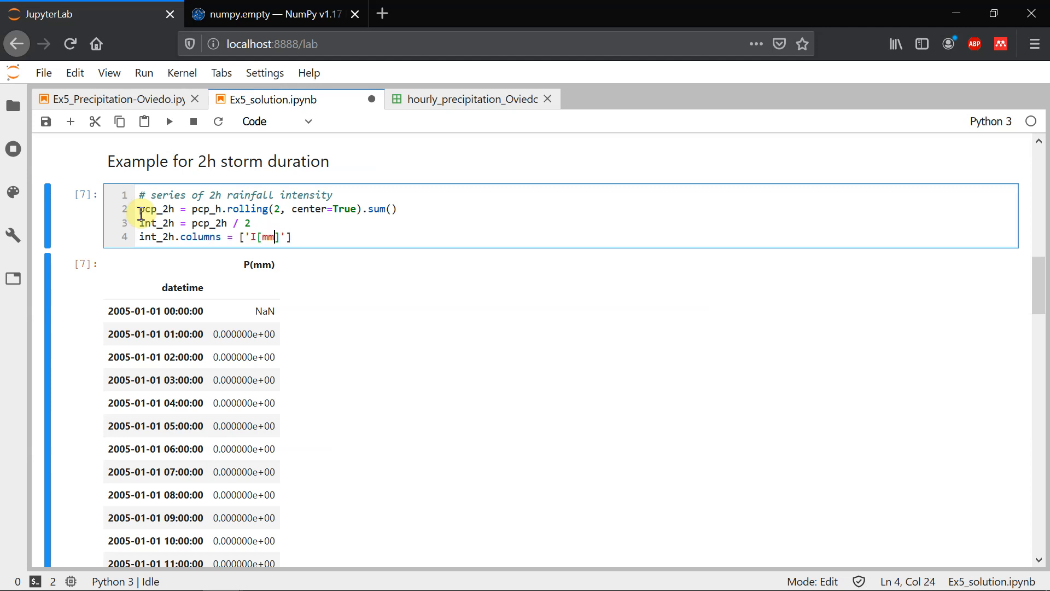
text(/h)
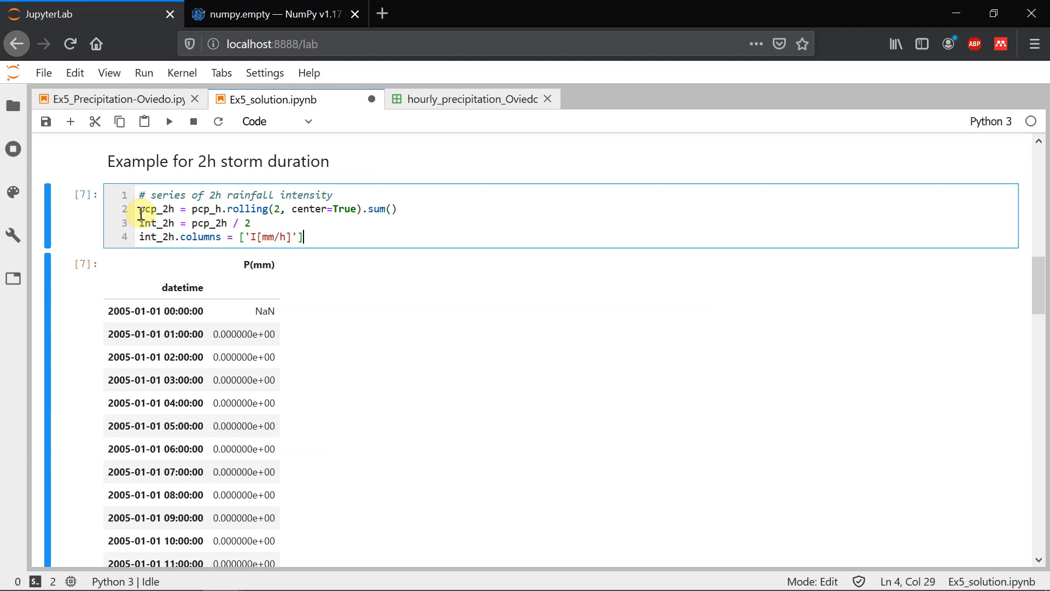
text(int:)
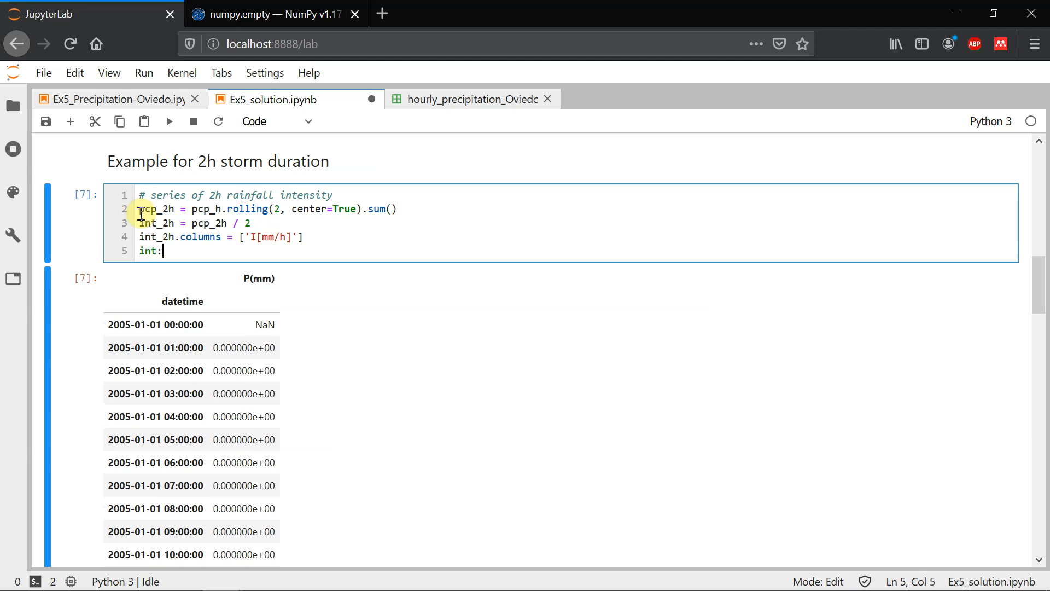
text(_2h)
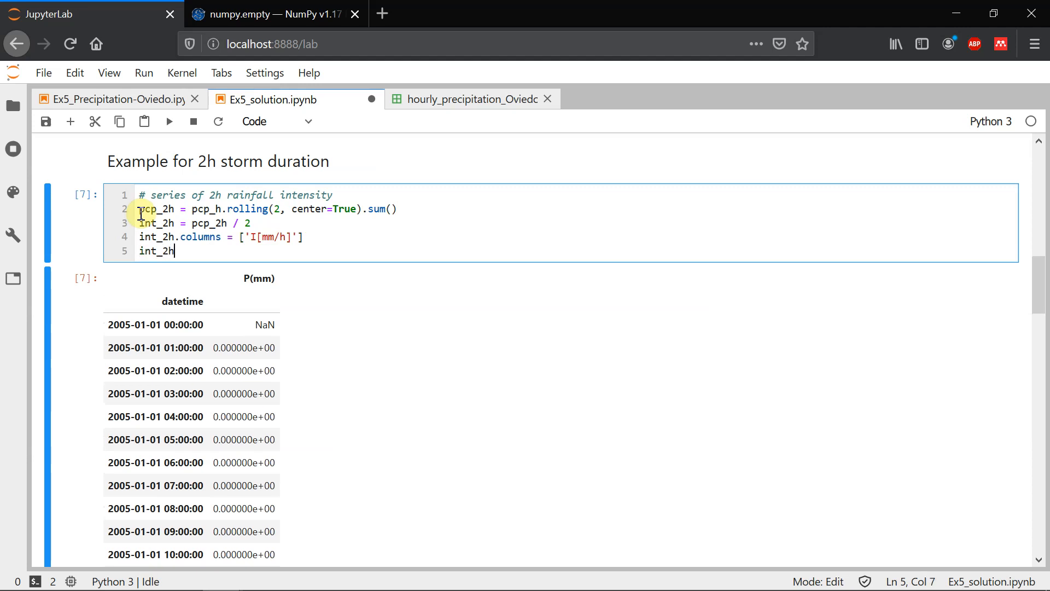
text(.head())
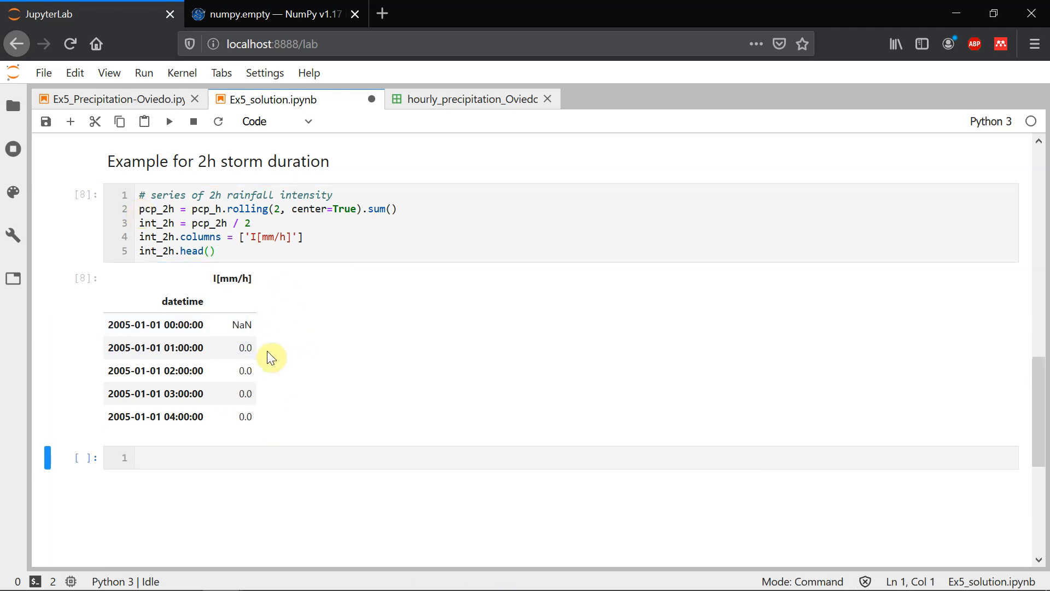
mouse_move(231, 290)
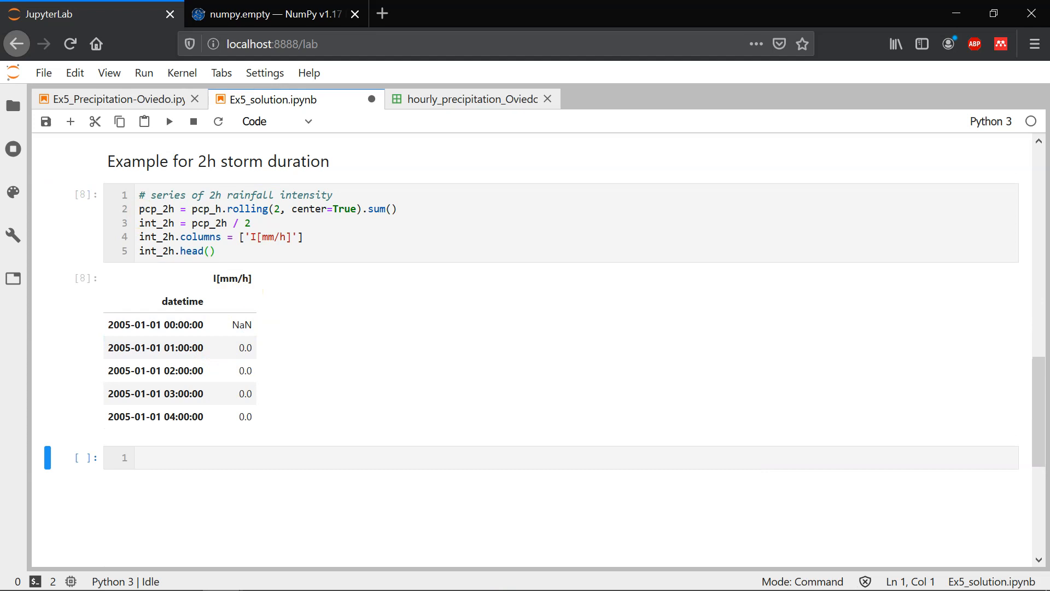
mouse_move(300, 400)
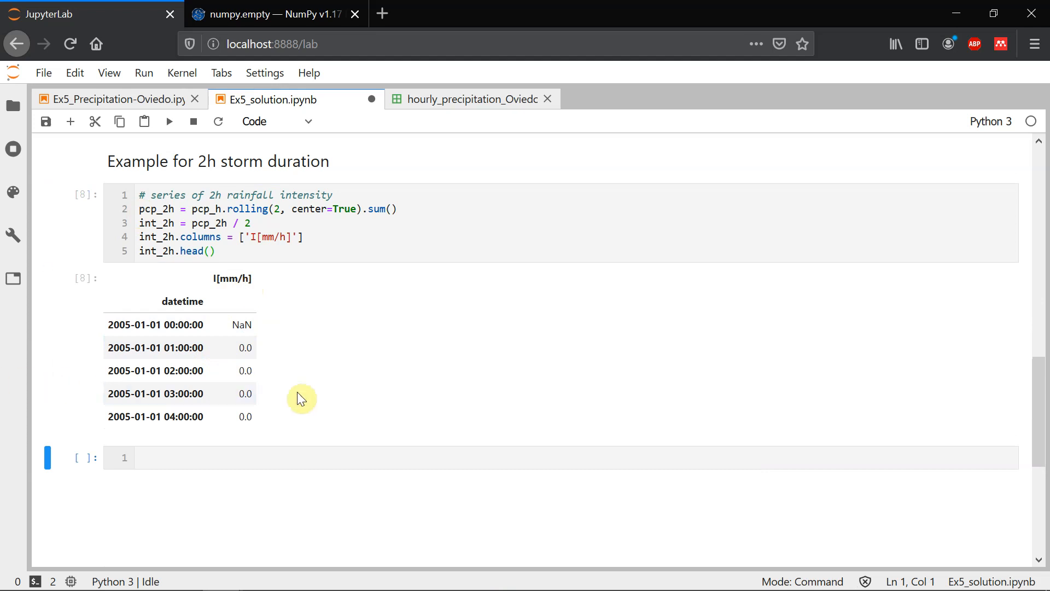
mouse_move(302, 399)
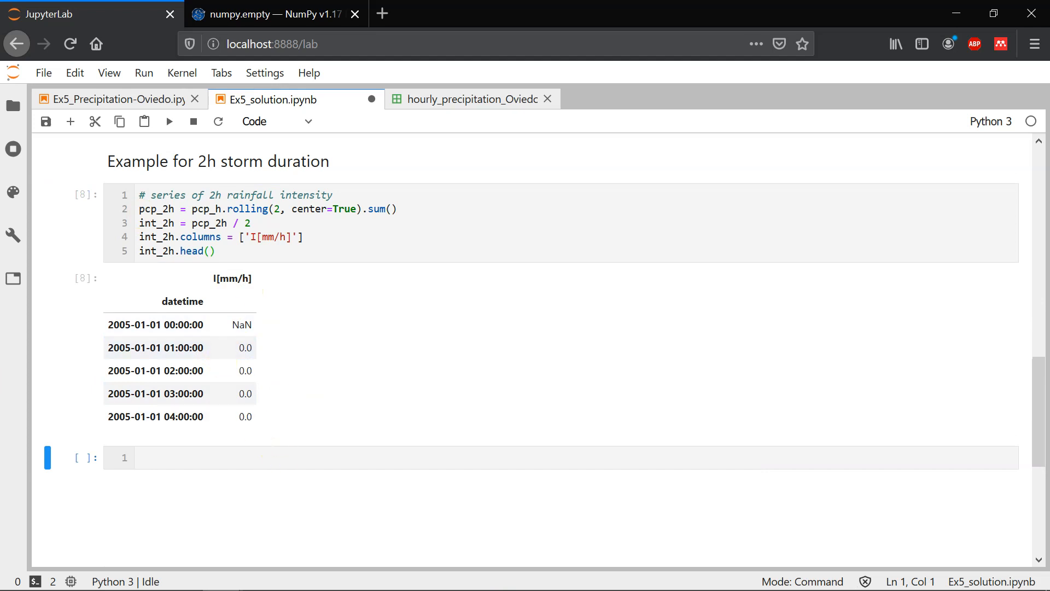
mouse_move(489, 439)
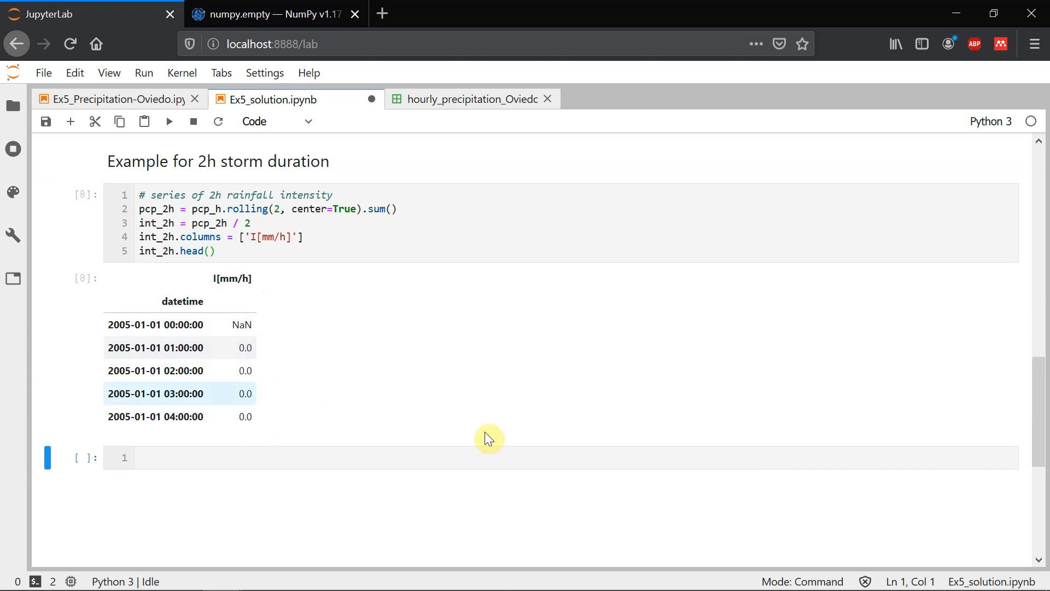
mouse_move(120, 361)
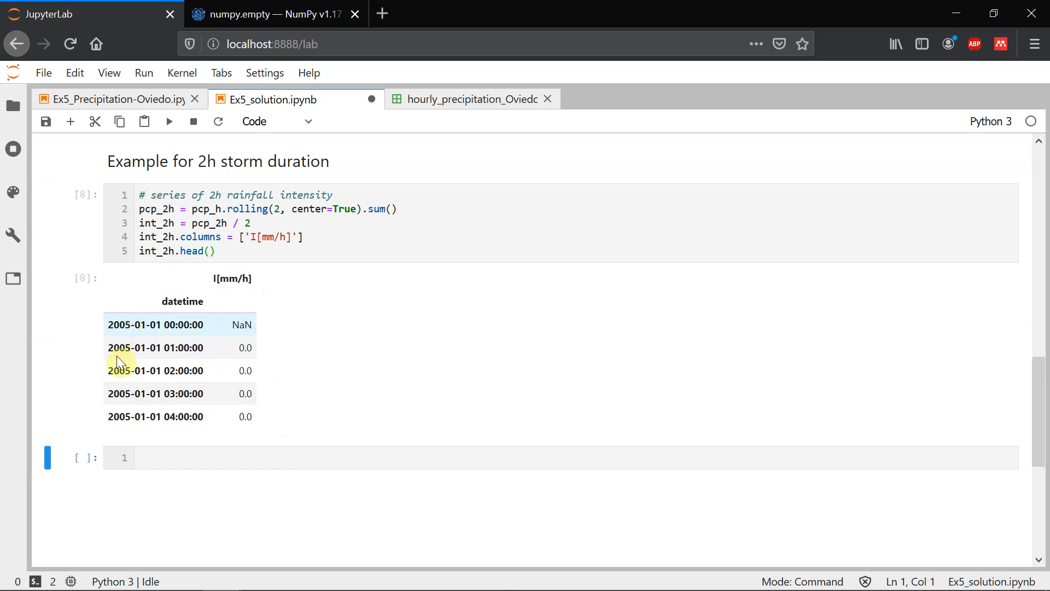
mouse_move(124, 325)
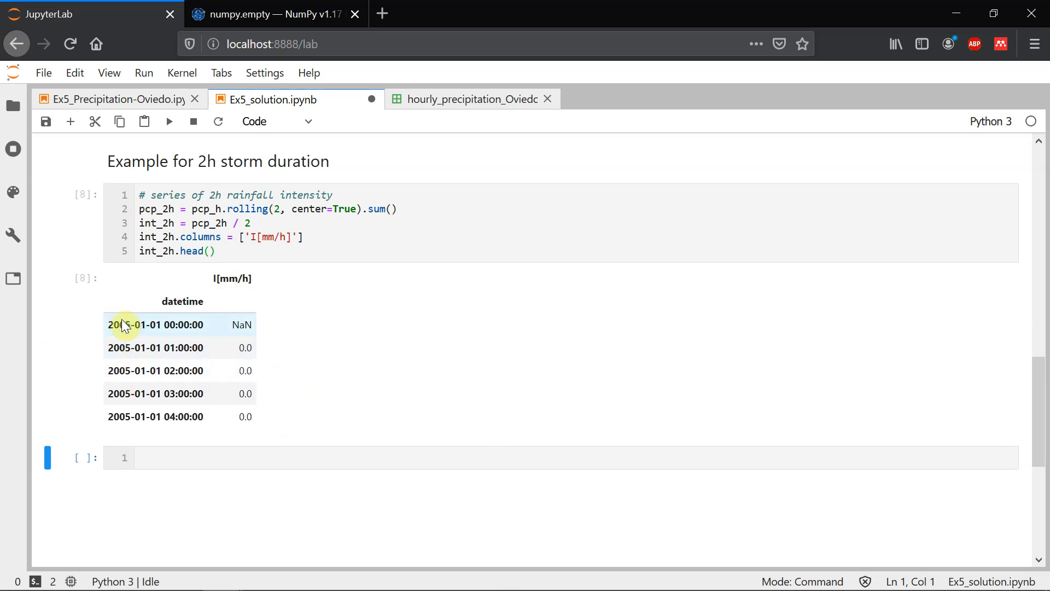
mouse_move(694, 374)
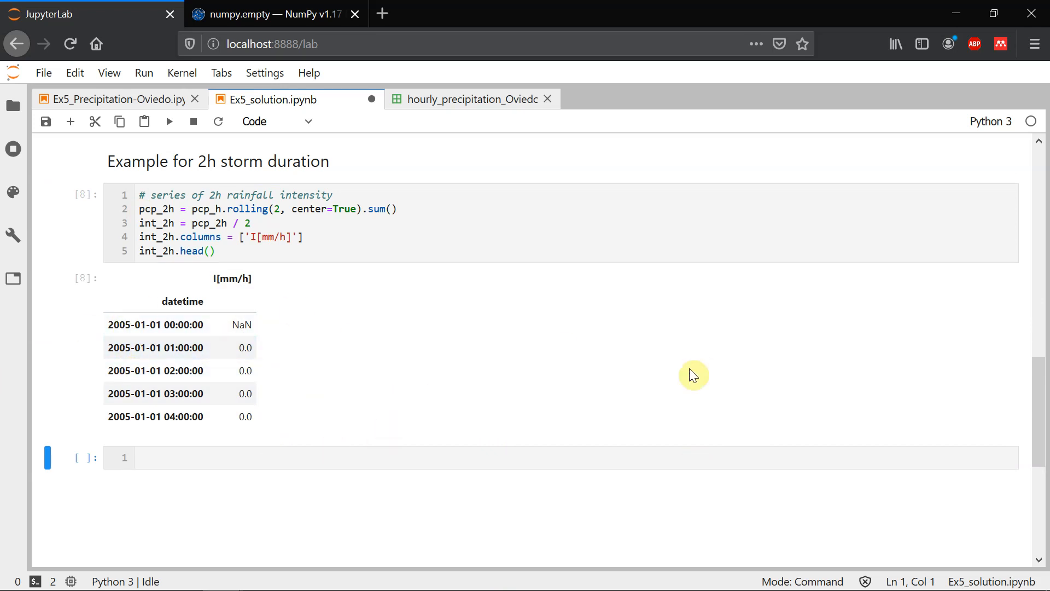
mouse_move(251, 315)
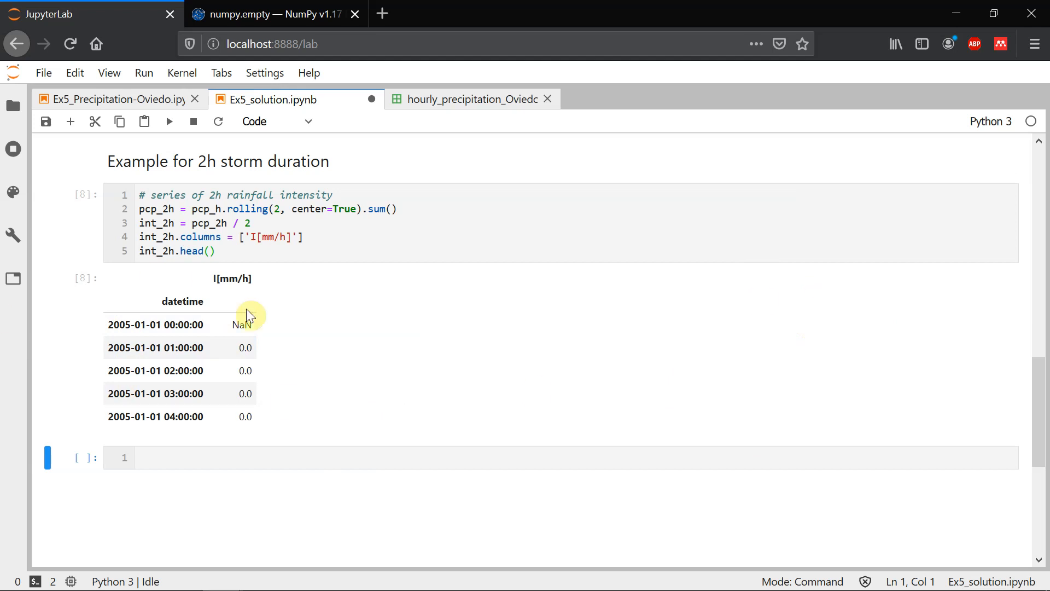
Add an annual maximum comment and int_2h.groupby(by=int_2h.index.year)
text(#)
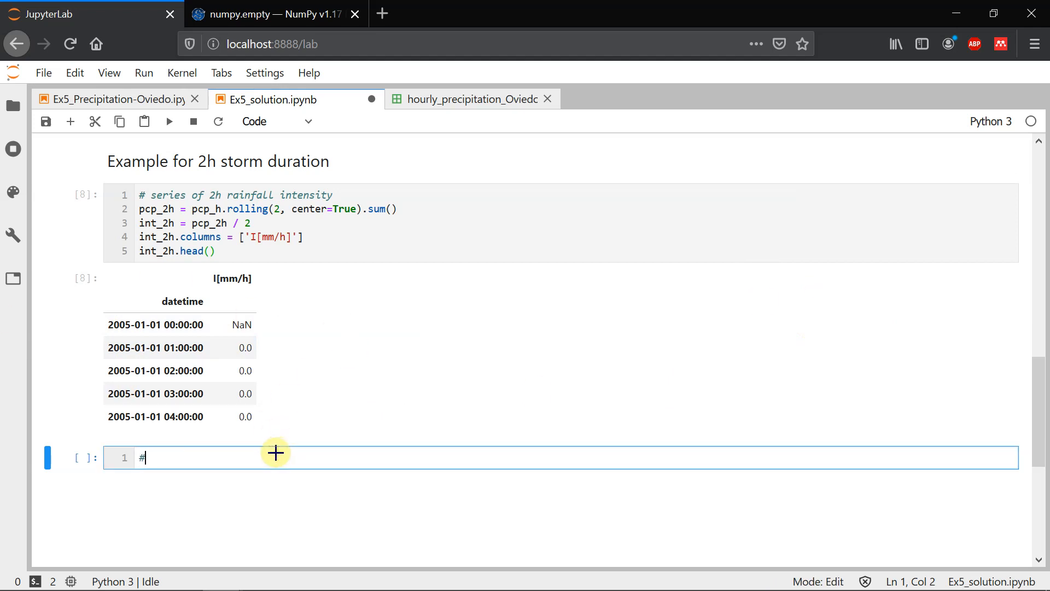
text(series of d)
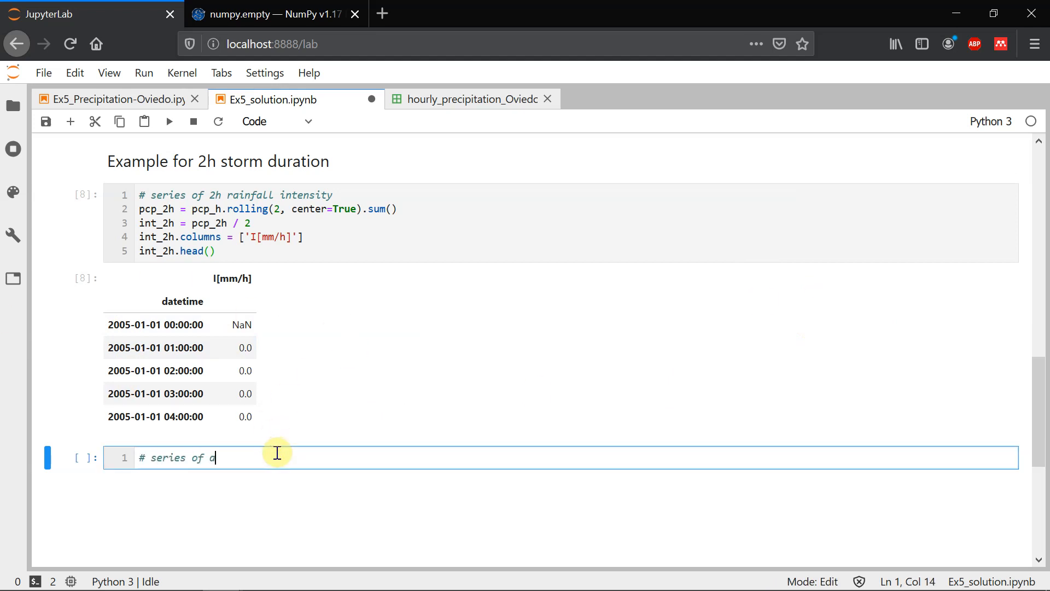
text(annual maximum intensity)
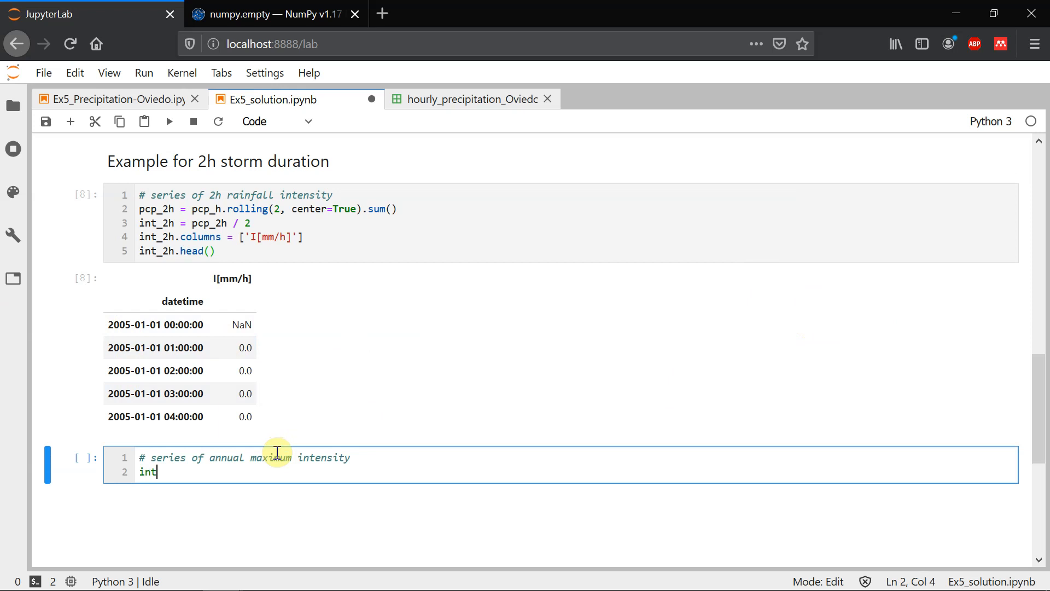
text(_2h)
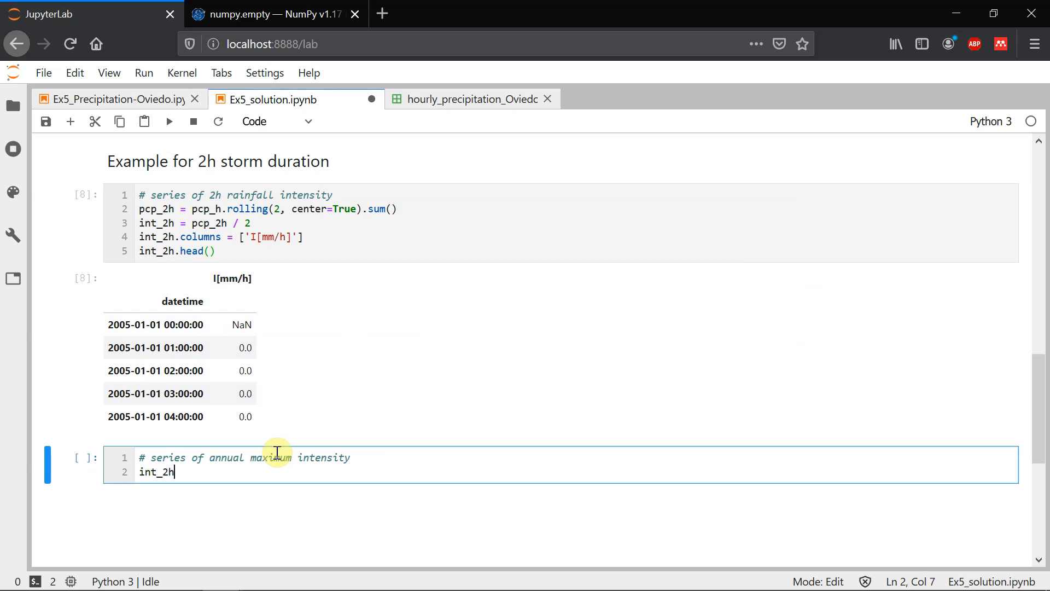
text(.g)
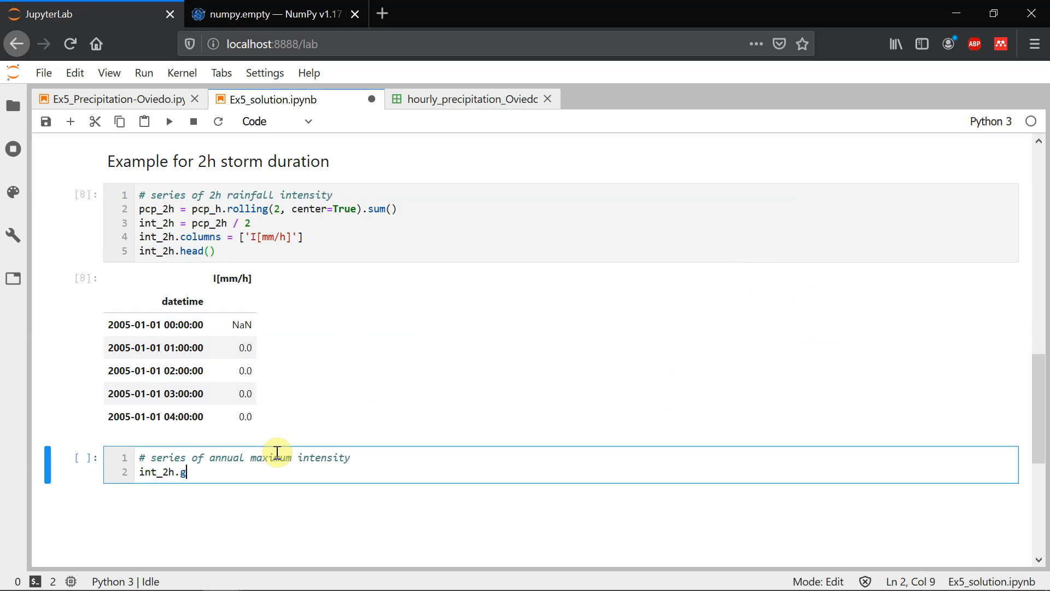
text(roupby())
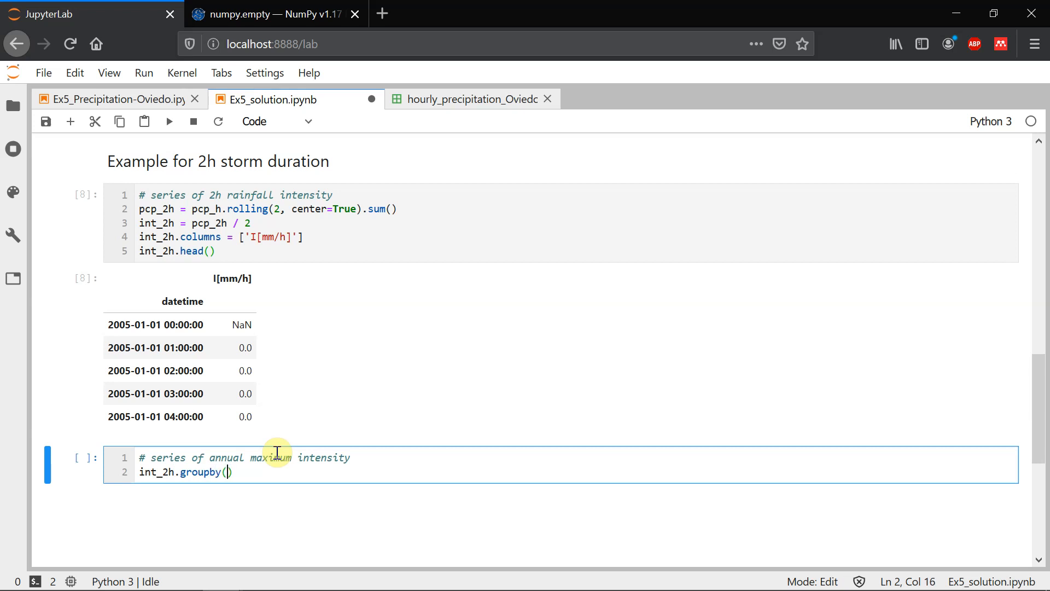
mouse_move(152, 362)
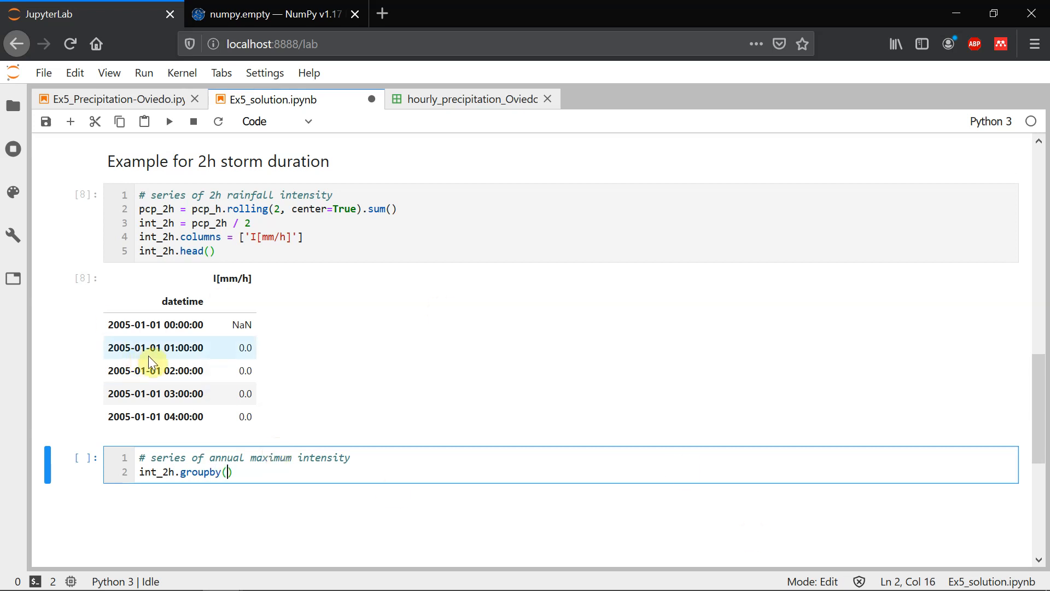
text(by=)
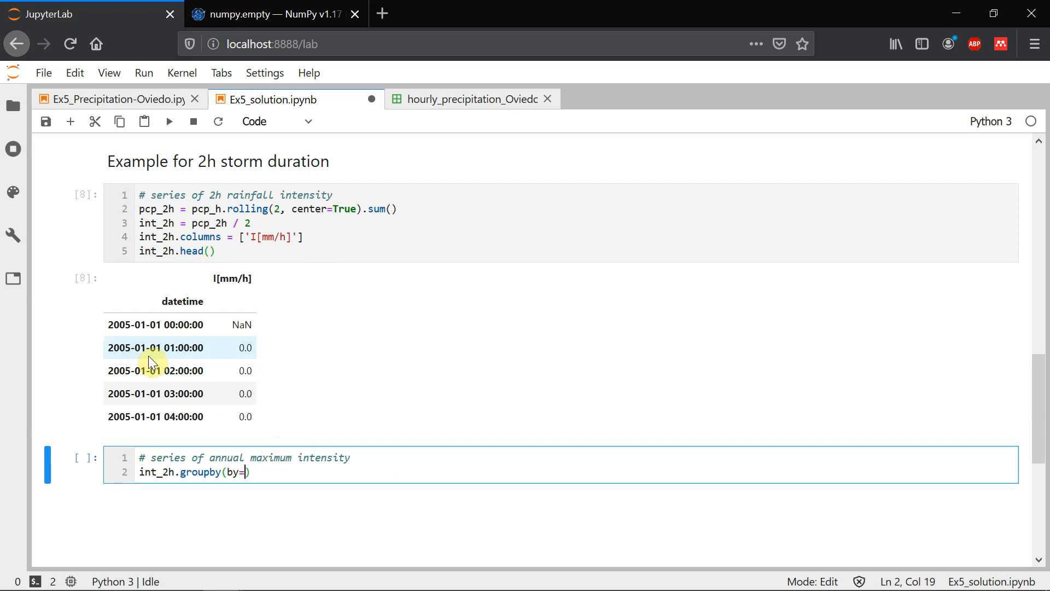
text(int_2h)
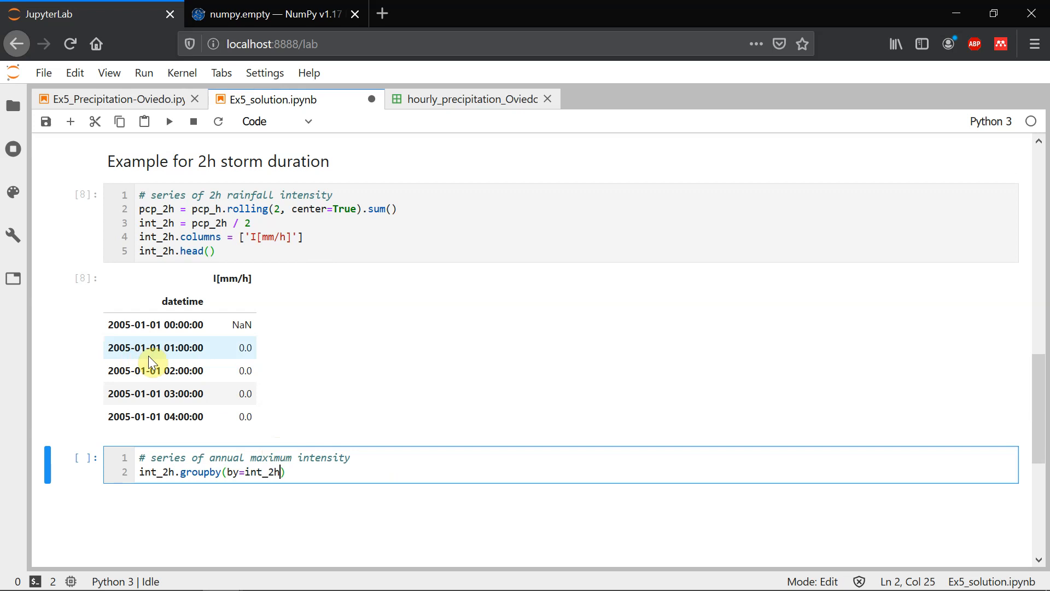
text(.index)
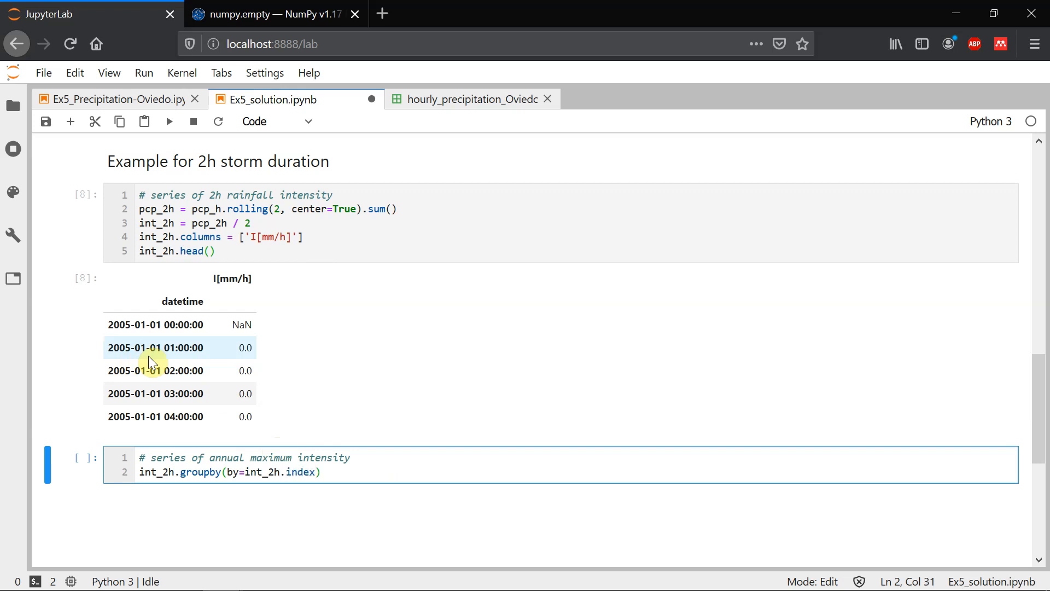
text(.year)
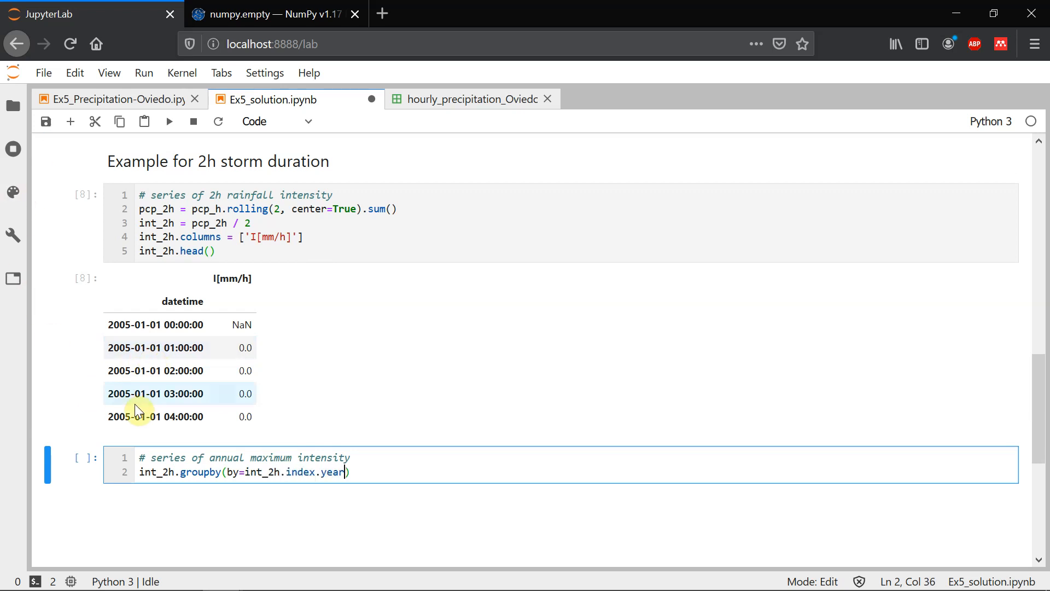
mouse_move(140, 335)
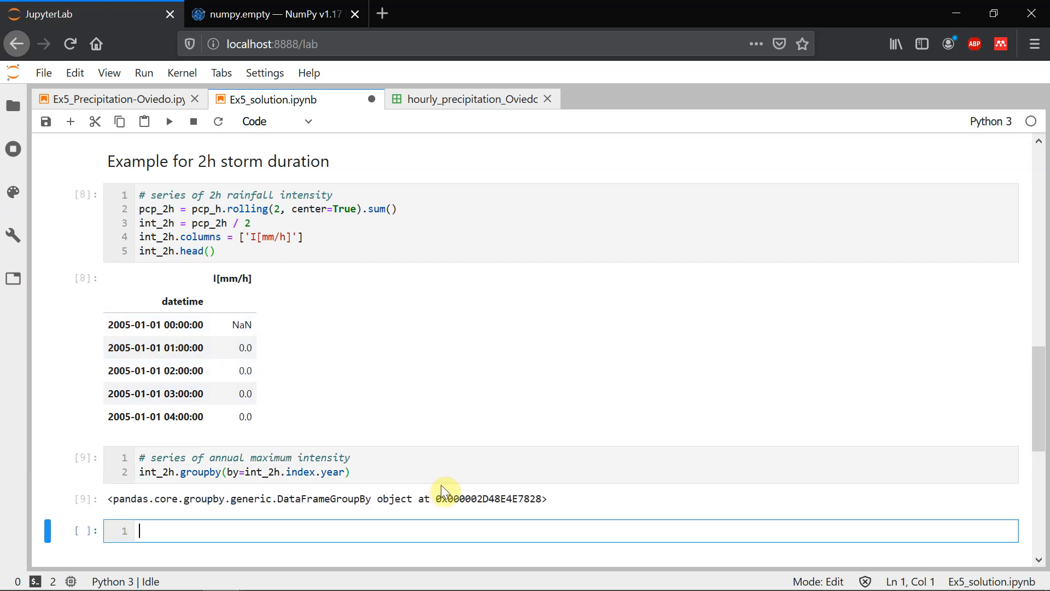
Append .max() and run to list yearly maximum intensities 2005–2018
click(421, 472)
text(.)
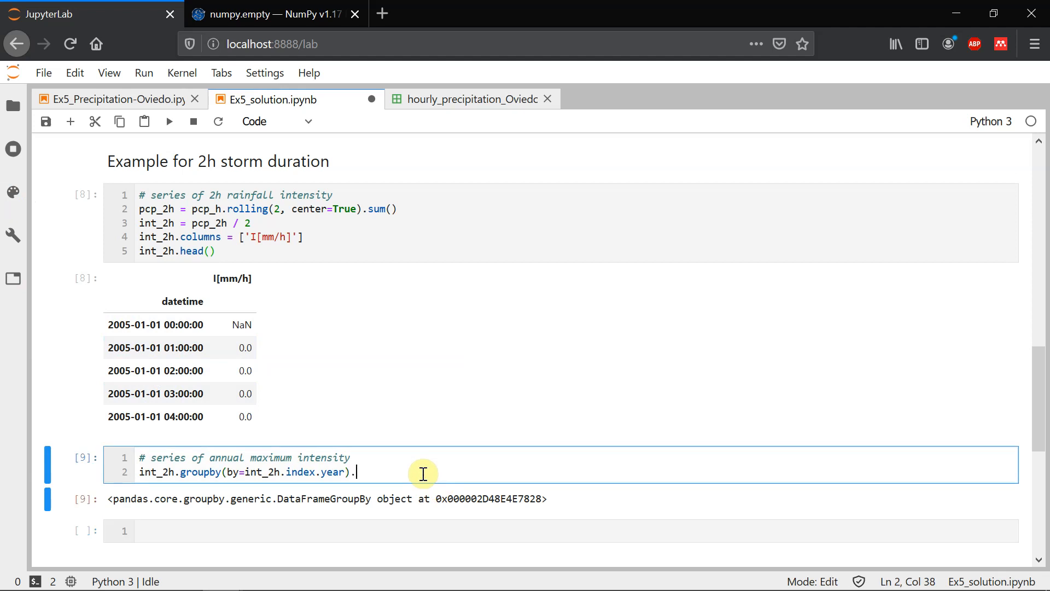
text(max())
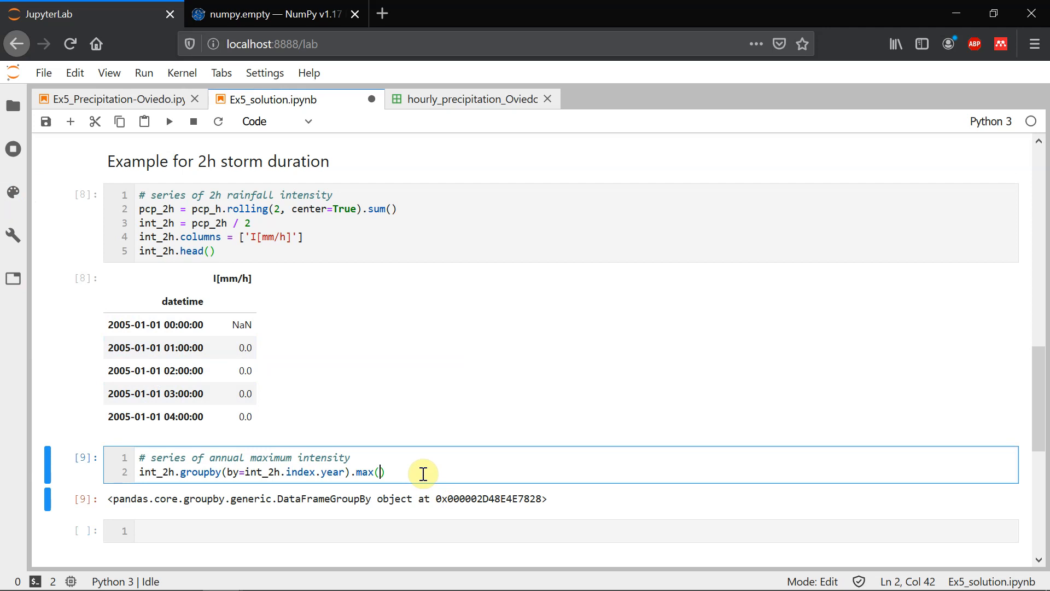
key(shift+enter)
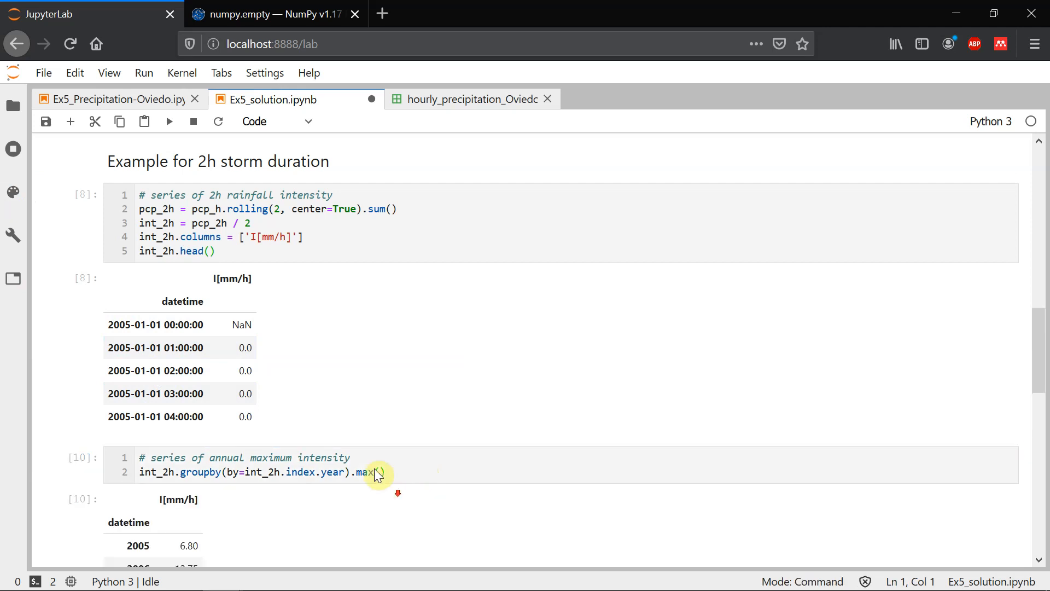
scroll(down, 3)
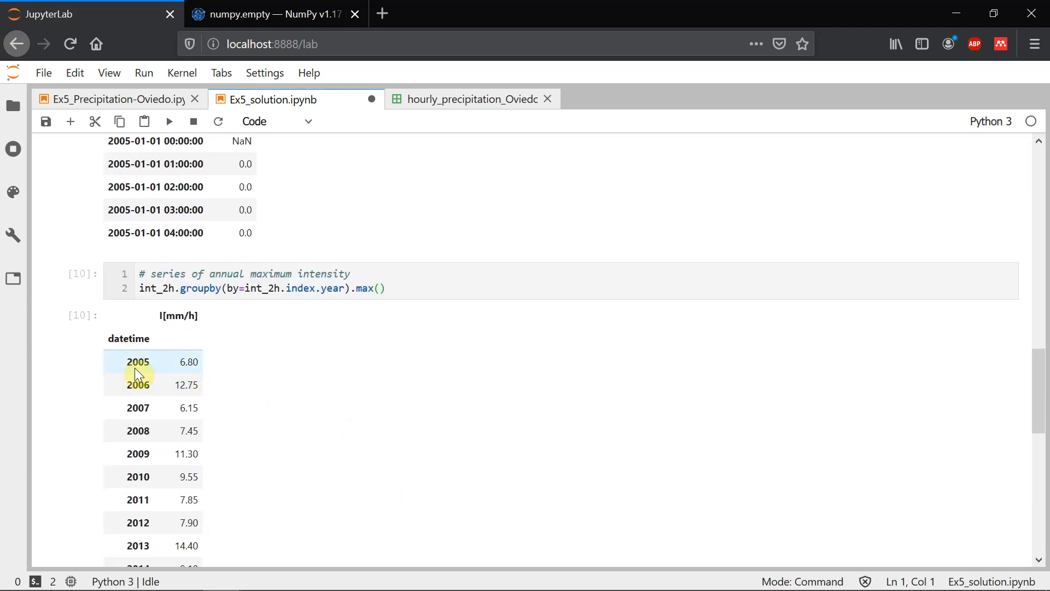
scroll(down, 3)
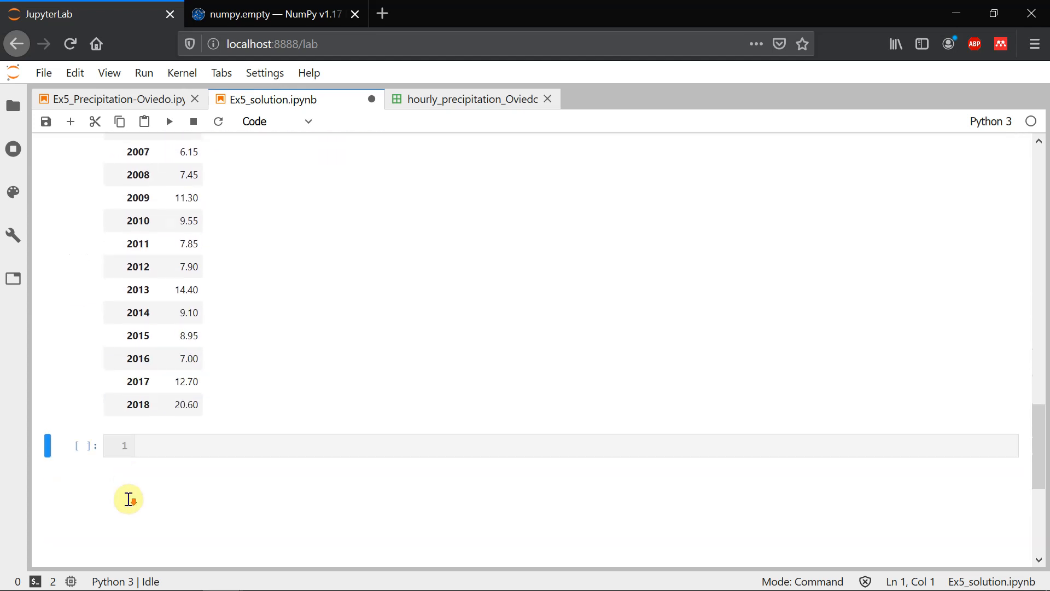
scroll(up, 3)
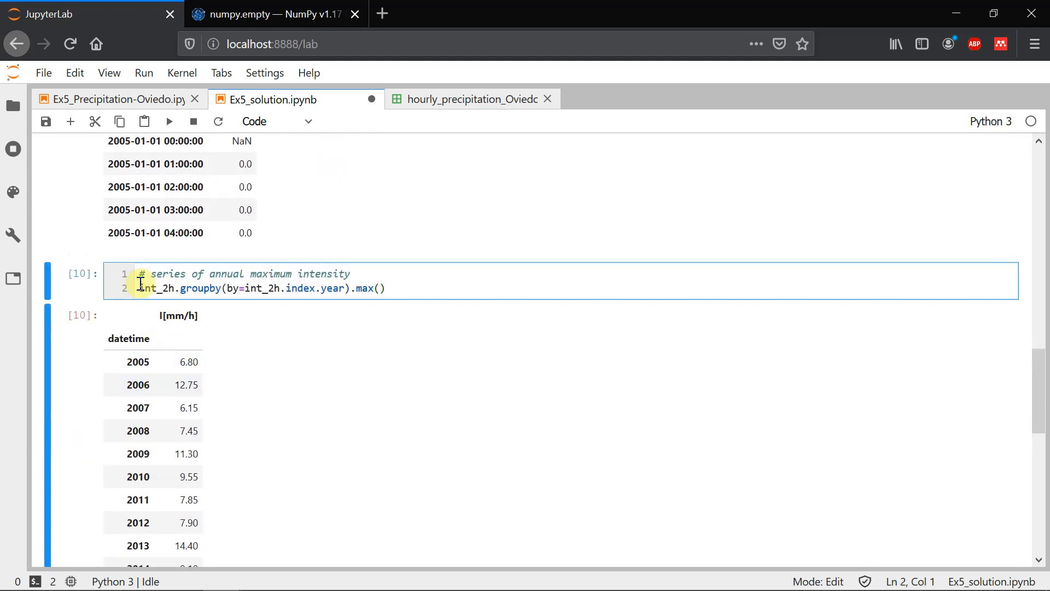
Assign the yearly maxima to annualMax_2h and rerun showing annualMax_2h.head()
text(annualMax_2h)
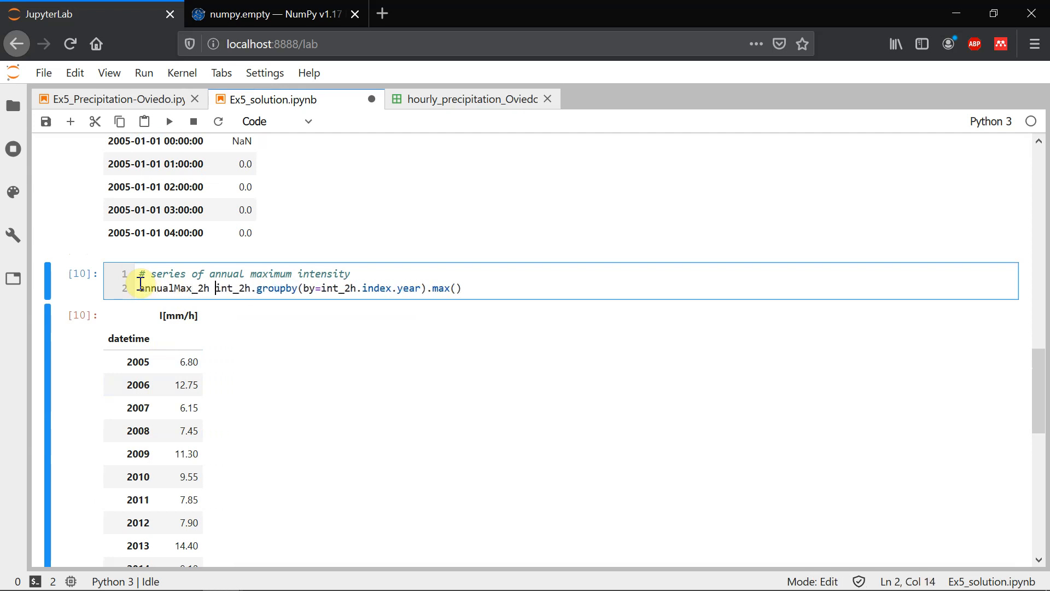
text(=)
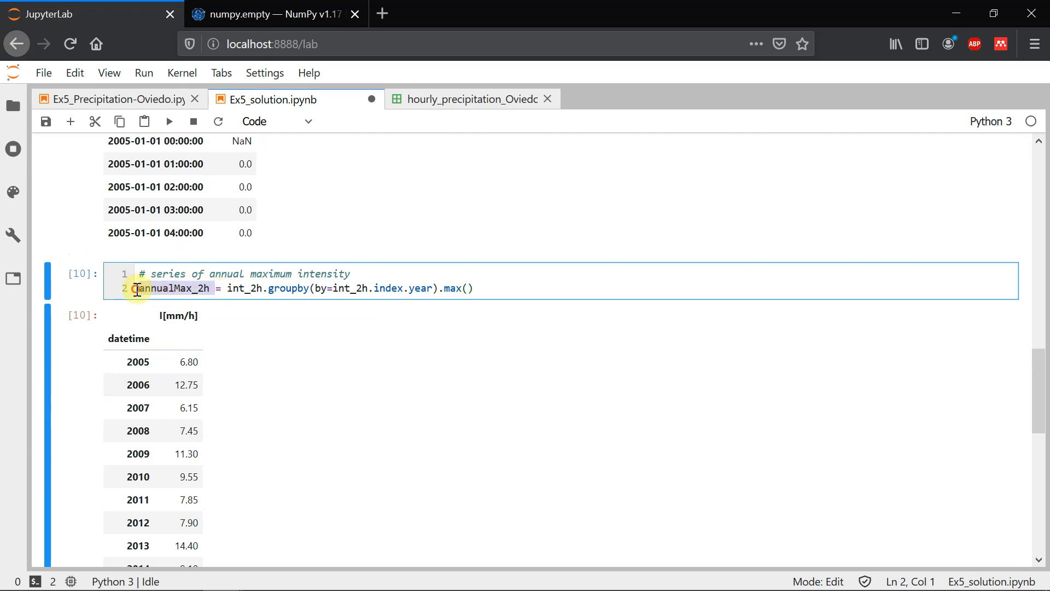
text(annualMax_2h)
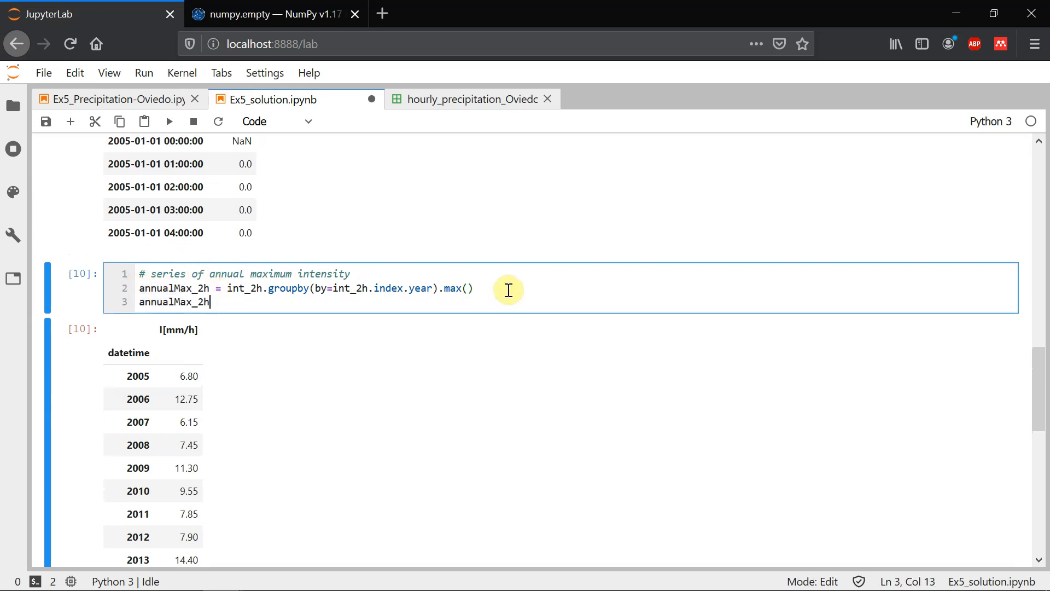
key(Shift+Enter)
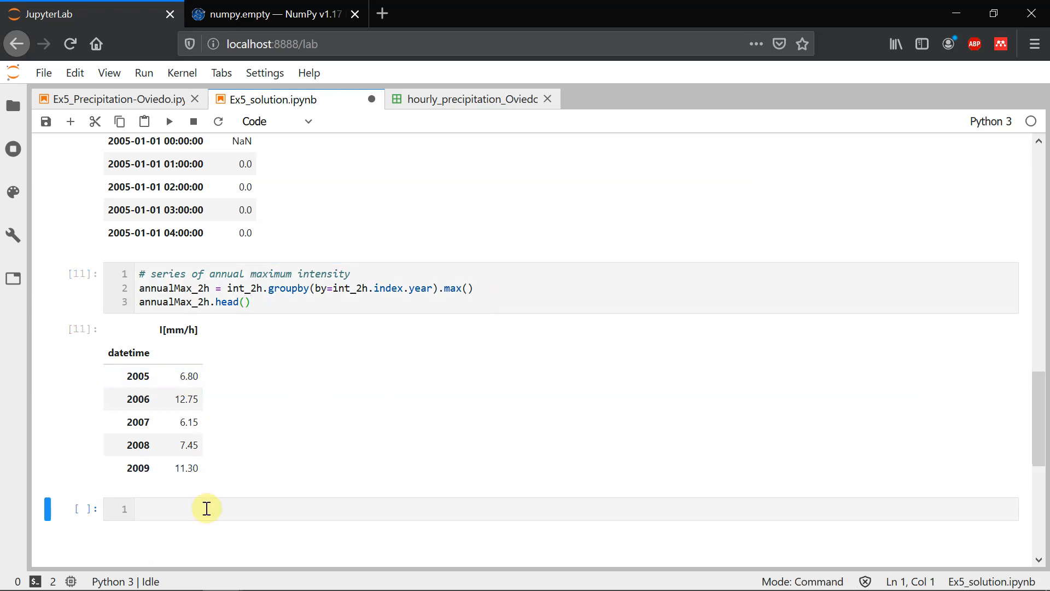
Add a '# visualize the data' cell running sns.distplot(annualMax_2h, bins=8)
text(# v)
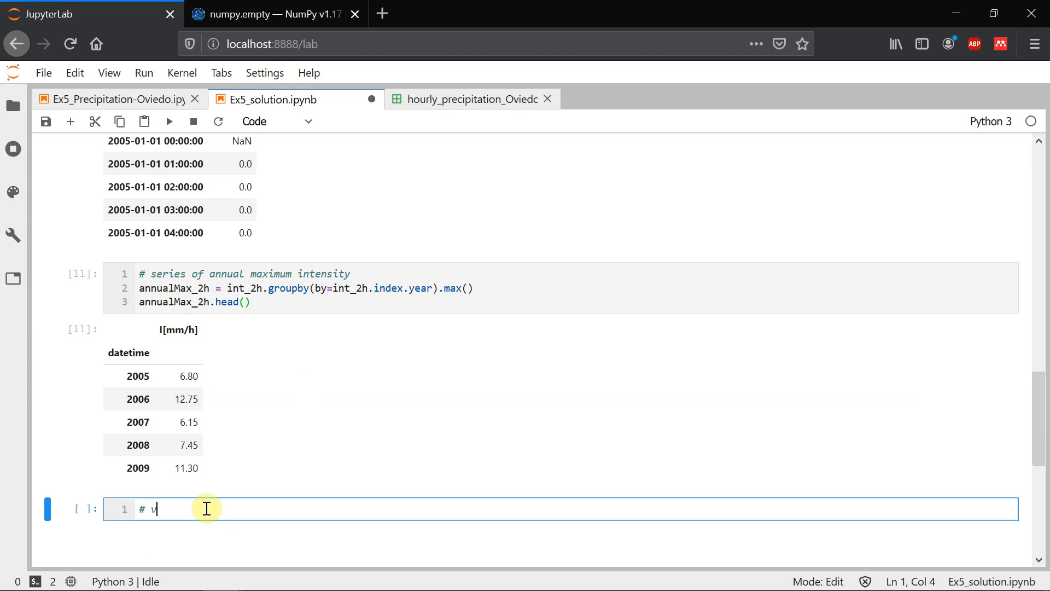
text(isualize)
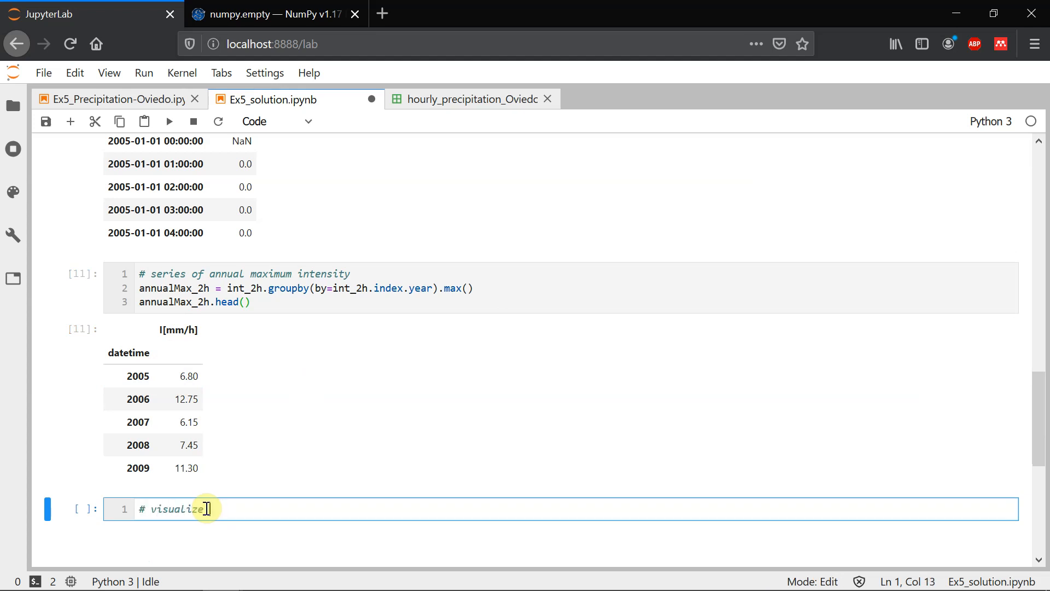
text(the data)
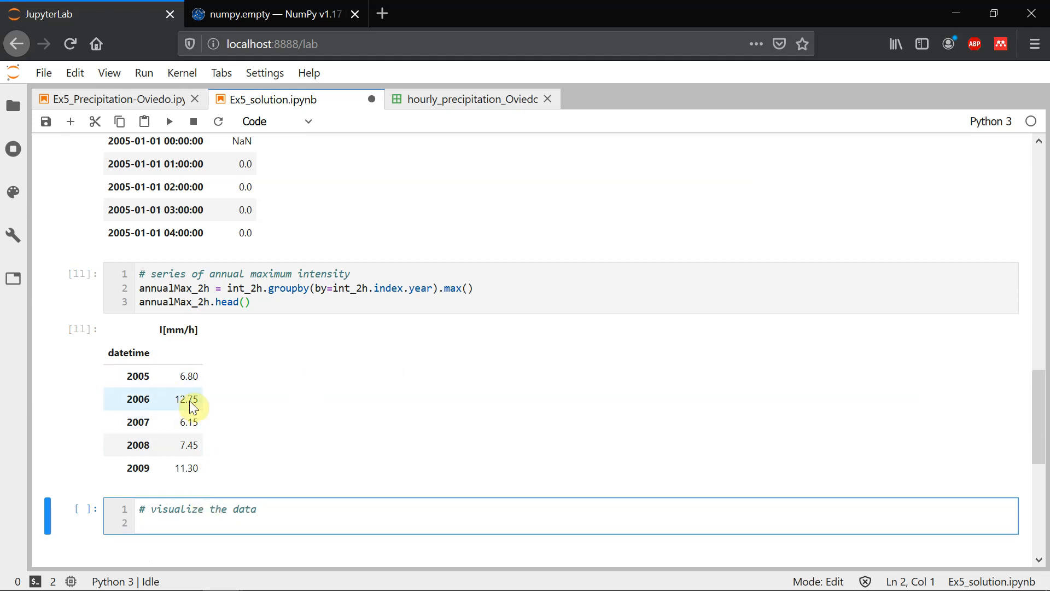
text(sns.dist)
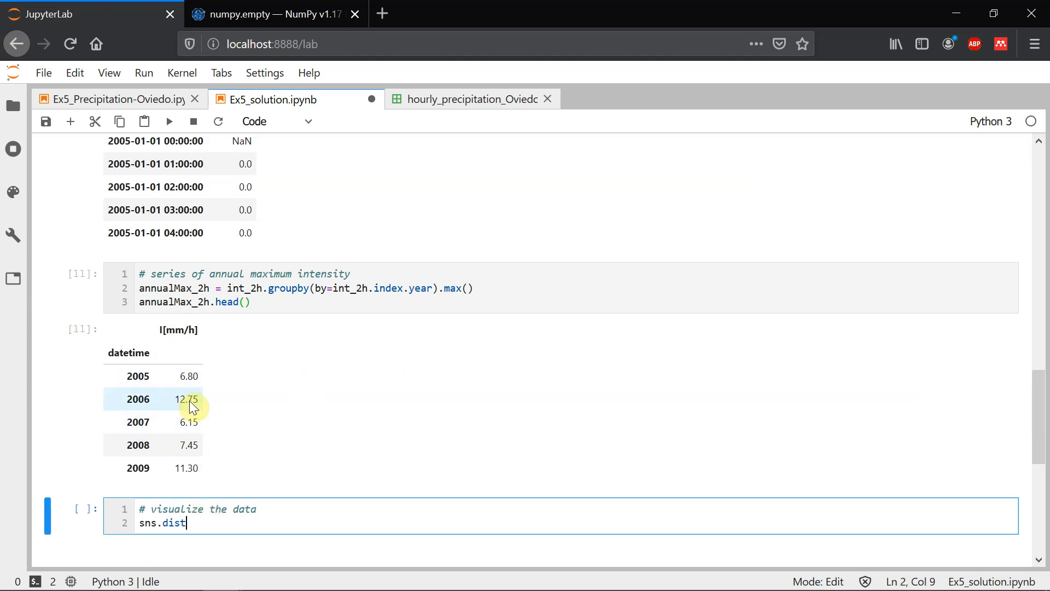
text(plot())
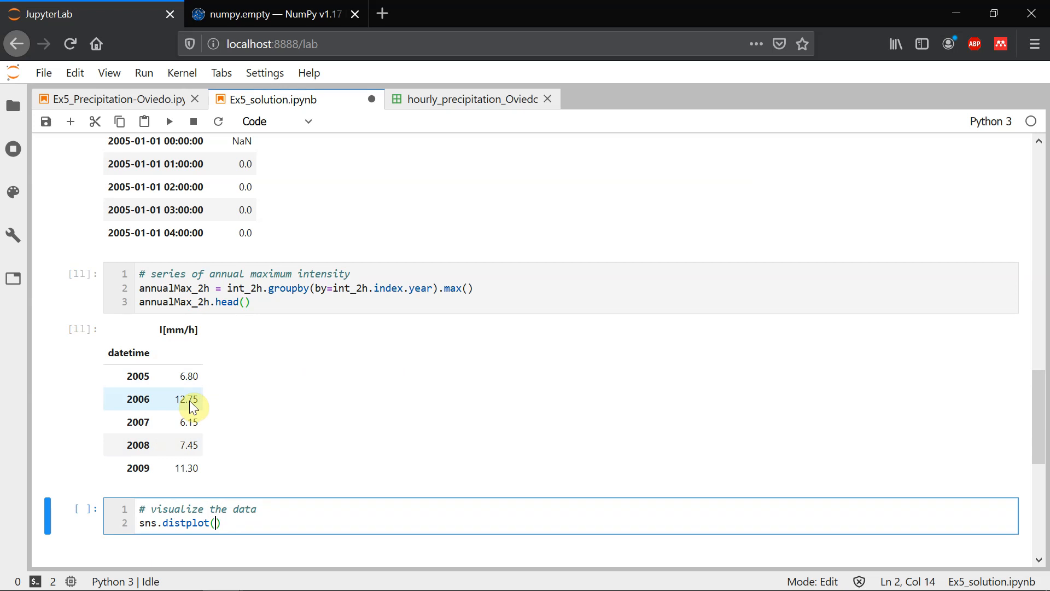
mouse_move(208, 303)
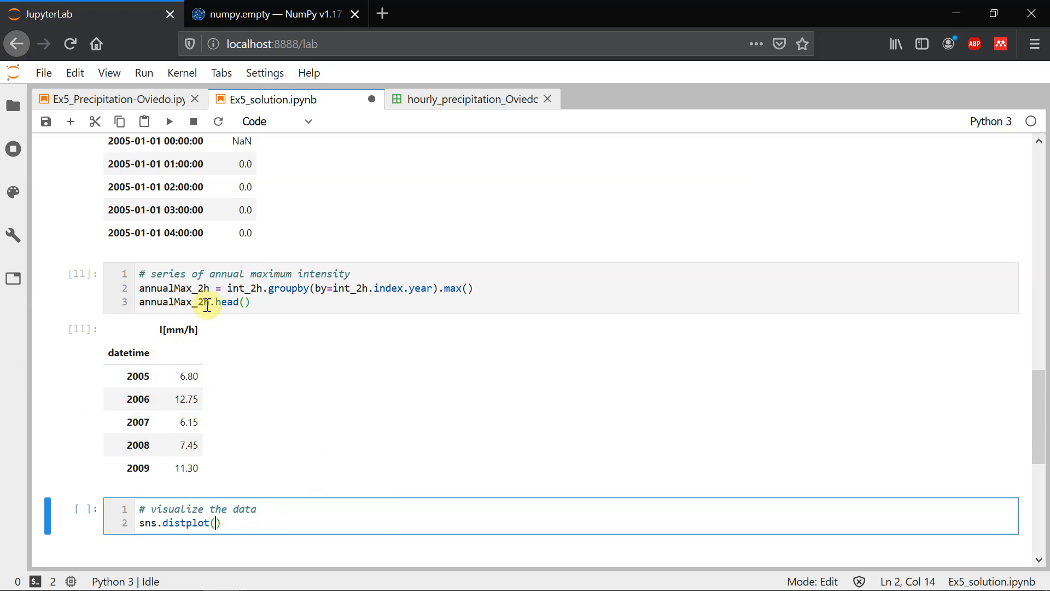
click(208, 301)
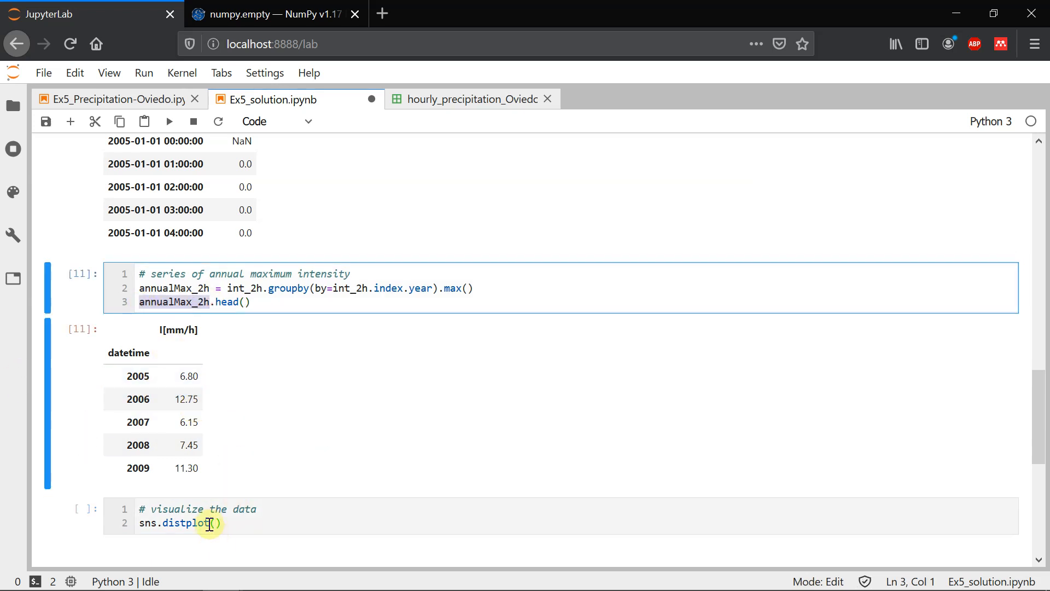
text(annualMax_2h)
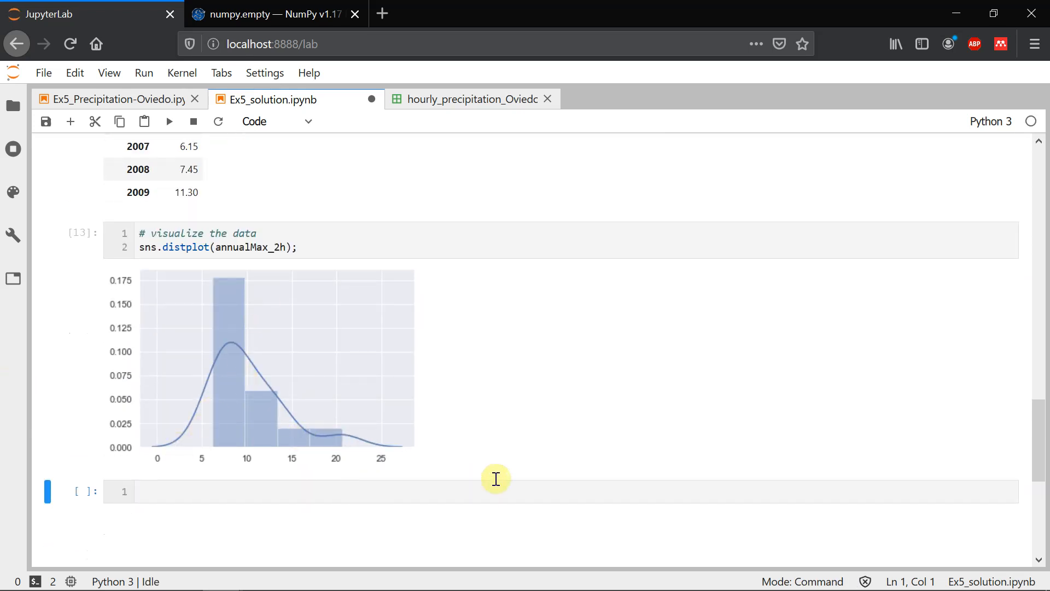
mouse_move(231, 352)
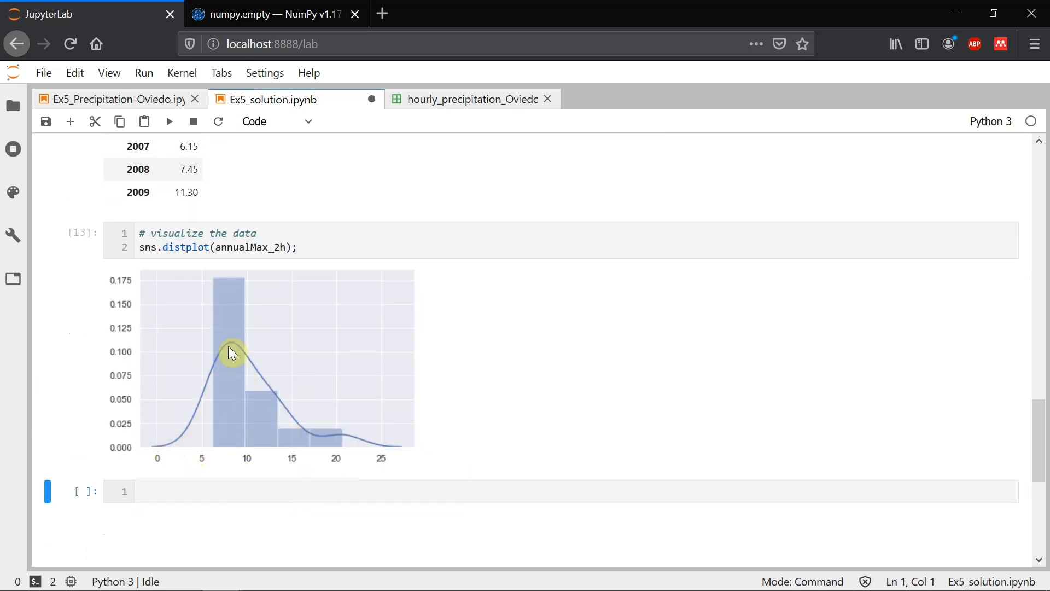
mouse_move(197, 440)
text(, )
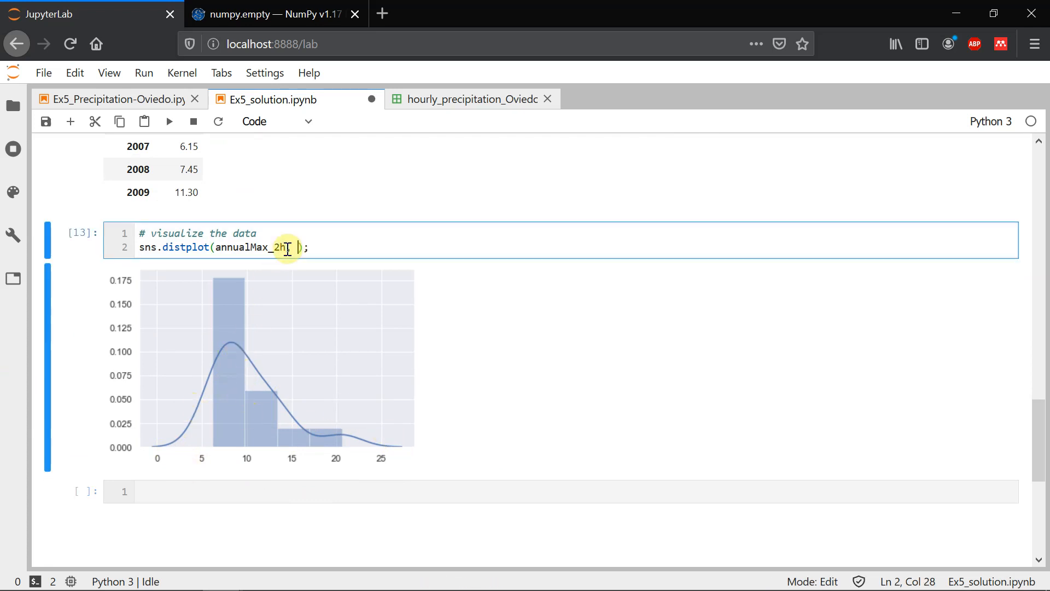
text(bins=)
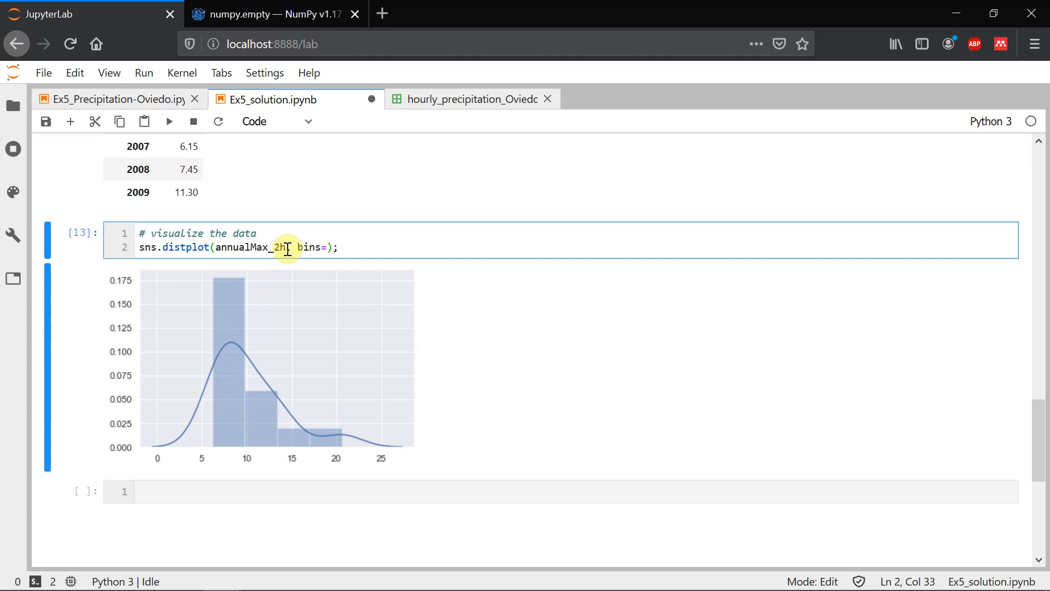
key(shift+enter)
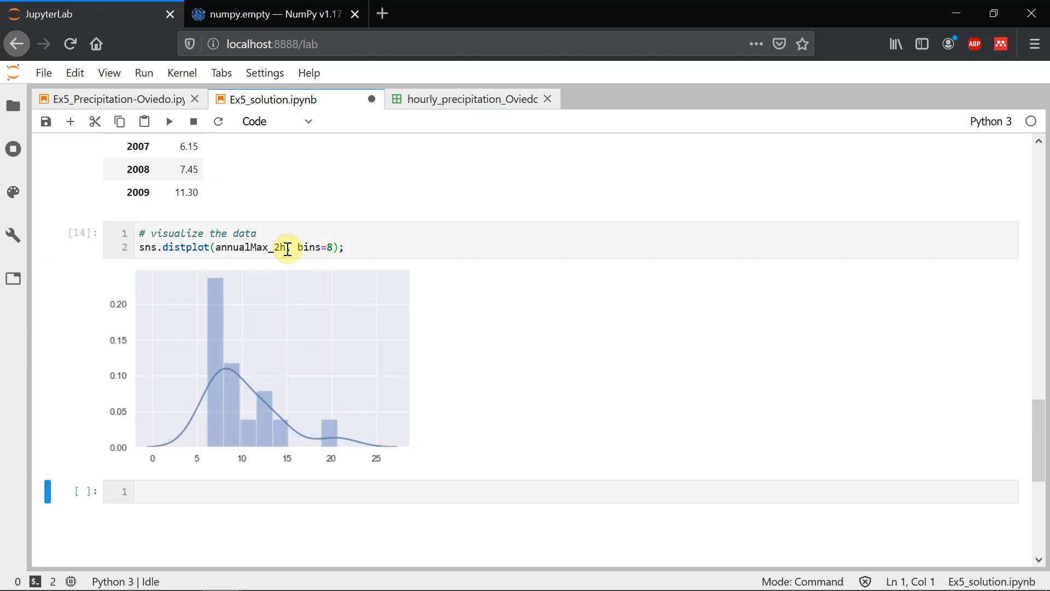
mouse_move(260, 376)
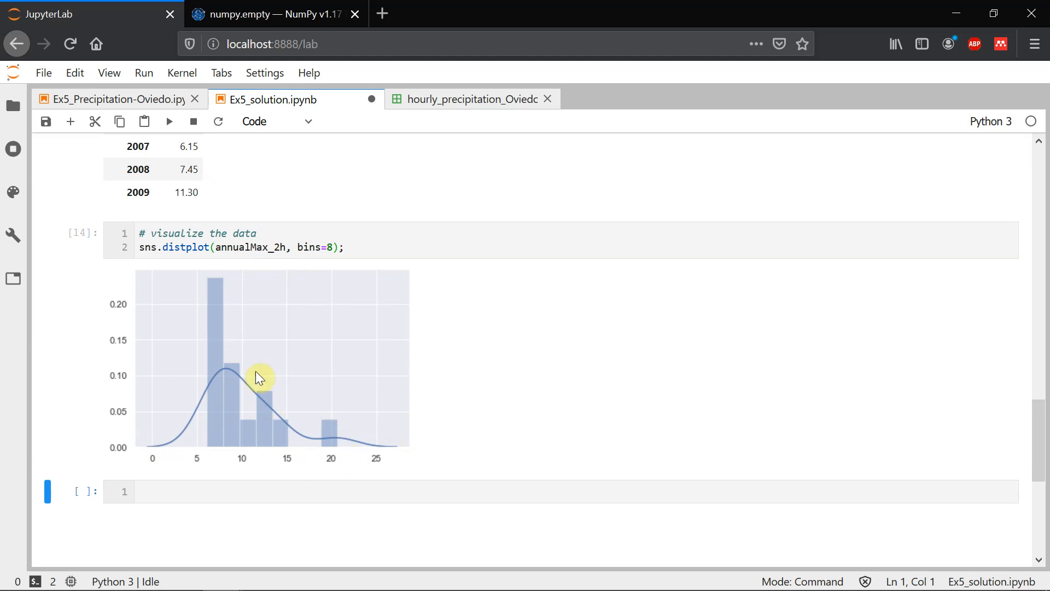
mouse_move(211, 392)
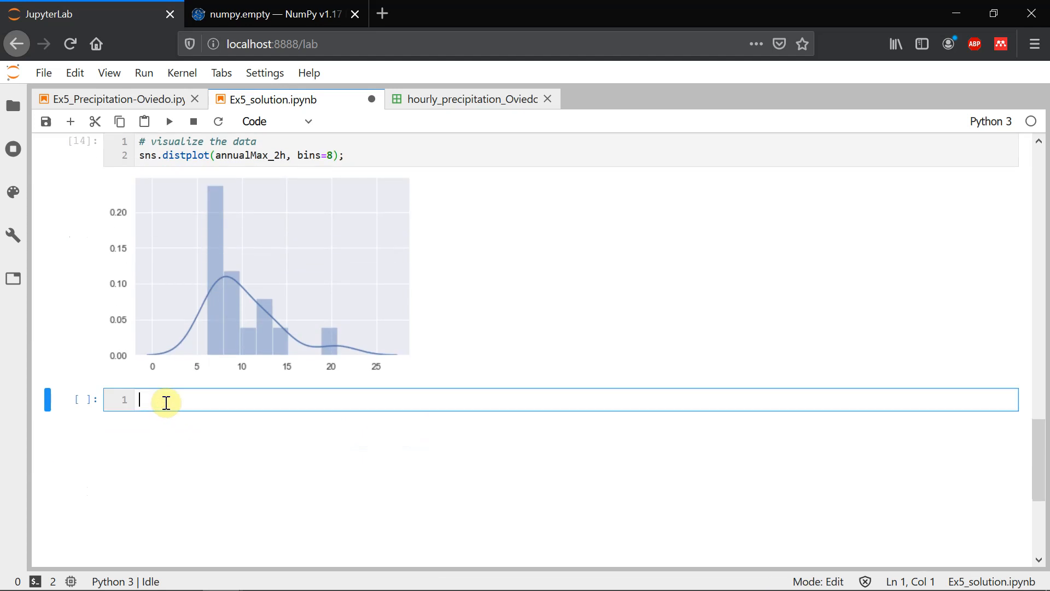
Turn the cell into Markdown reading '### loop for storm durations'
text(3)
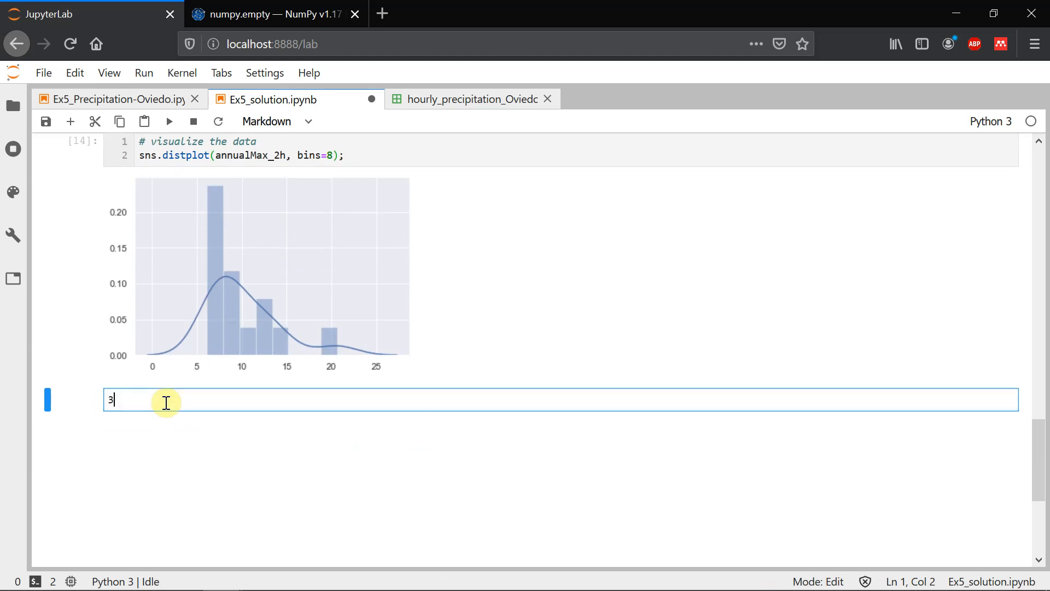
text(###)
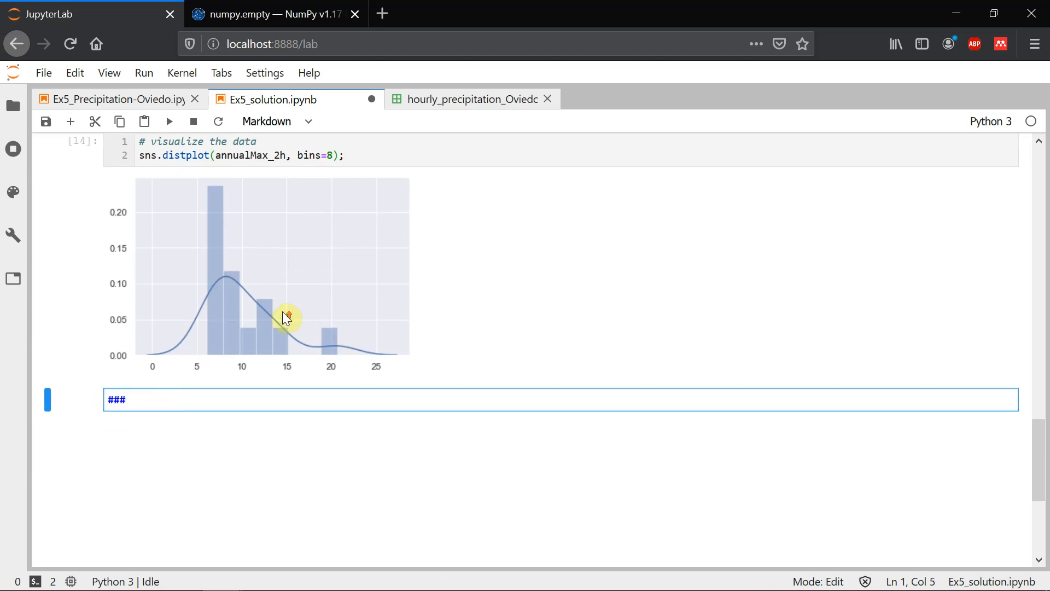
scroll(up, 3)
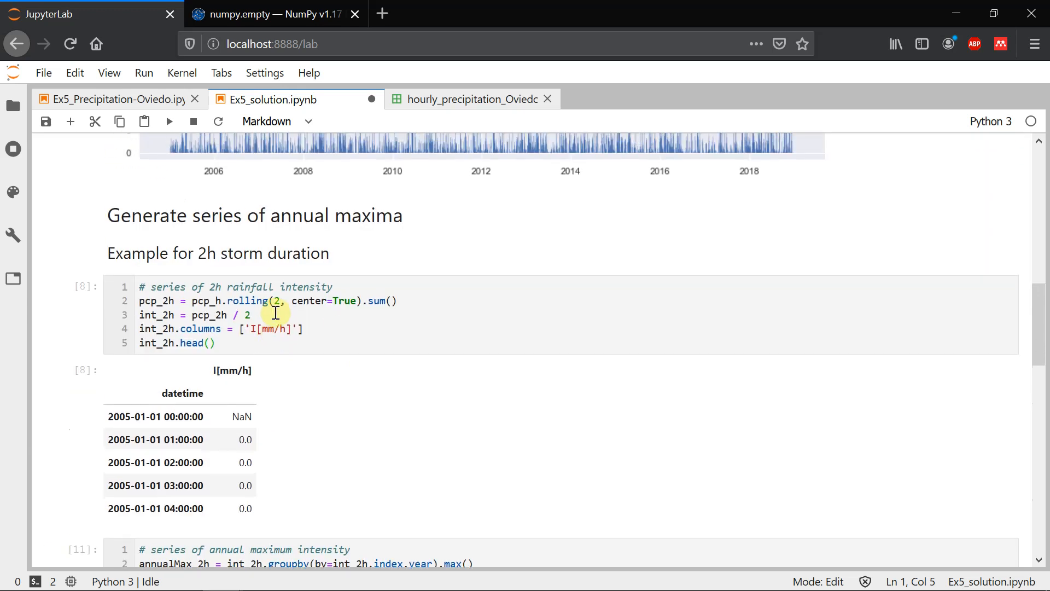
scroll(down, 3)
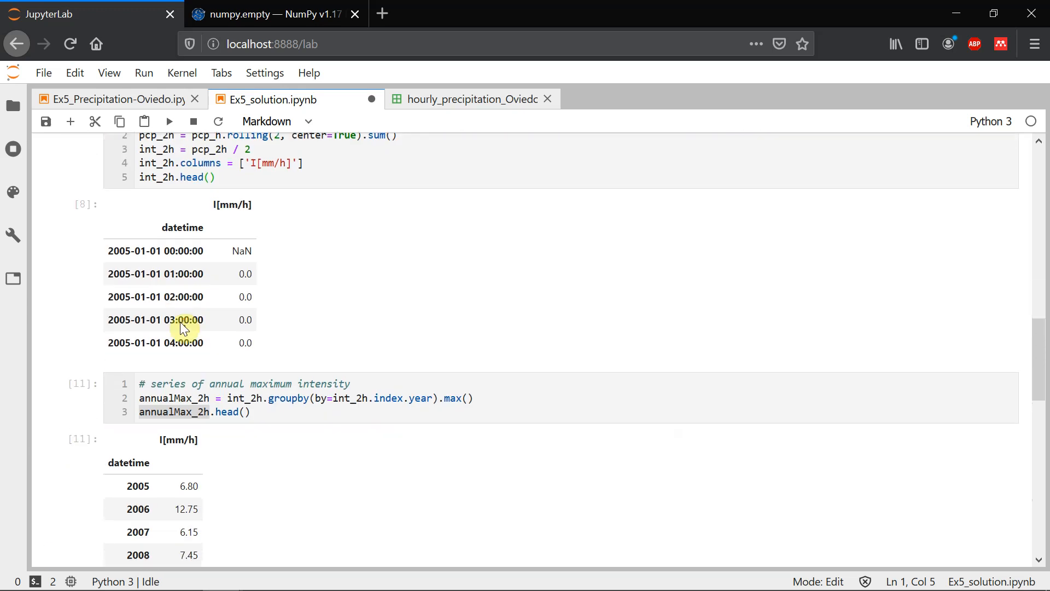
scroll(down, 3)
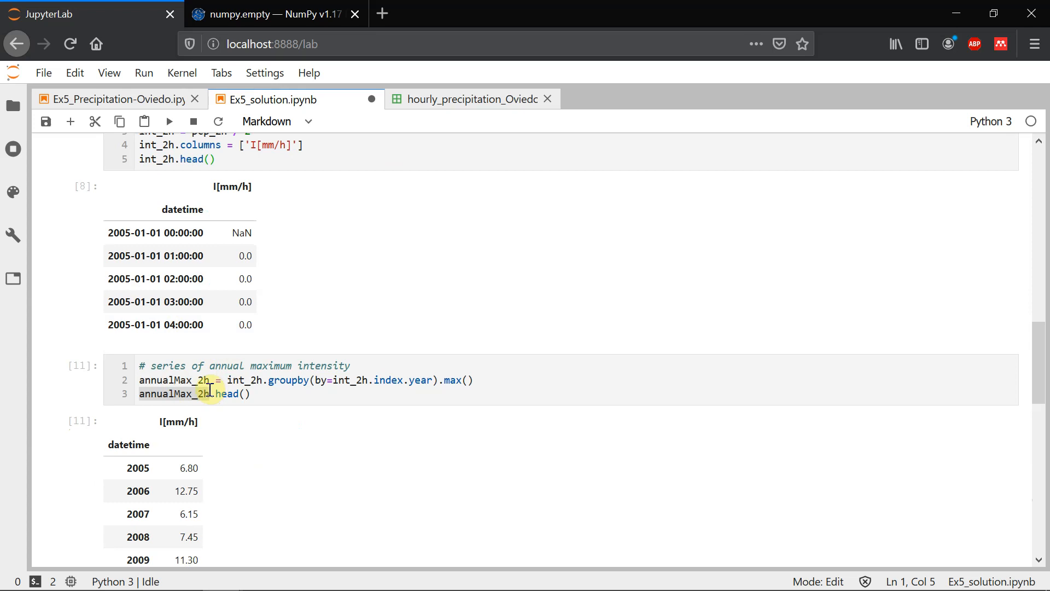
scroll(down, 3)
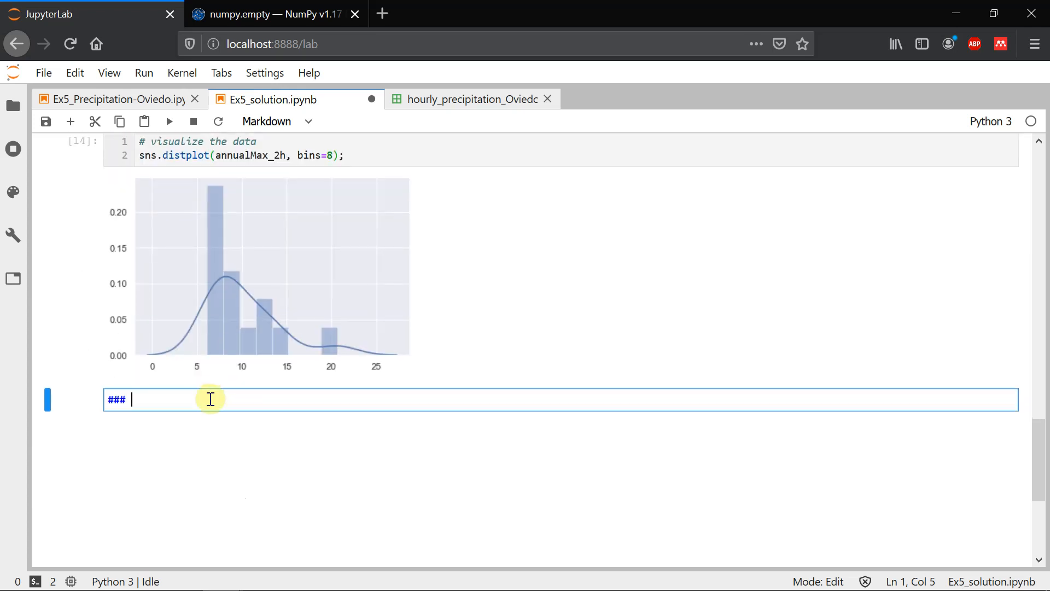
text(loop f)
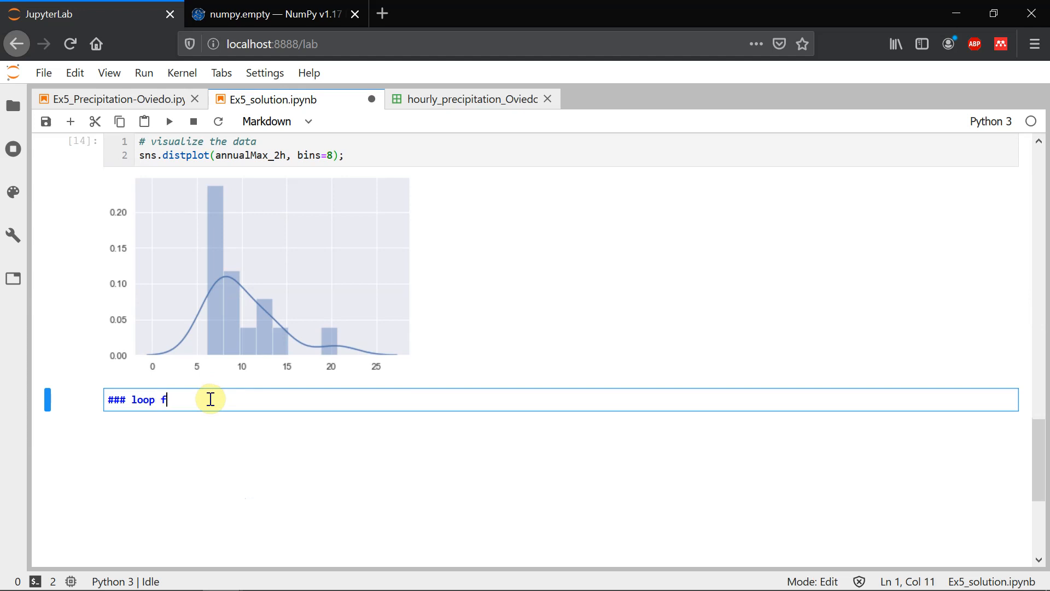
text(or storm dura)
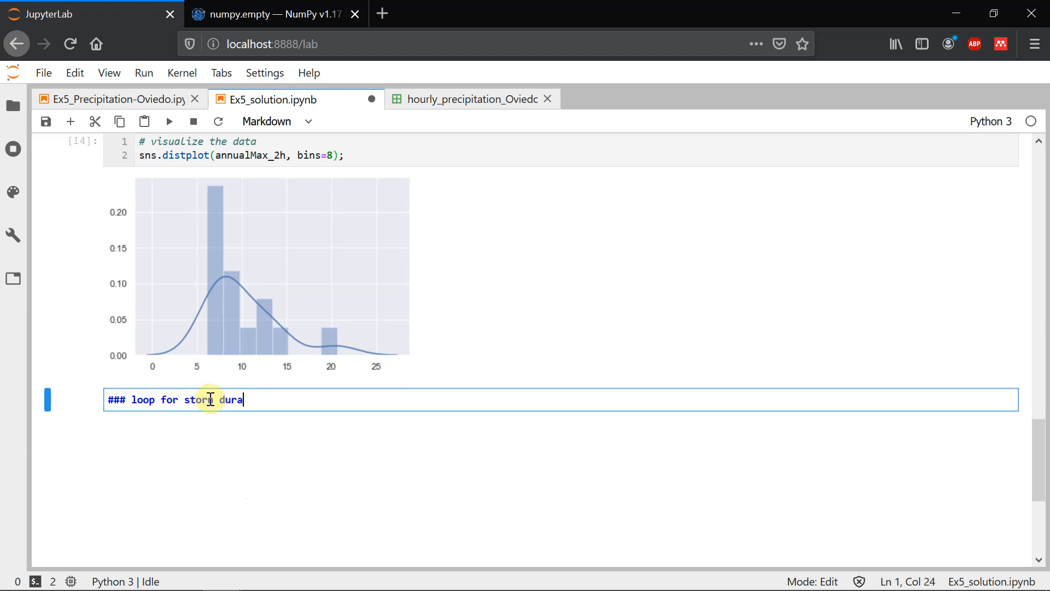
text(tions)
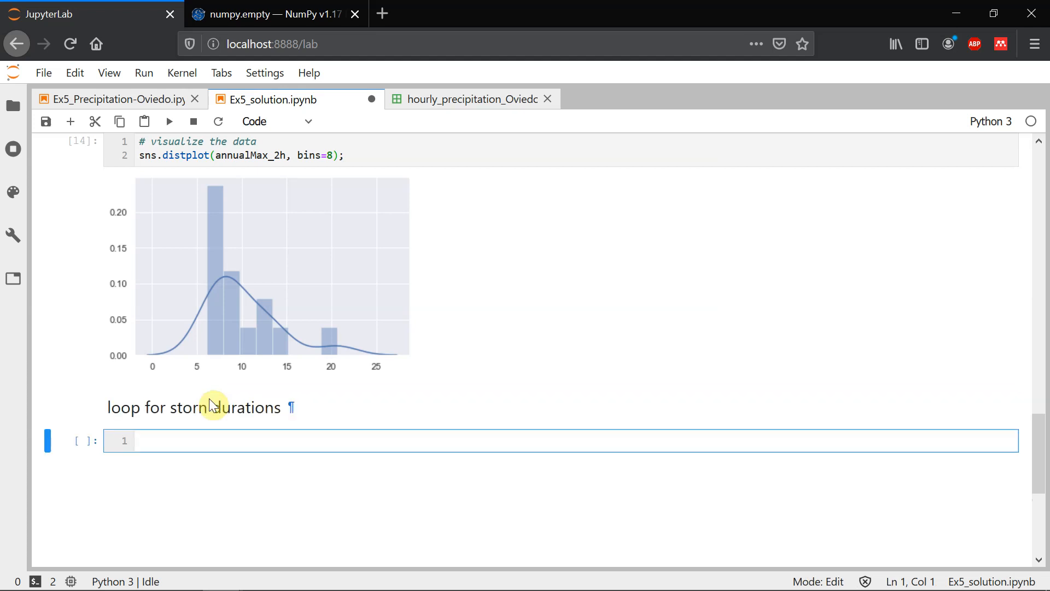
Write a durations comment with D = np.array([1, 2, 4, 8, 16, 24]) and run it
text(# du)
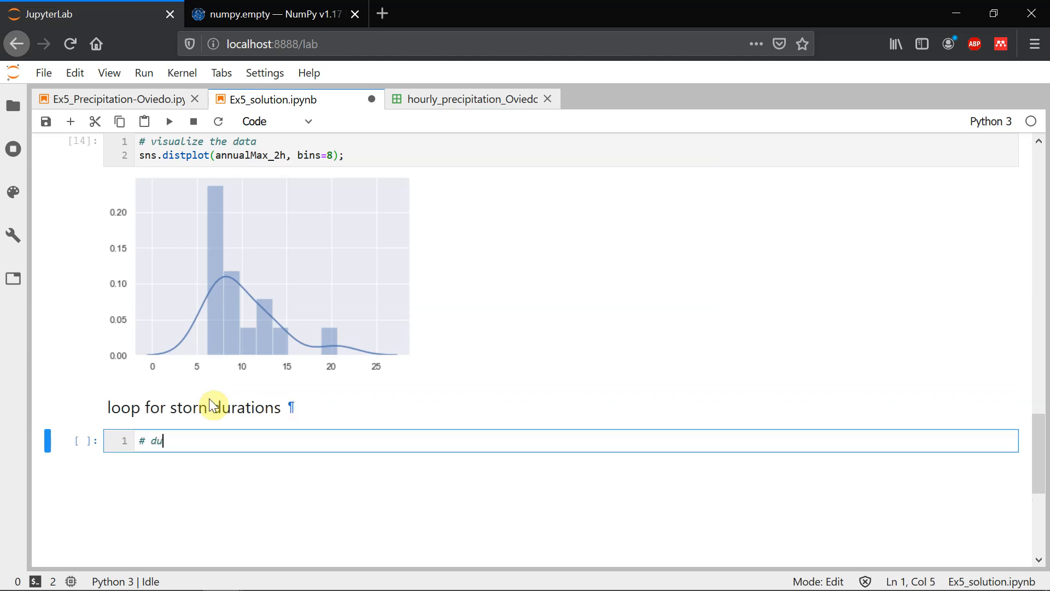
text(rations)
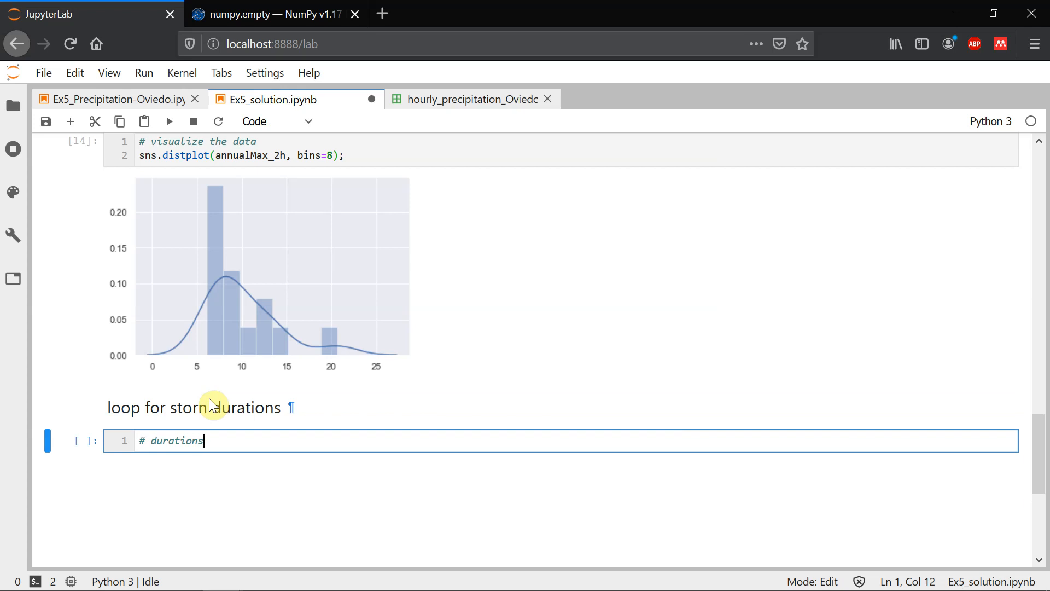
text(to sty)
text(D)
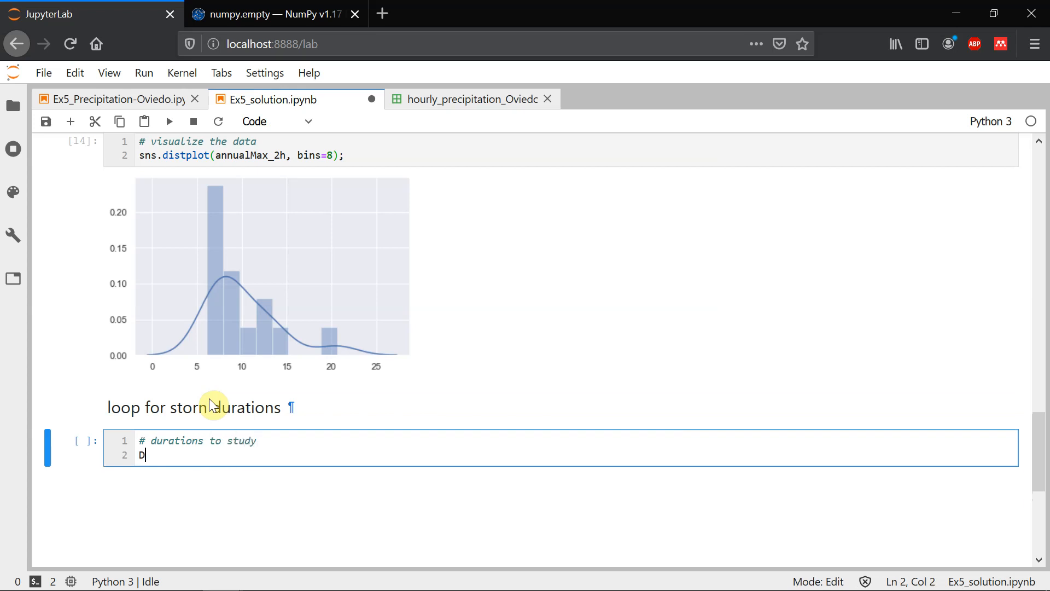
text(= np.)
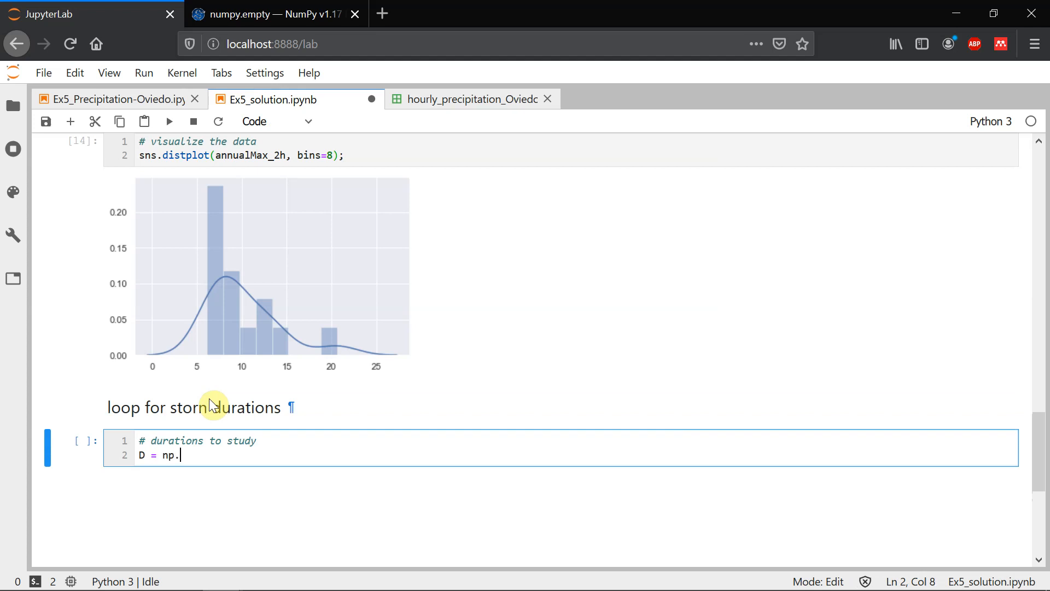
text(array([]))
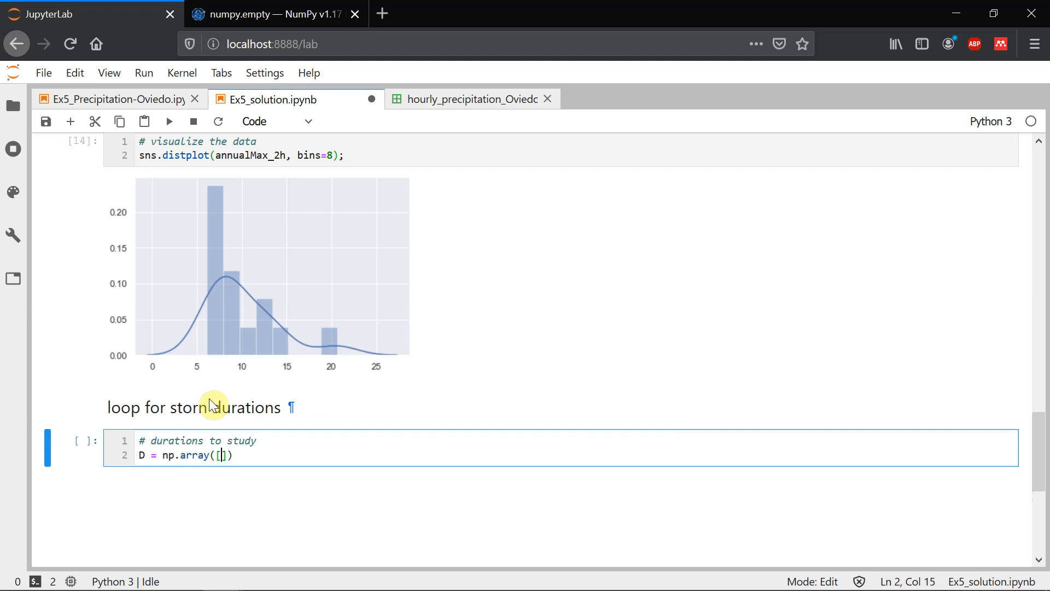
text(1, 2,)
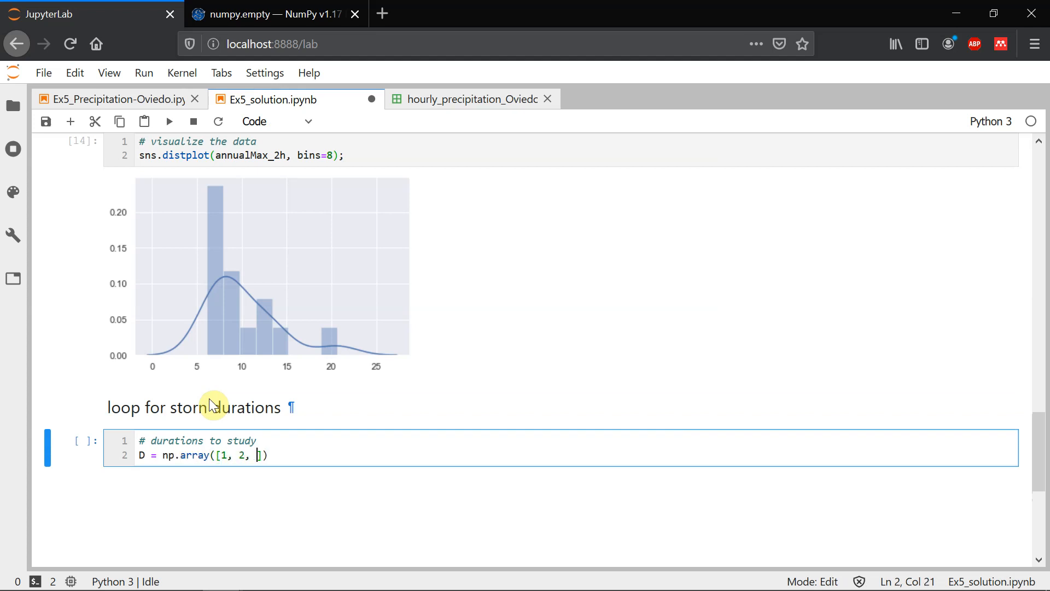
text(4,)
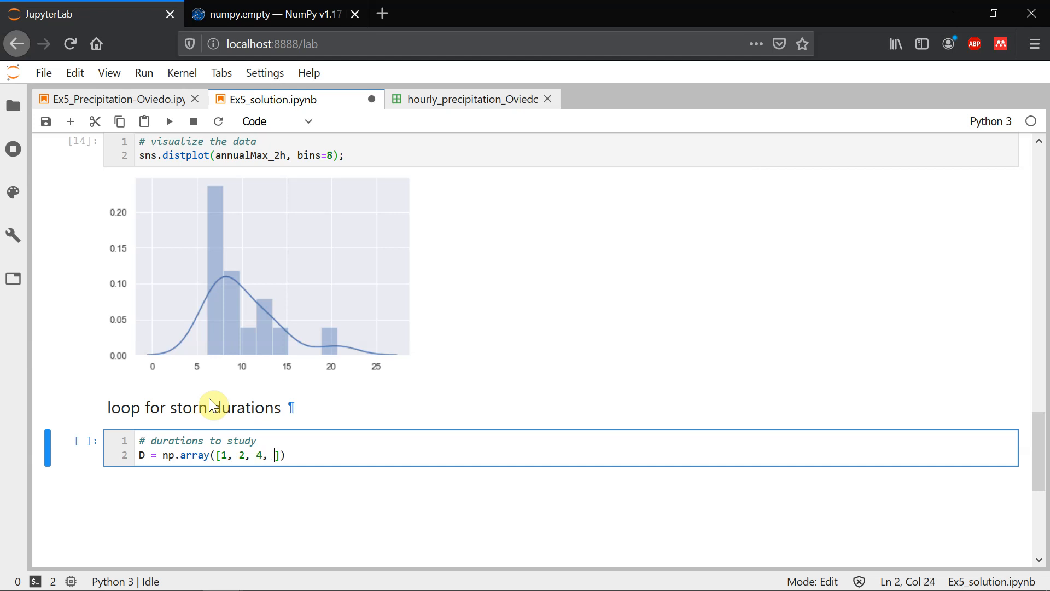
text(8, 16, 24)
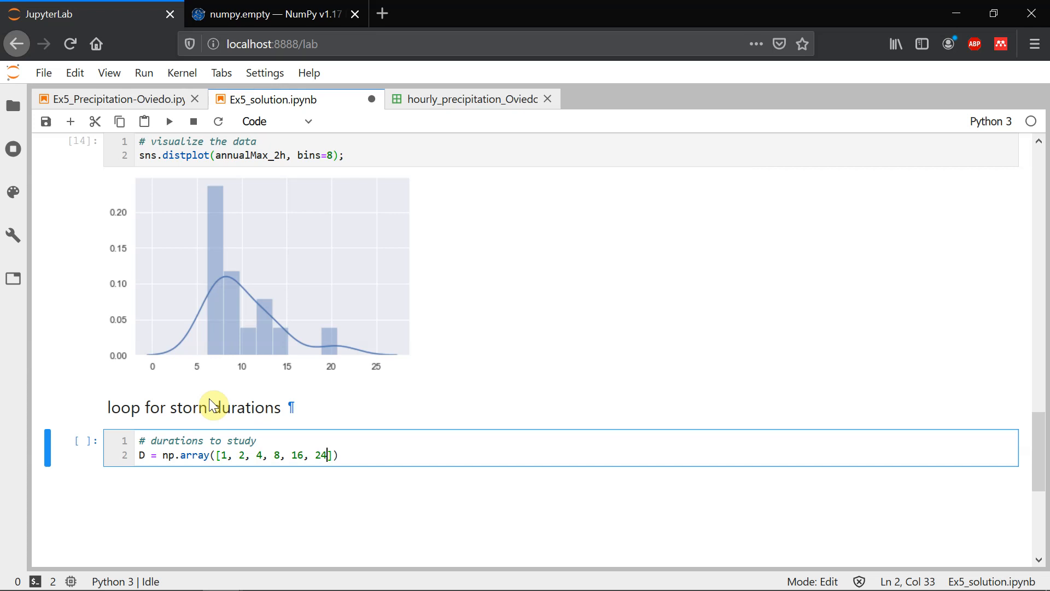
mouse_move(245, 428)
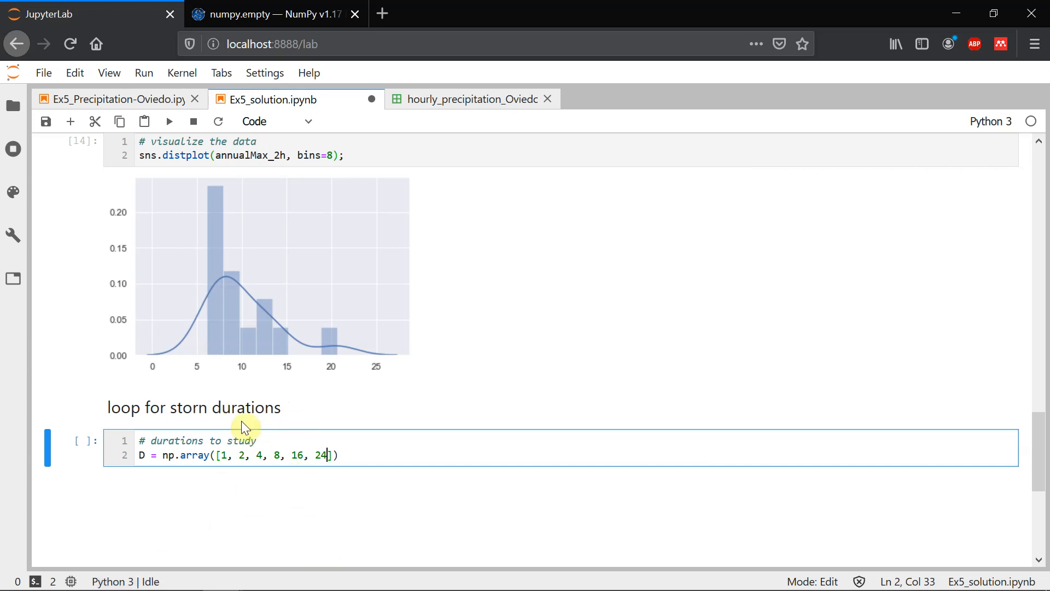
mouse_move(305, 449)
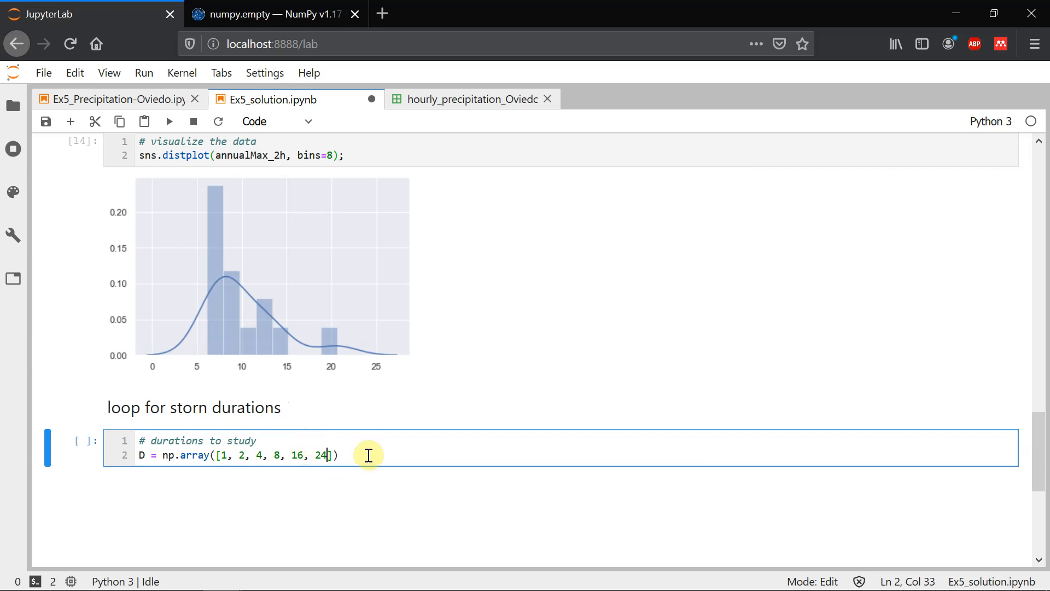
mouse_move(333, 455)
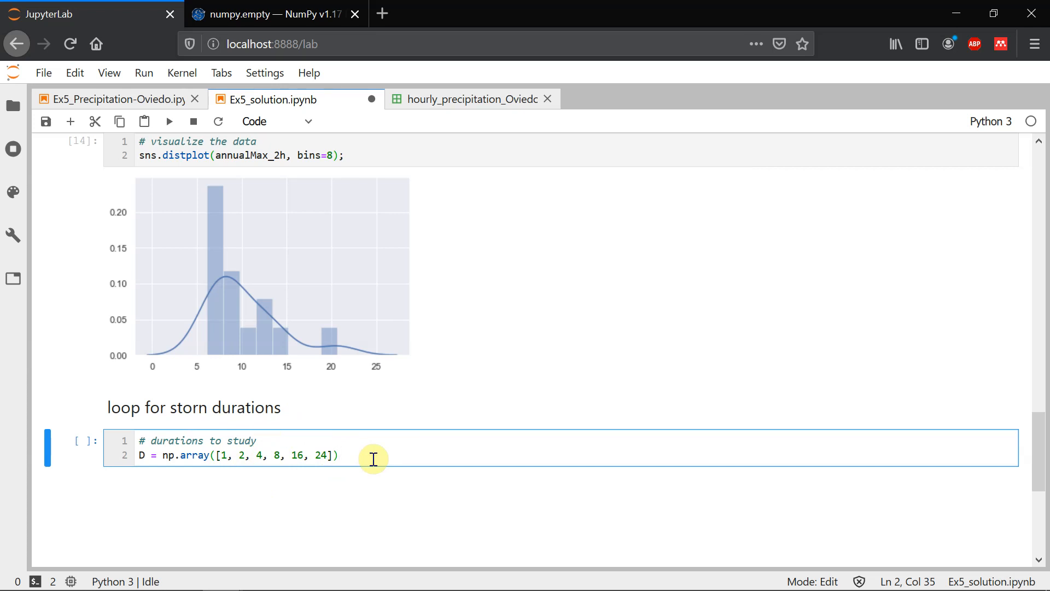
key(shift+Return)
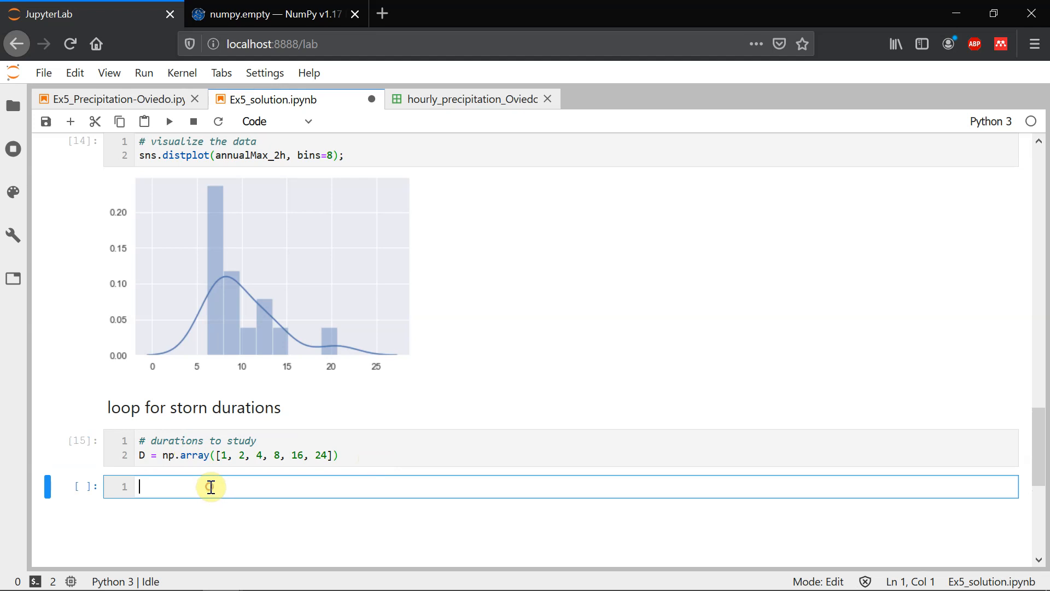
Start a '# series of annual maximum' cell with annualMax = pd.DataFrame(index=
text(#)
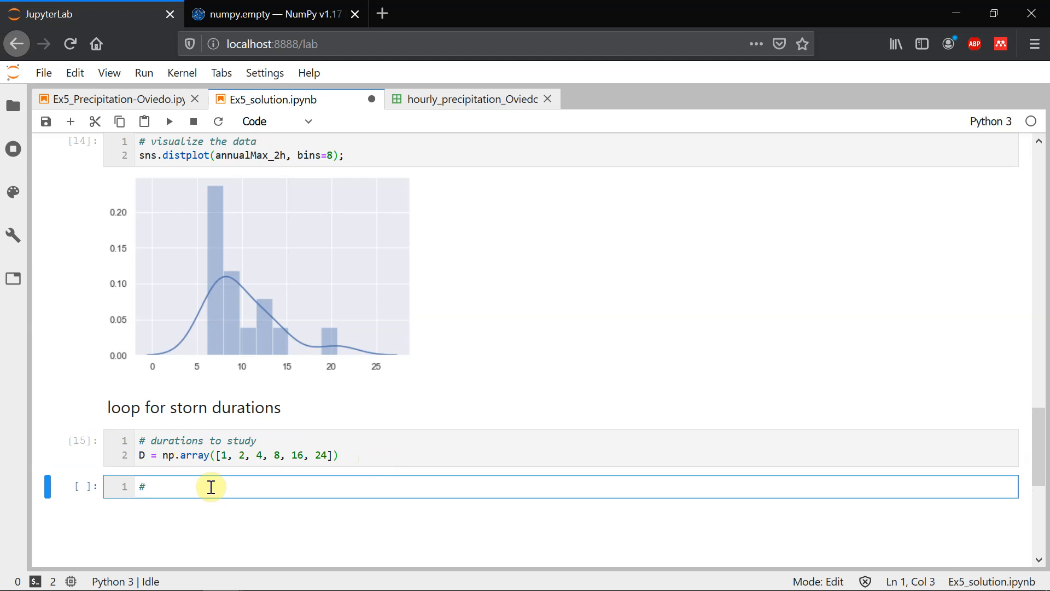
text(ser)
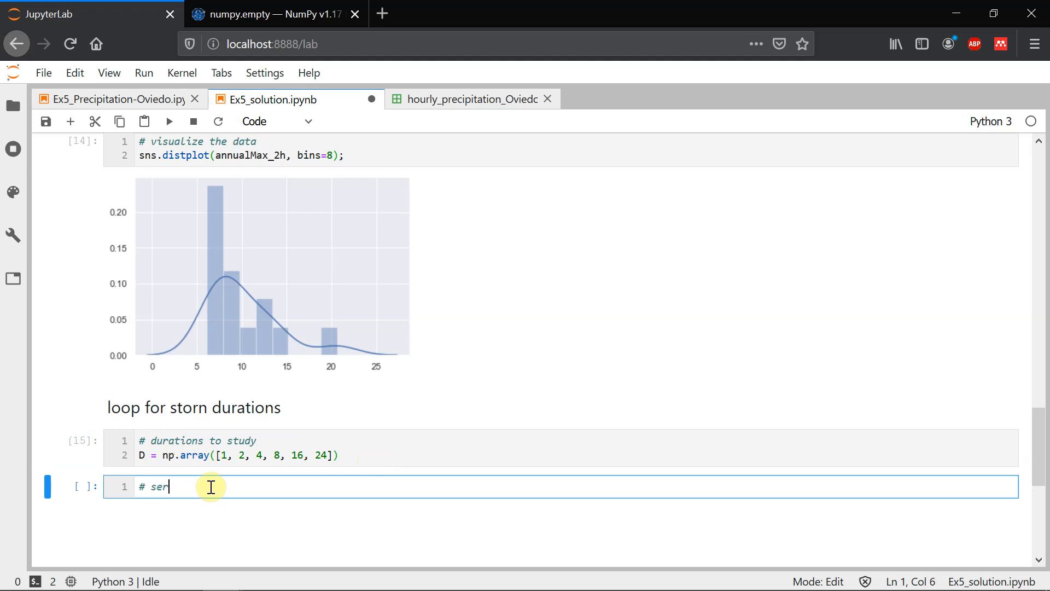
text(ies of)
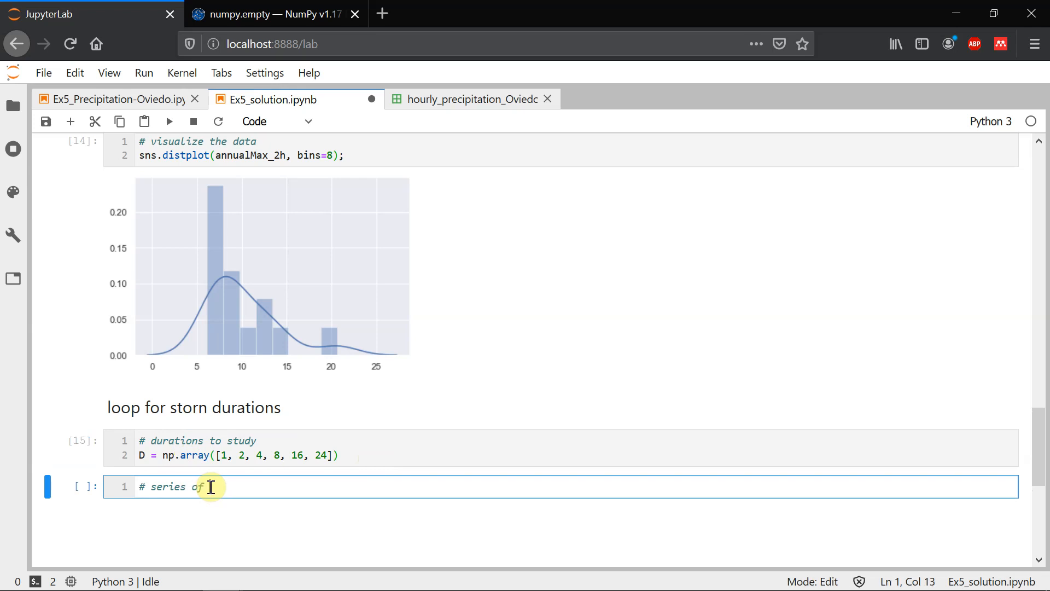
text(annual maximum intensity)
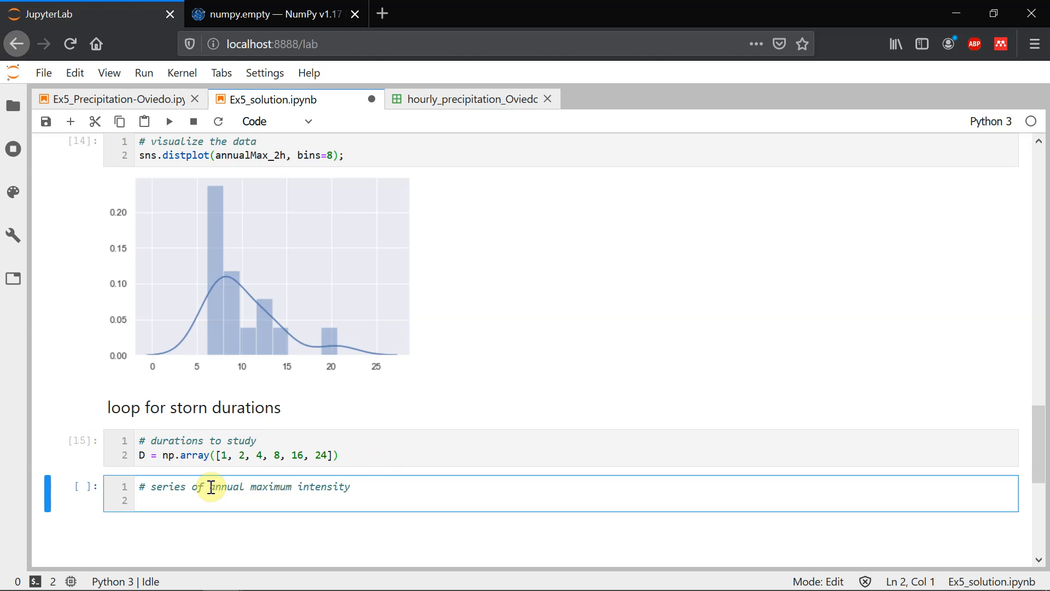
text(anna)
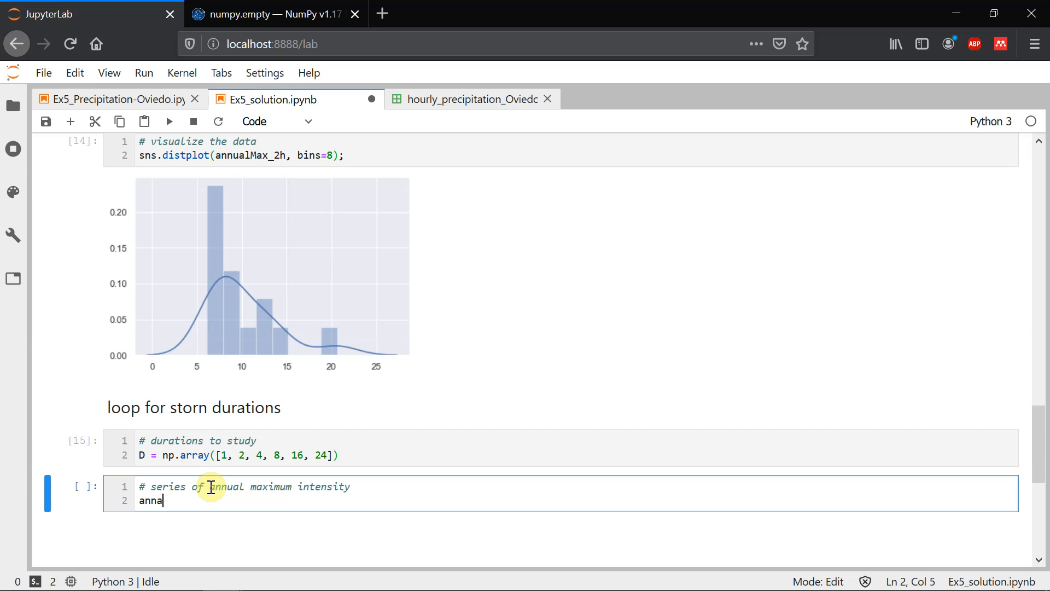
text(ual Max)
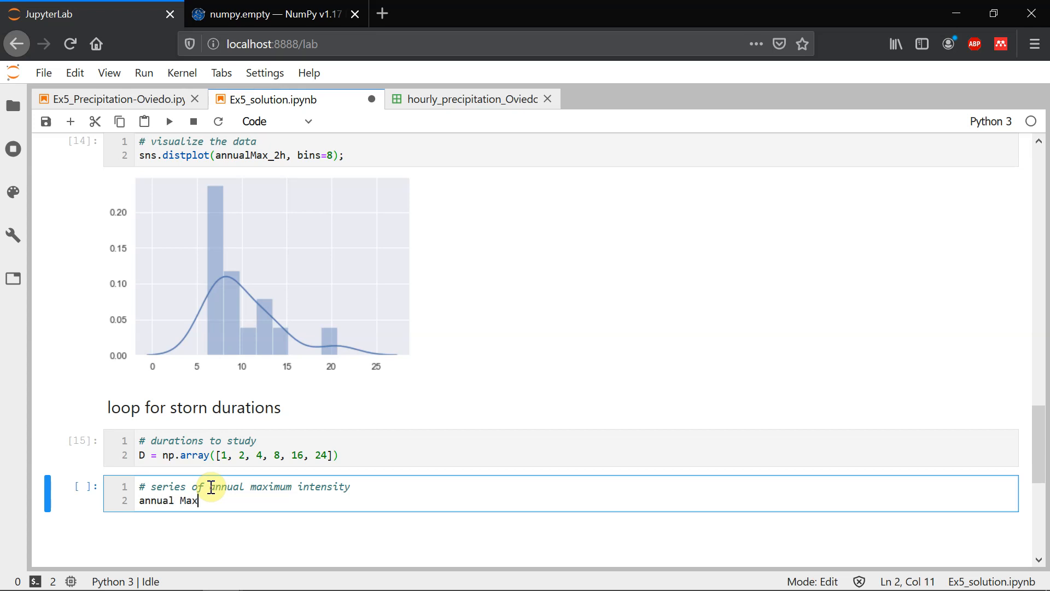
text(=)
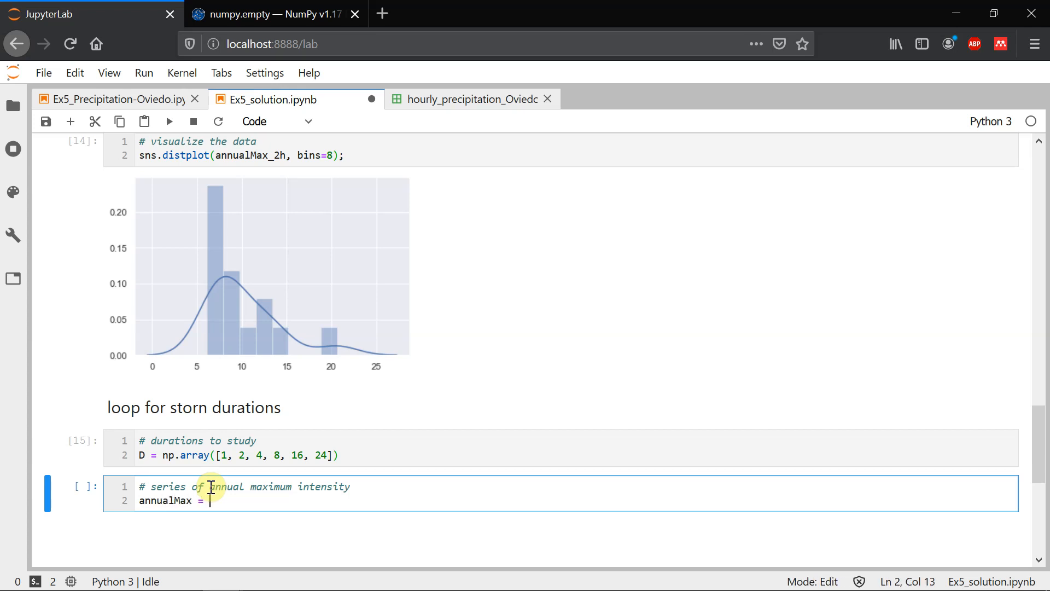
text(pd.)
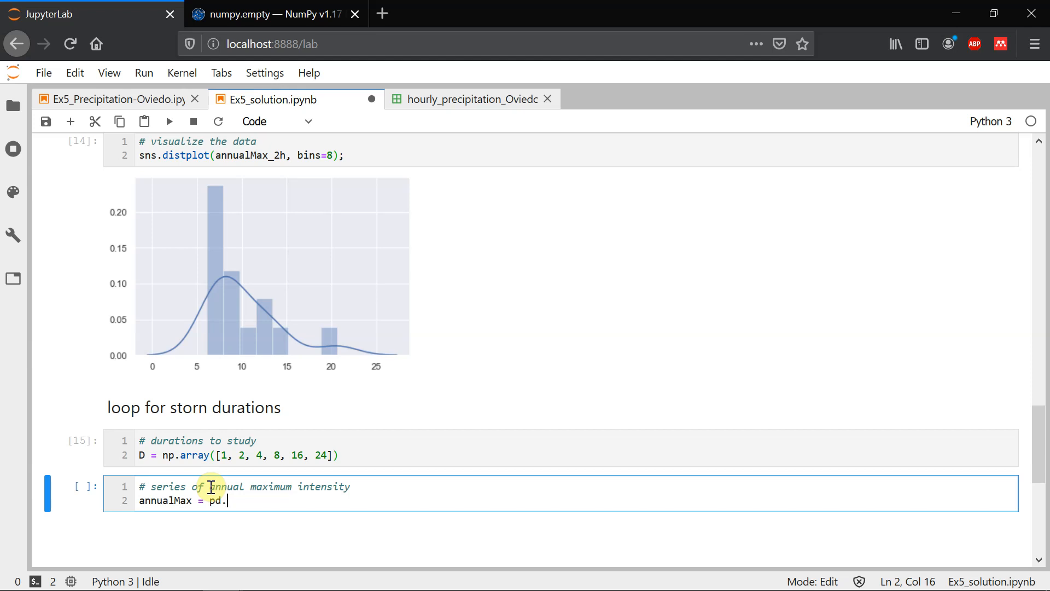
text(DataFra)
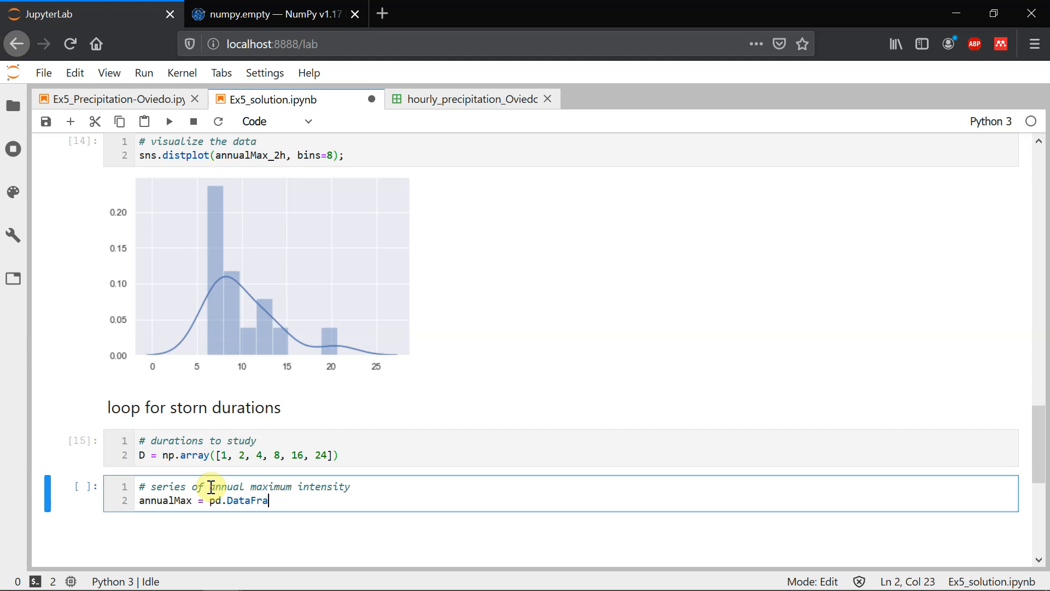
text(me(index)
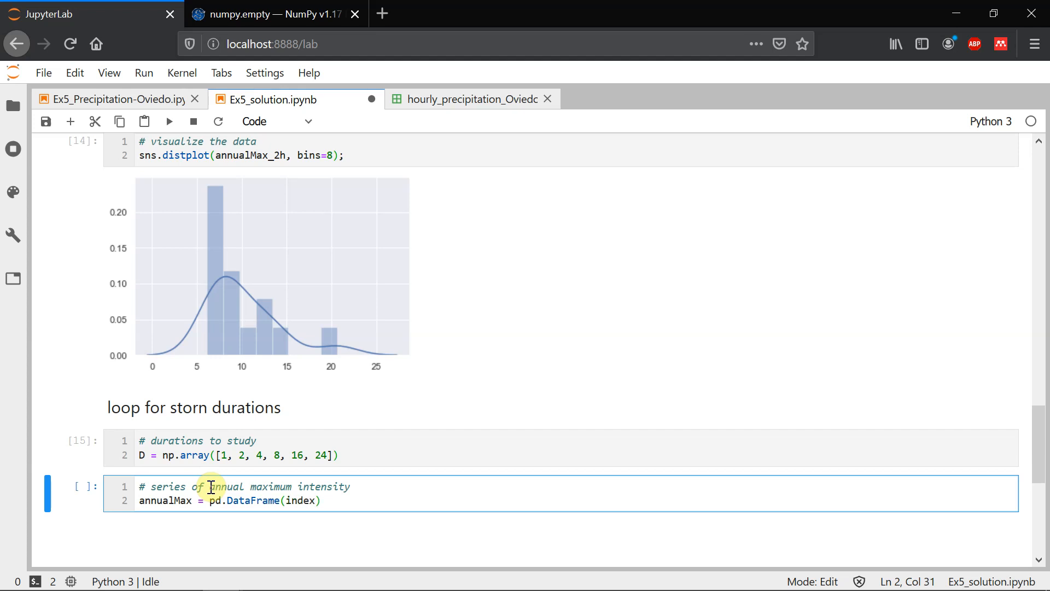
text(=)
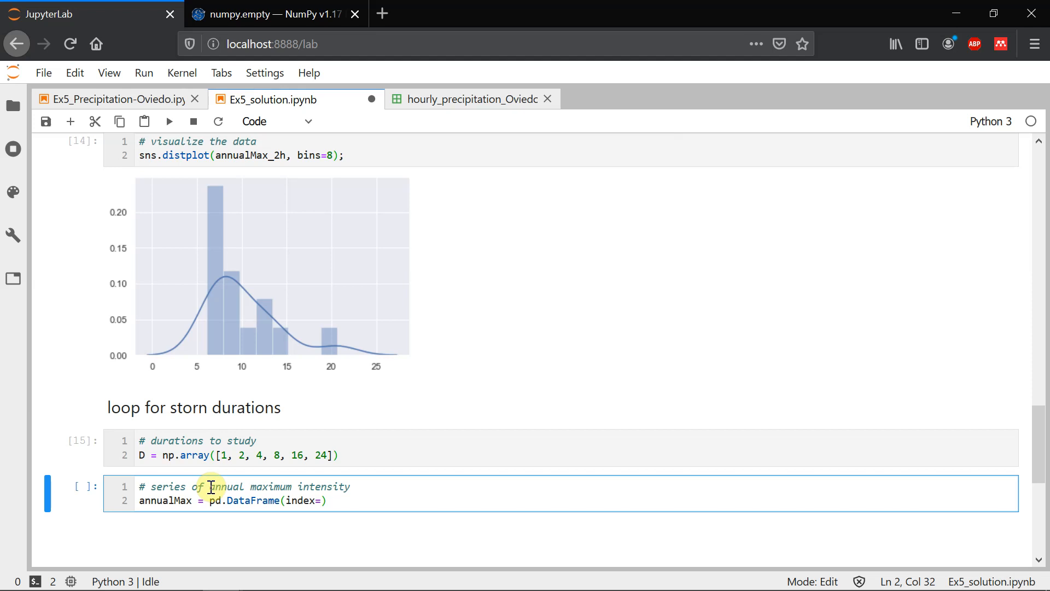
Set the index to annualMax_2h.index, run the cell, and fix the attribute error
scroll(up, 3)
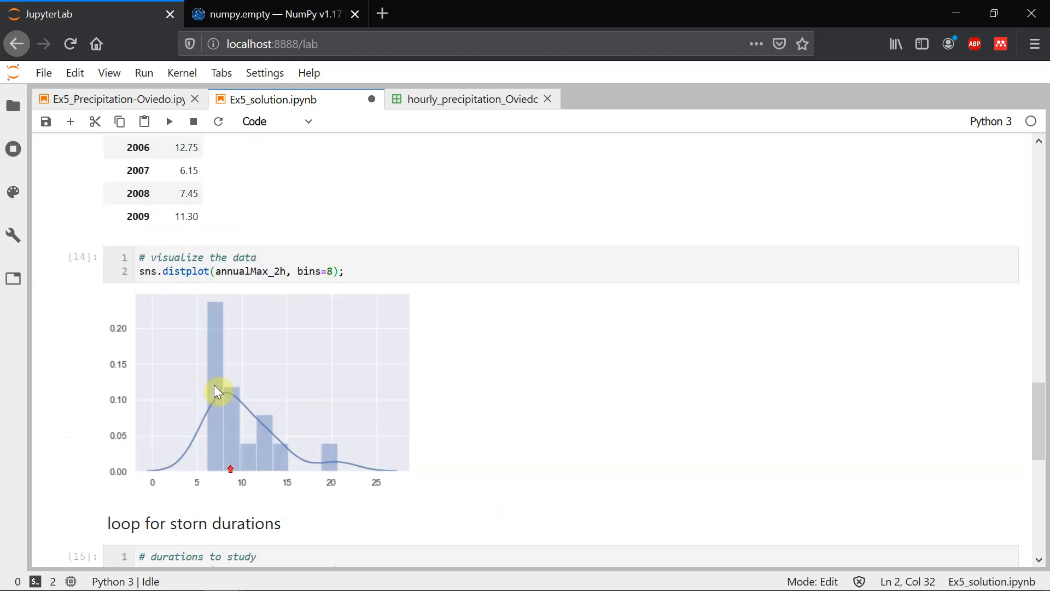
scroll(up, 3)
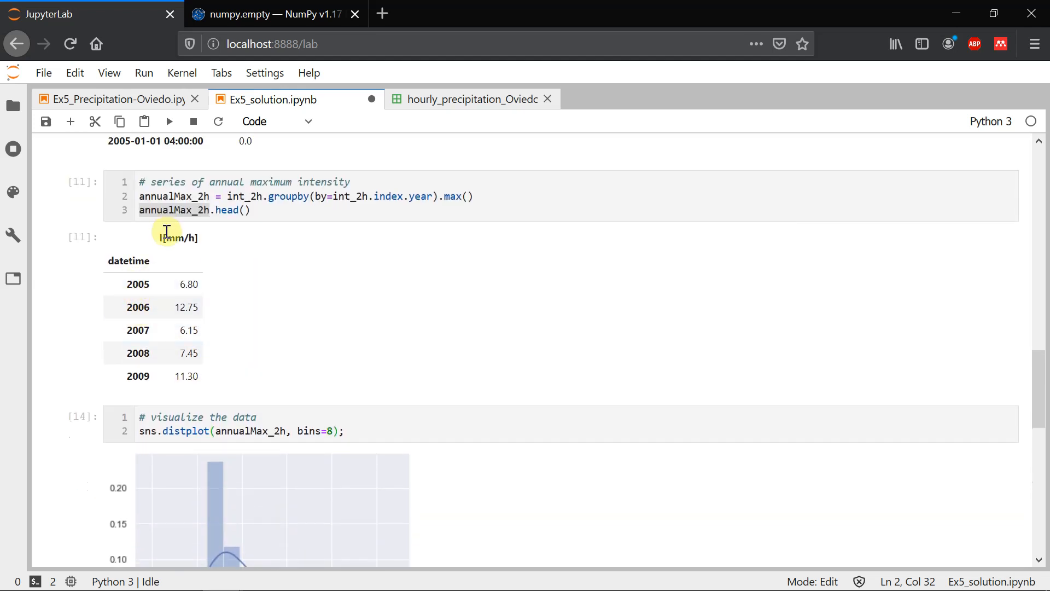
click(199, 210)
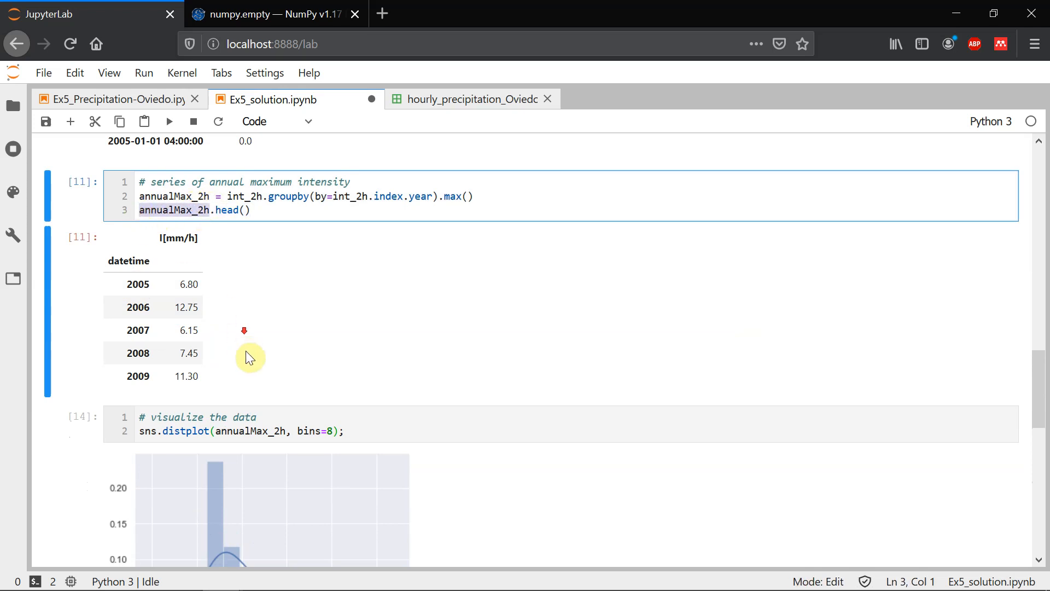
scroll(down, 3)
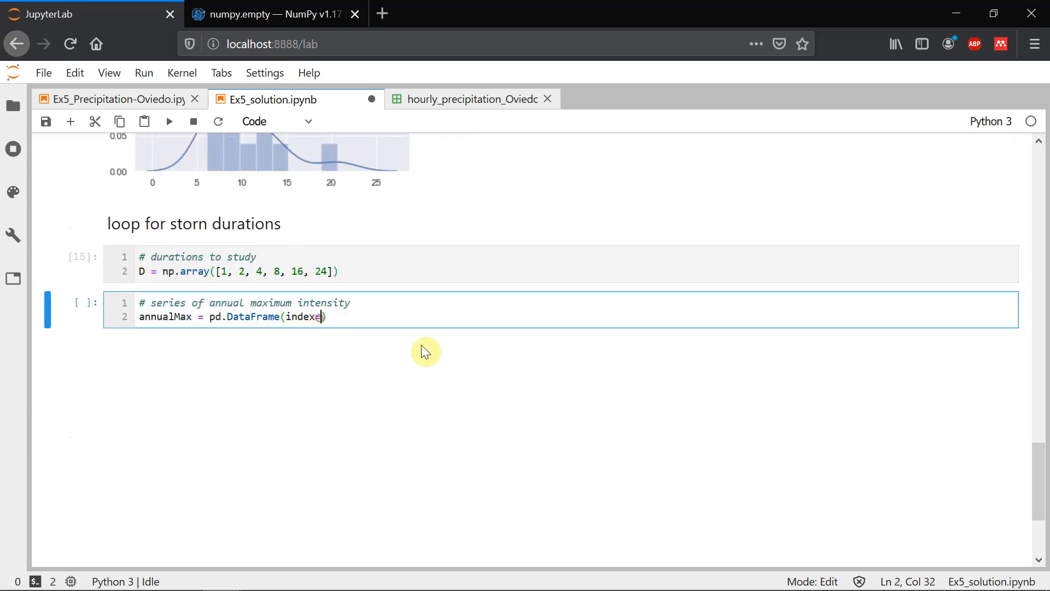
text(annualMax_2h.index.year)
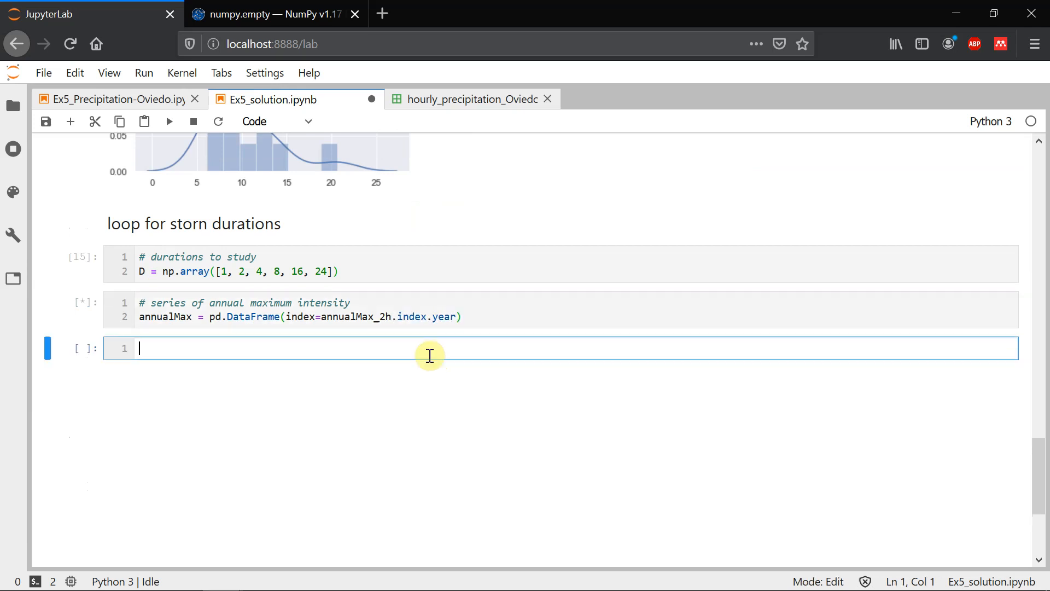
key(shift+Return)
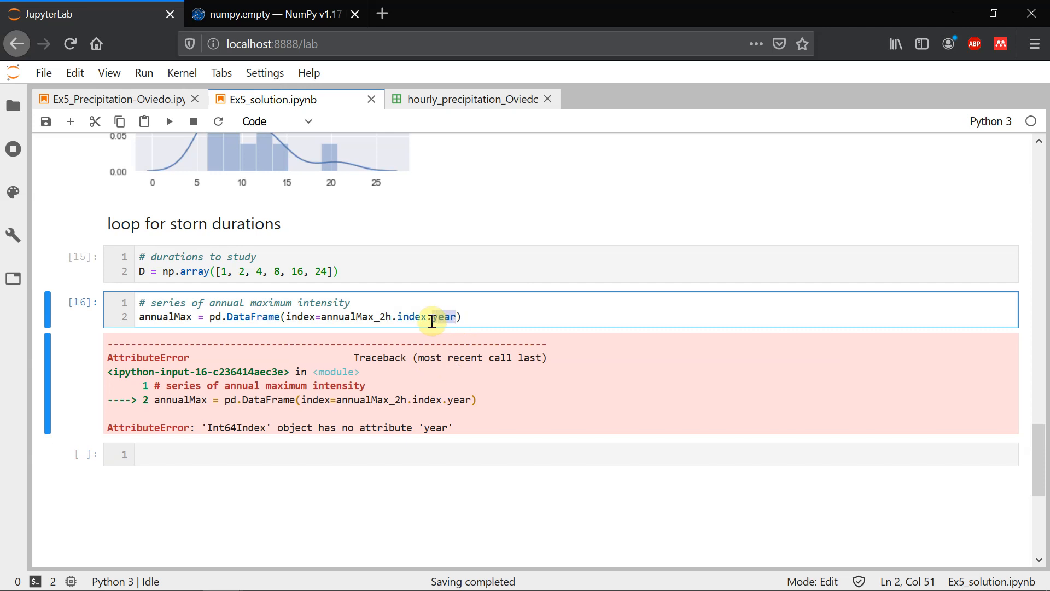
key(BackSpace)
text(annualM)
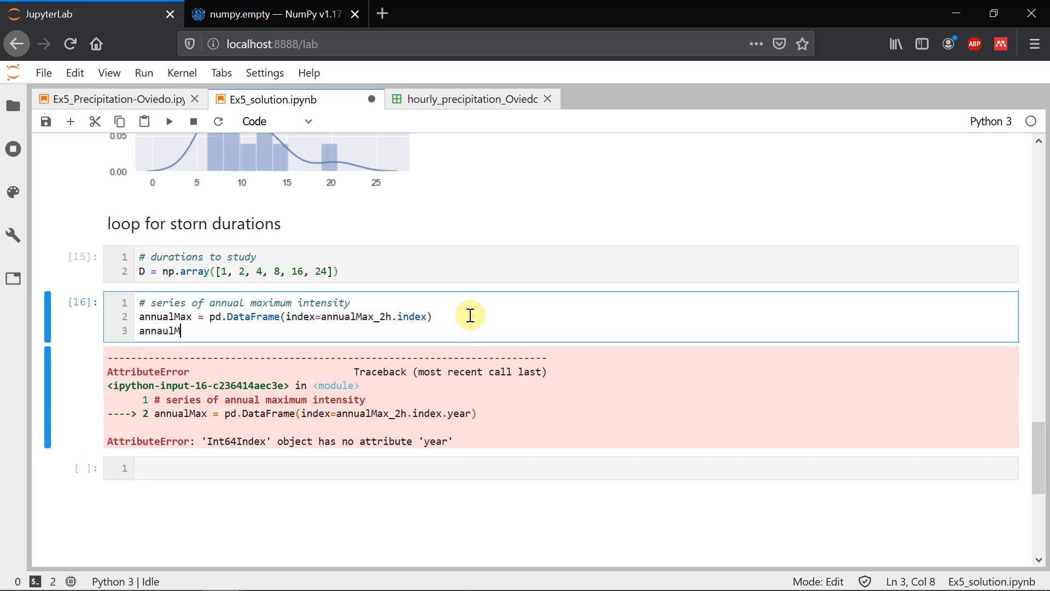
text(ax.head()
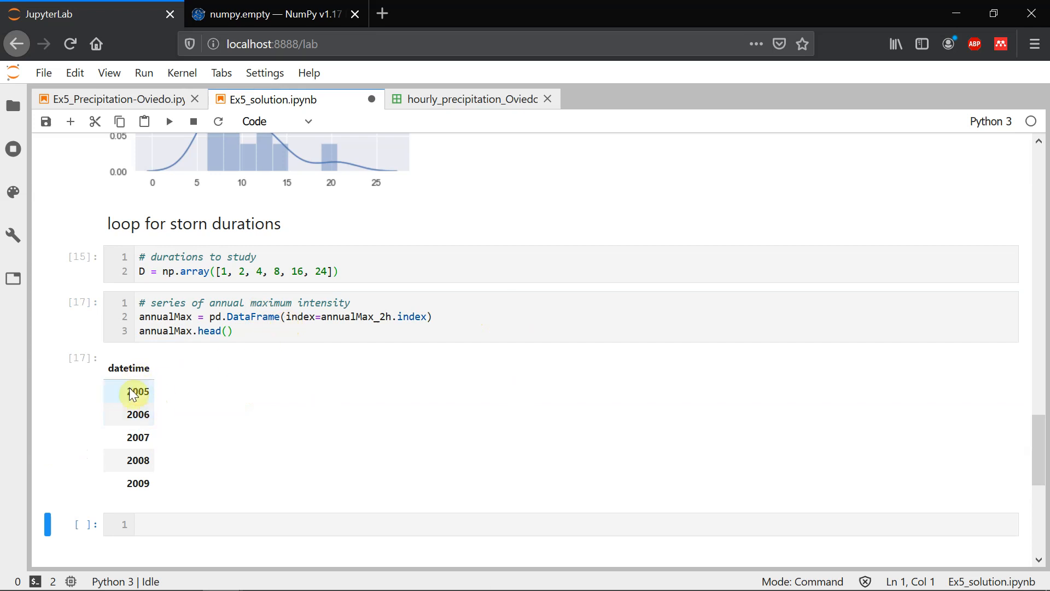
mouse_move(134, 415)
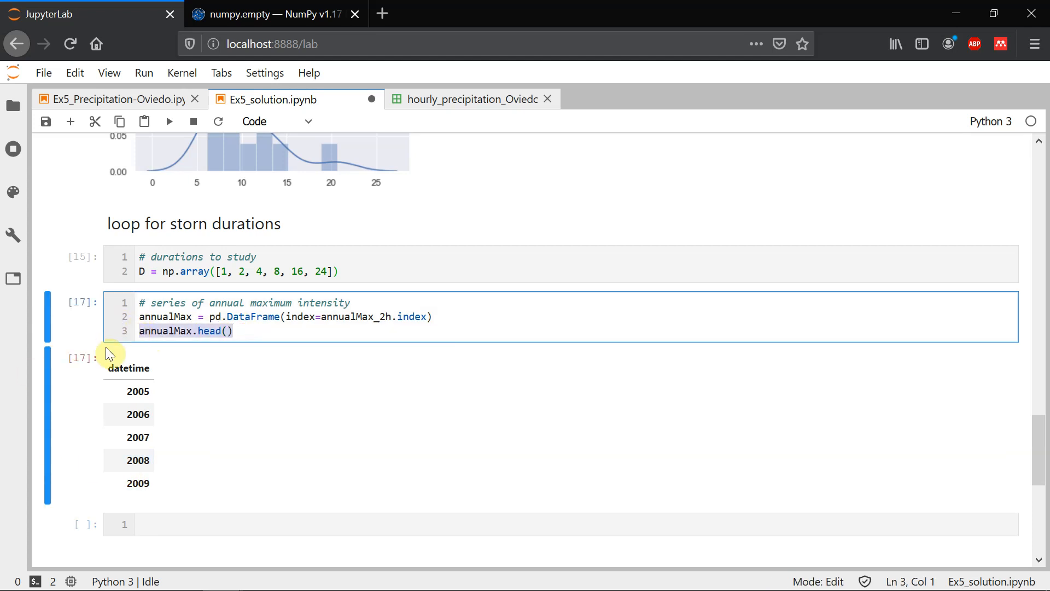
Start a for d in D: loop, bringing in the 2h rolling-sum line
text(for d)
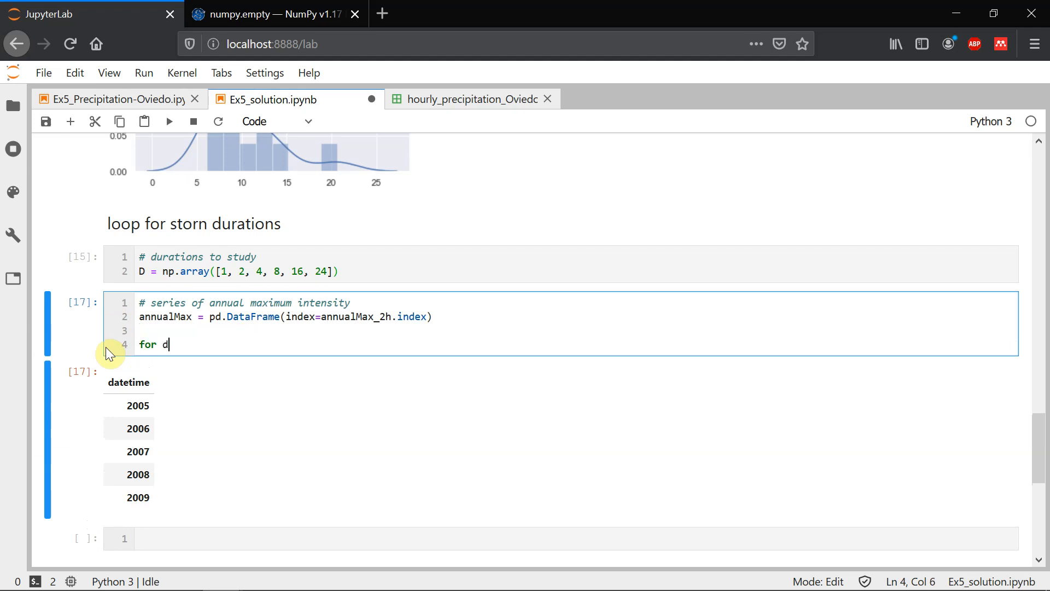
text(in)
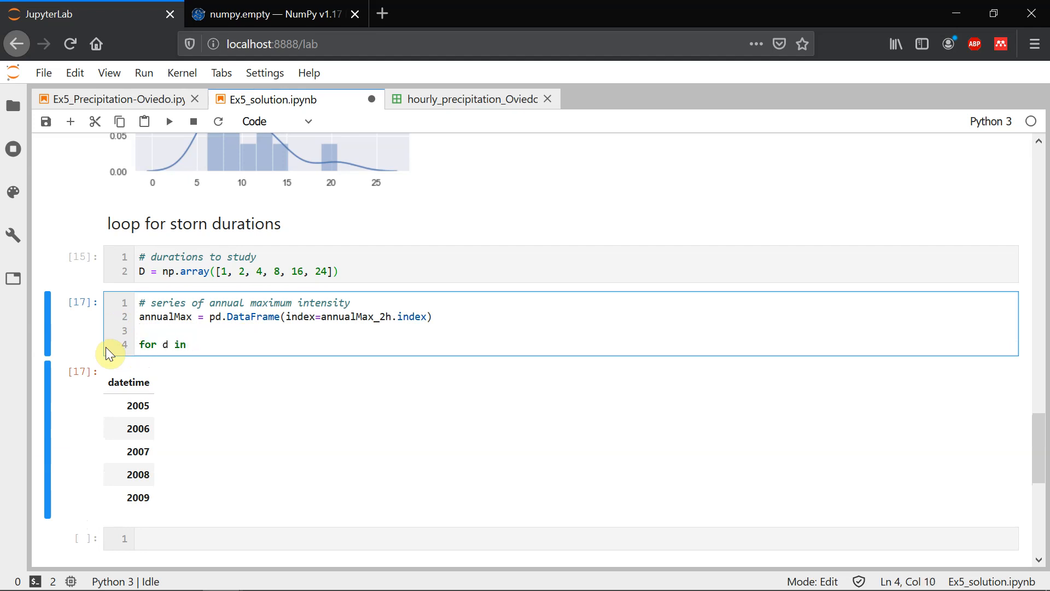
text(D:)
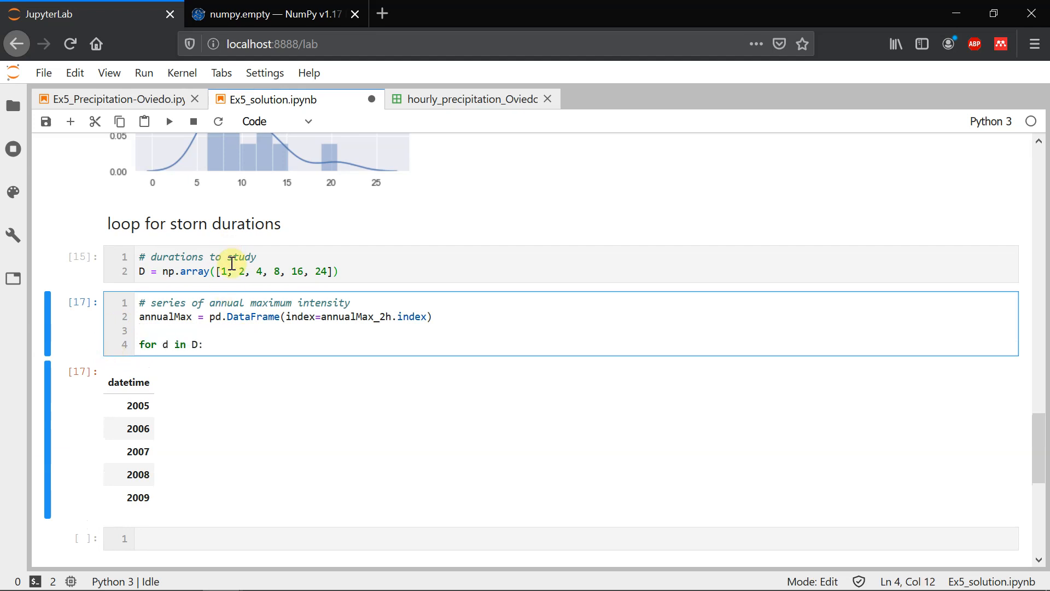
scroll(up, 3)
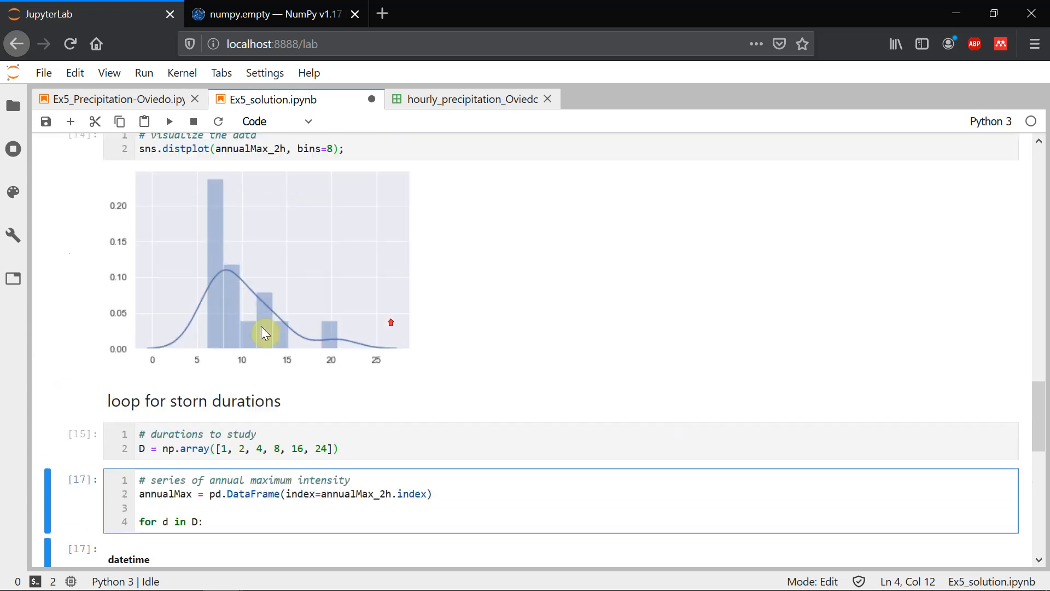
scroll(up, 3)
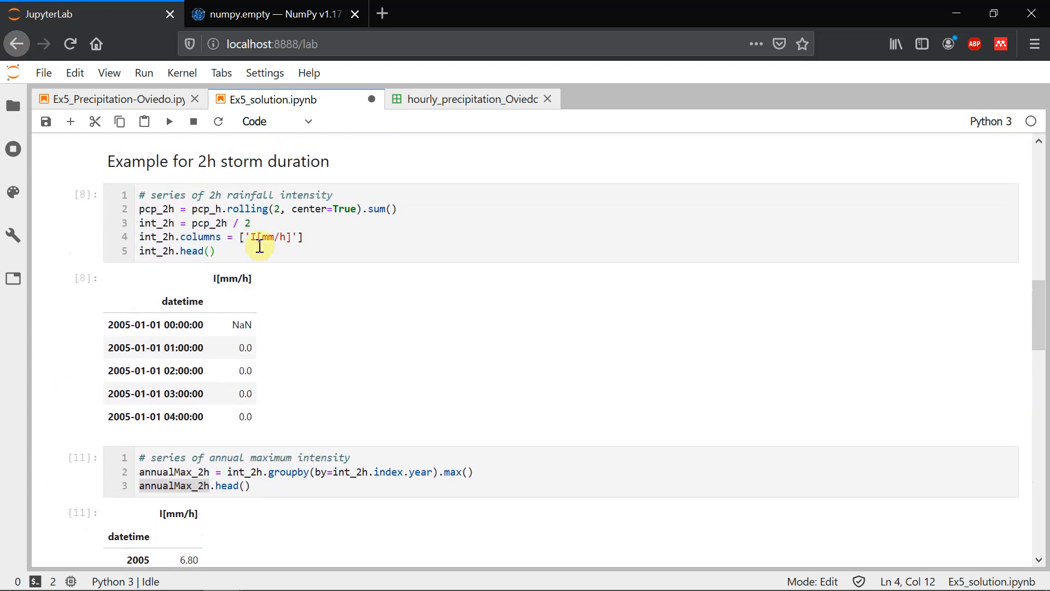
click(157, 208)
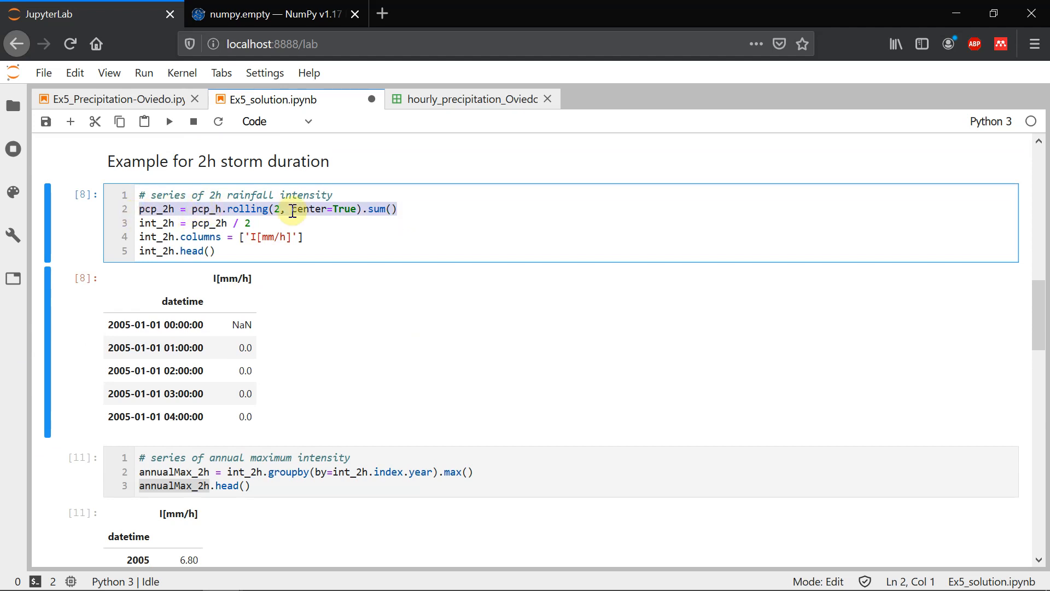
scroll(down, 3)
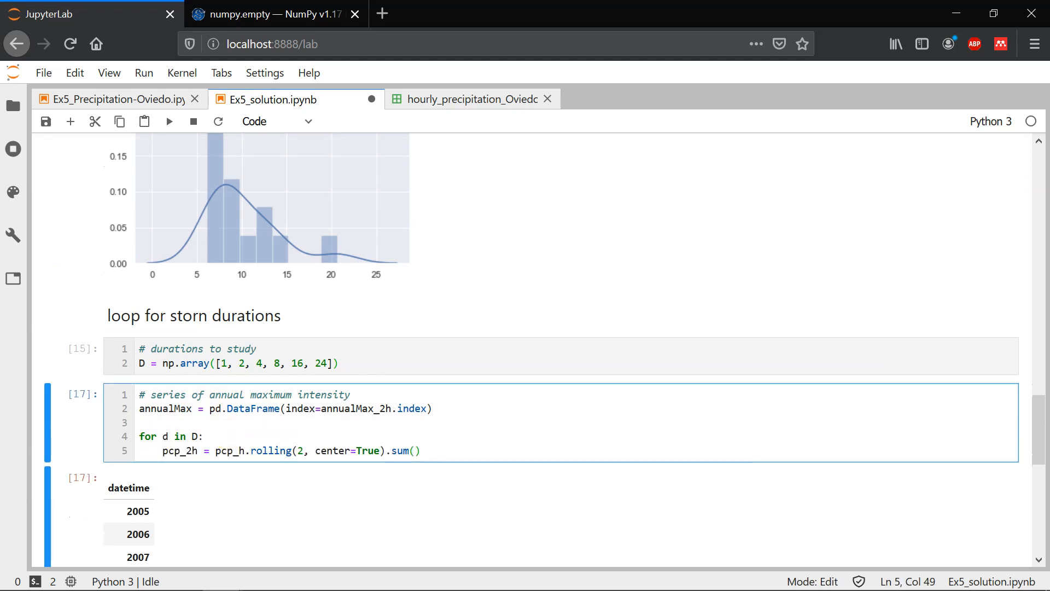
Change the window to d, divide the sum by d, and name it int_d
click(307, 450)
text(d)
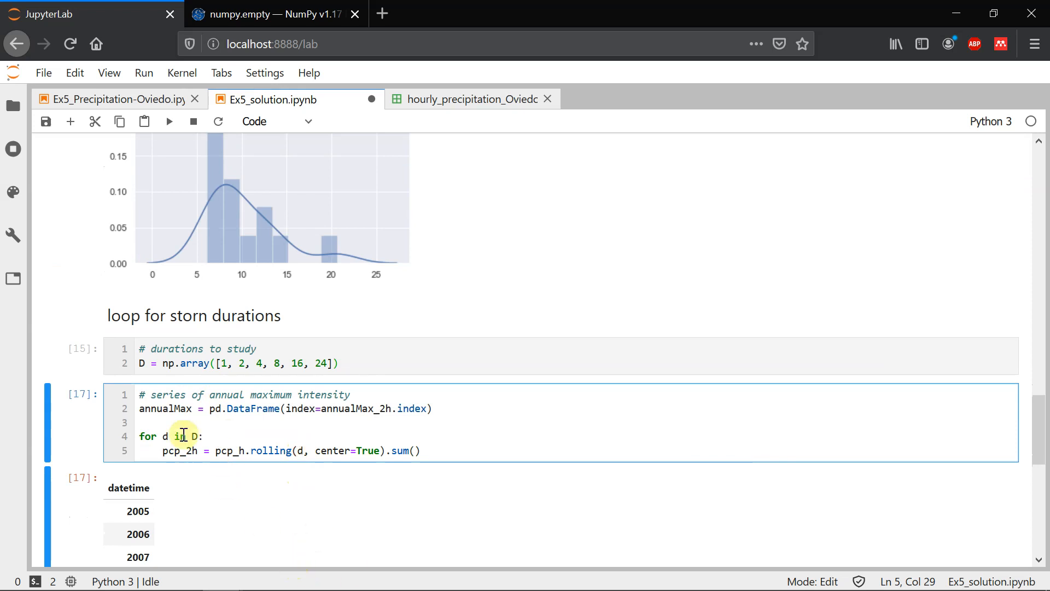
click(224, 363)
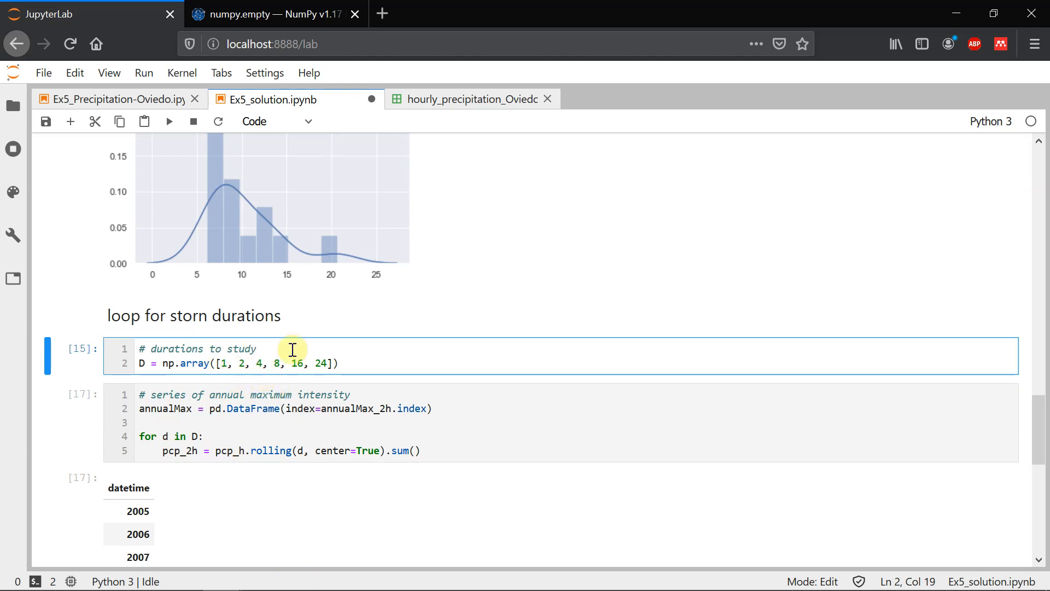
click(461, 450)
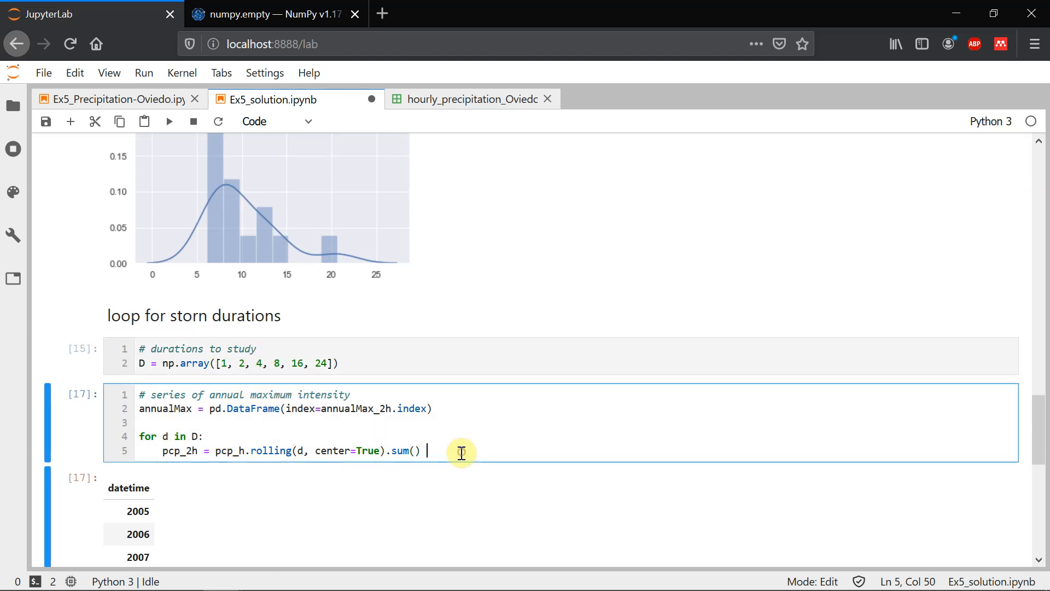
text(/)
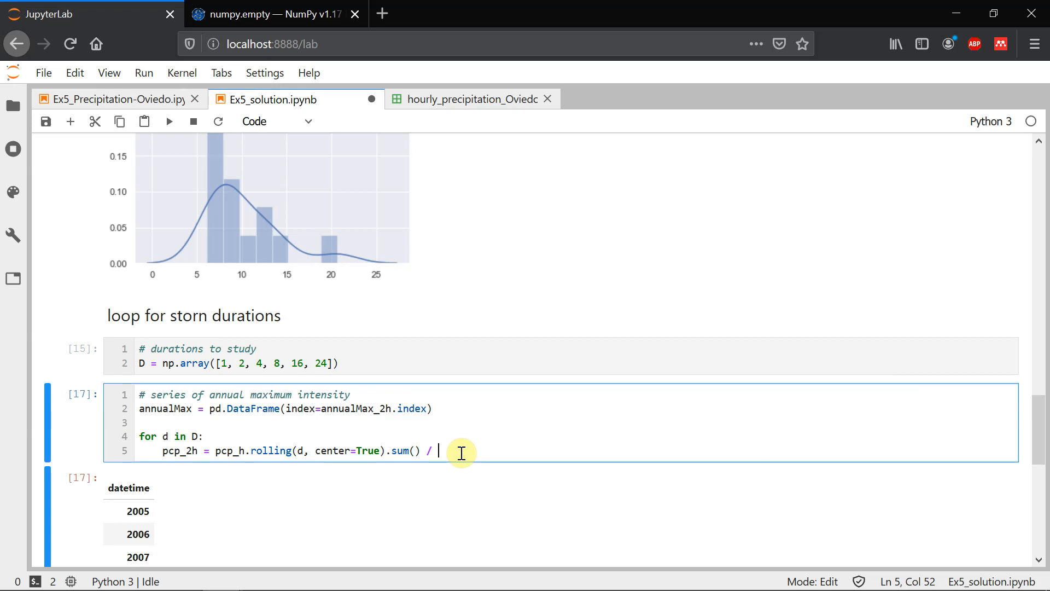
text(d)
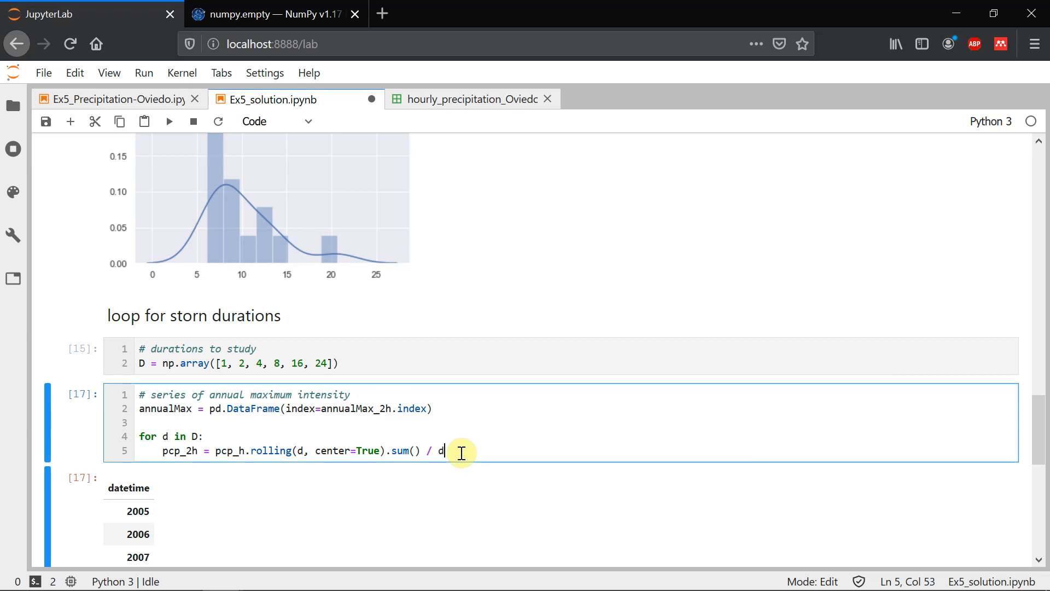
mouse_move(224, 459)
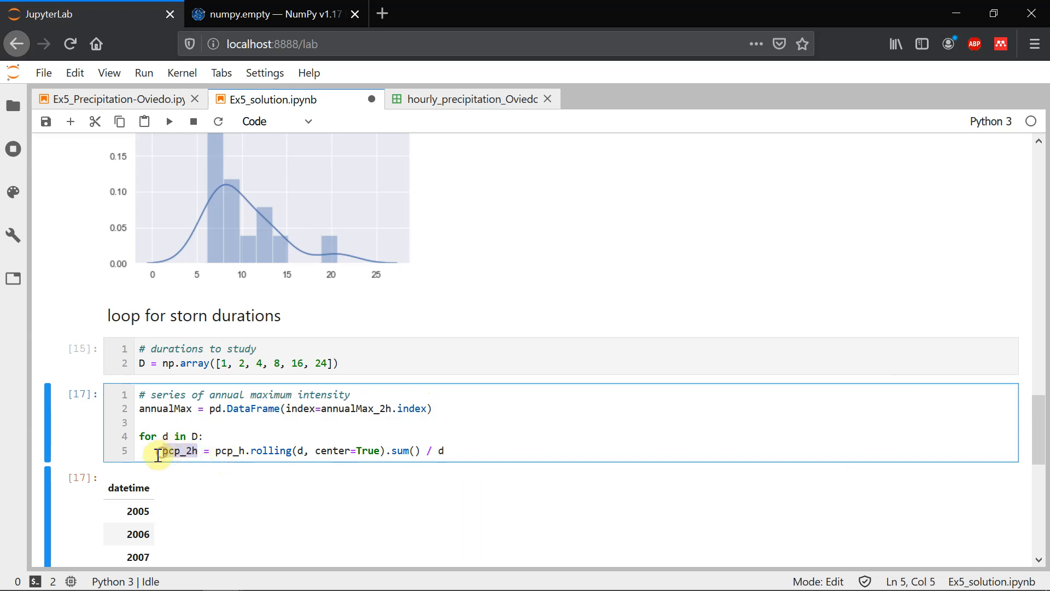
text(int_d)
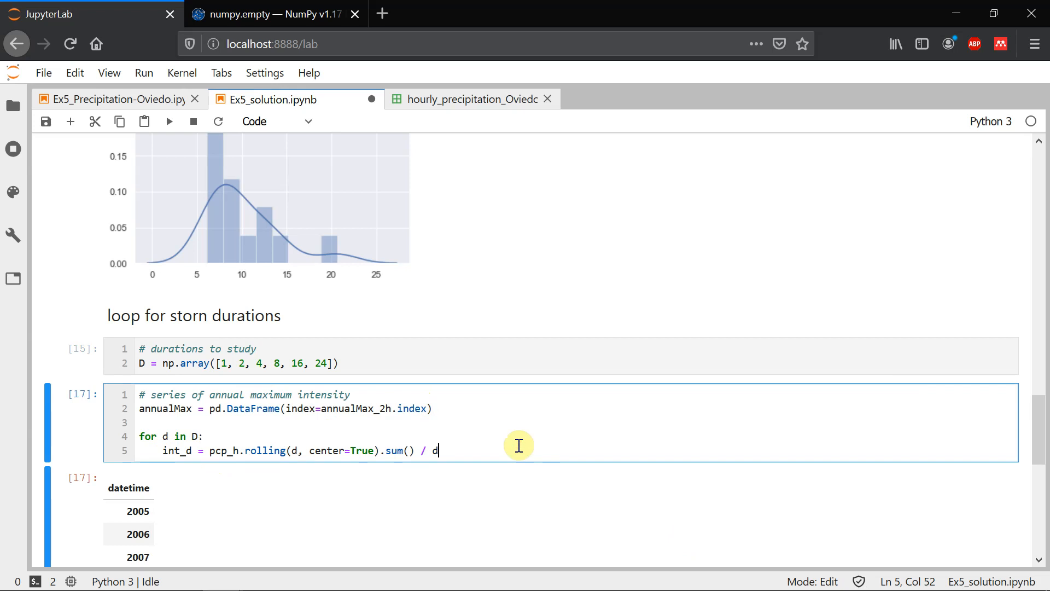
Add annualMax[d] = int_d.groupby(by=int_d.index.year).max() inside the loop
scroll(up, 3)
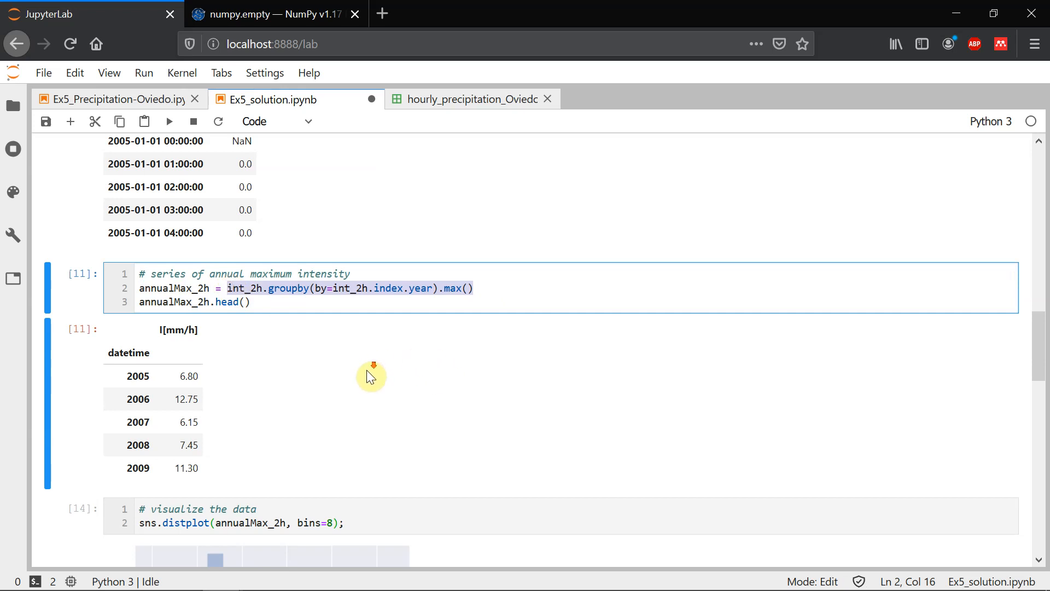
scroll(down, 3)
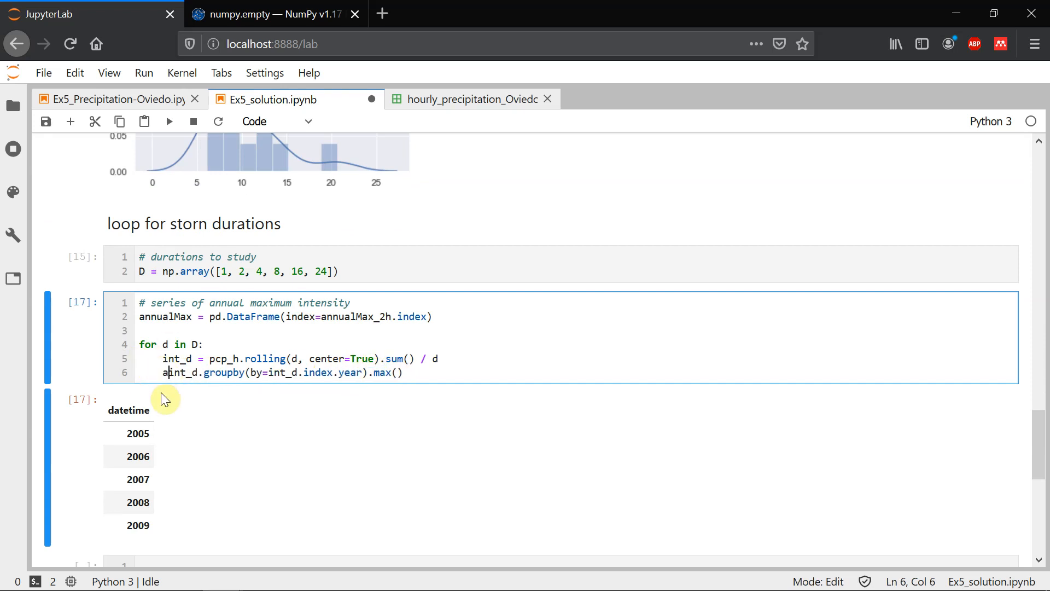
text(annualMax)
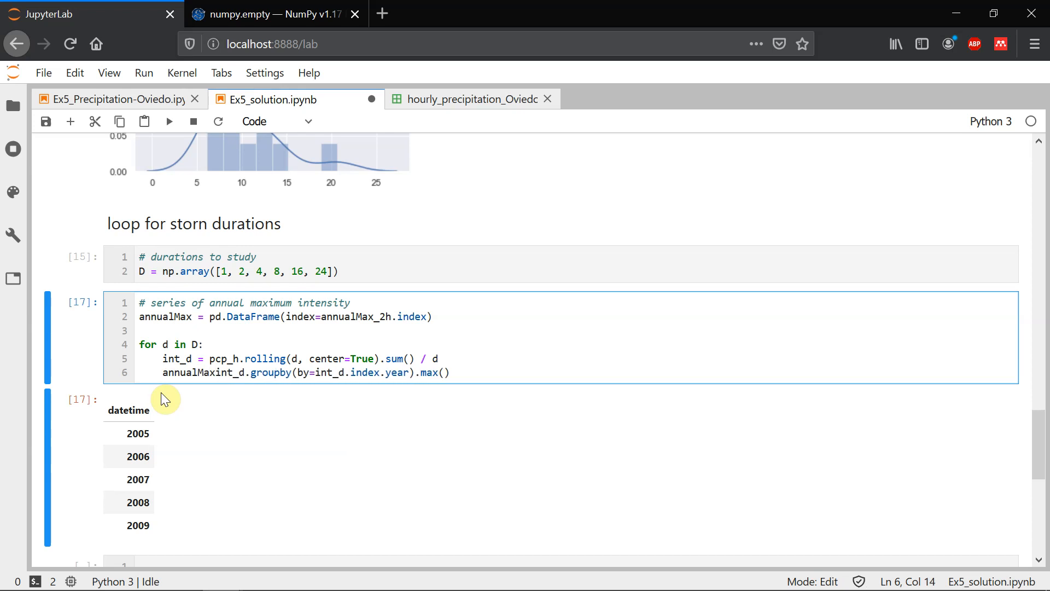
text([d] =)
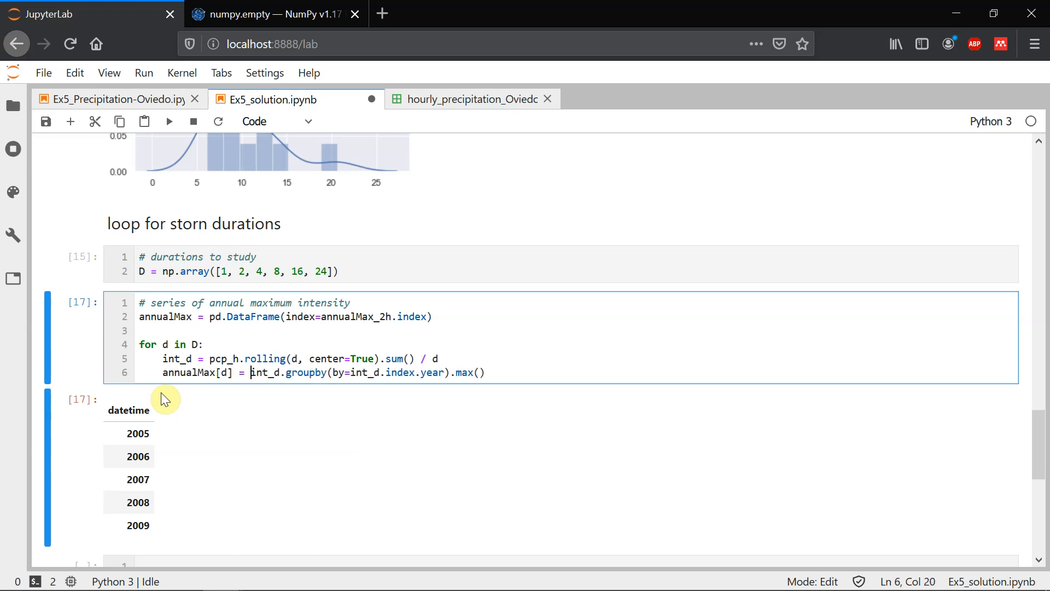
mouse_move(132, 447)
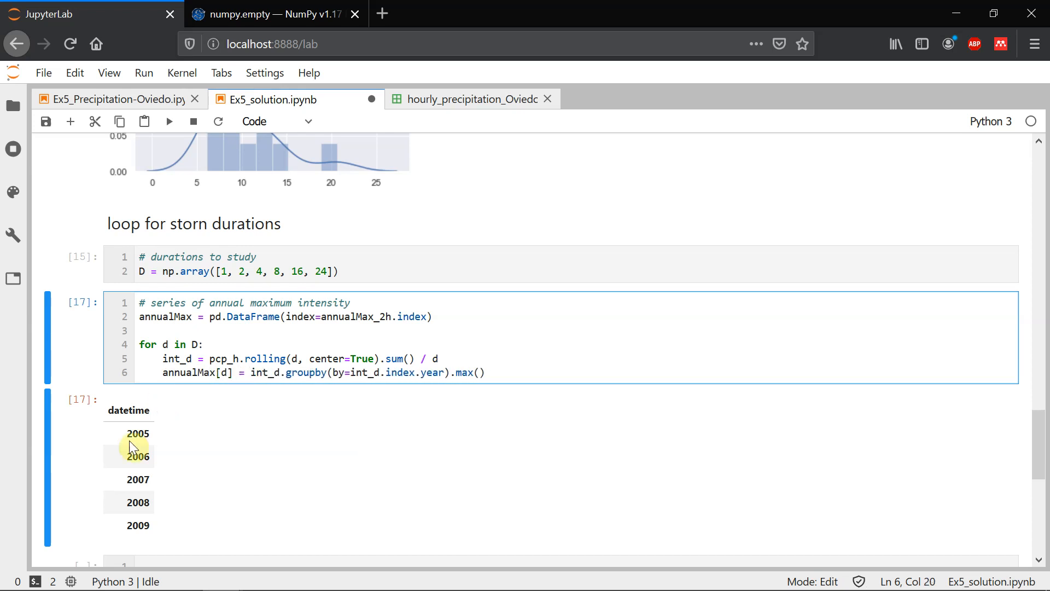
mouse_move(210, 353)
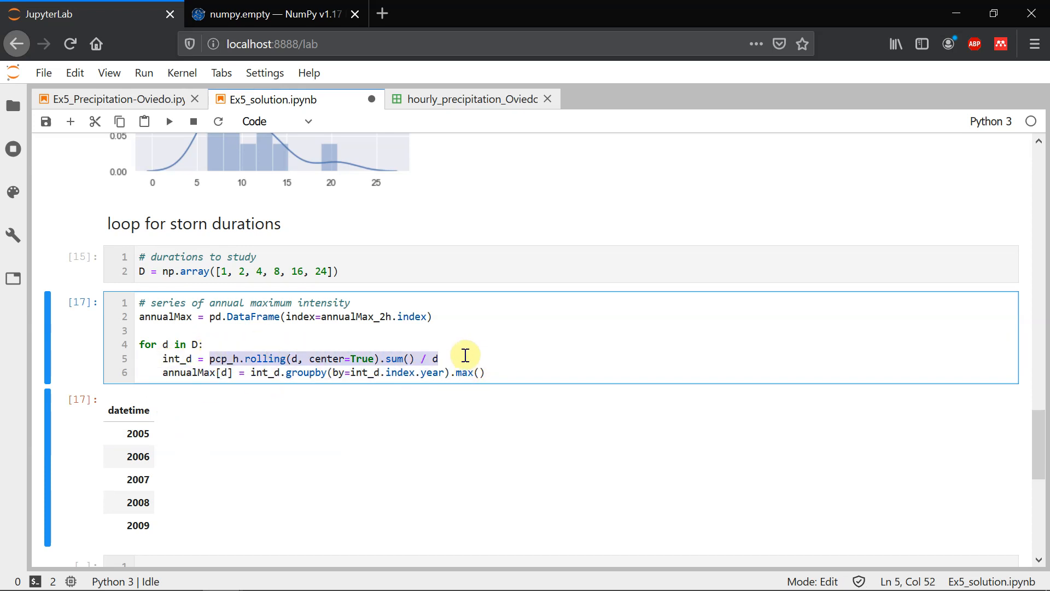
mouse_move(459, 358)
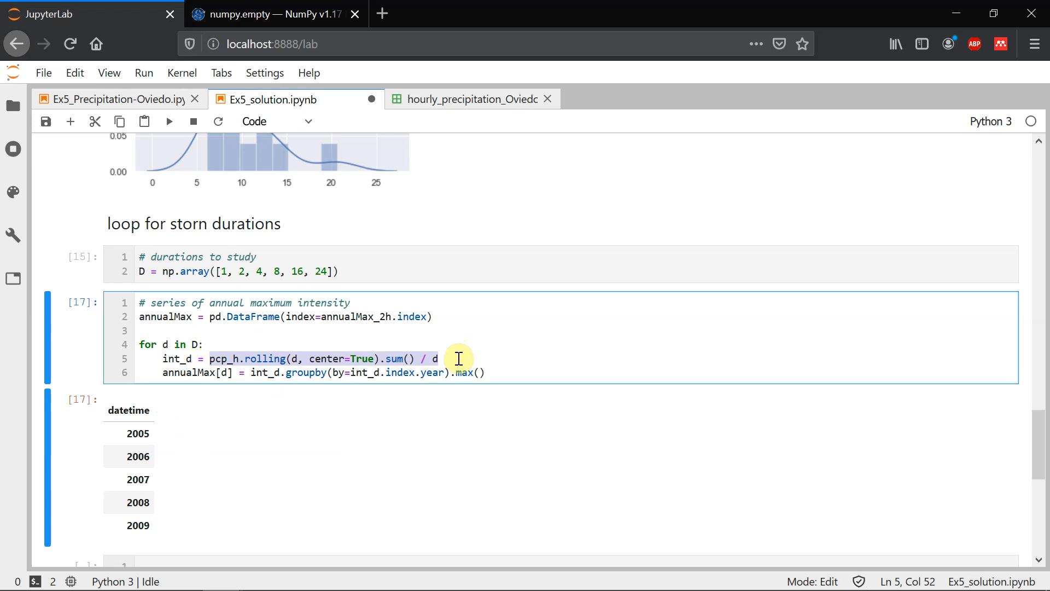
click(447, 373)
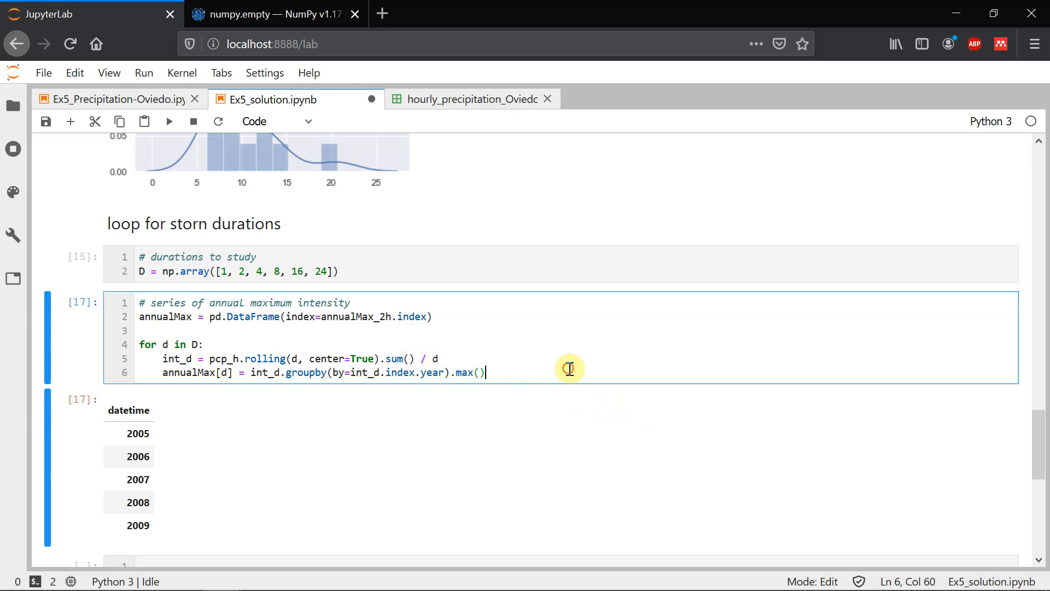
End the loop cell with annualMax, run it, review the 2005–2018 intensity table, and save
text(anna)
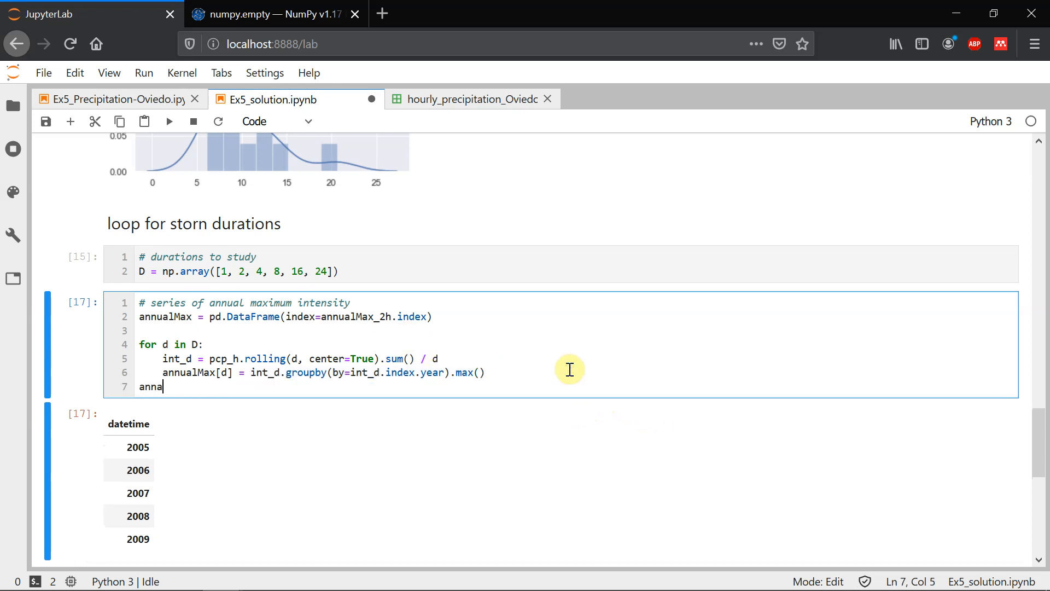
key(shift+enter)
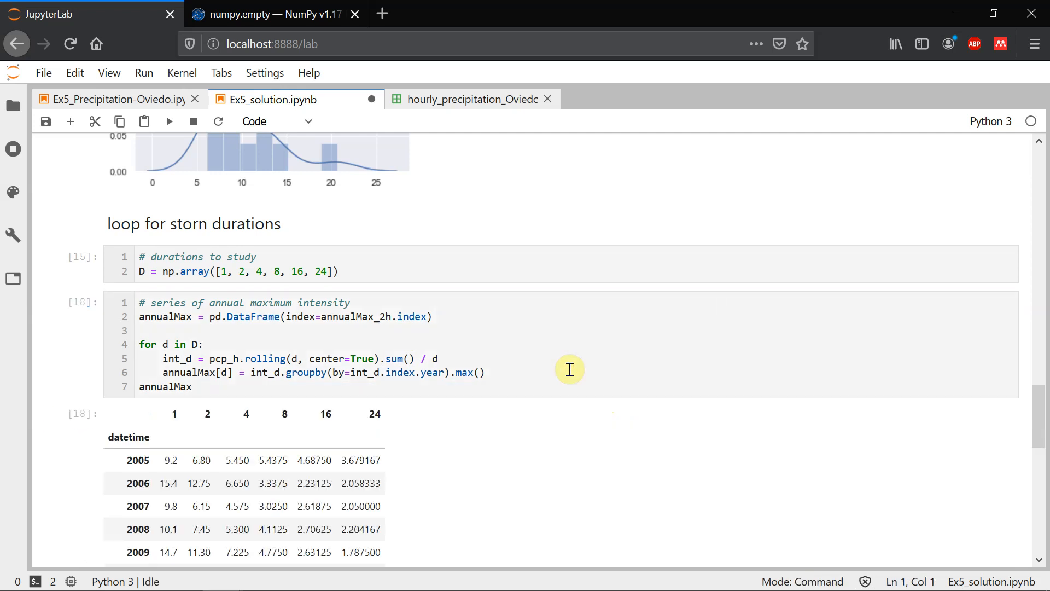
scroll(down, 3)
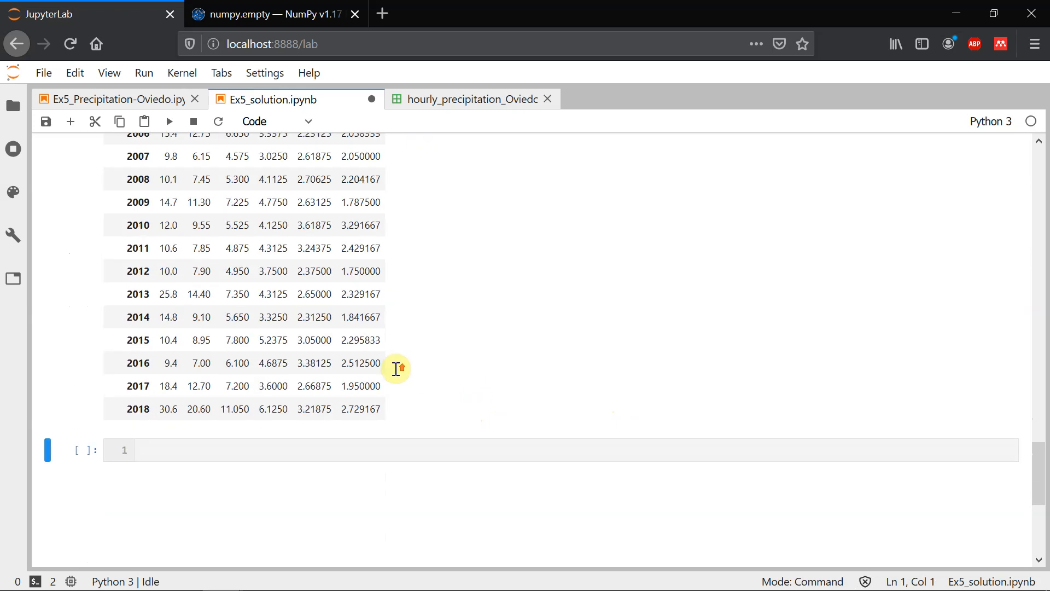
scroll(up, 3)
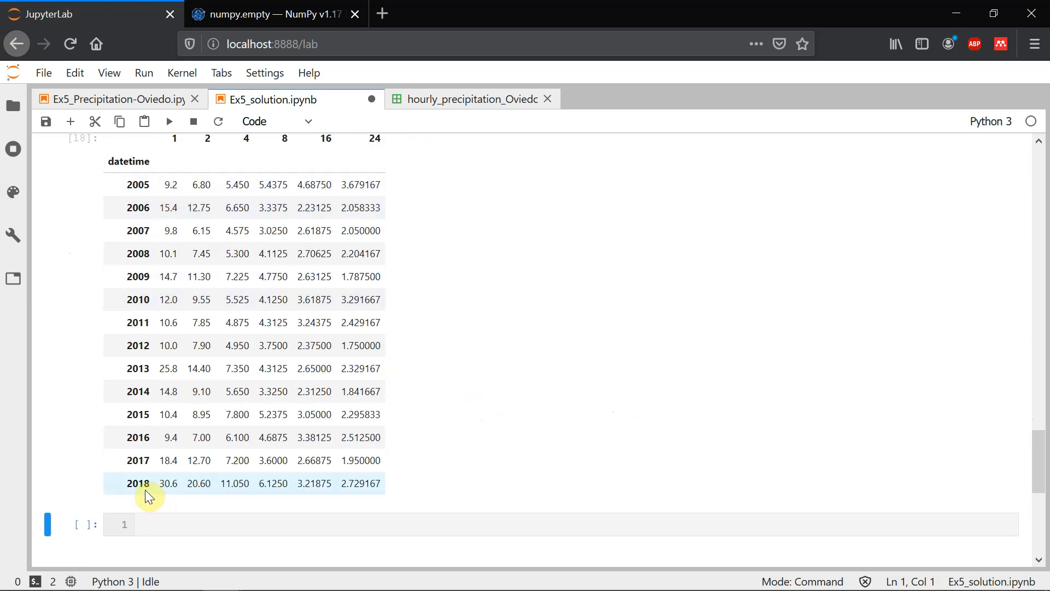
scroll(up, 3)
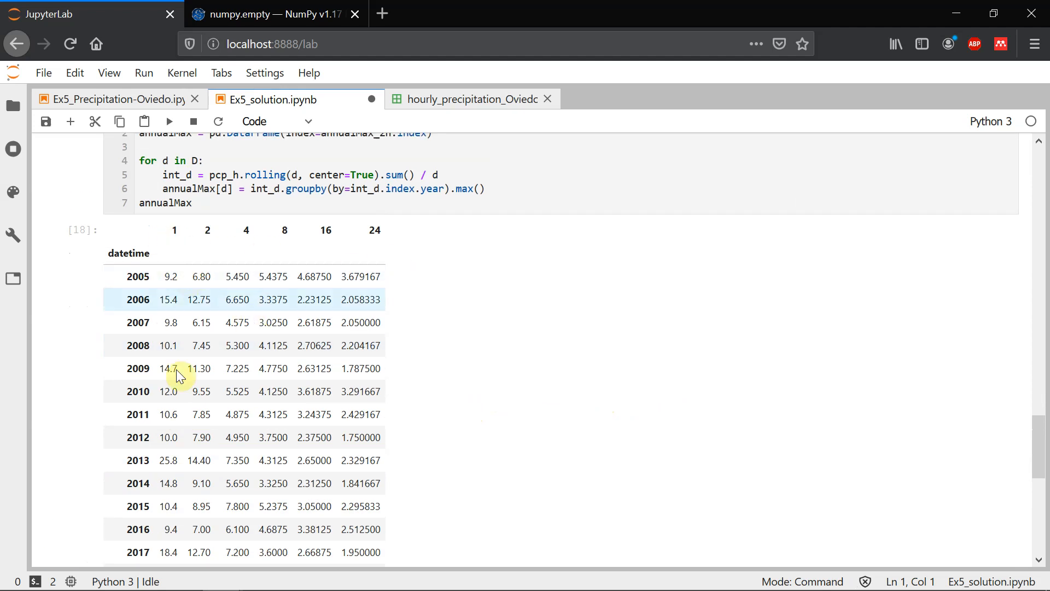
scroll(down, 3)
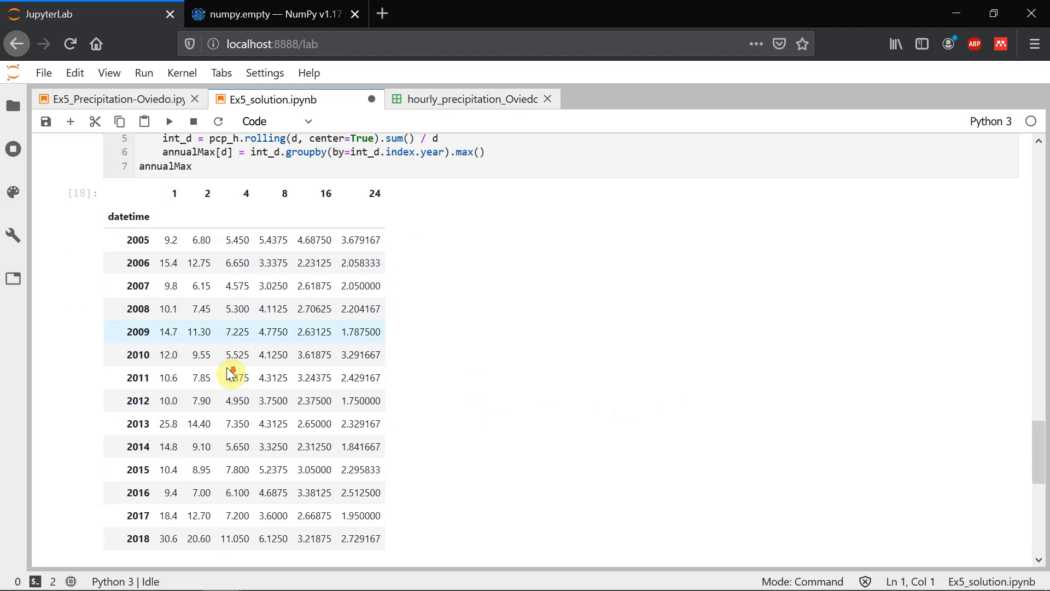
scroll(down, 3)
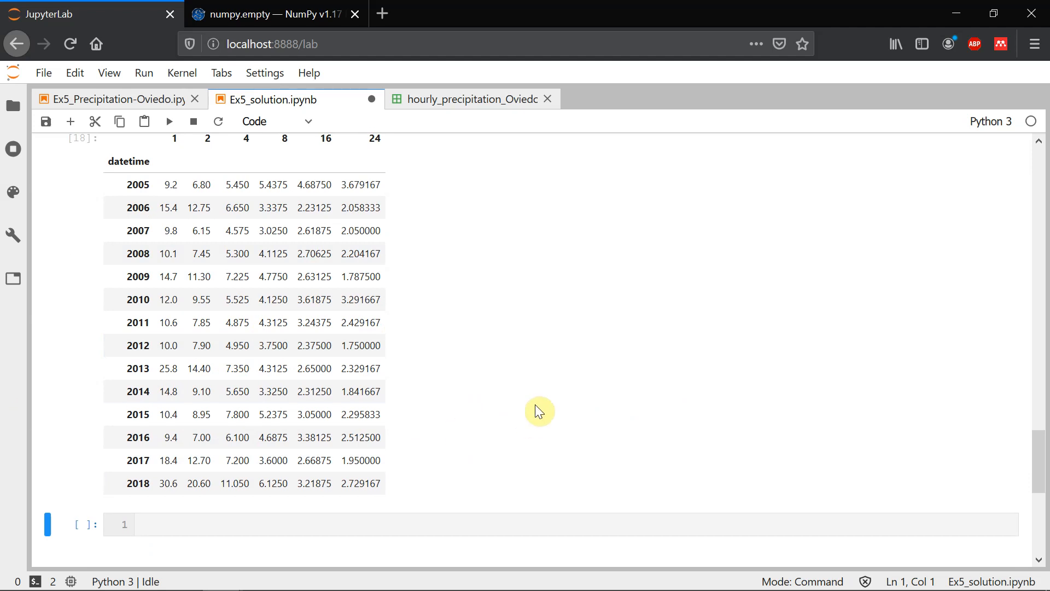
key(ctrl+s)
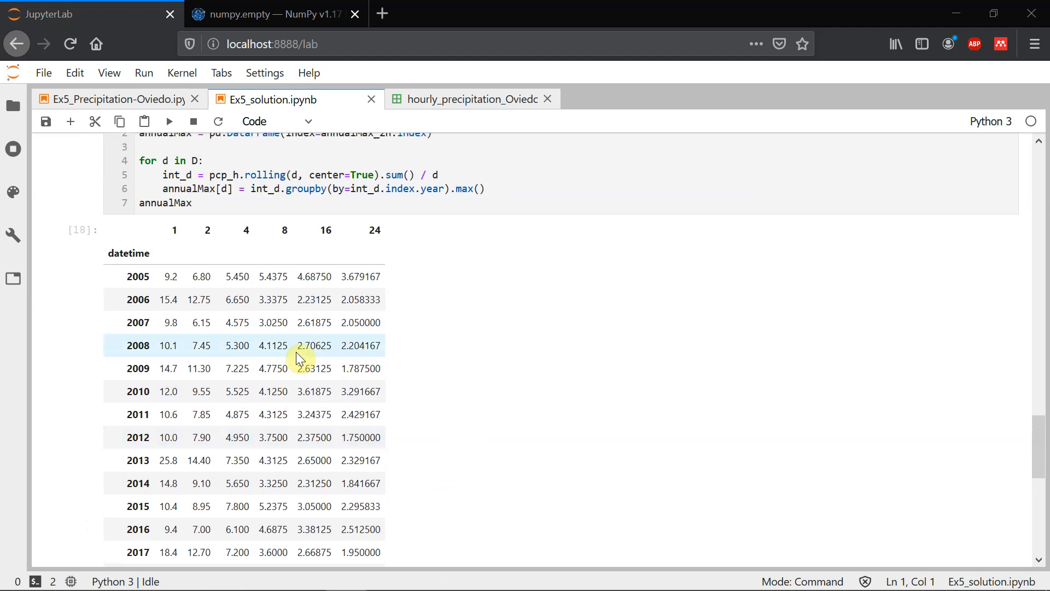
mouse_move(298, 358)
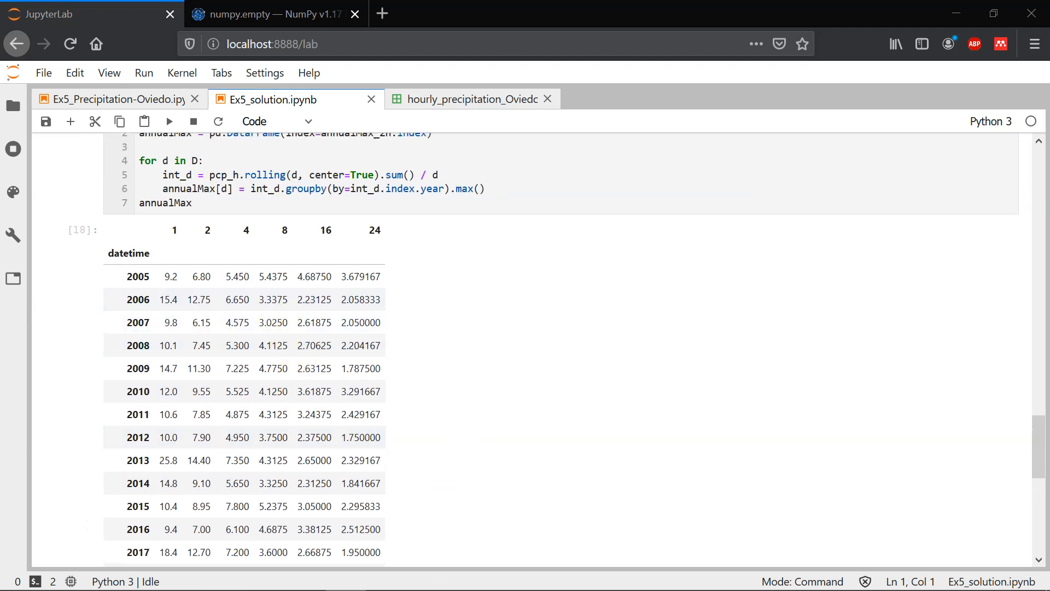